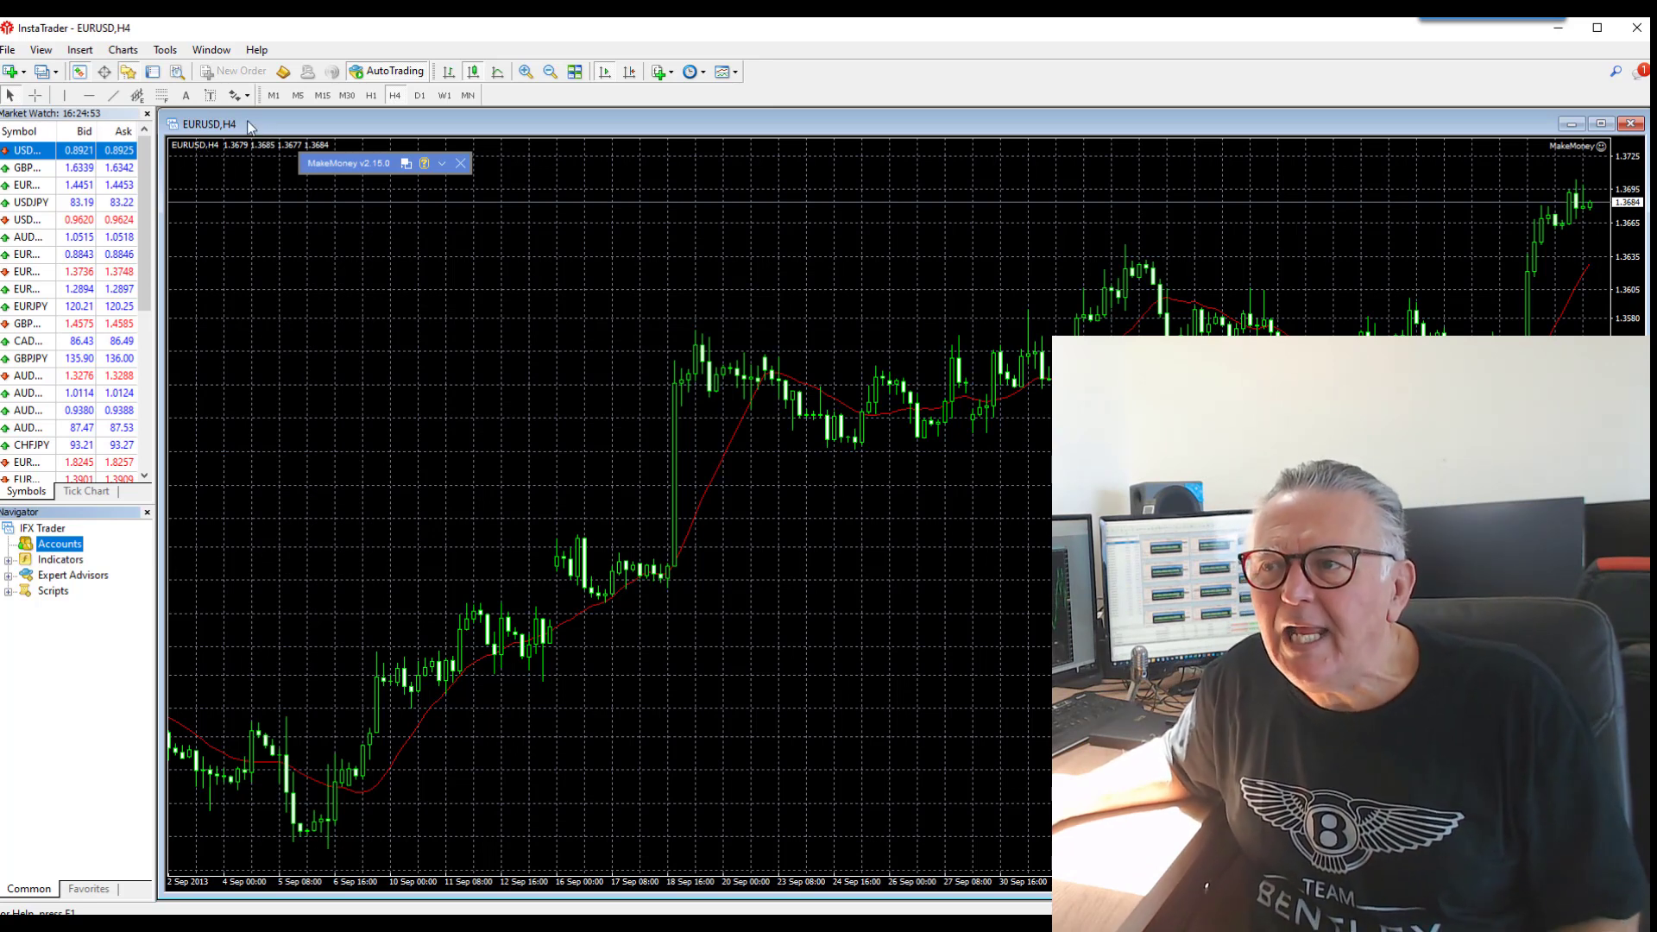
pyautogui.moveTo(88, 138)
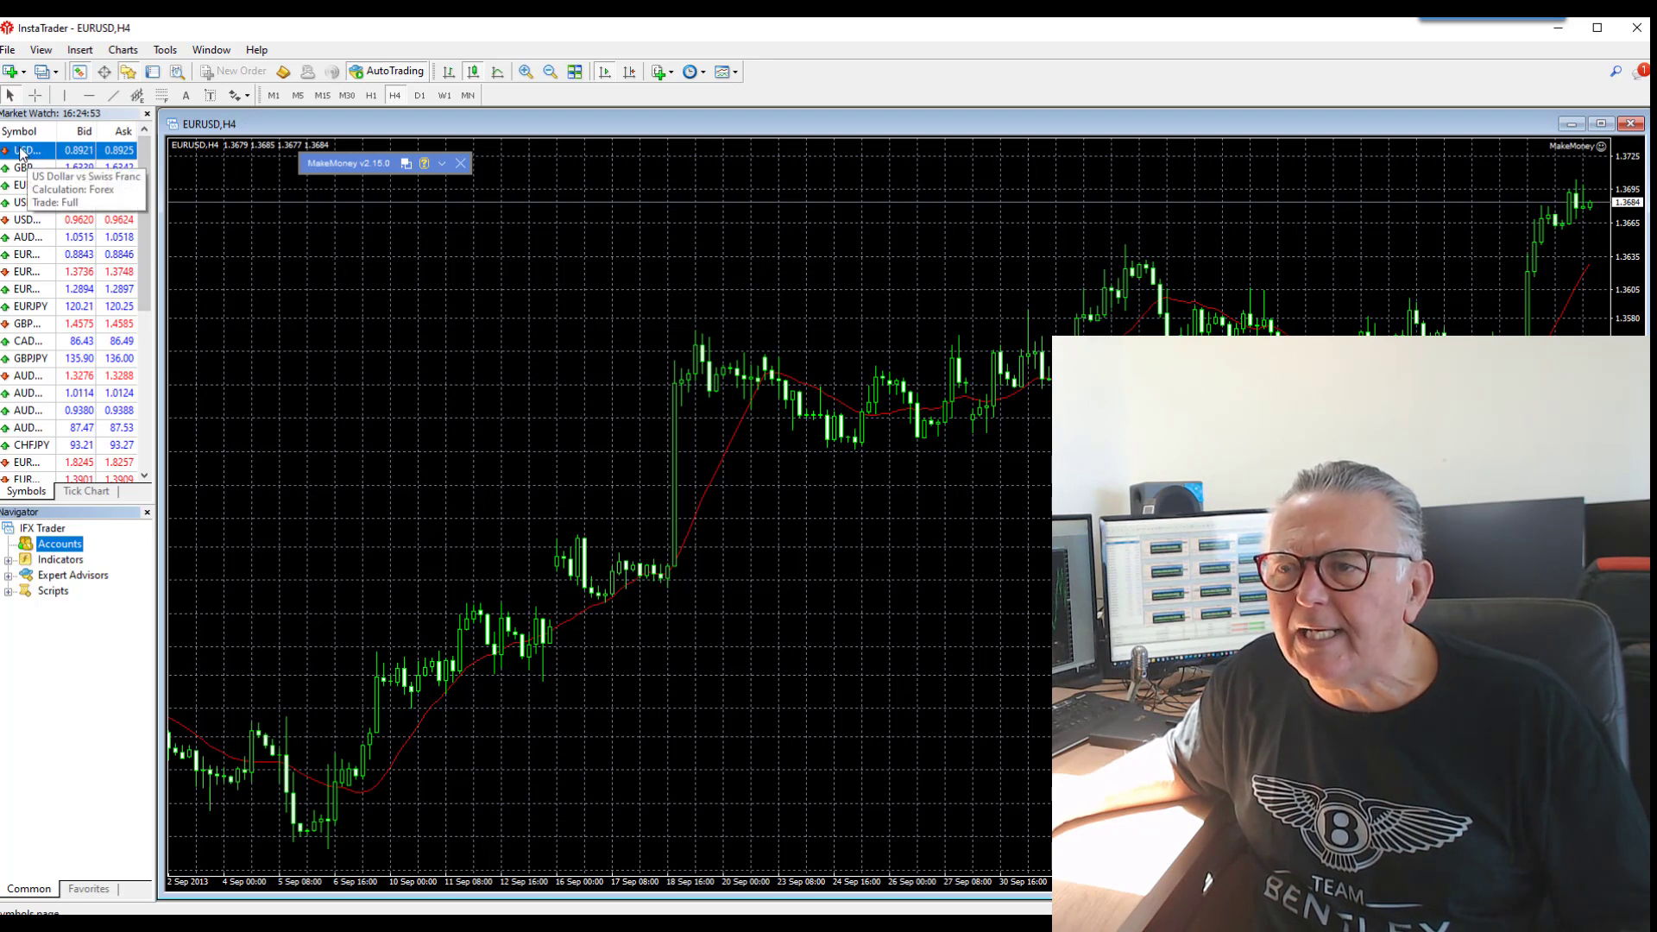
pyautogui.moveTo(23, 185)
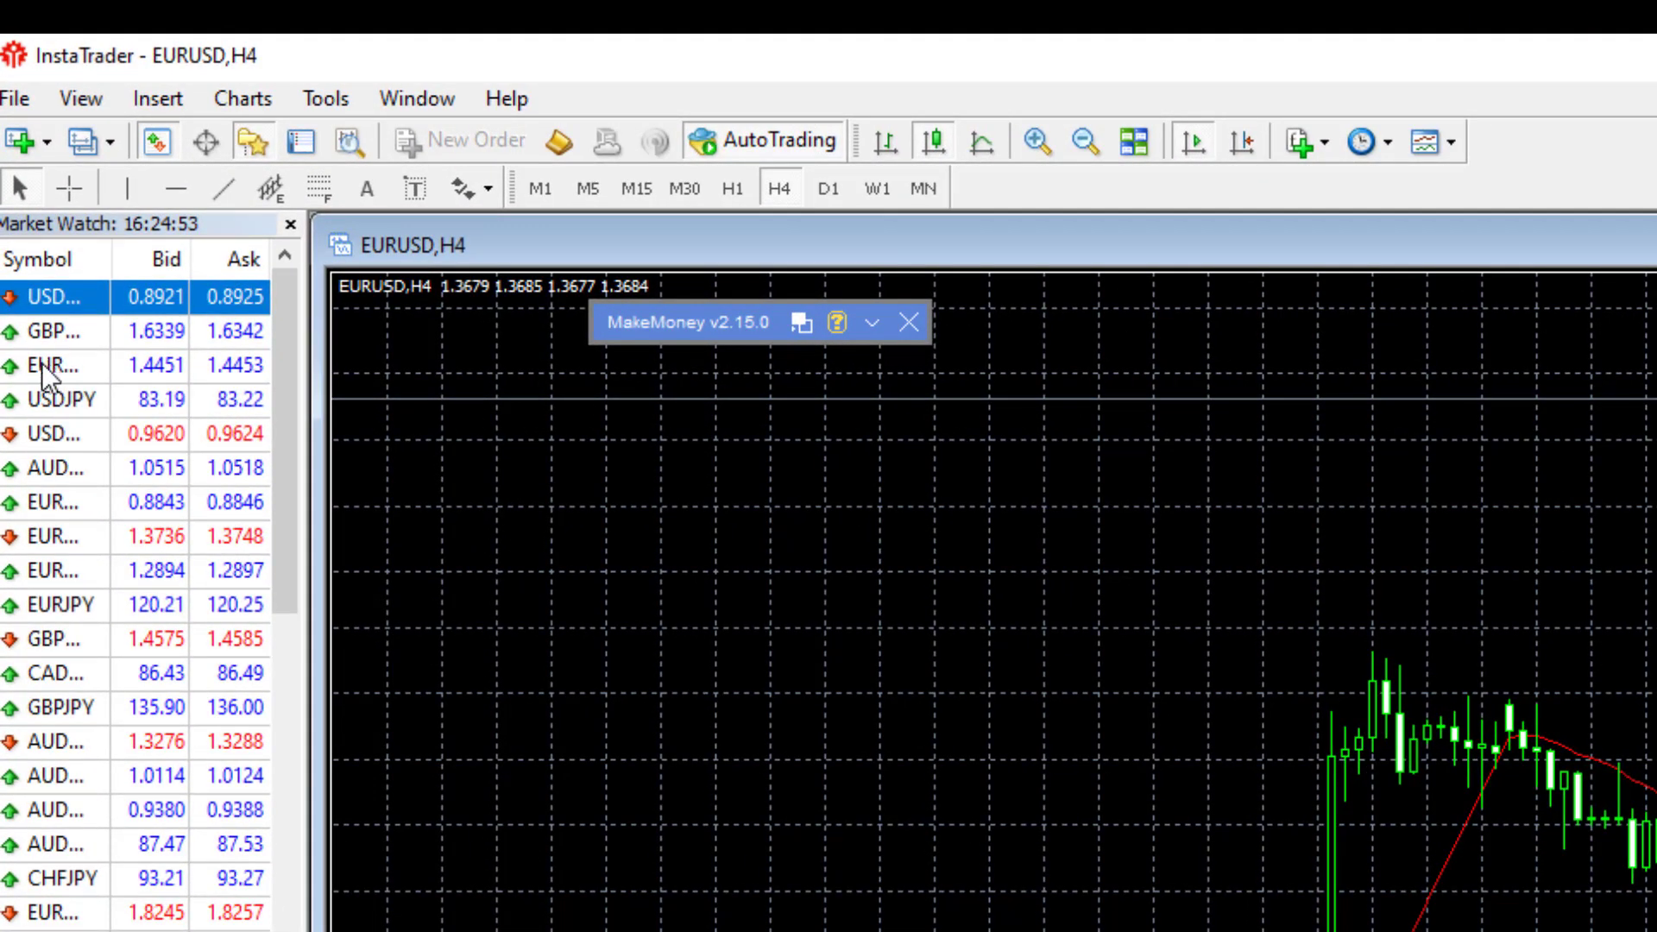
pyautogui.moveTo(70, 377)
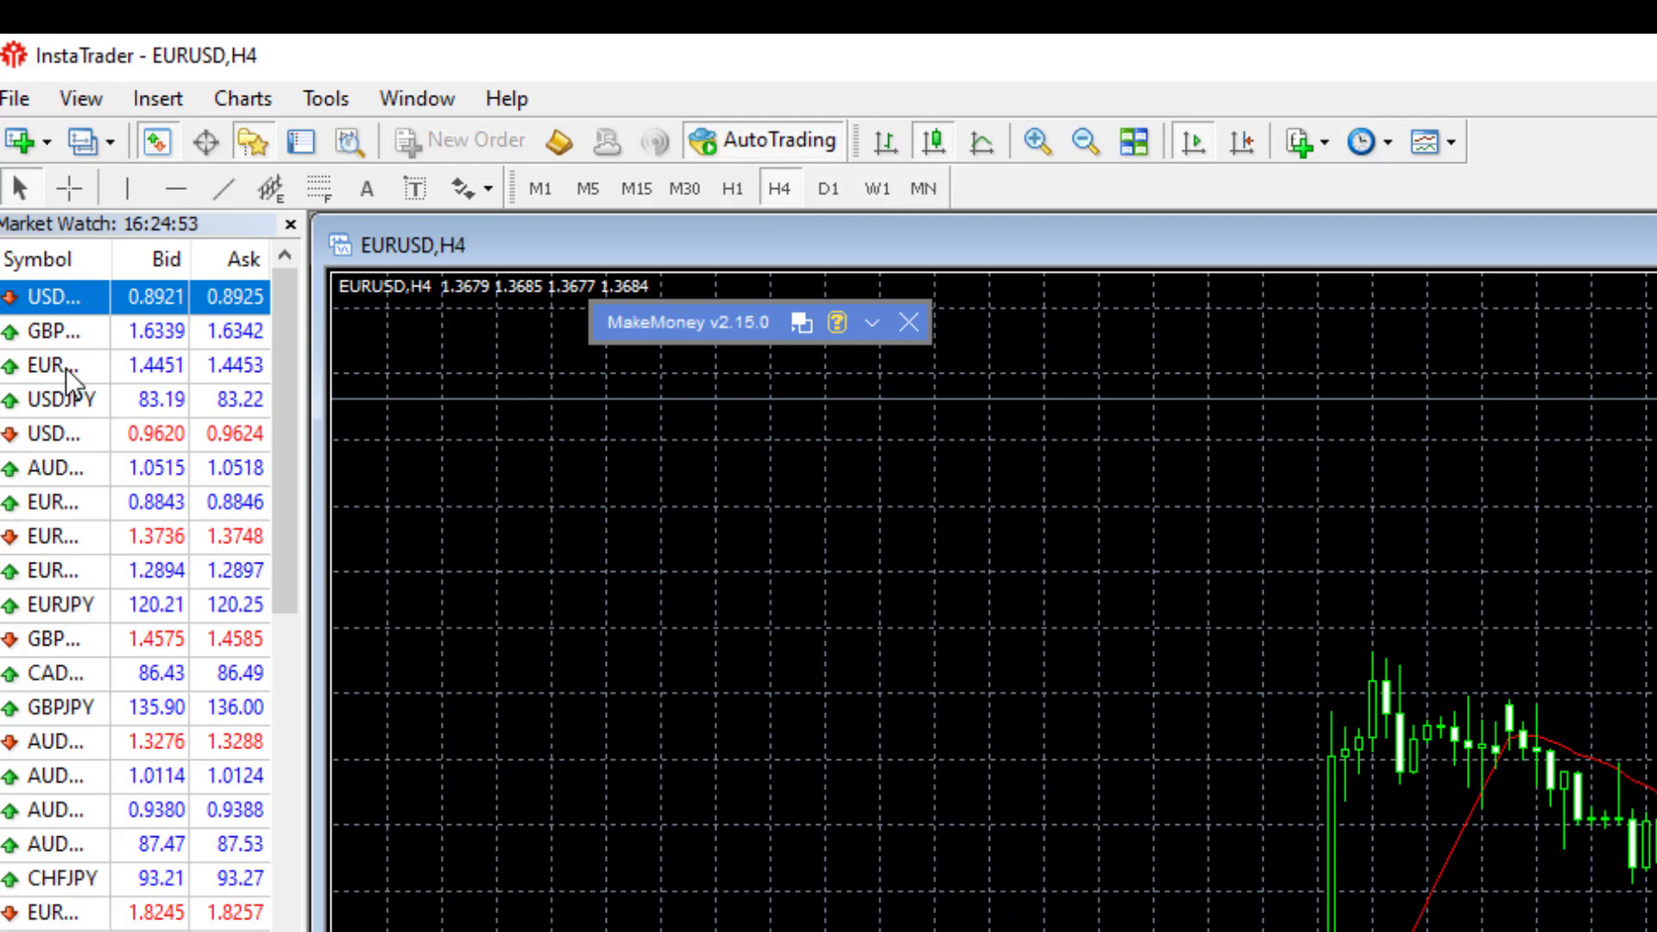
# View the EURUSD contract specification from the symbol's context menu, then close it
pyautogui.rightClick(63, 366)
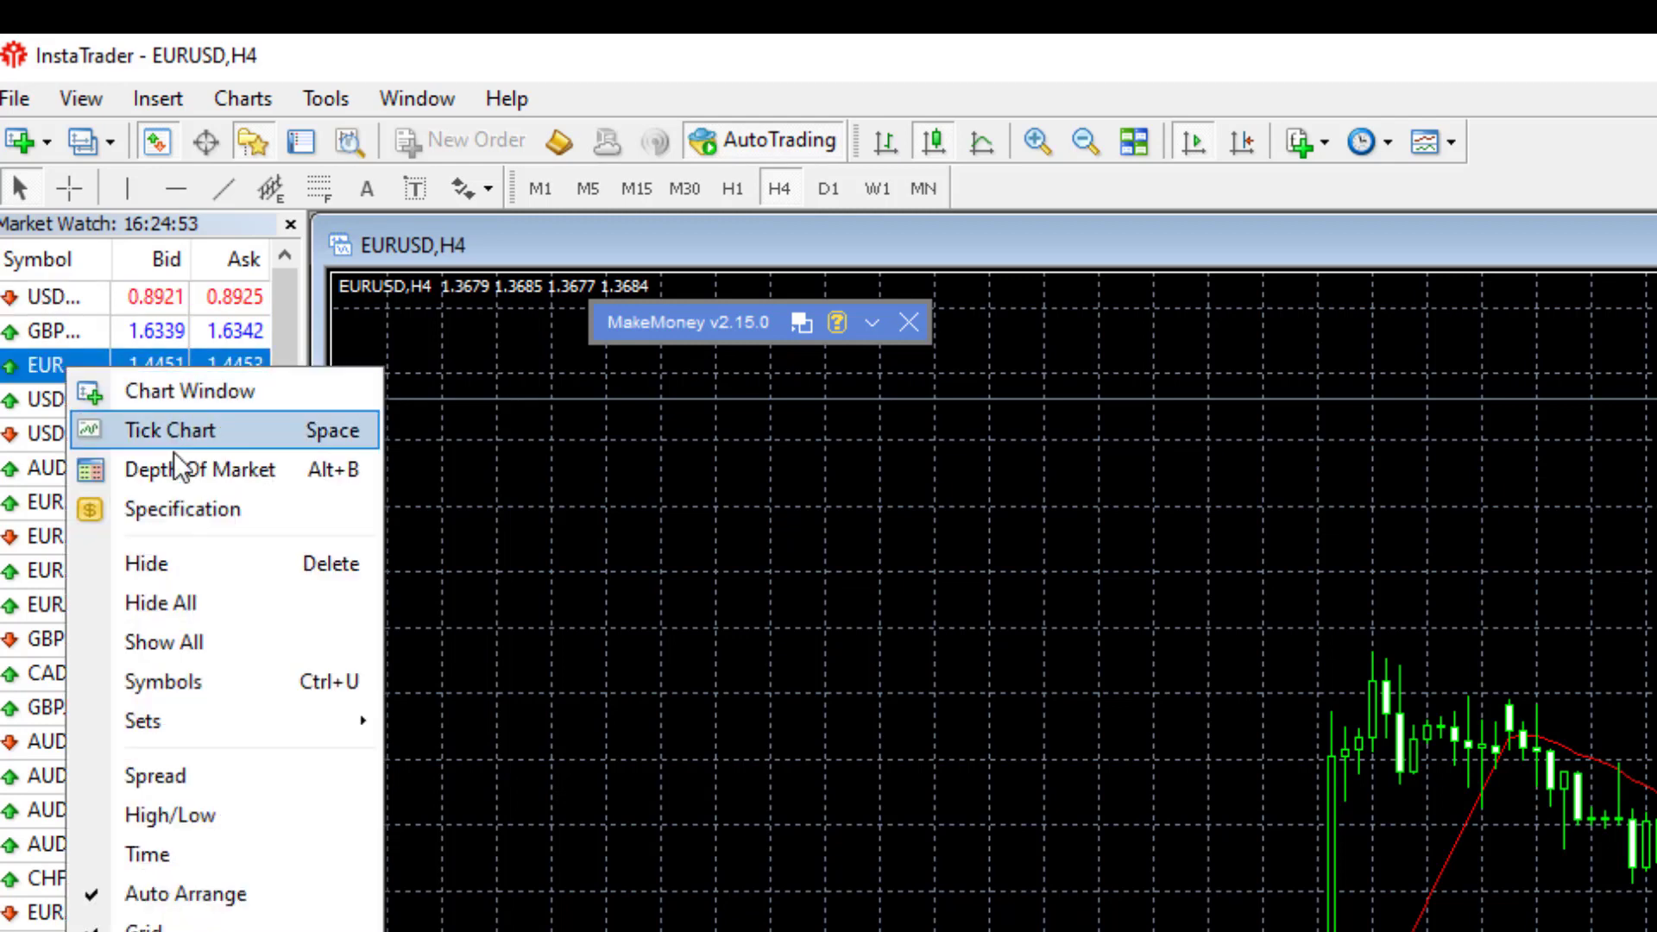
pyautogui.moveTo(169, 509)
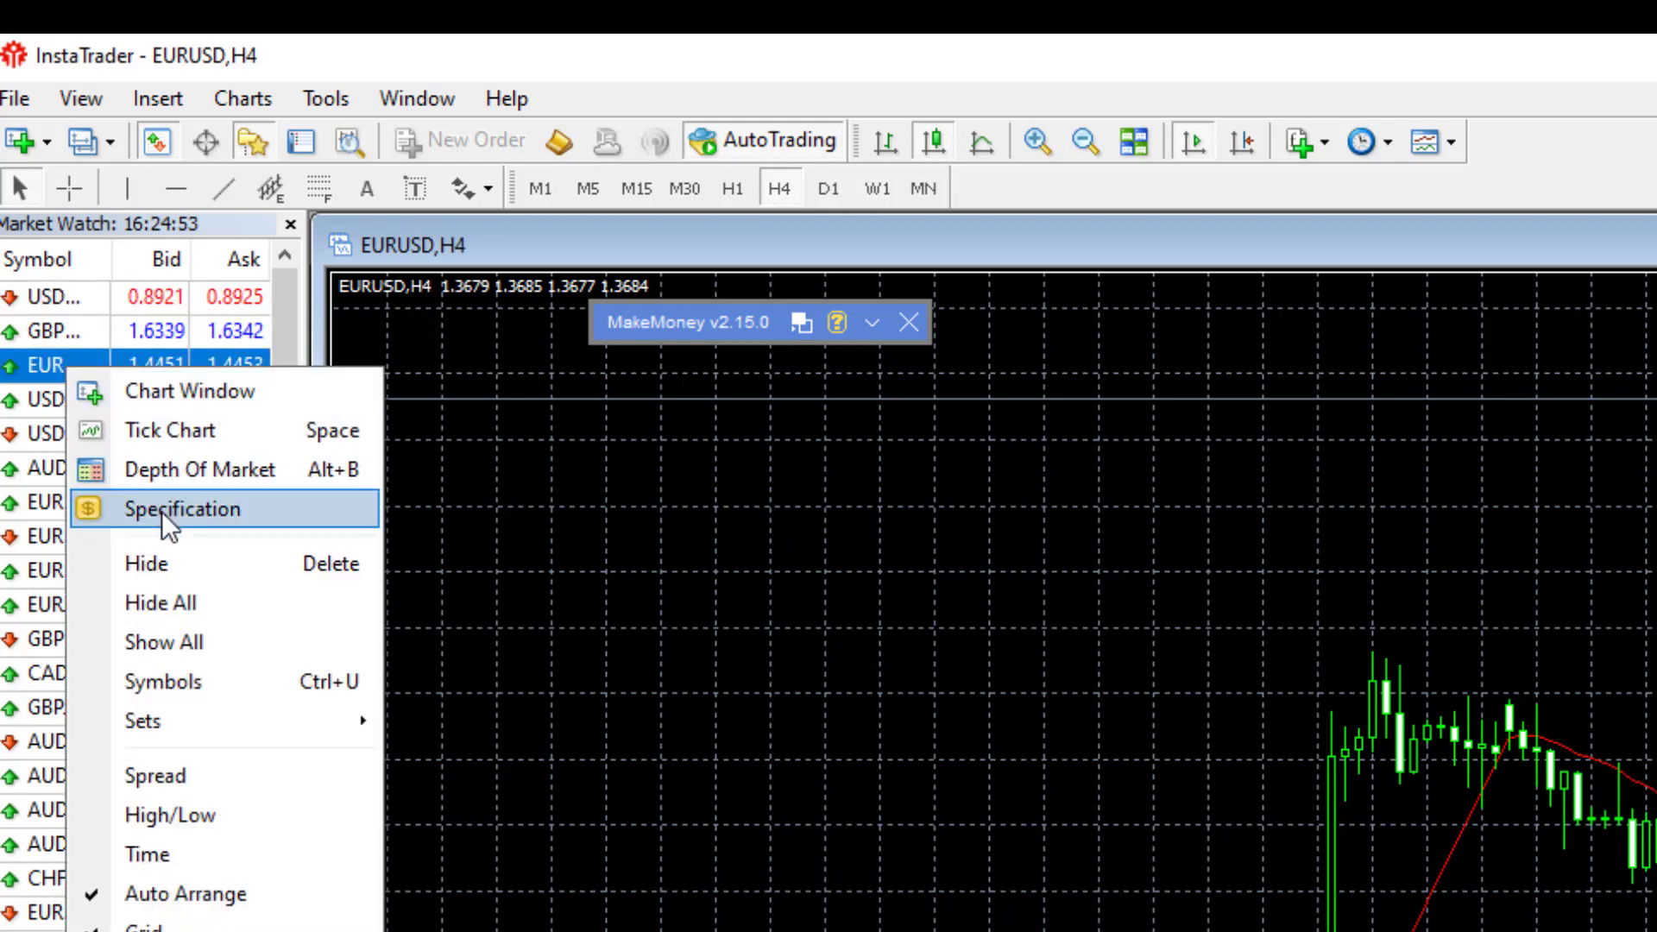
pyautogui.click(183, 508)
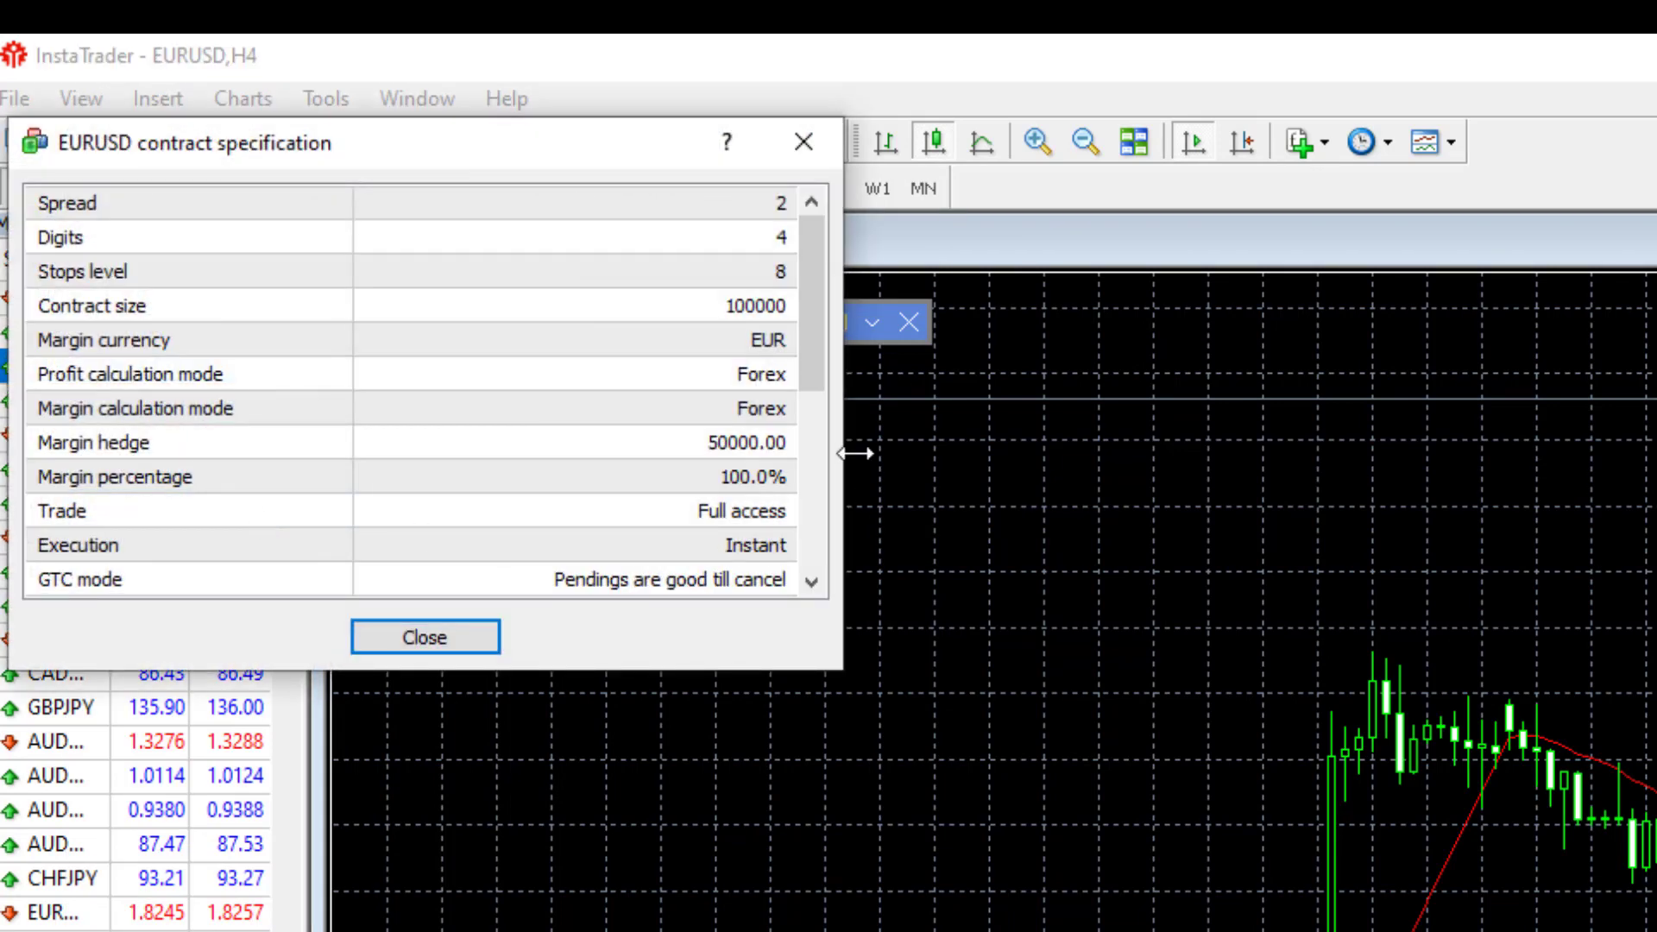
pyautogui.moveTo(753, 349)
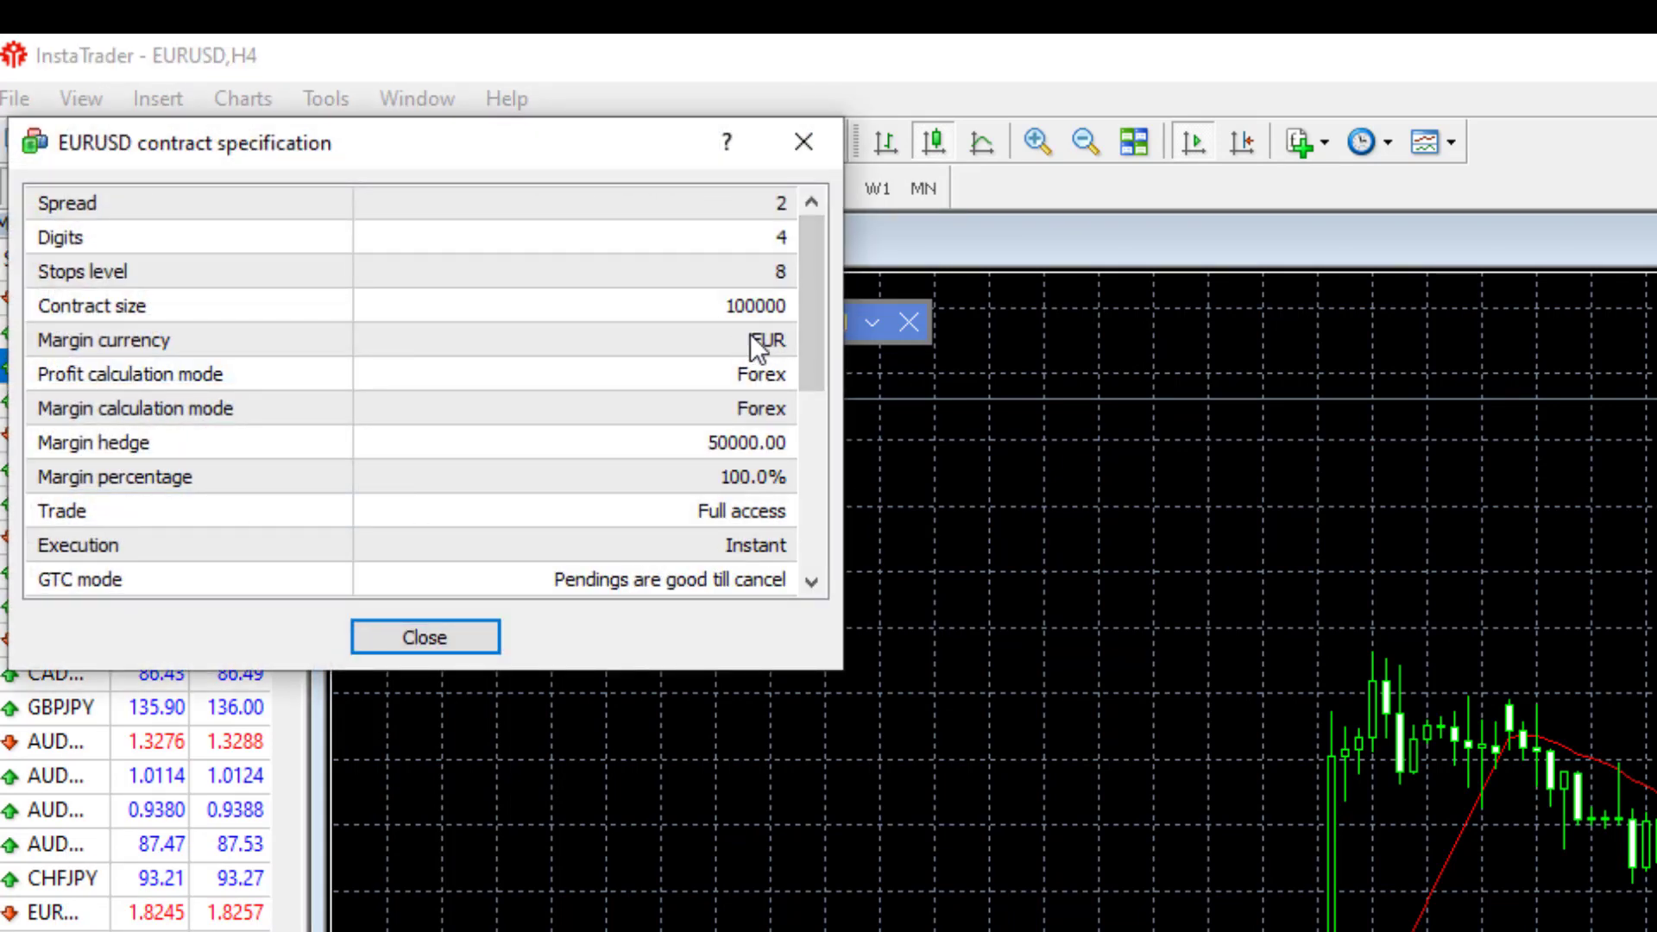
pyautogui.moveTo(736, 325)
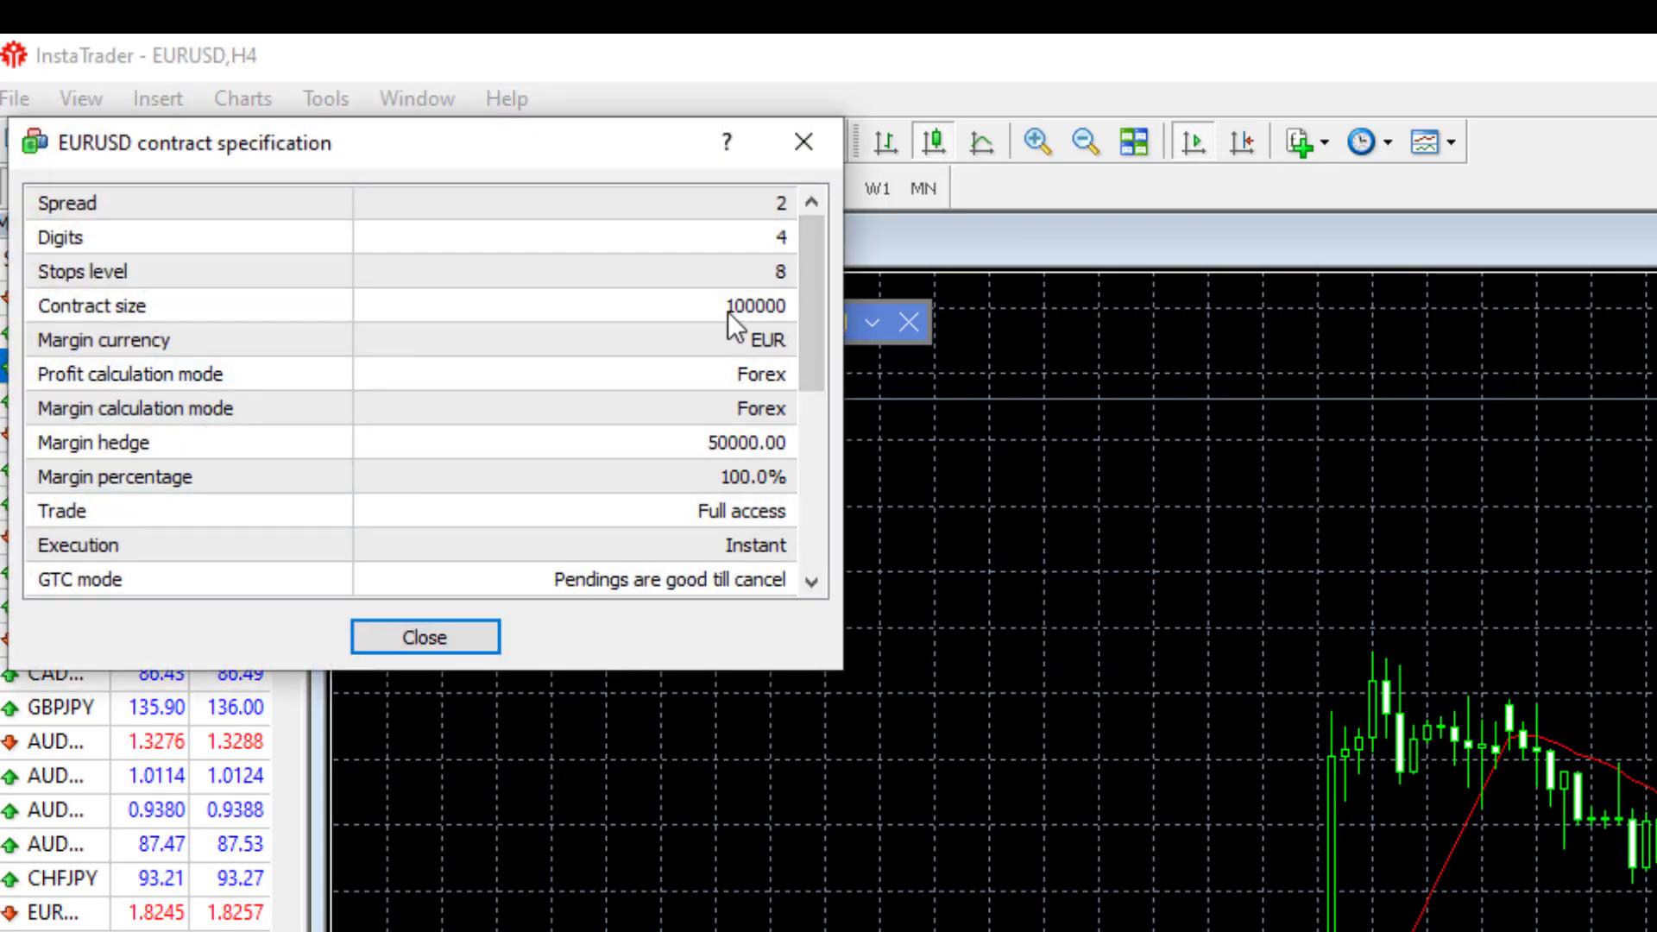
pyautogui.moveTo(750, 336)
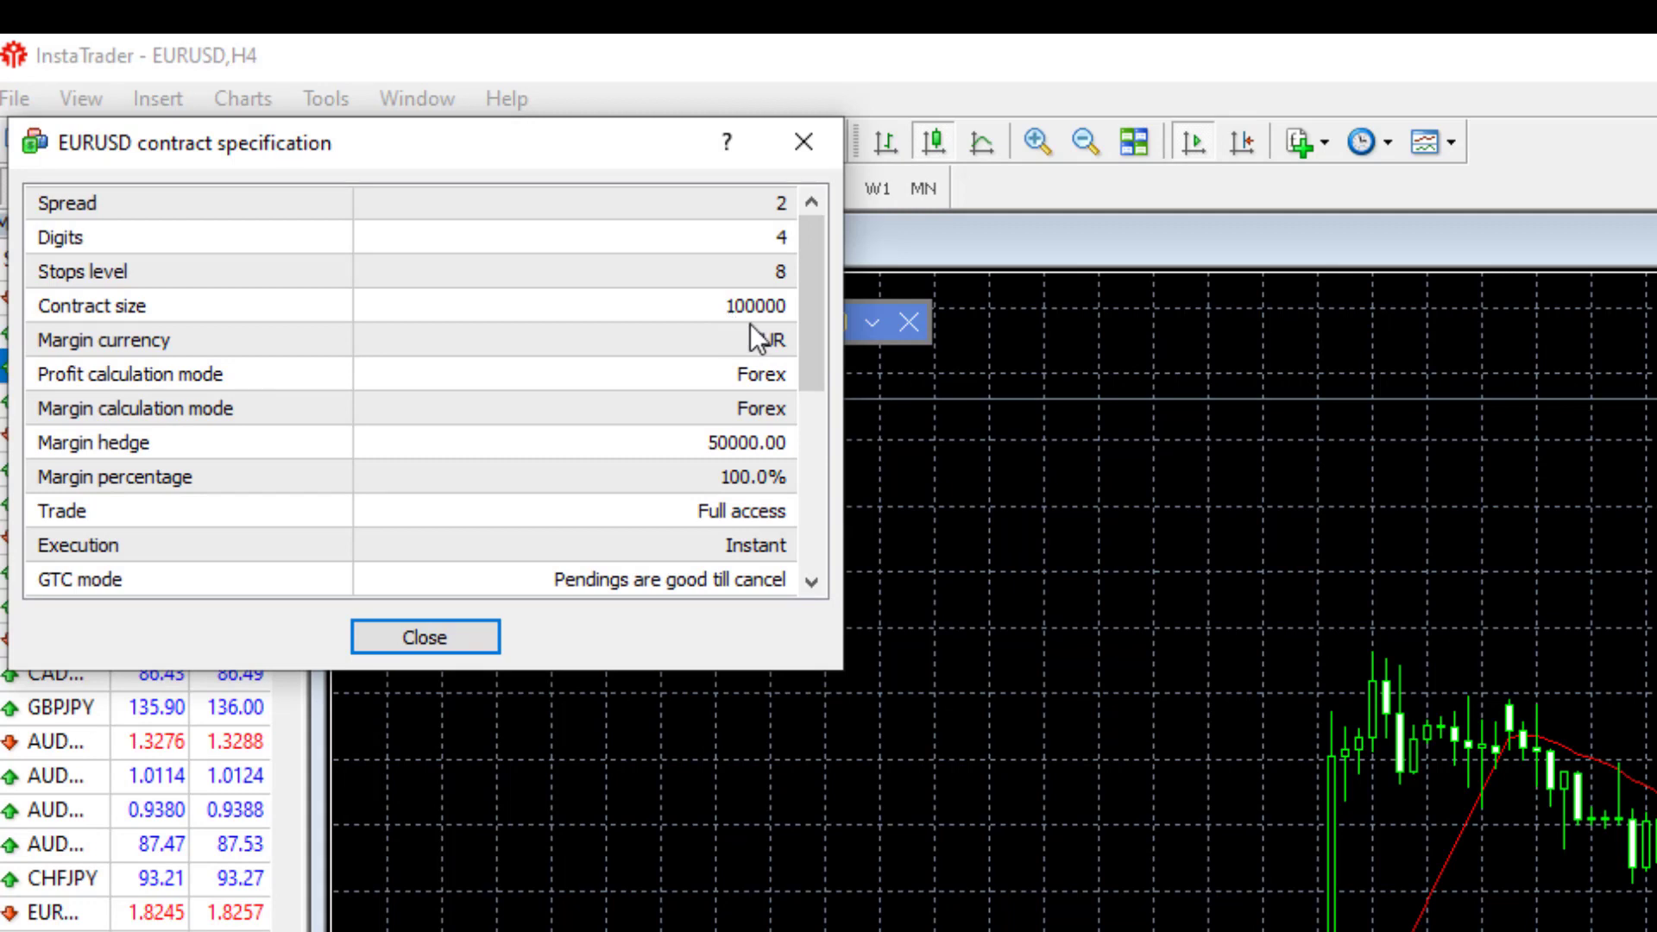
pyautogui.moveTo(758, 325)
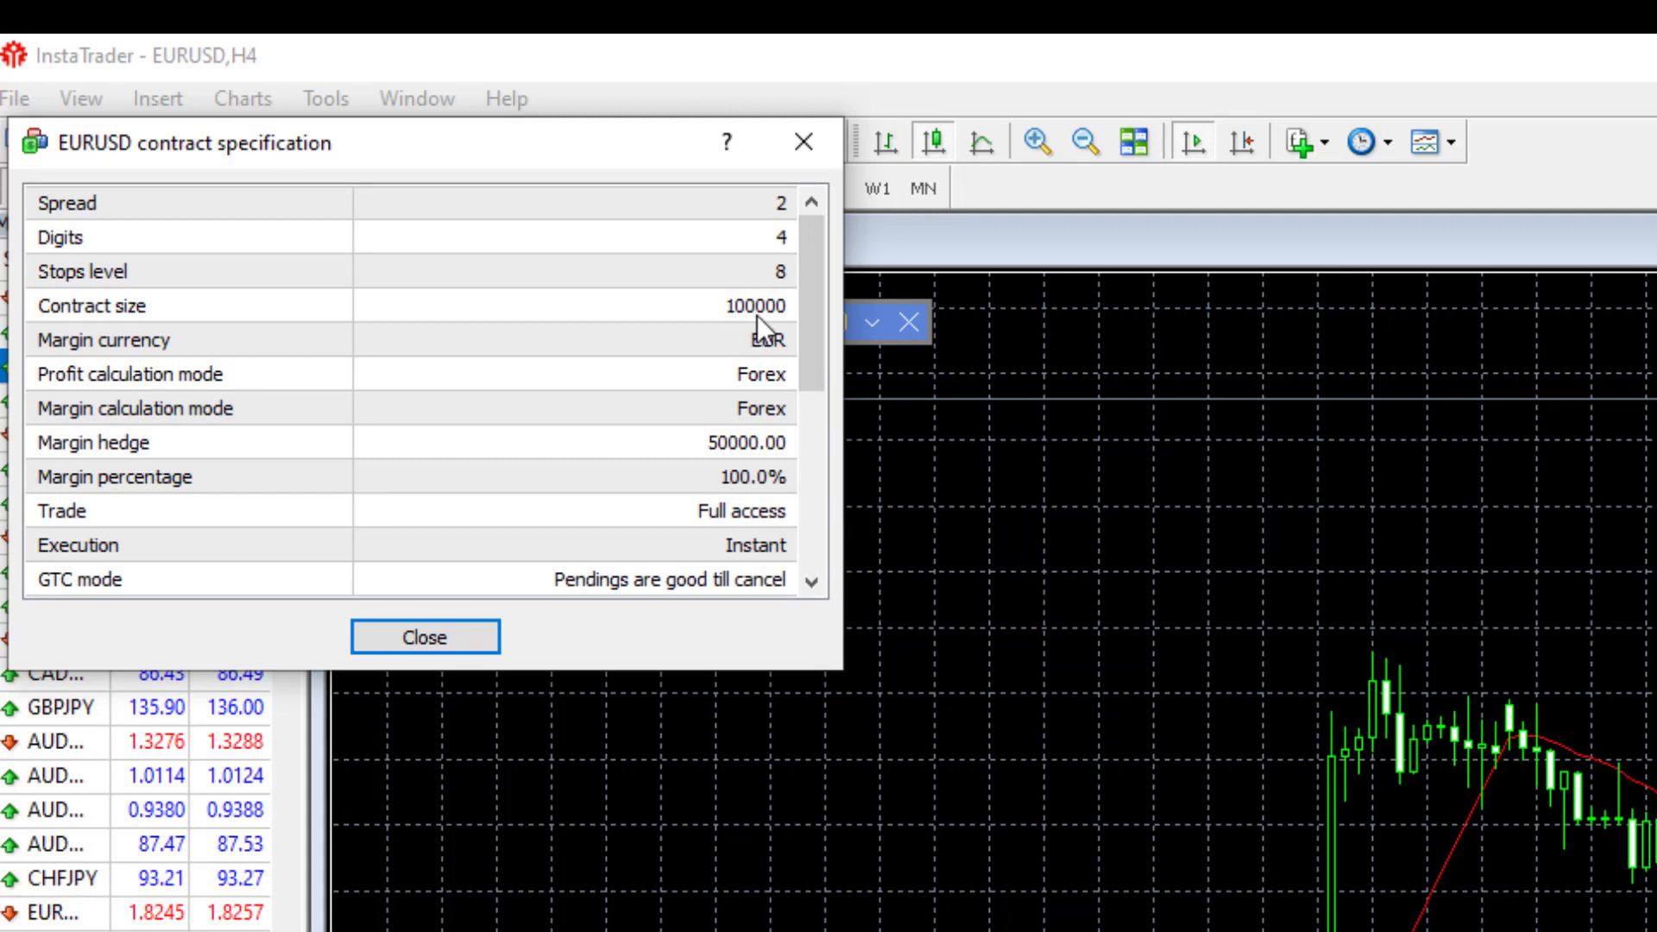
pyautogui.moveTo(794, 329)
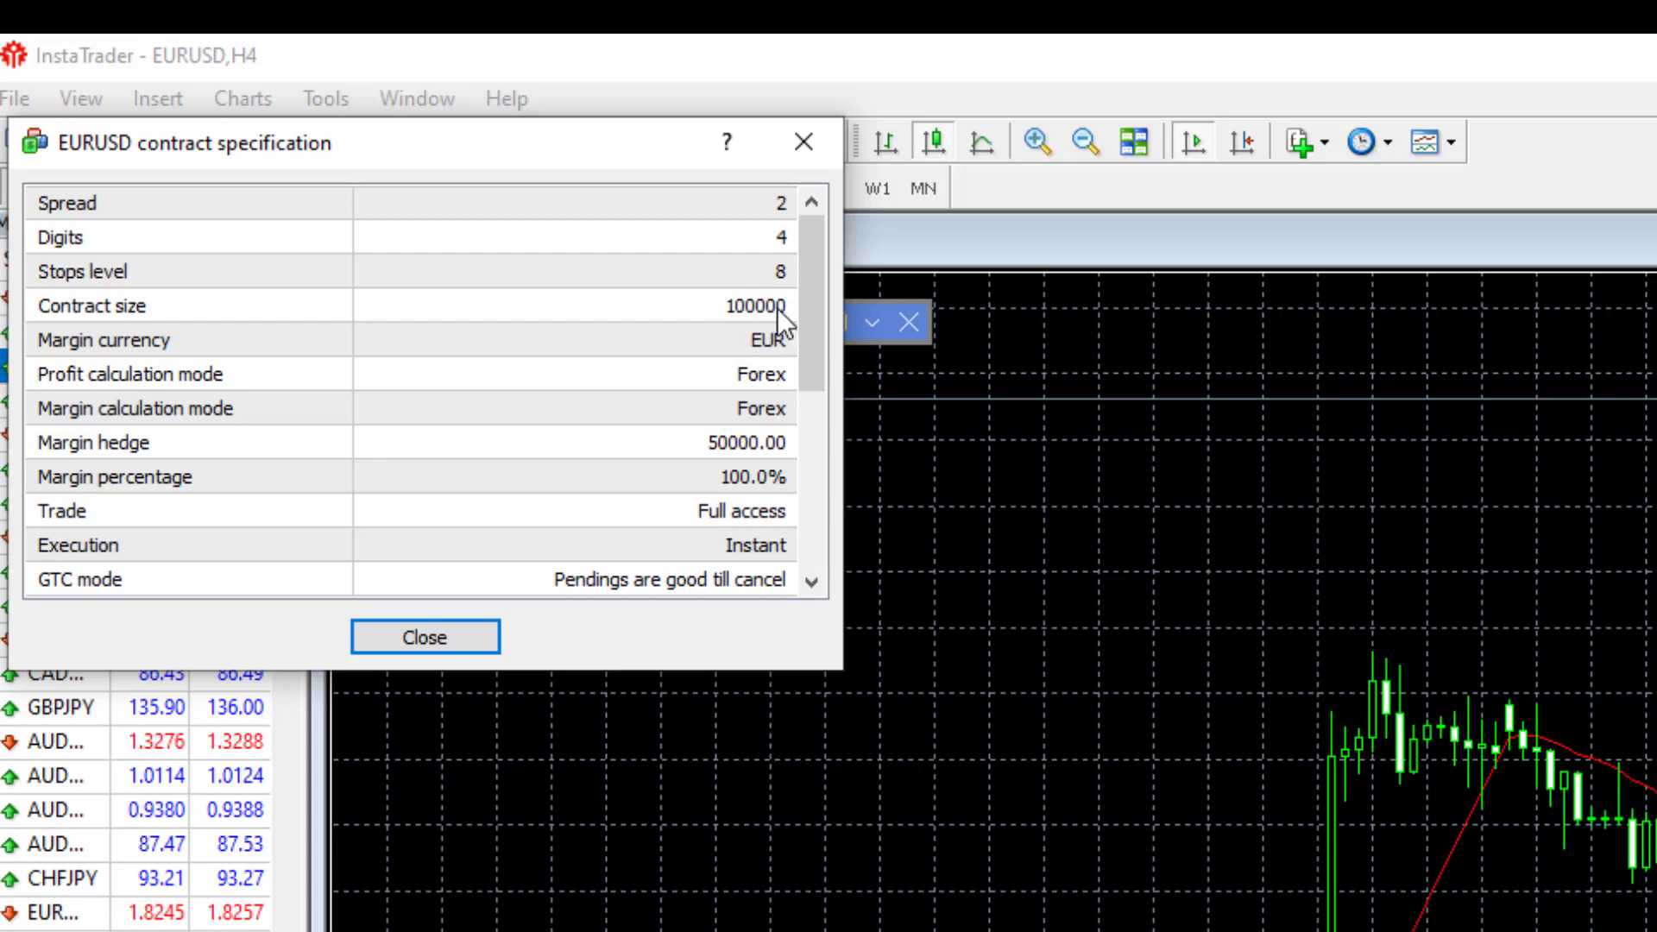
pyautogui.moveTo(175, 497)
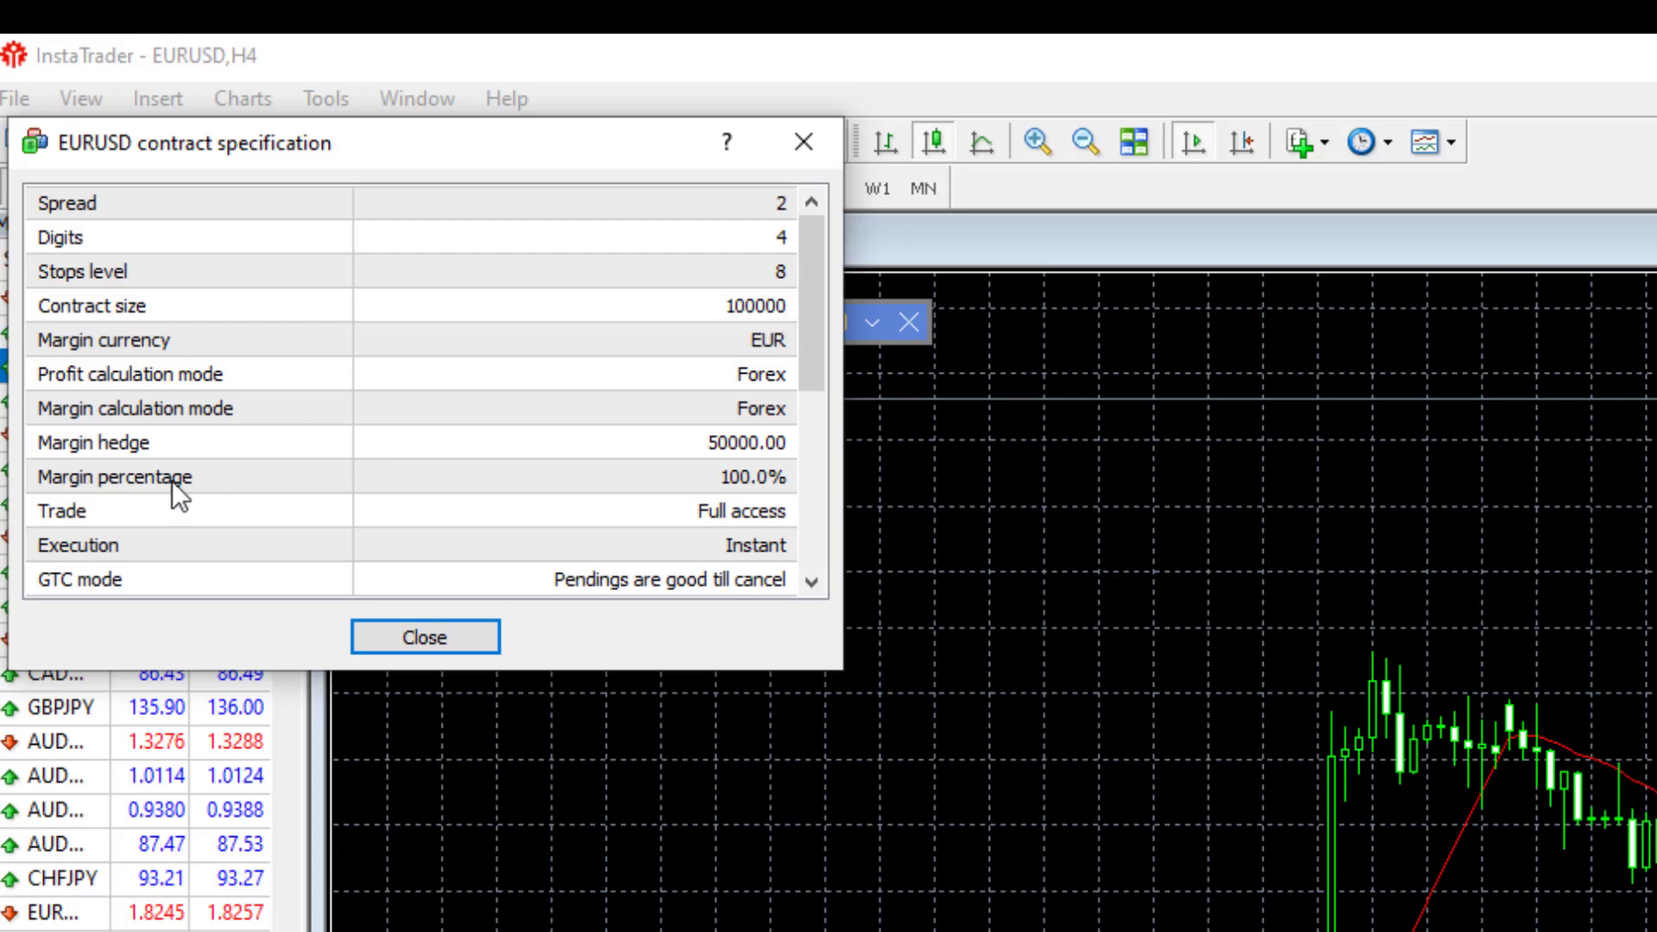
pyautogui.moveTo(724, 561)
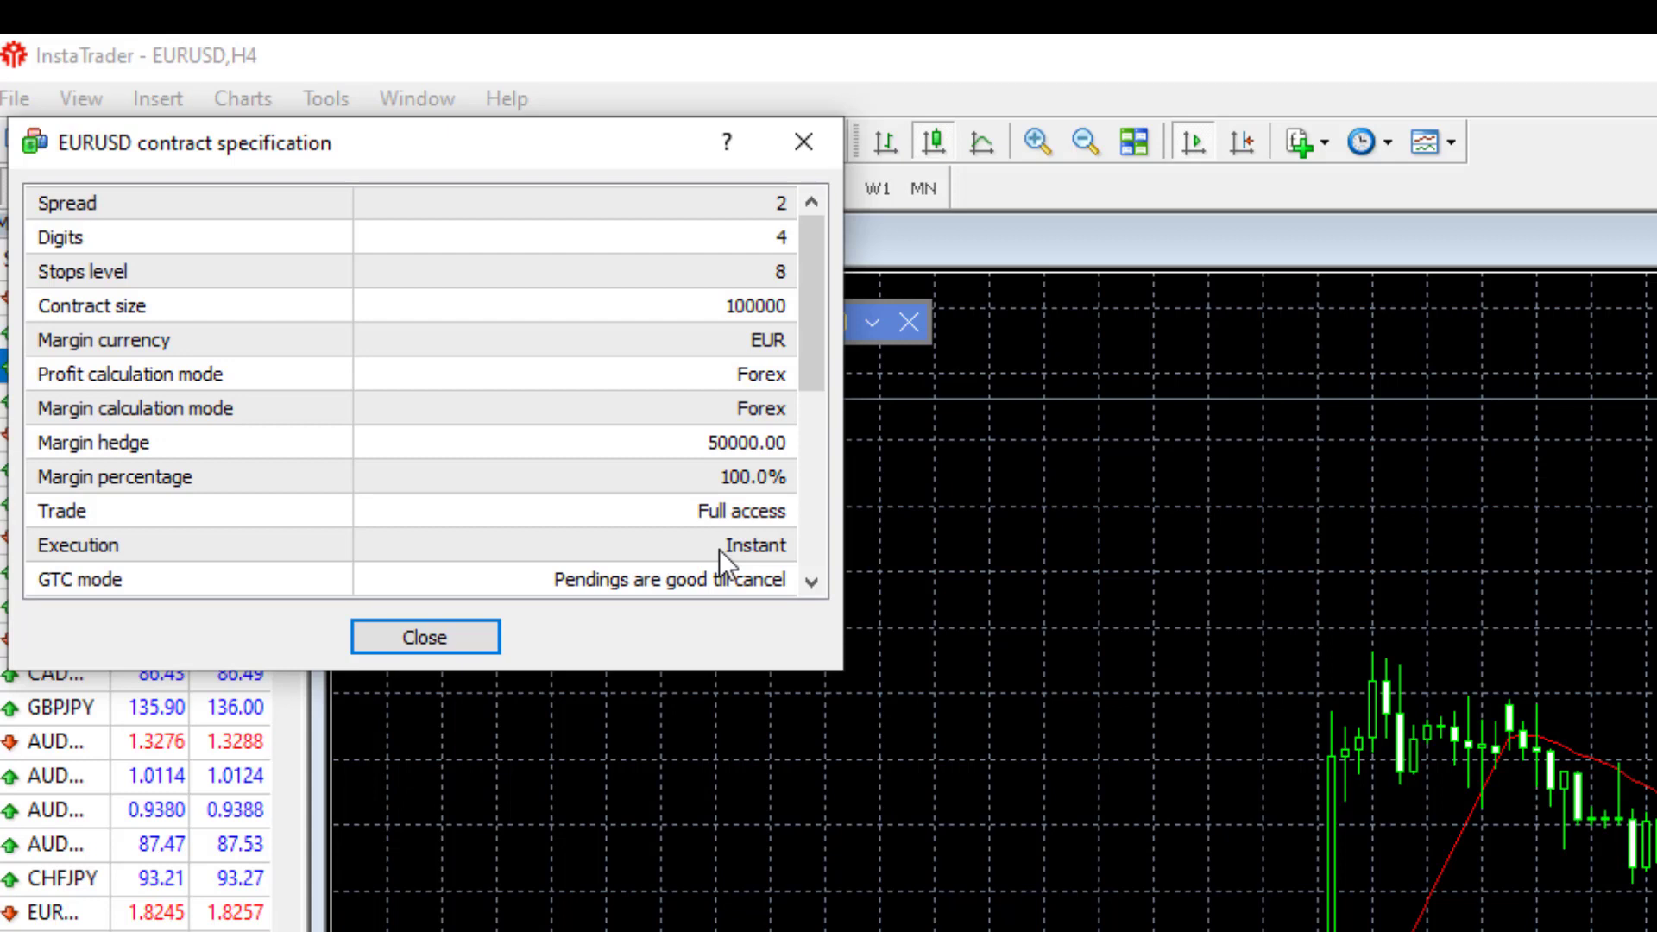
pyautogui.click(424, 636)
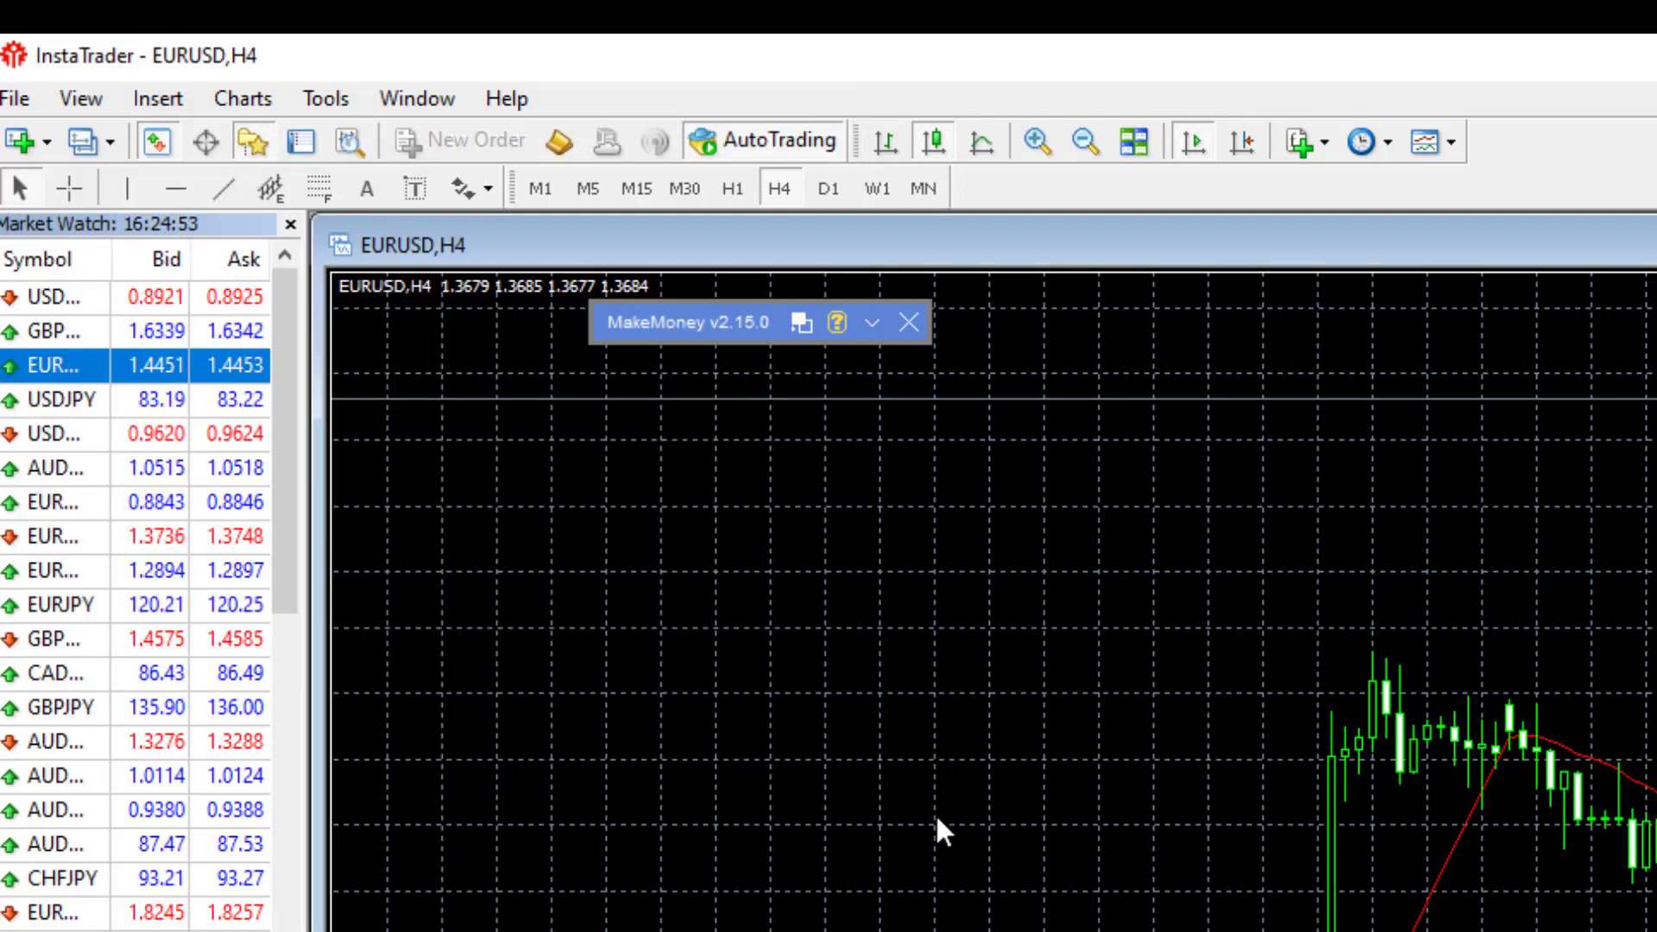
pyautogui.moveTo(1106, 753)
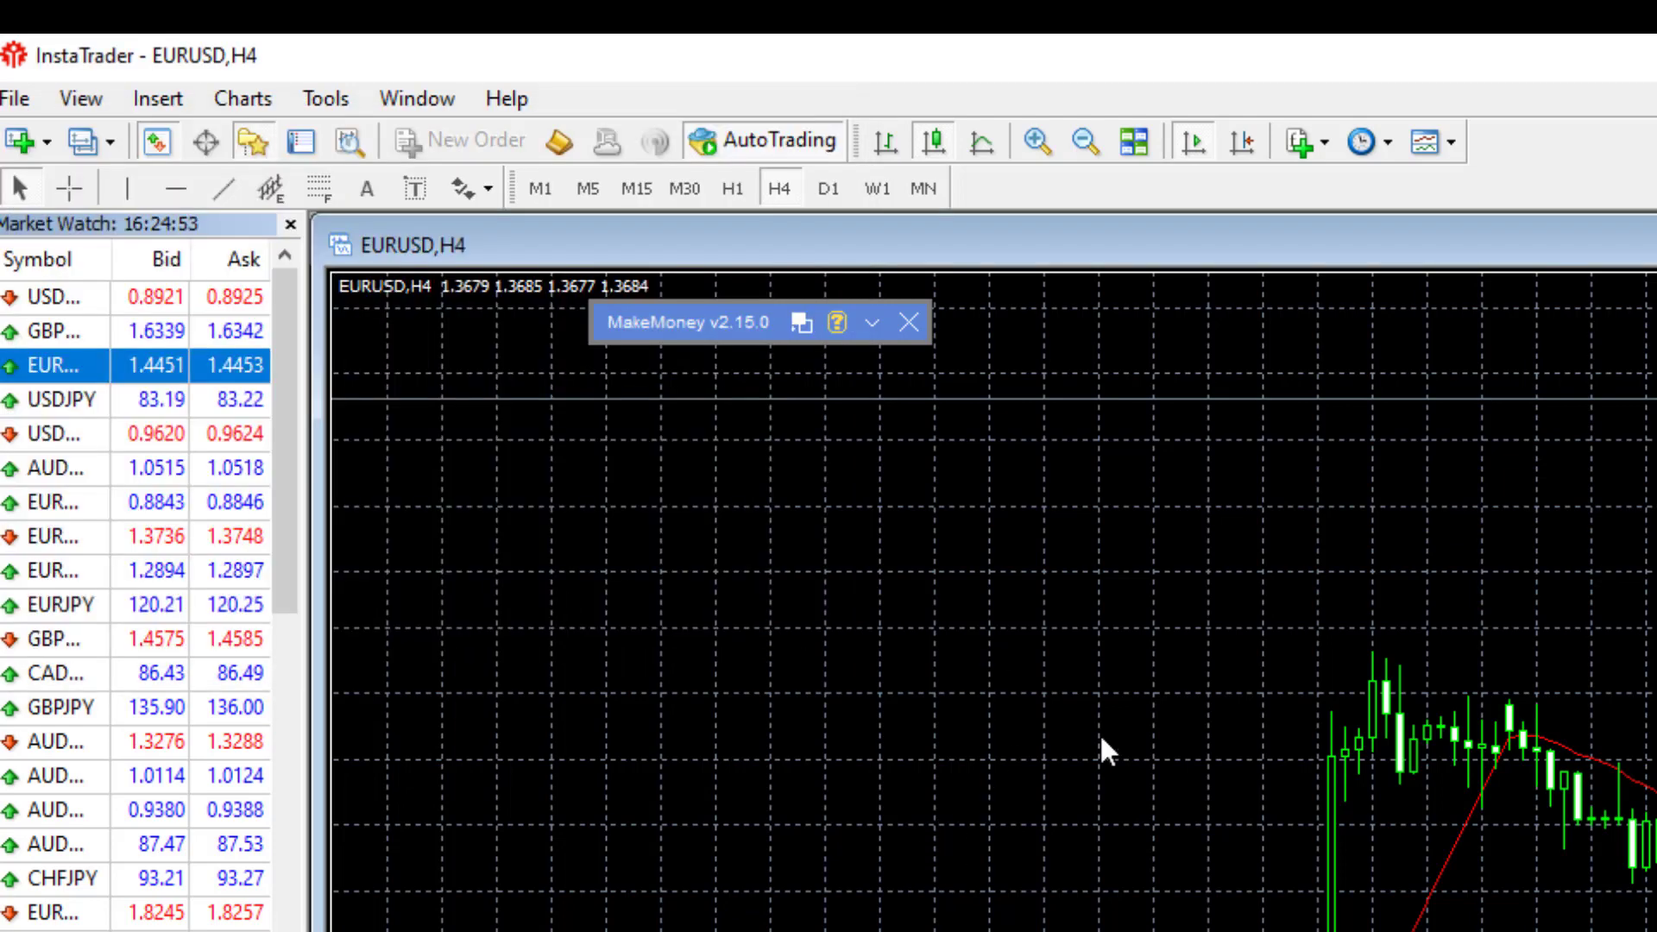
pyautogui.moveTo(801, 510)
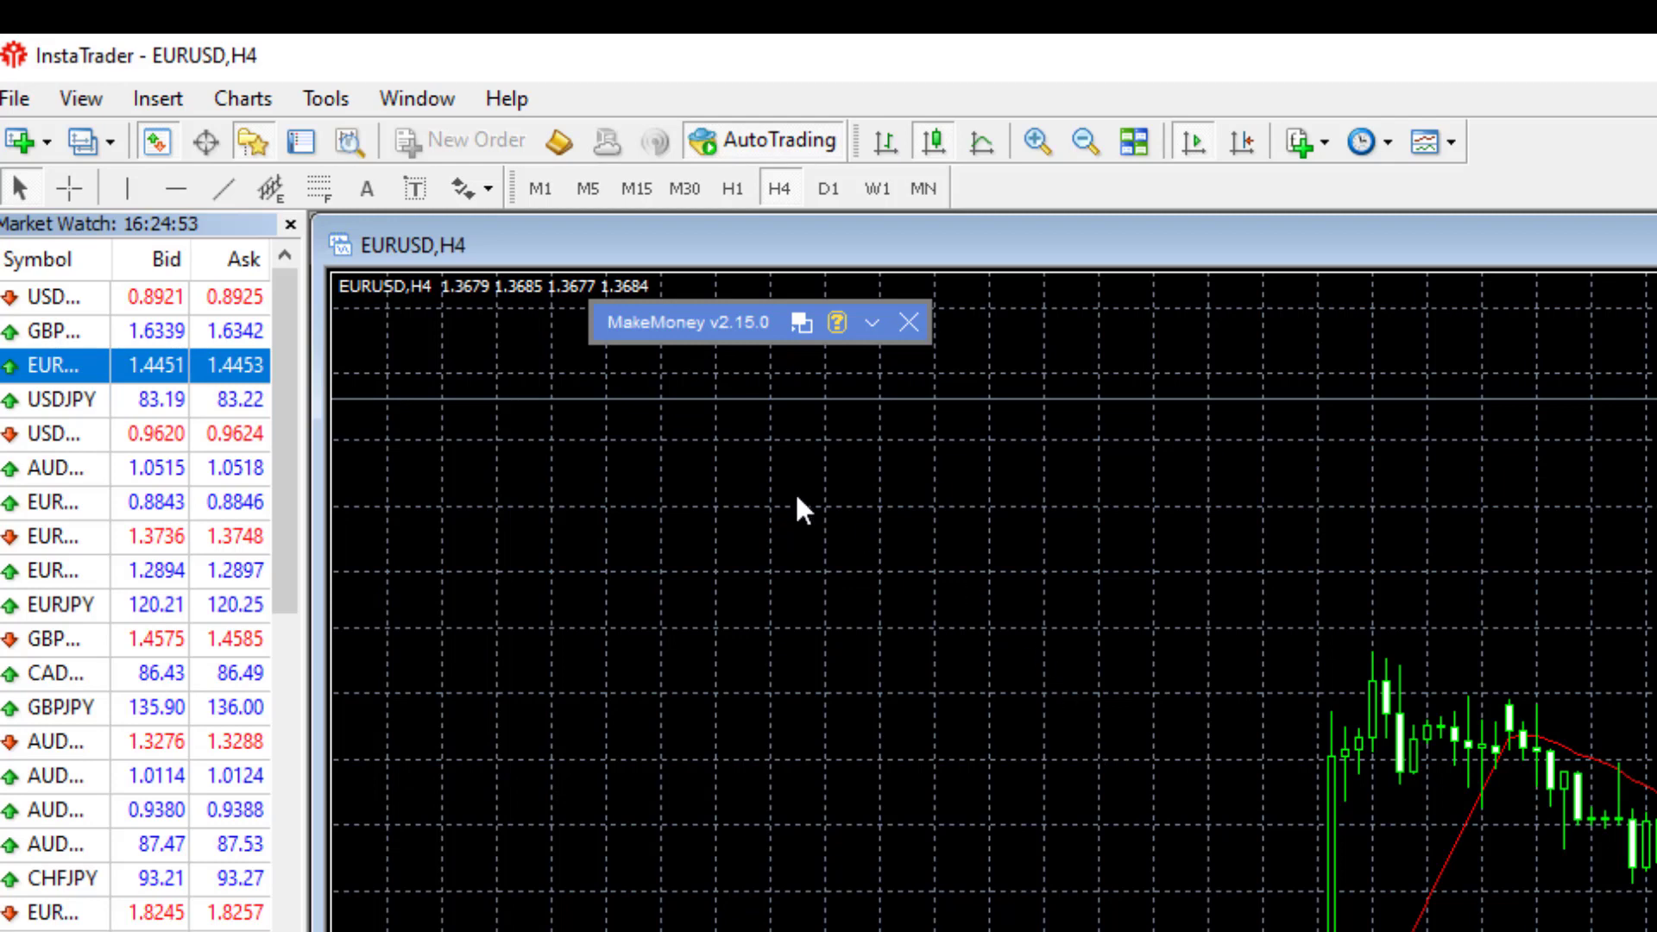
# Submit a new demo account on InstaForex-1Contest.com with 1:1000 leverage
pyautogui.click(16, 98)
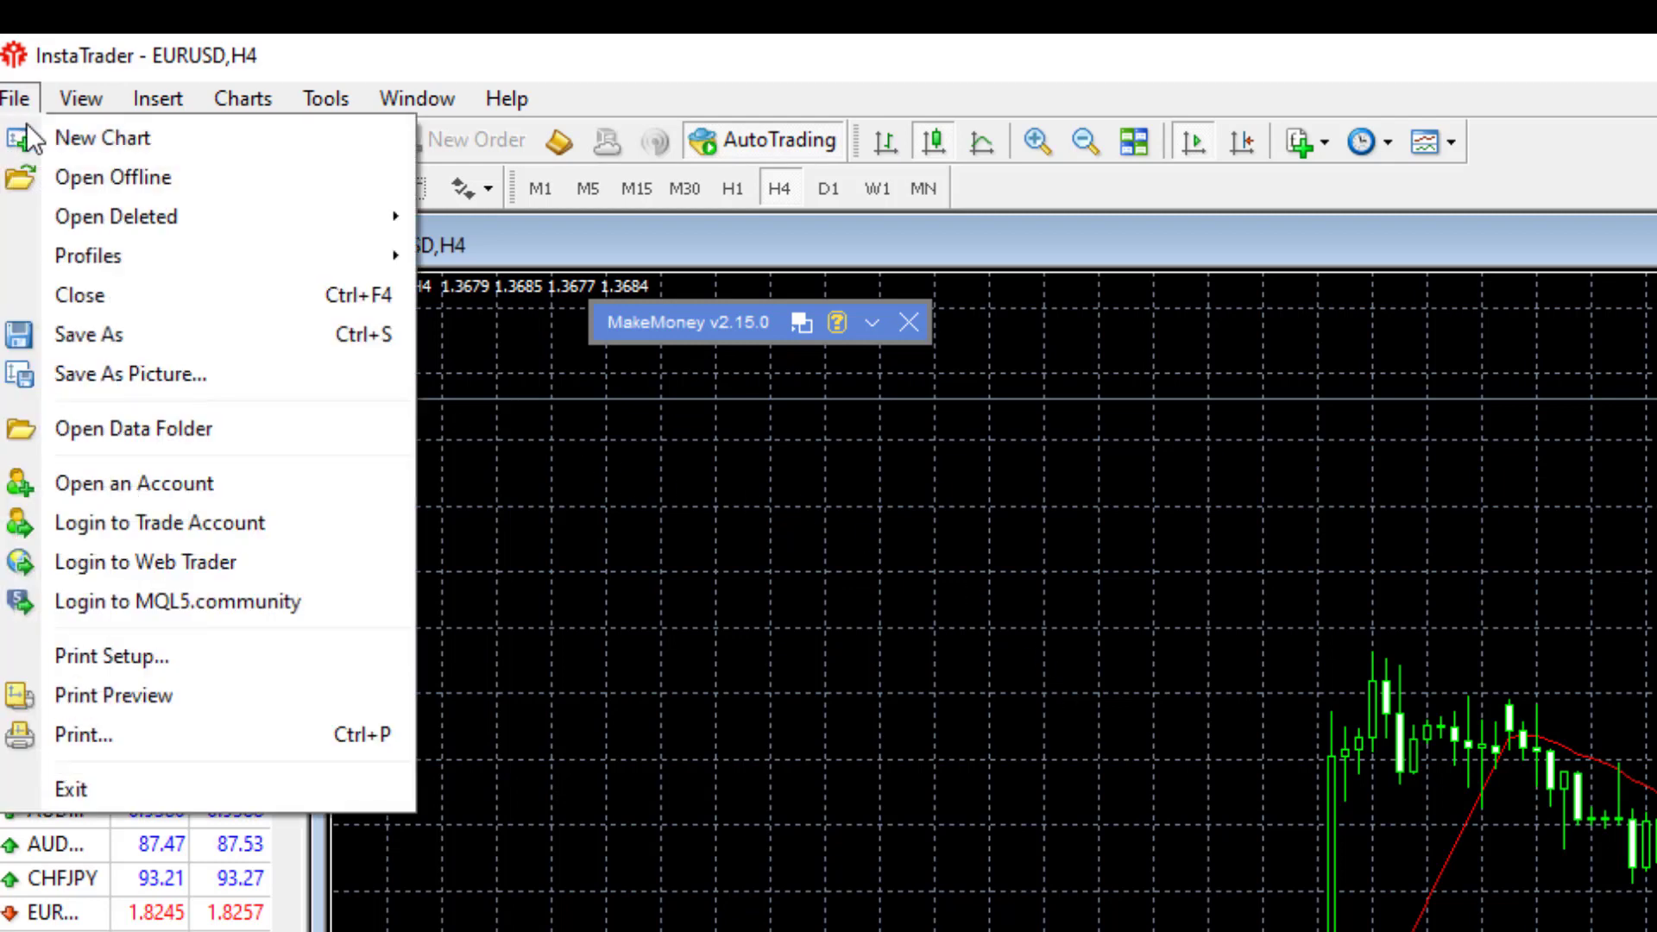
pyautogui.moveTo(27, 142)
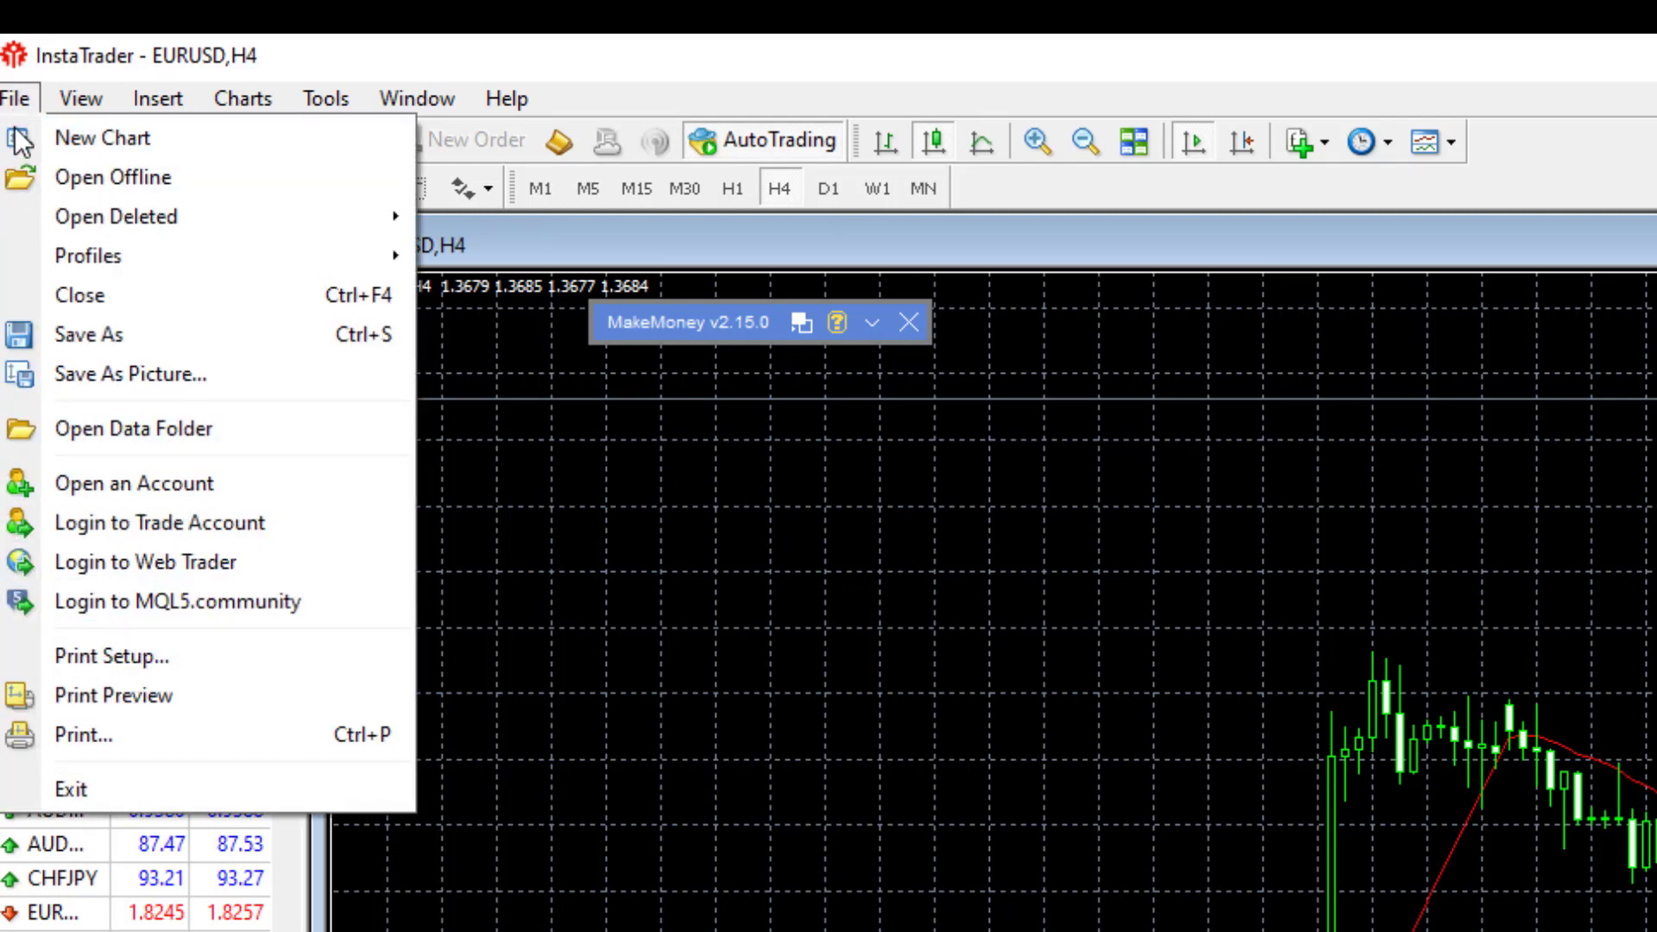
pyautogui.click(134, 484)
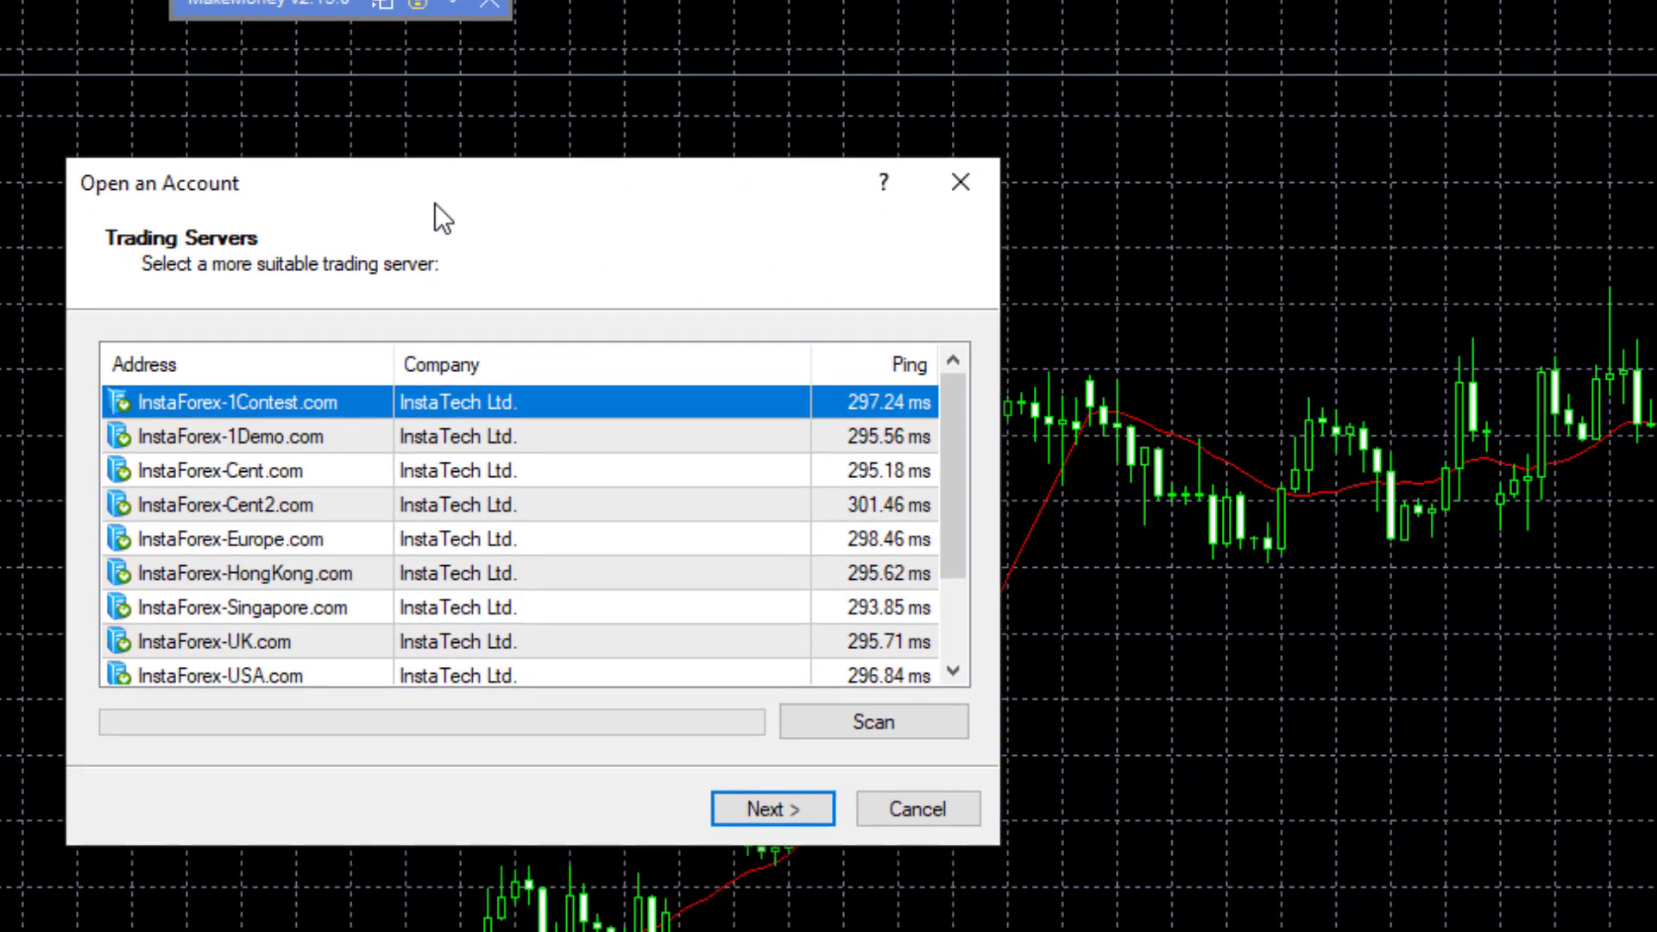
pyautogui.moveTo(465, 422)
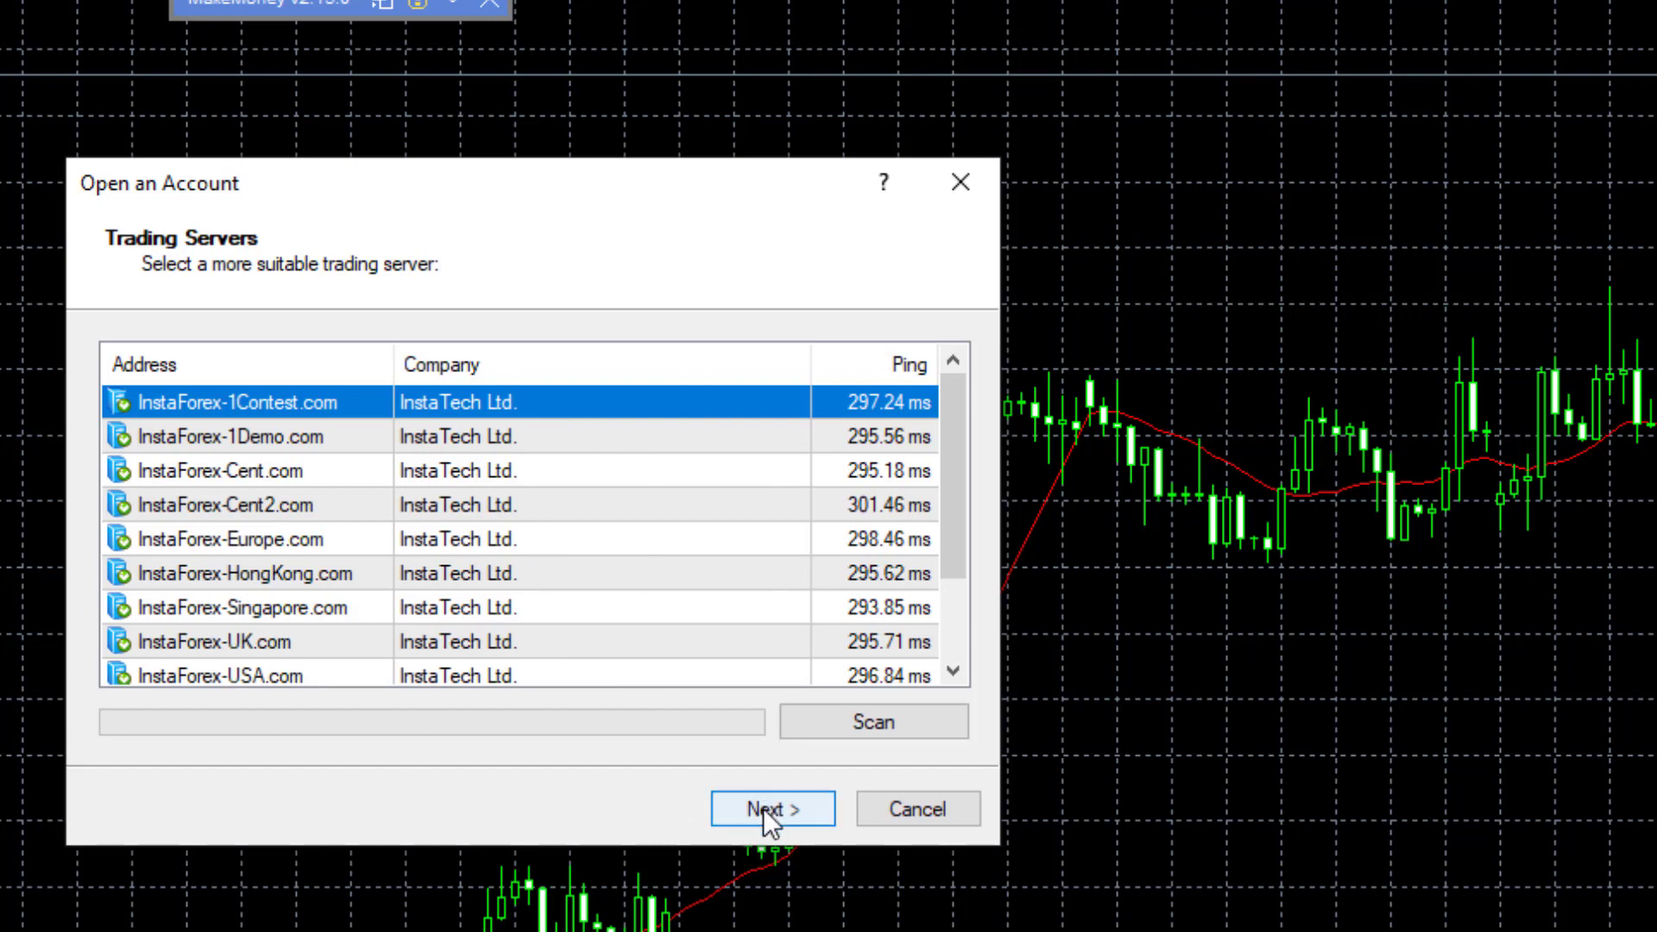
pyautogui.click(773, 809)
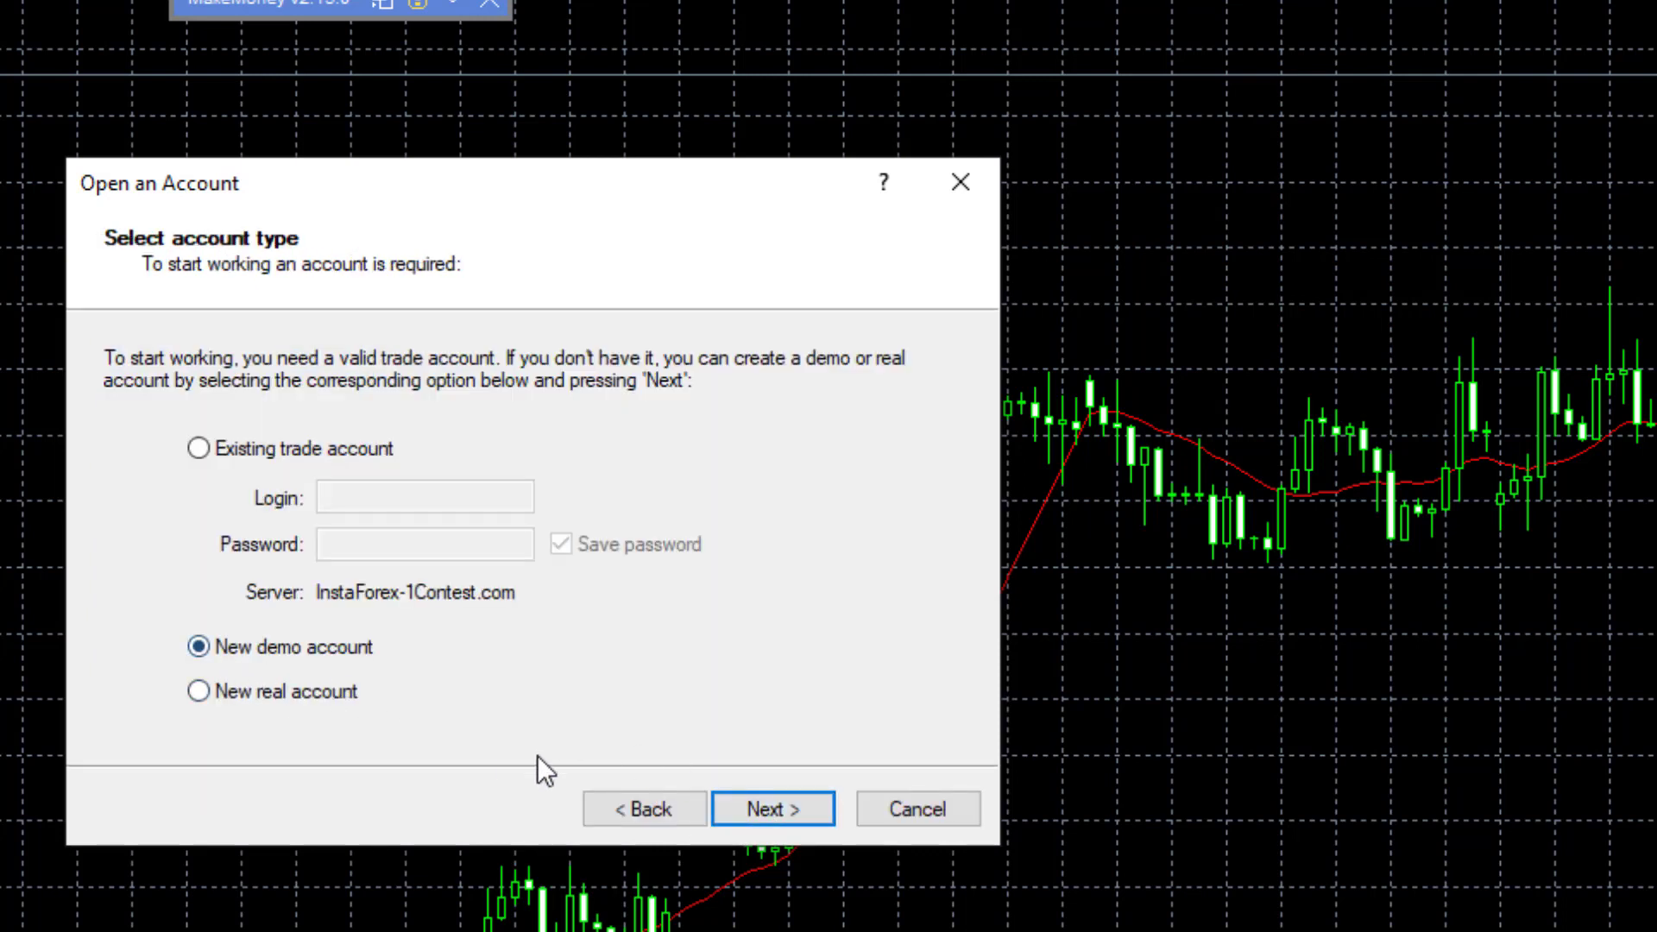
pyautogui.click(771, 809)
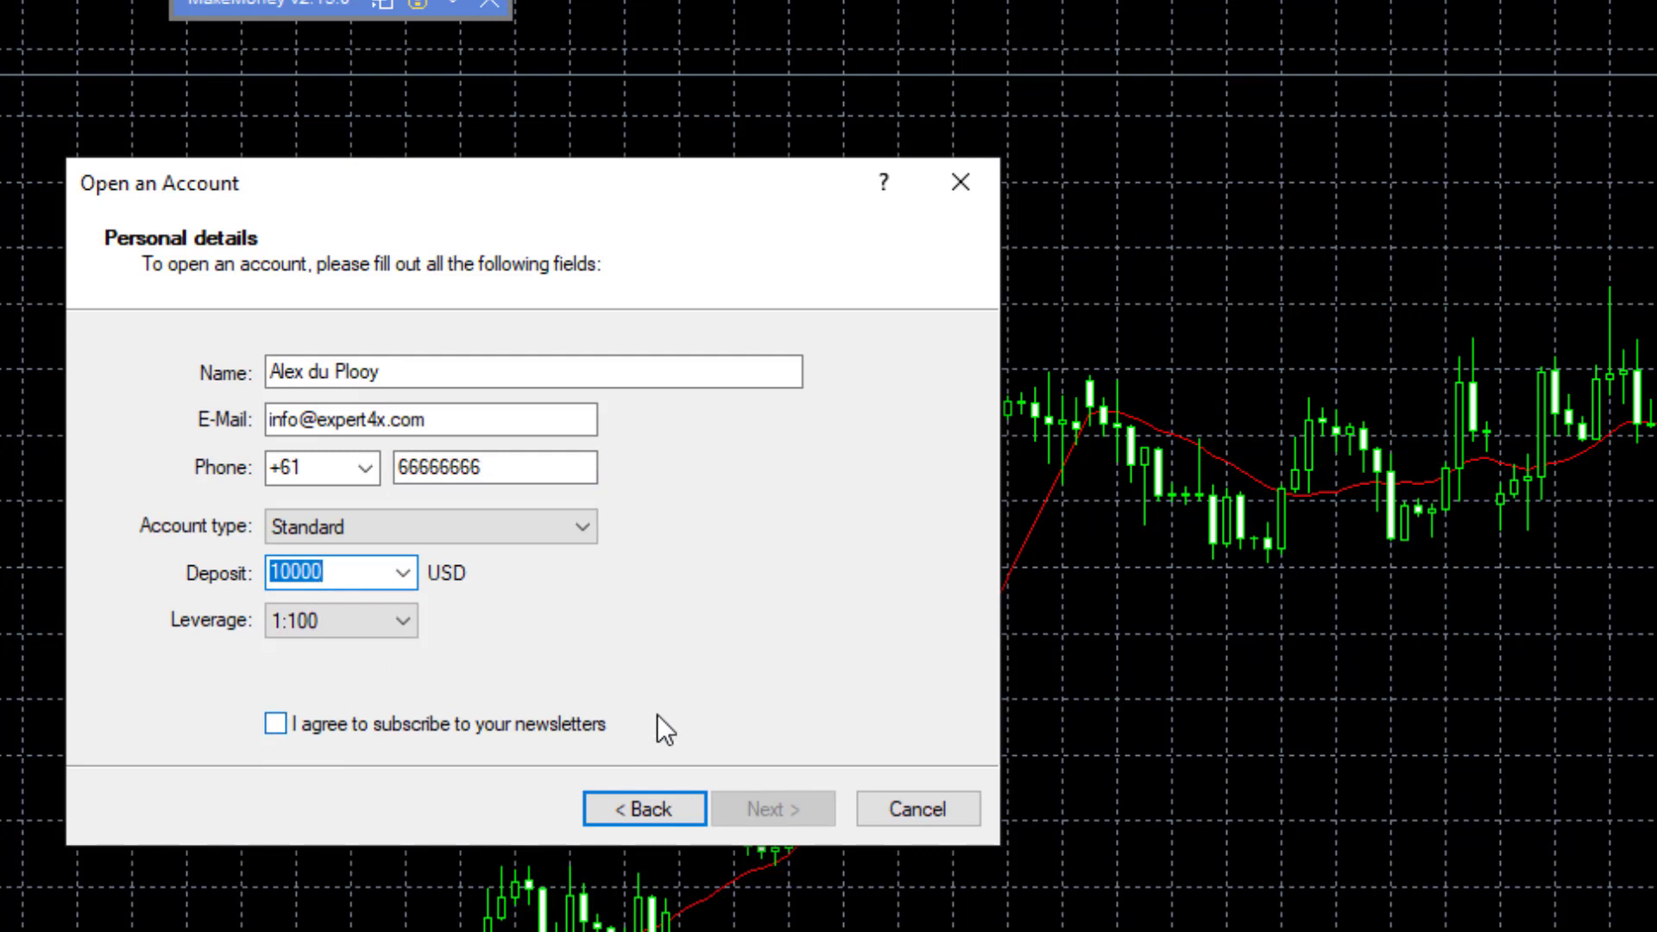
pyautogui.moveTo(258, 640)
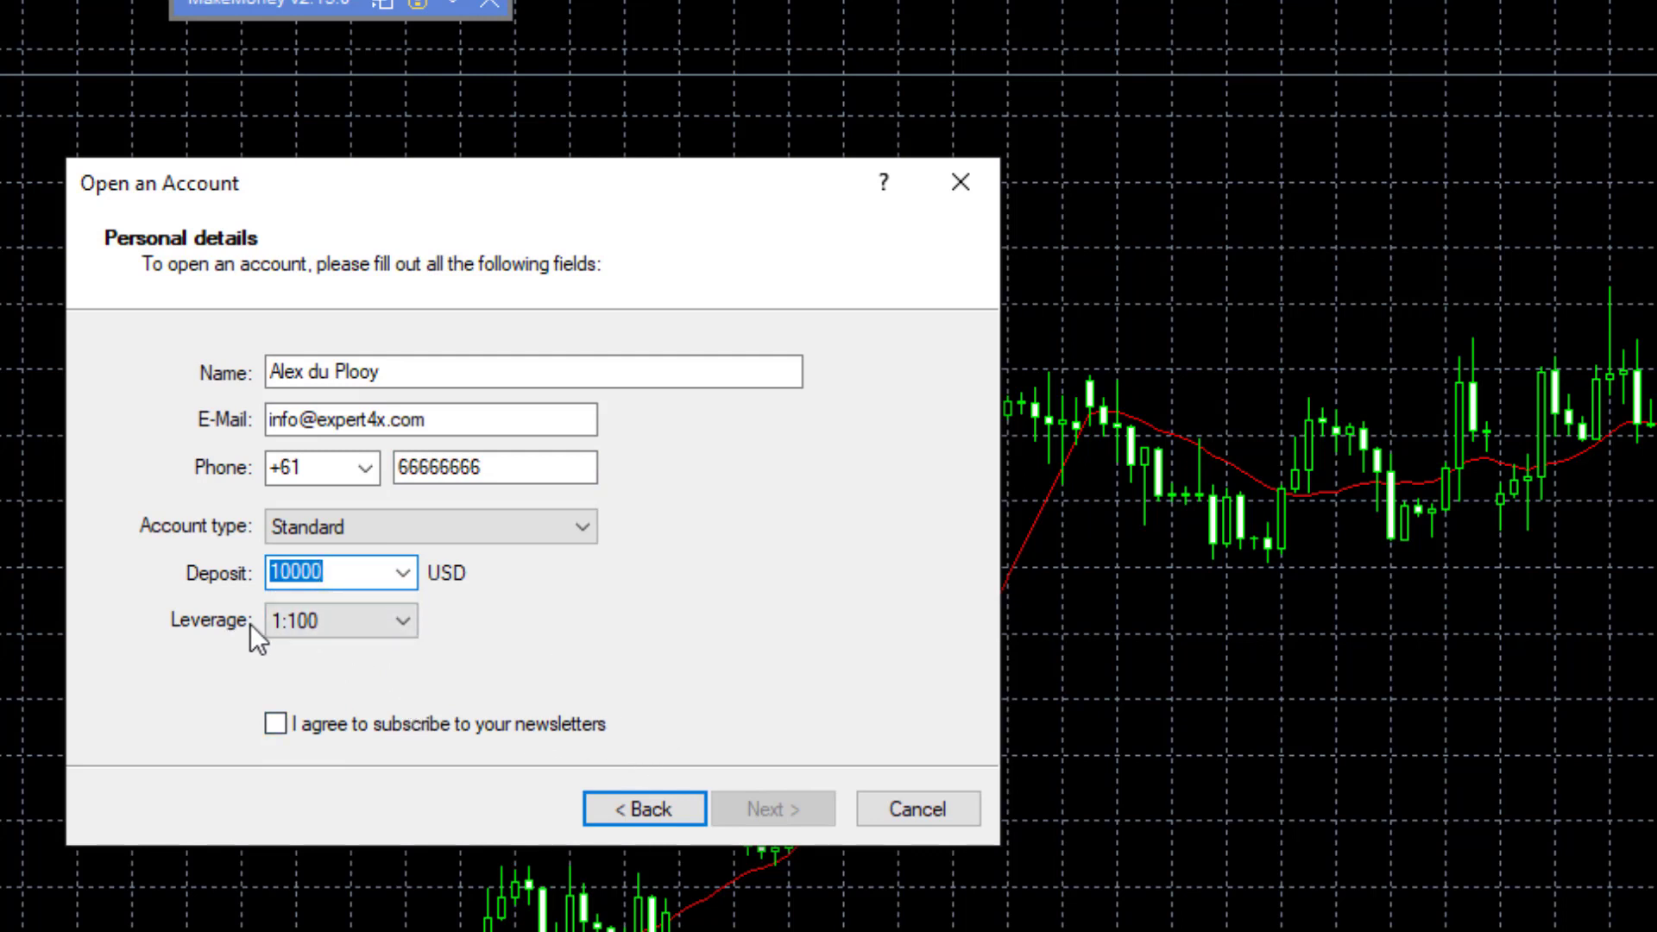
pyautogui.click(399, 620)
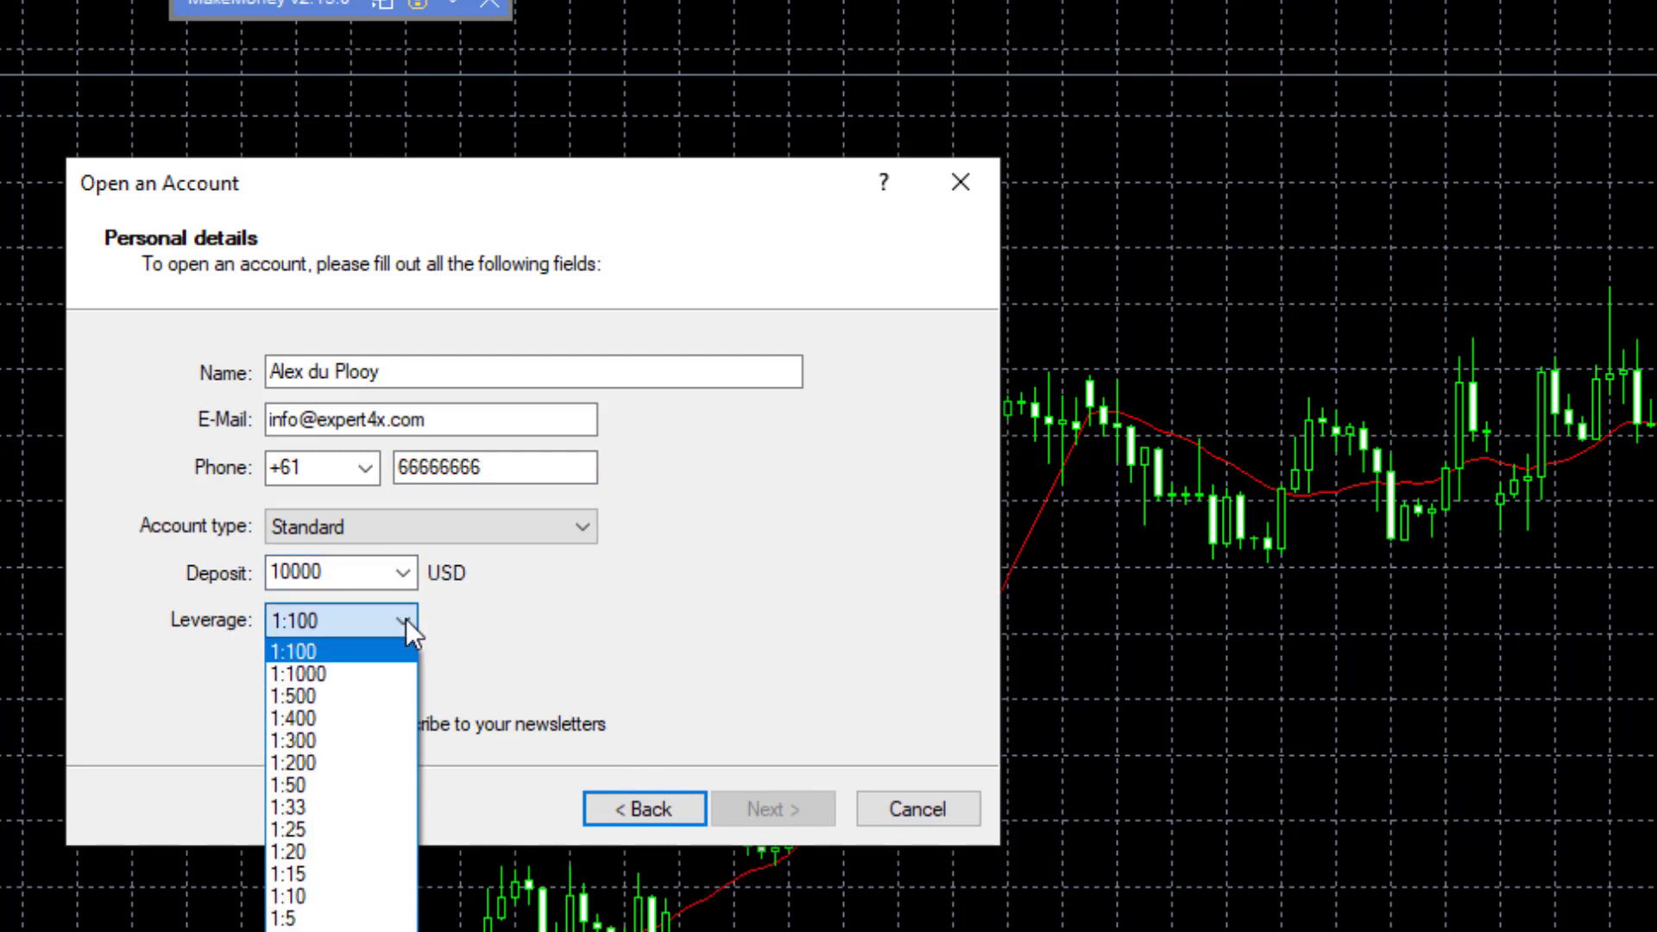
pyautogui.moveTo(386, 674)
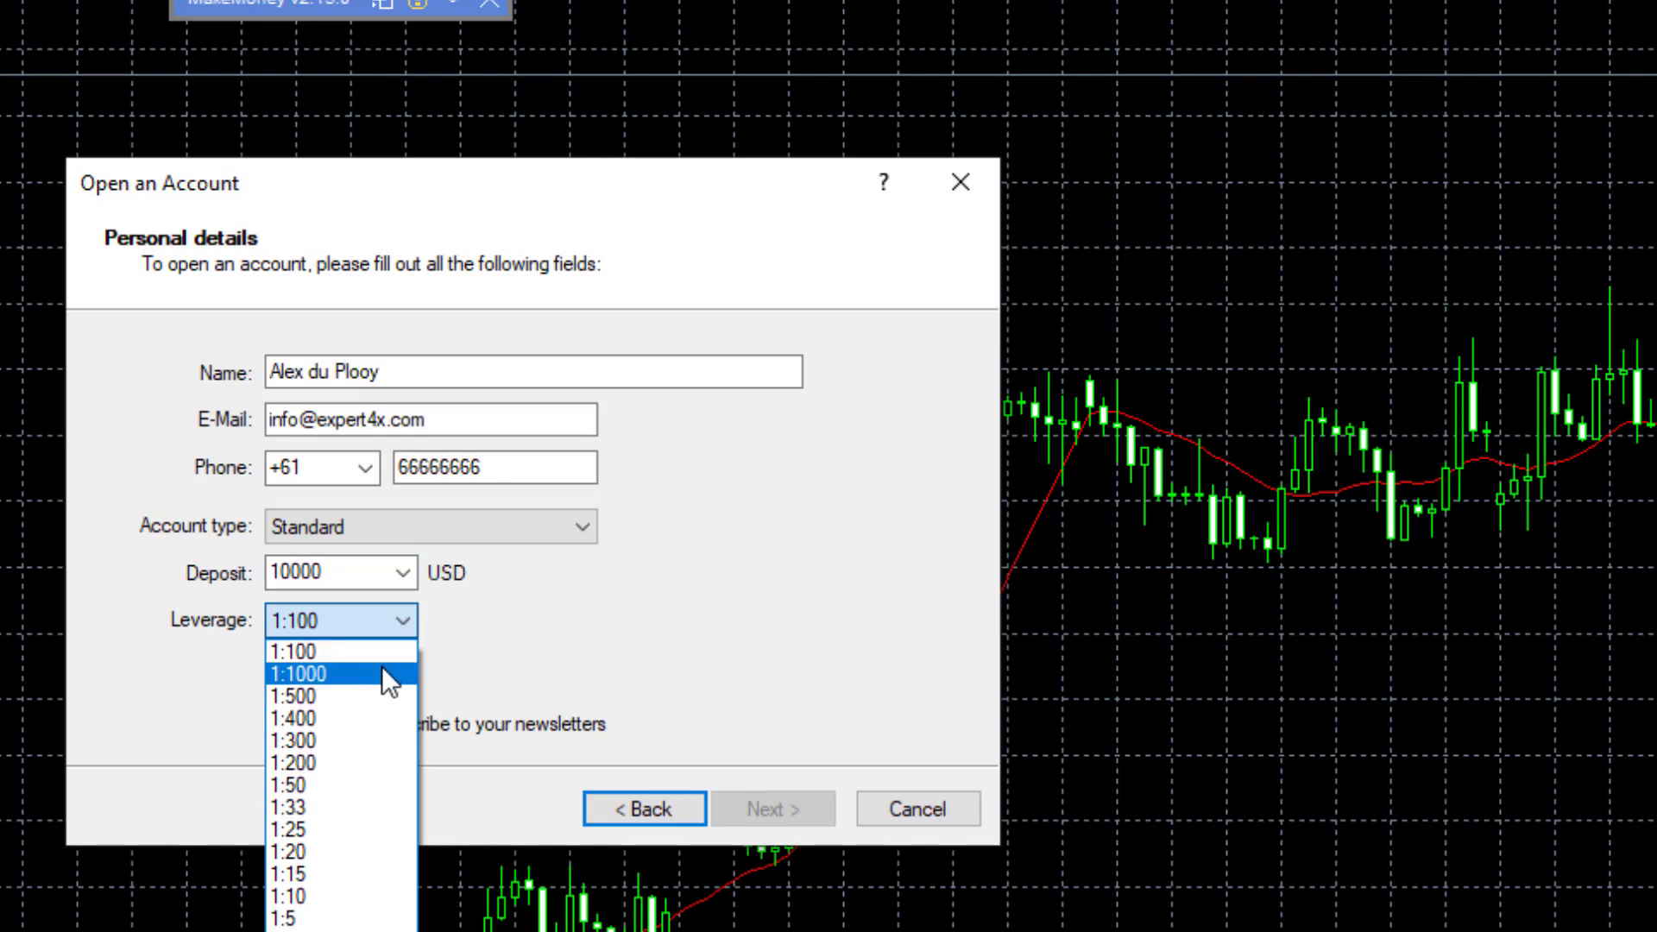
pyautogui.moveTo(310, 650)
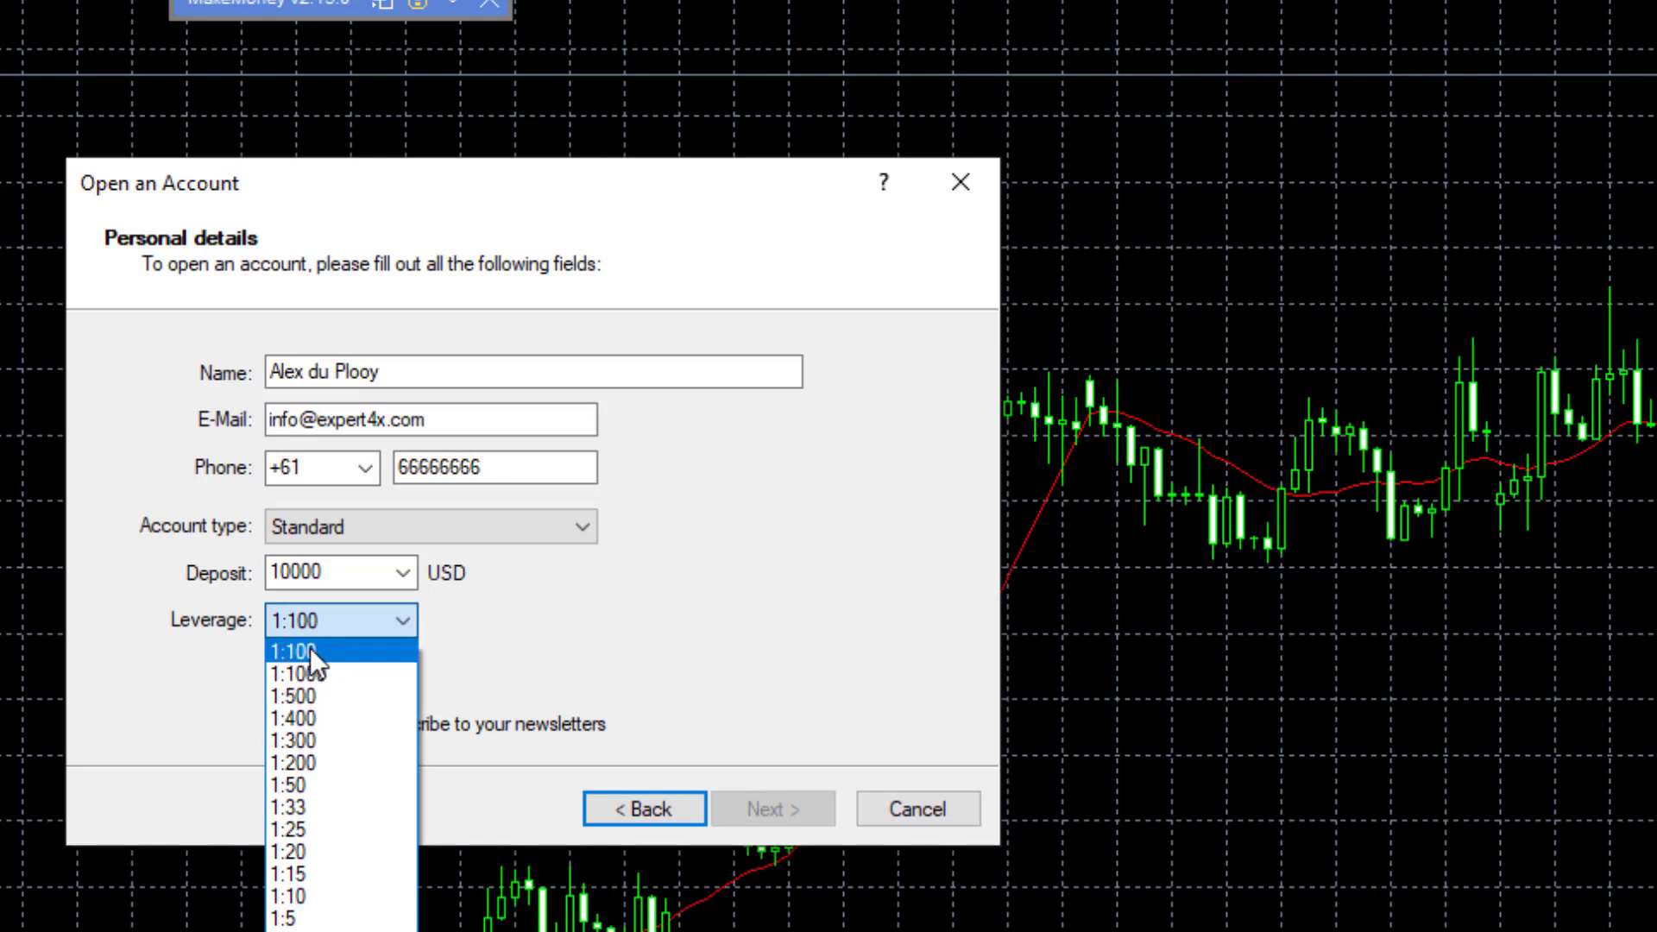
pyautogui.moveTo(316, 674)
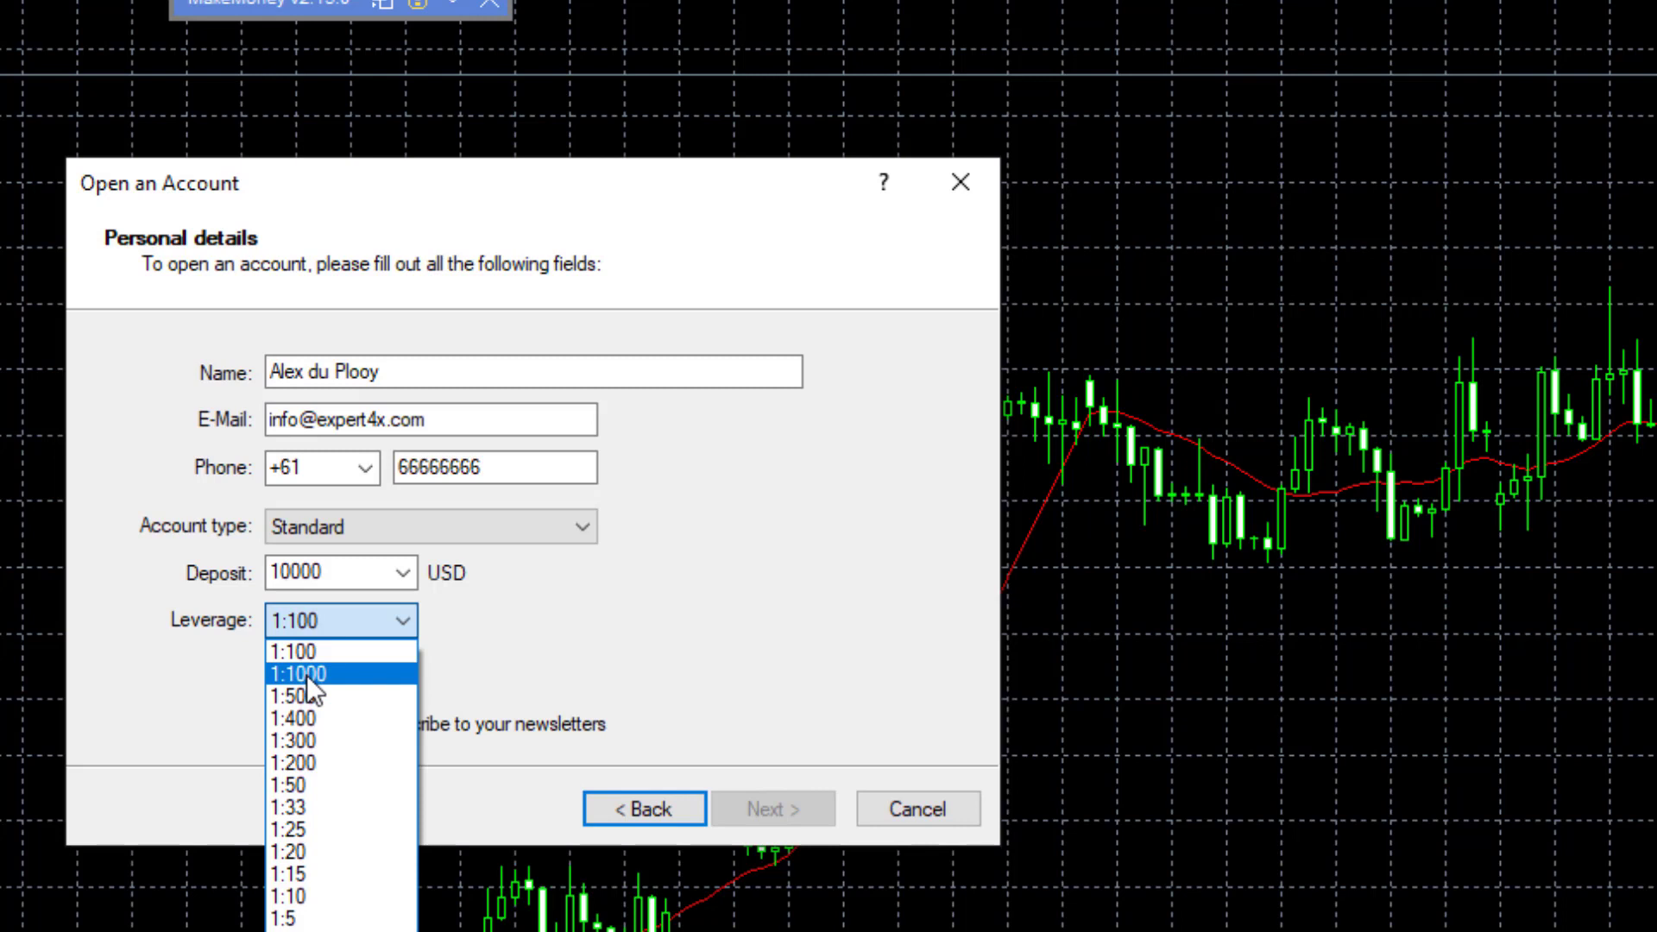
pyautogui.moveTo(314, 692)
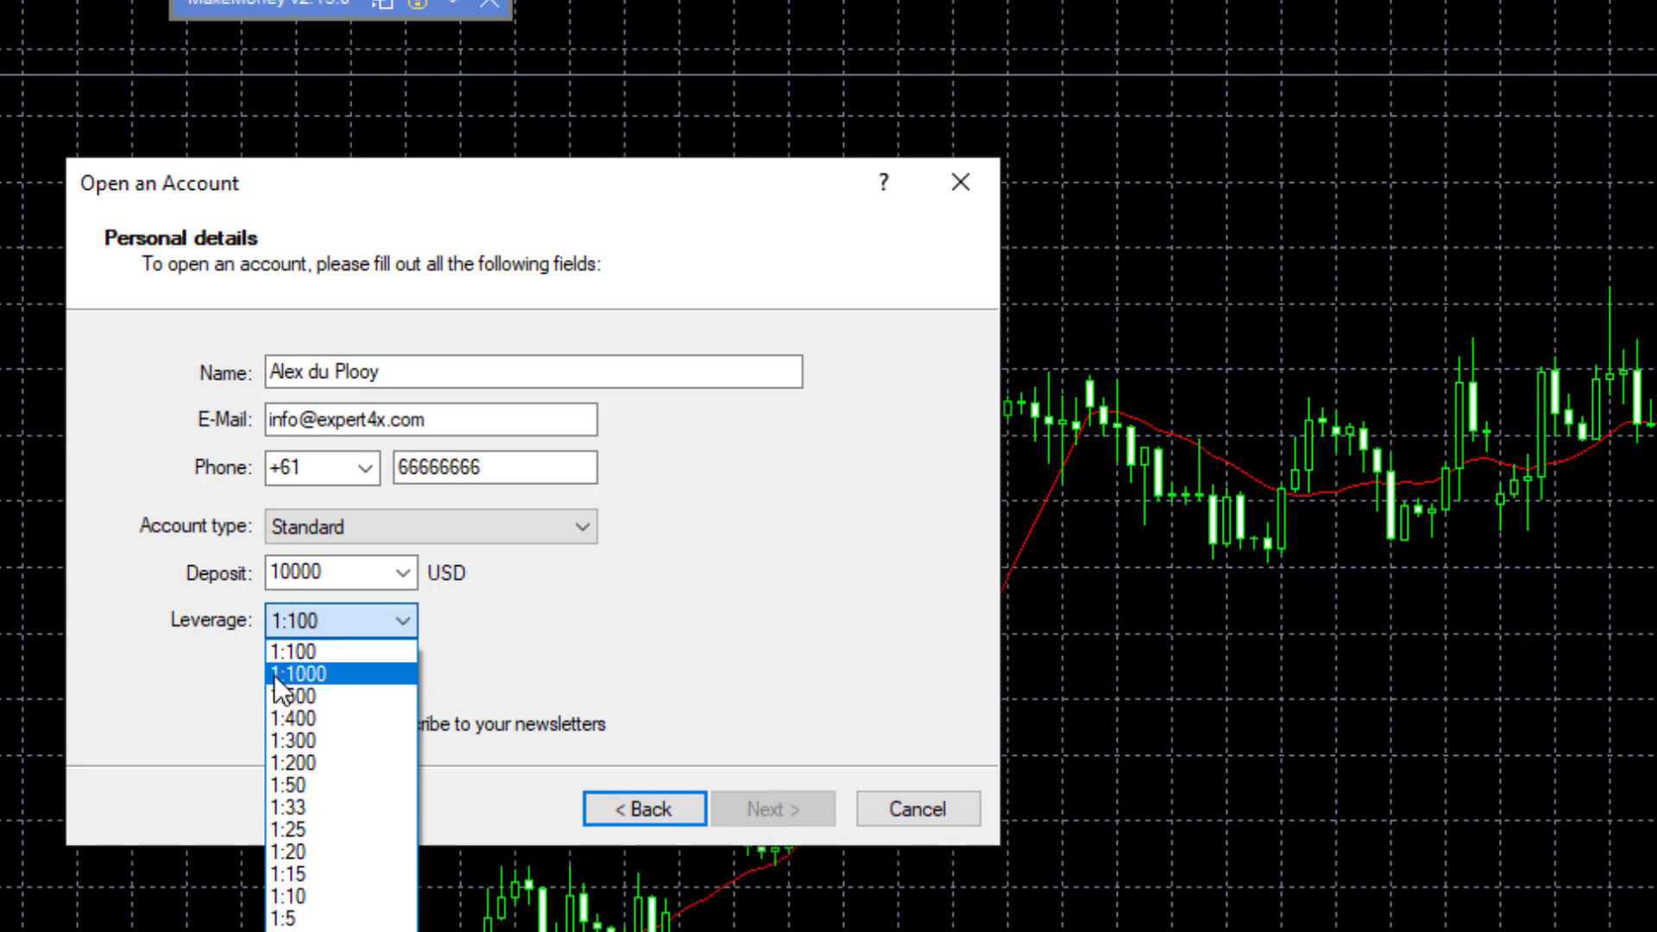
pyautogui.moveTo(312, 687)
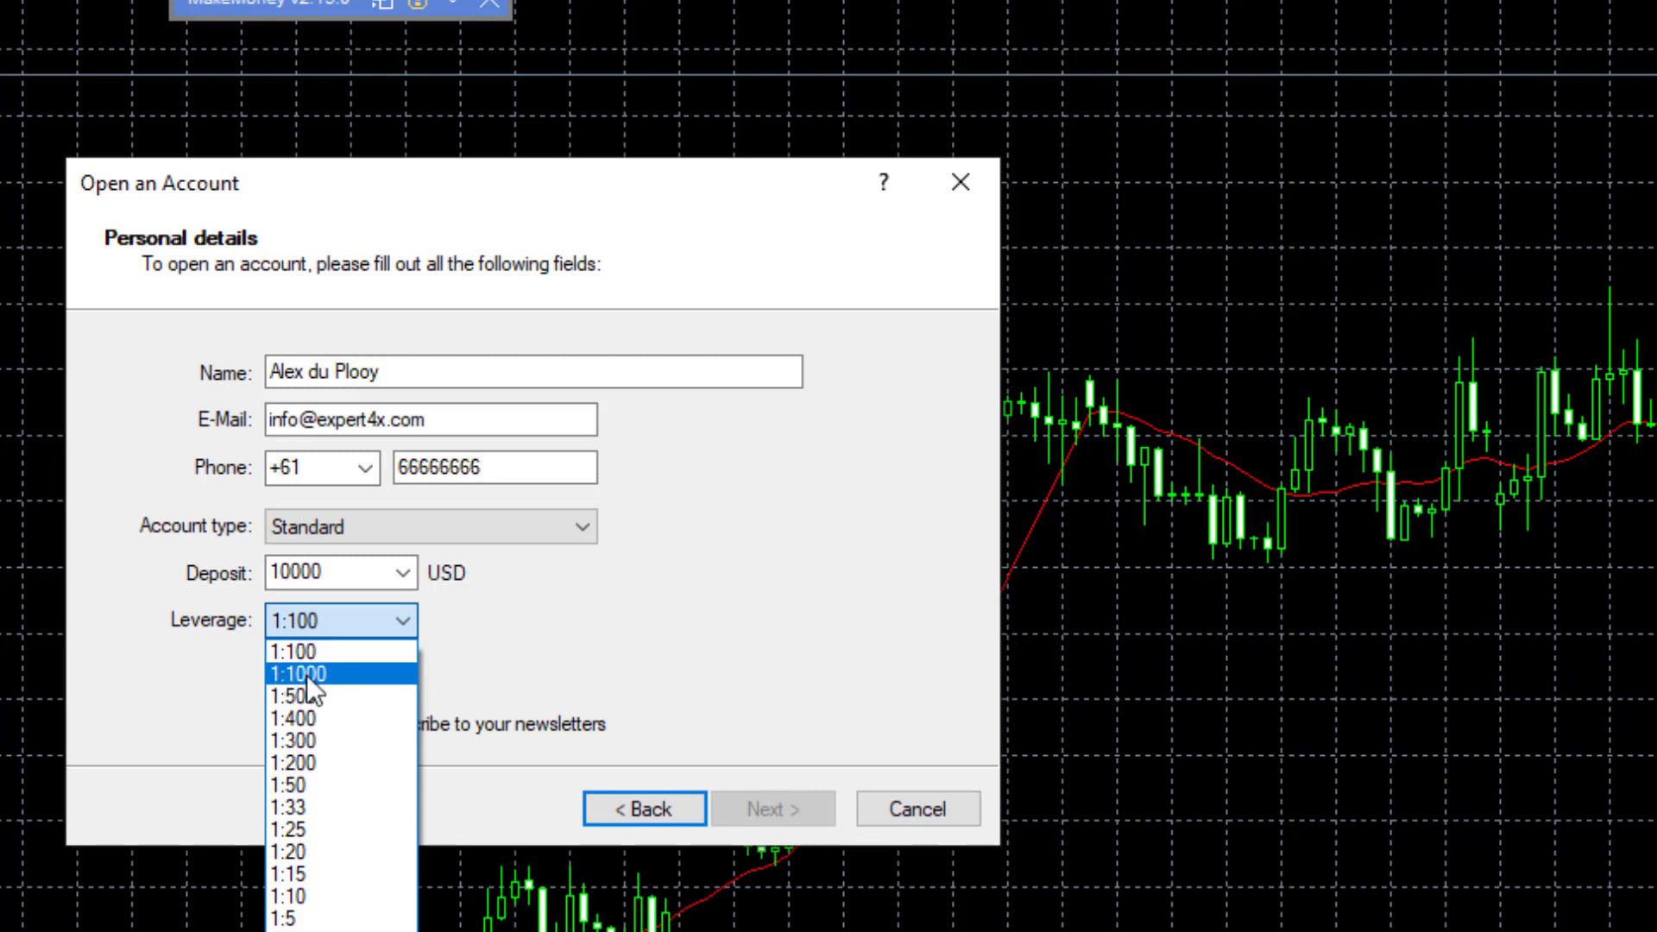
pyautogui.click(309, 674)
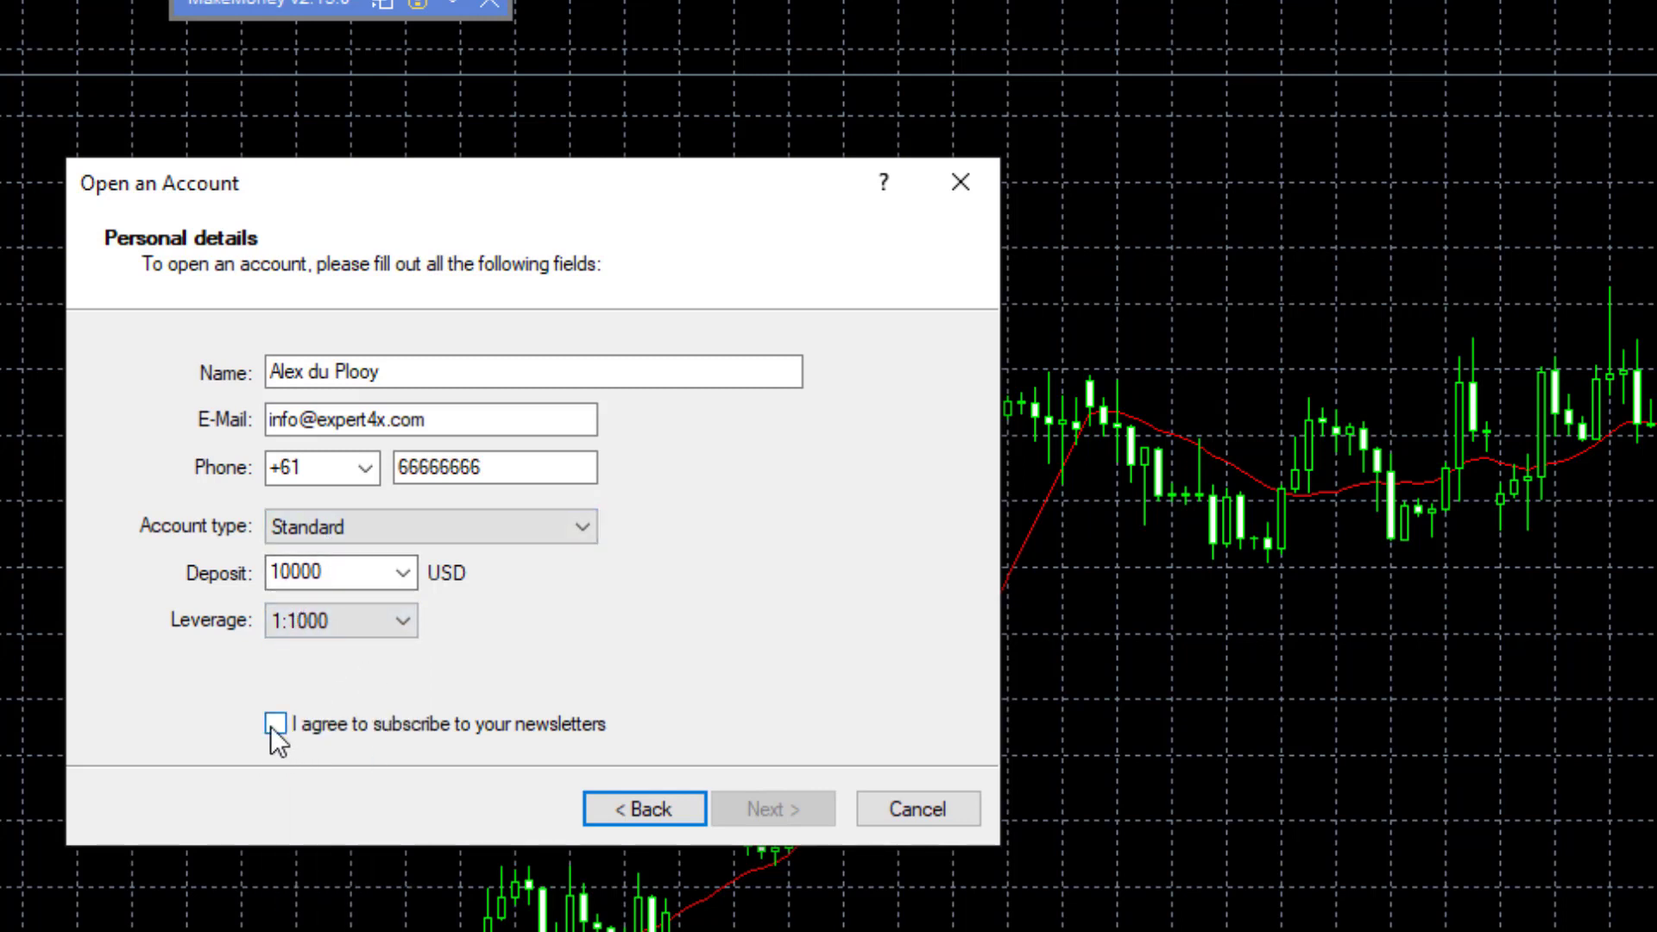
pyautogui.click(771, 808)
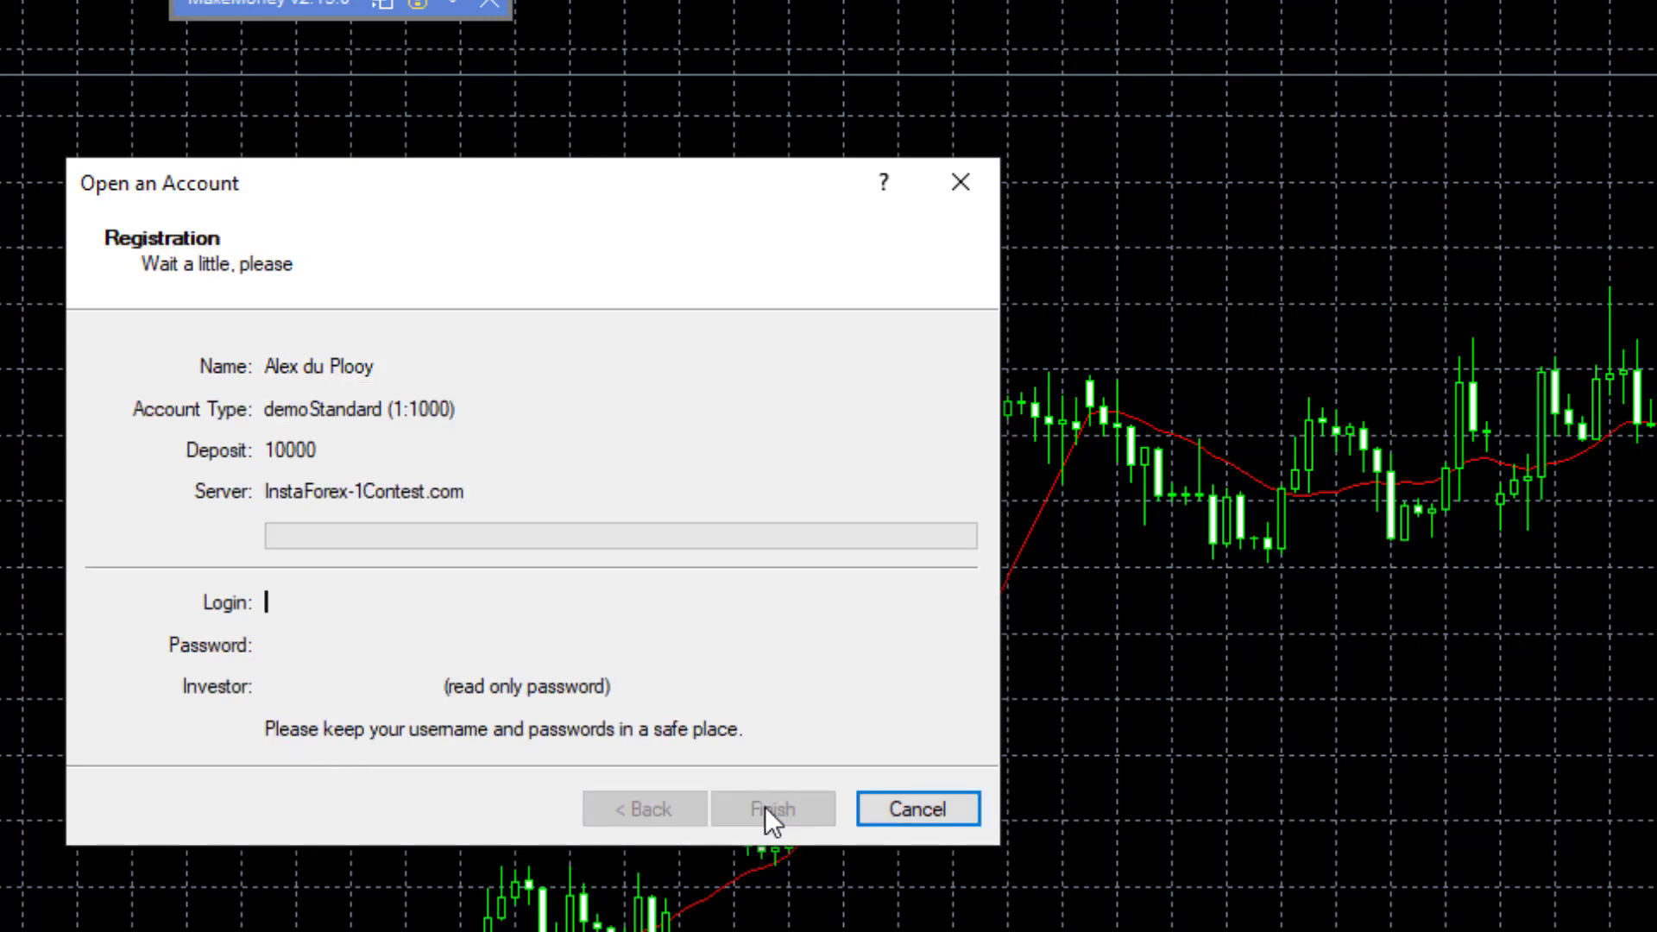
# Complete the 1:1000 demo registration so login credentials are issued
pyautogui.click(773, 809)
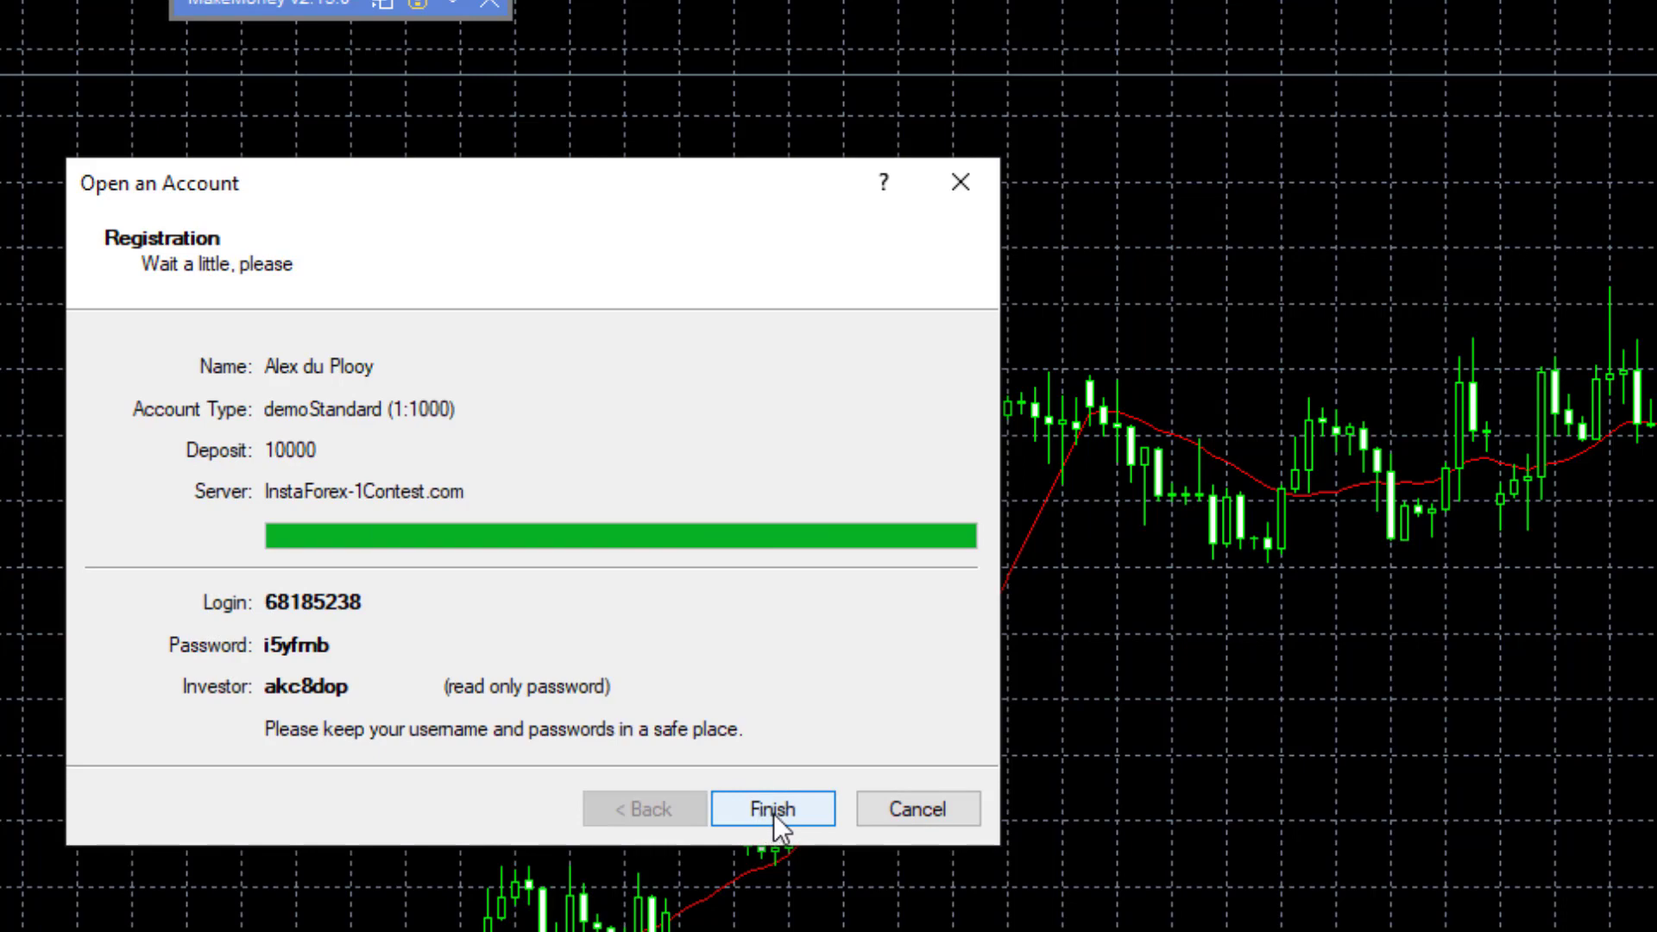
pyautogui.click(771, 809)
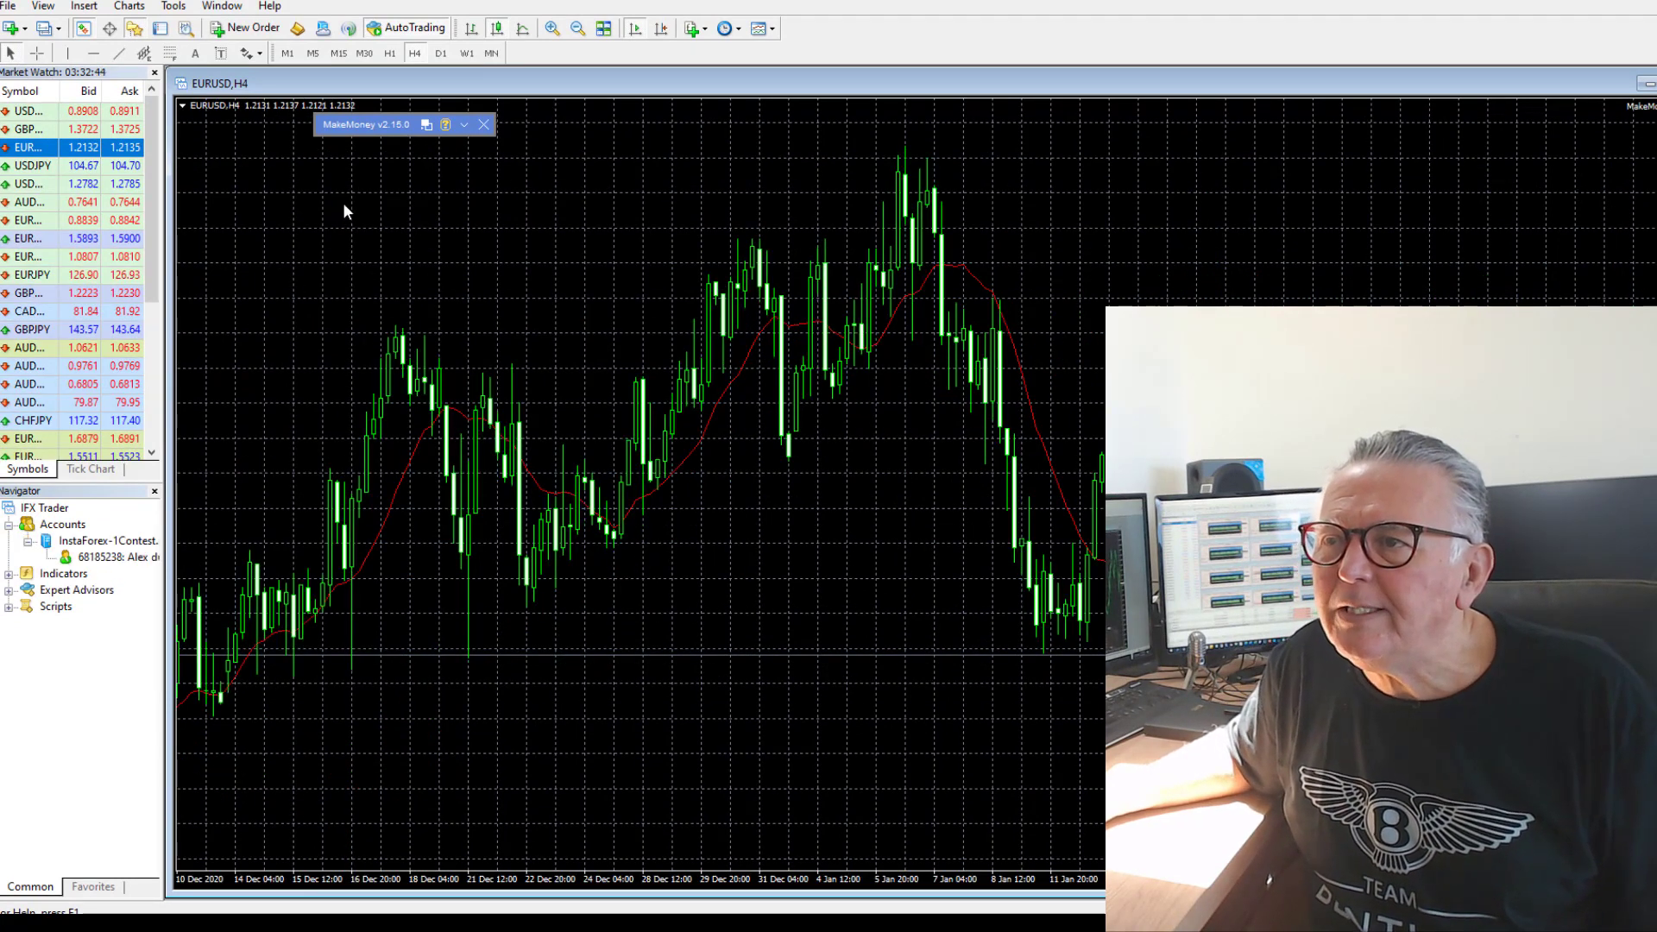
# Place a 1.00-lot EURUSD market sell and dismiss the success confirmation
pyautogui.click(250, 27)
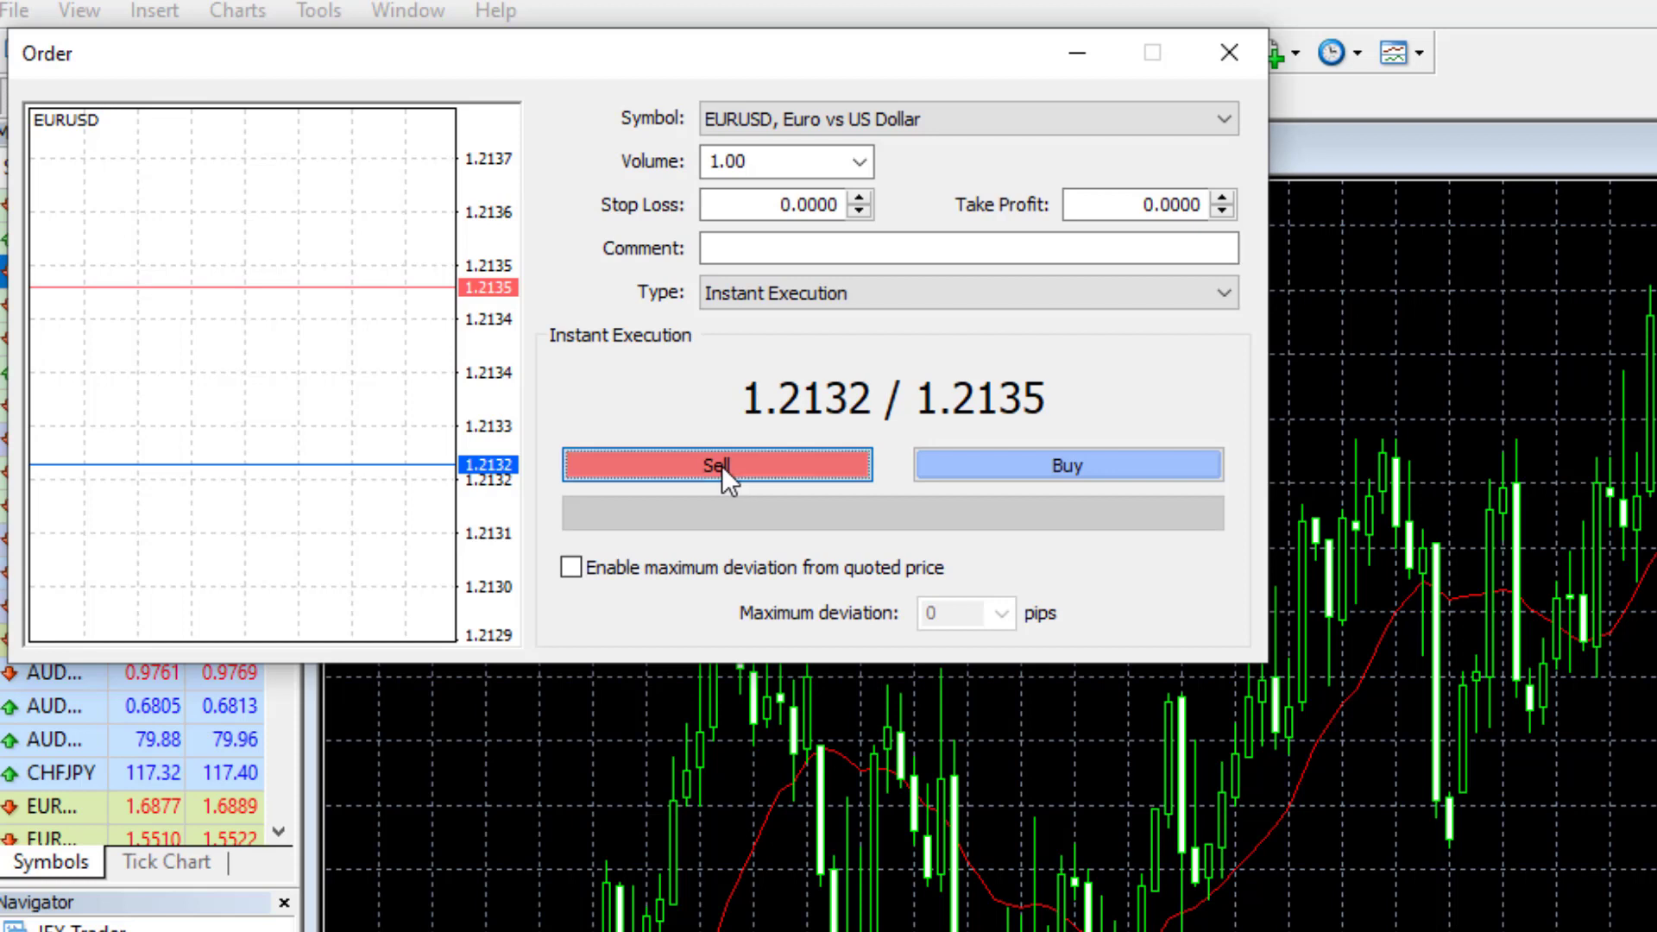
pyautogui.click(716, 464)
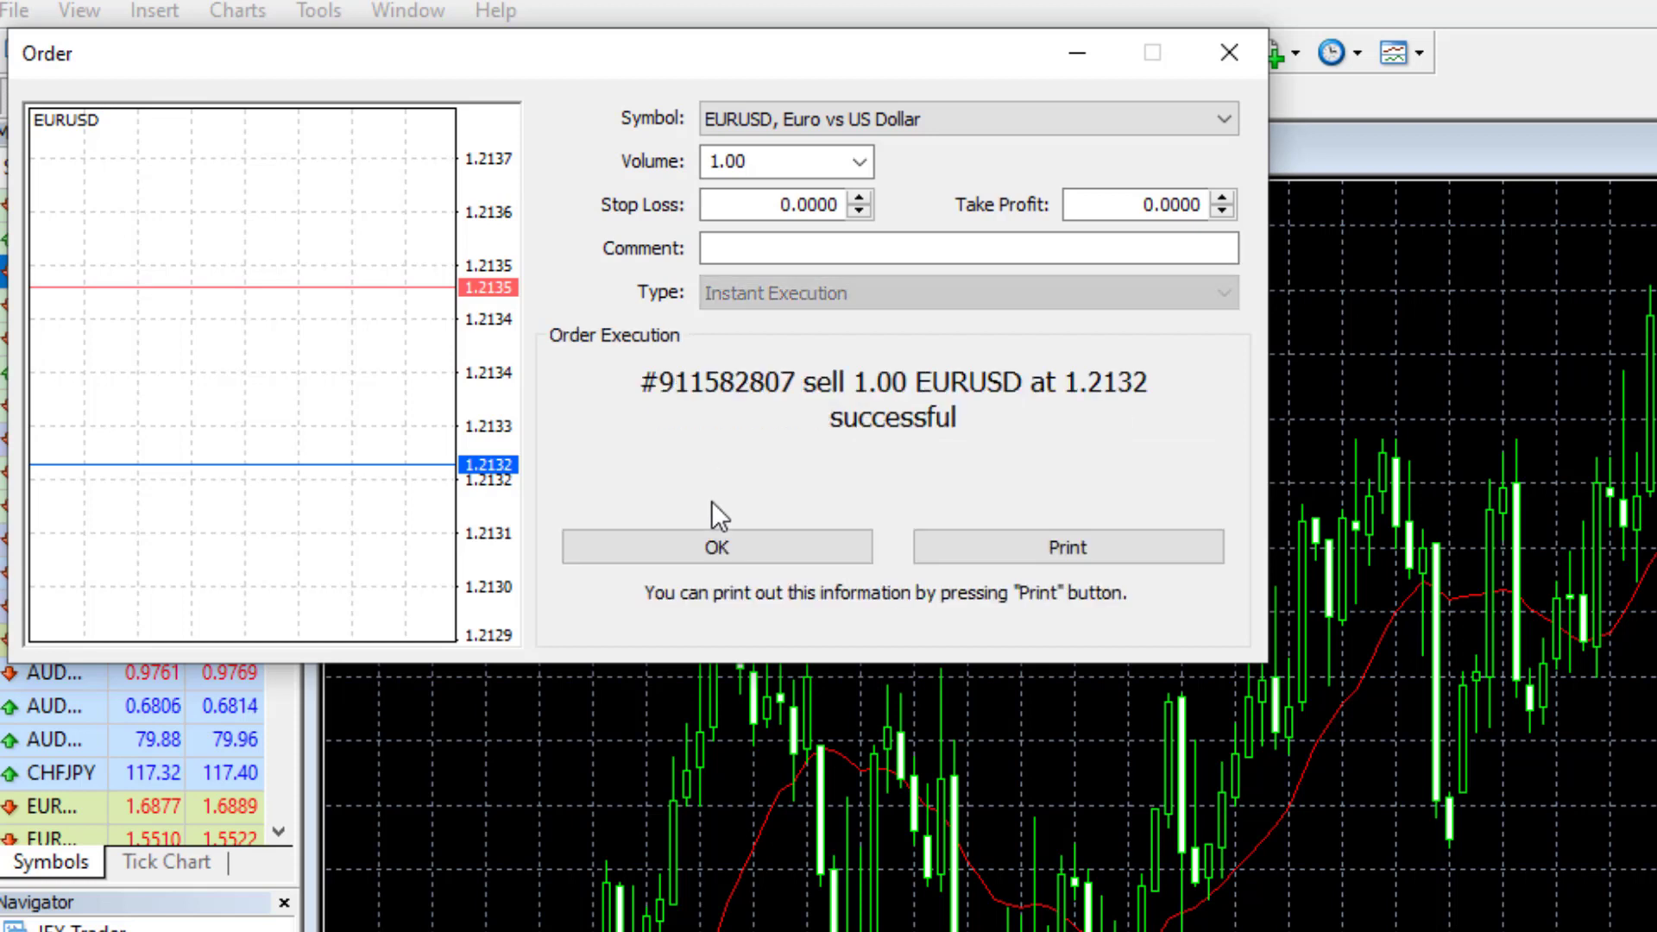
pyautogui.click(716, 547)
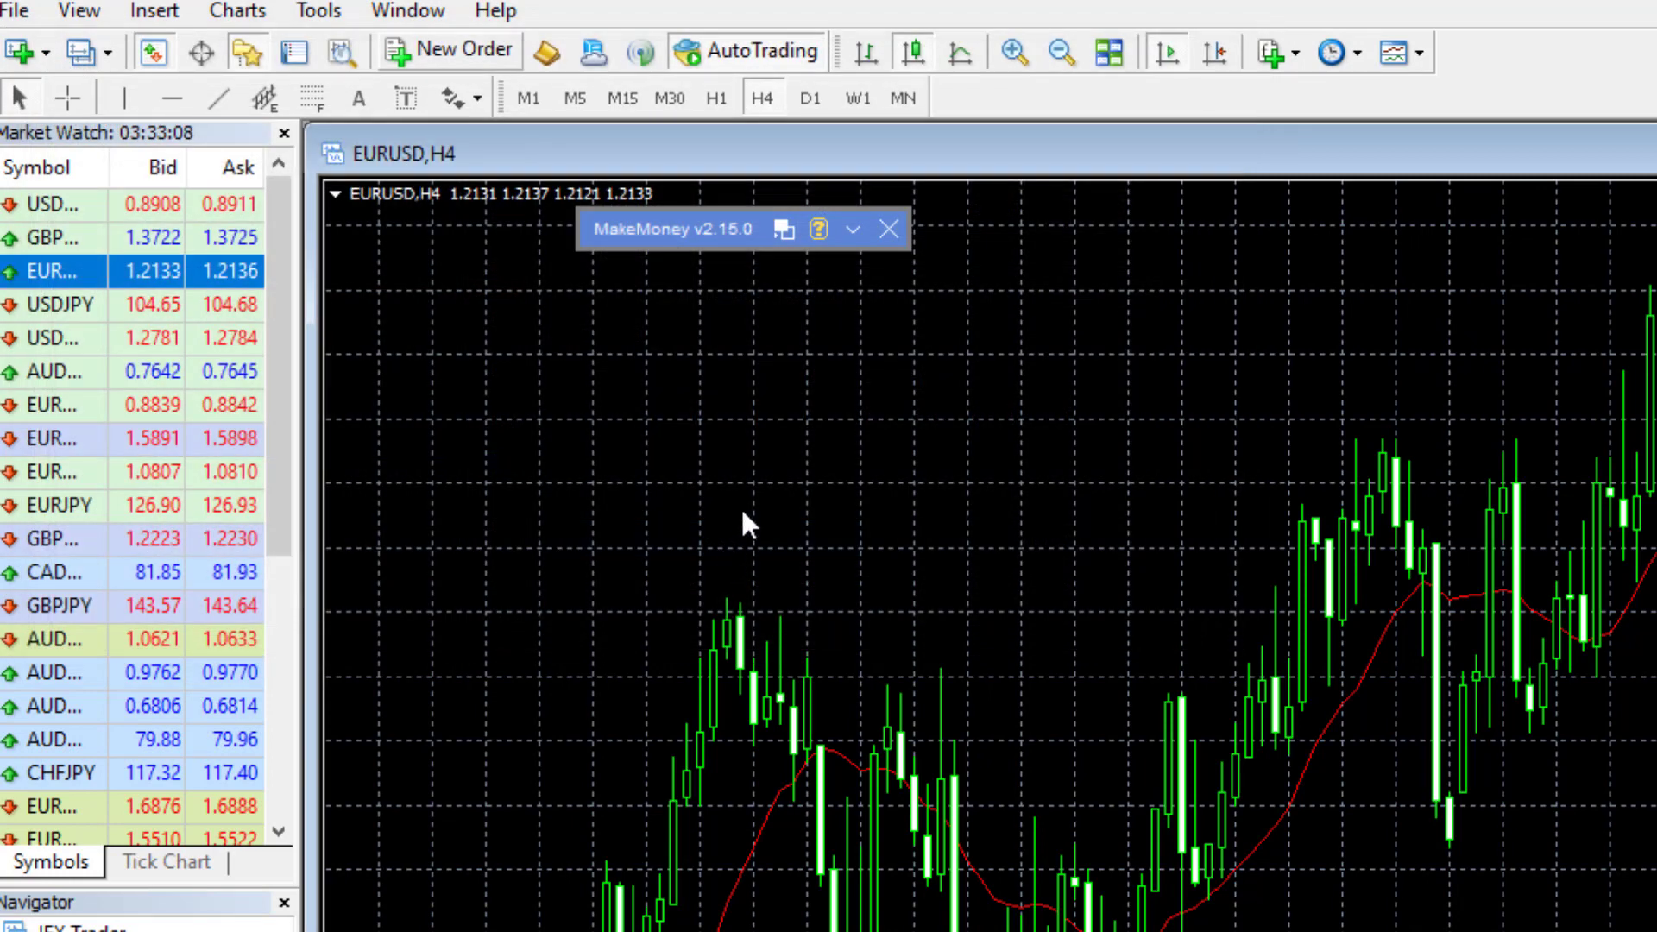
pyautogui.moveTo(294, 51)
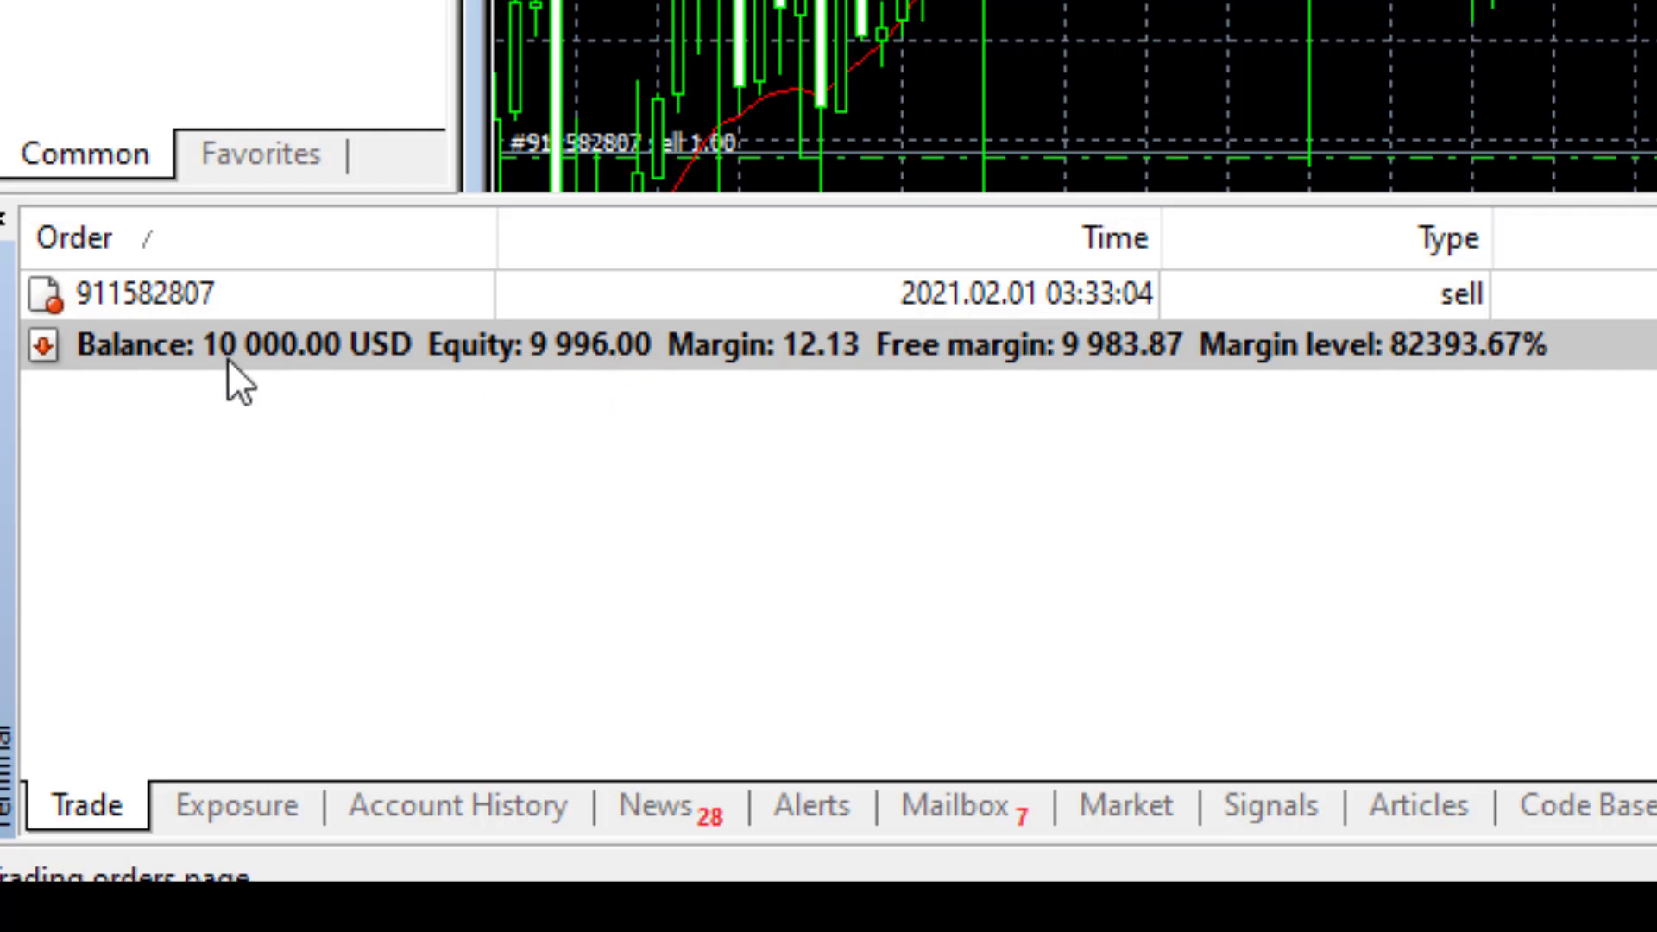
pyautogui.moveTo(331, 382)
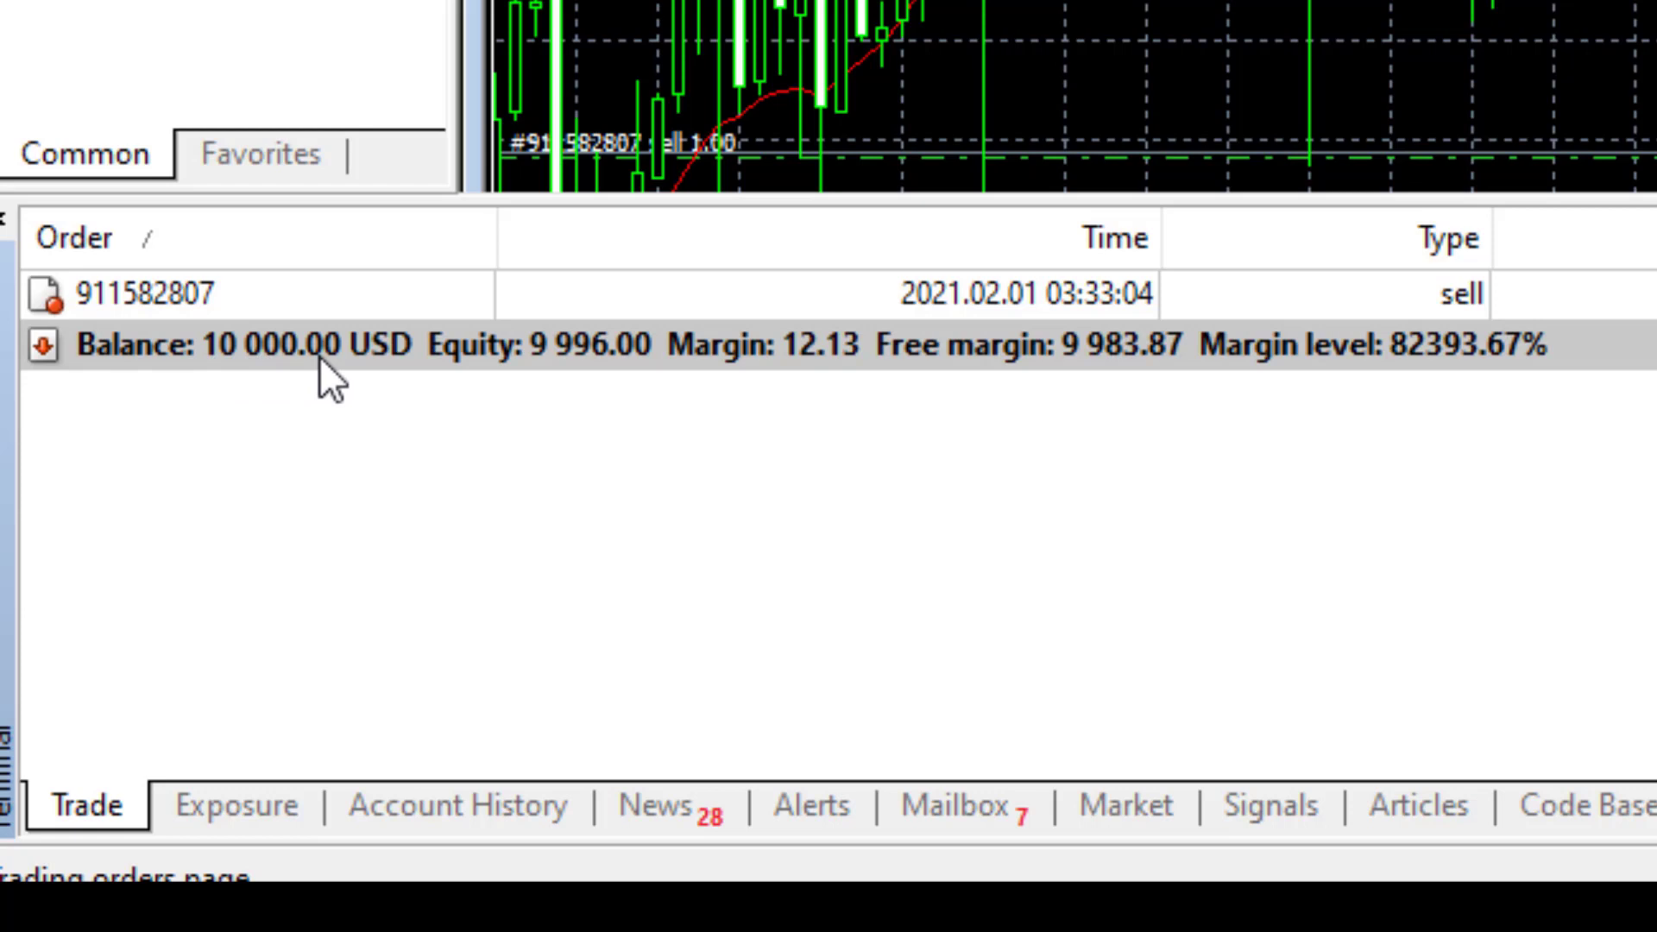
pyautogui.moveTo(801, 405)
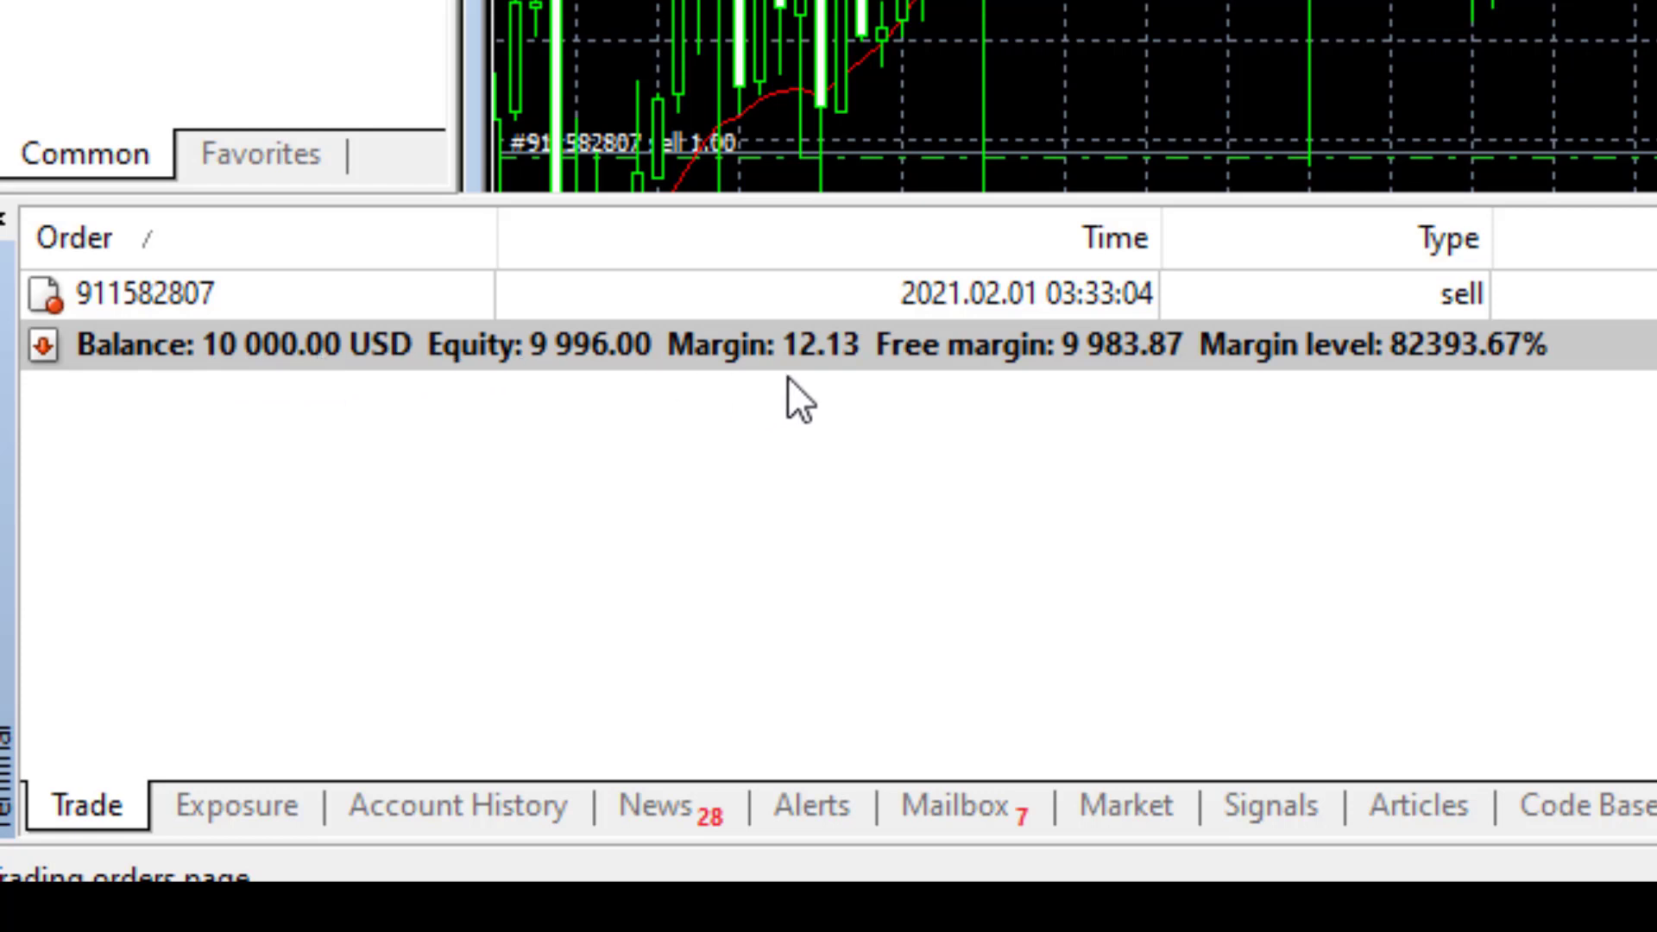
pyautogui.moveTo(837, 377)
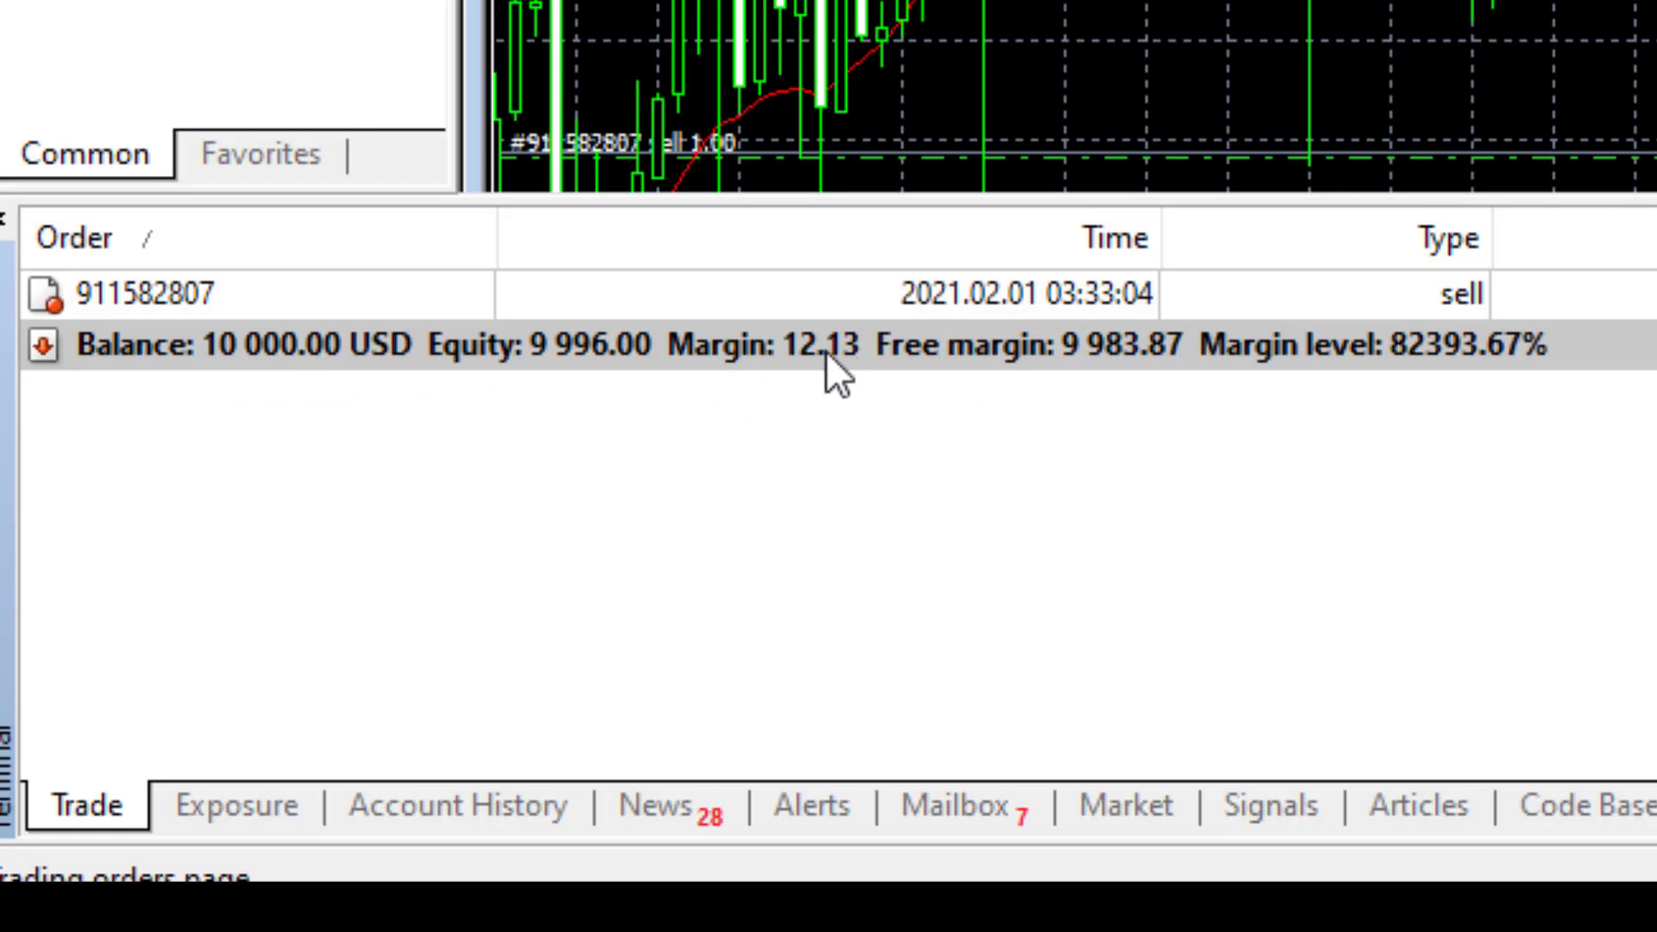
pyautogui.moveTo(846, 391)
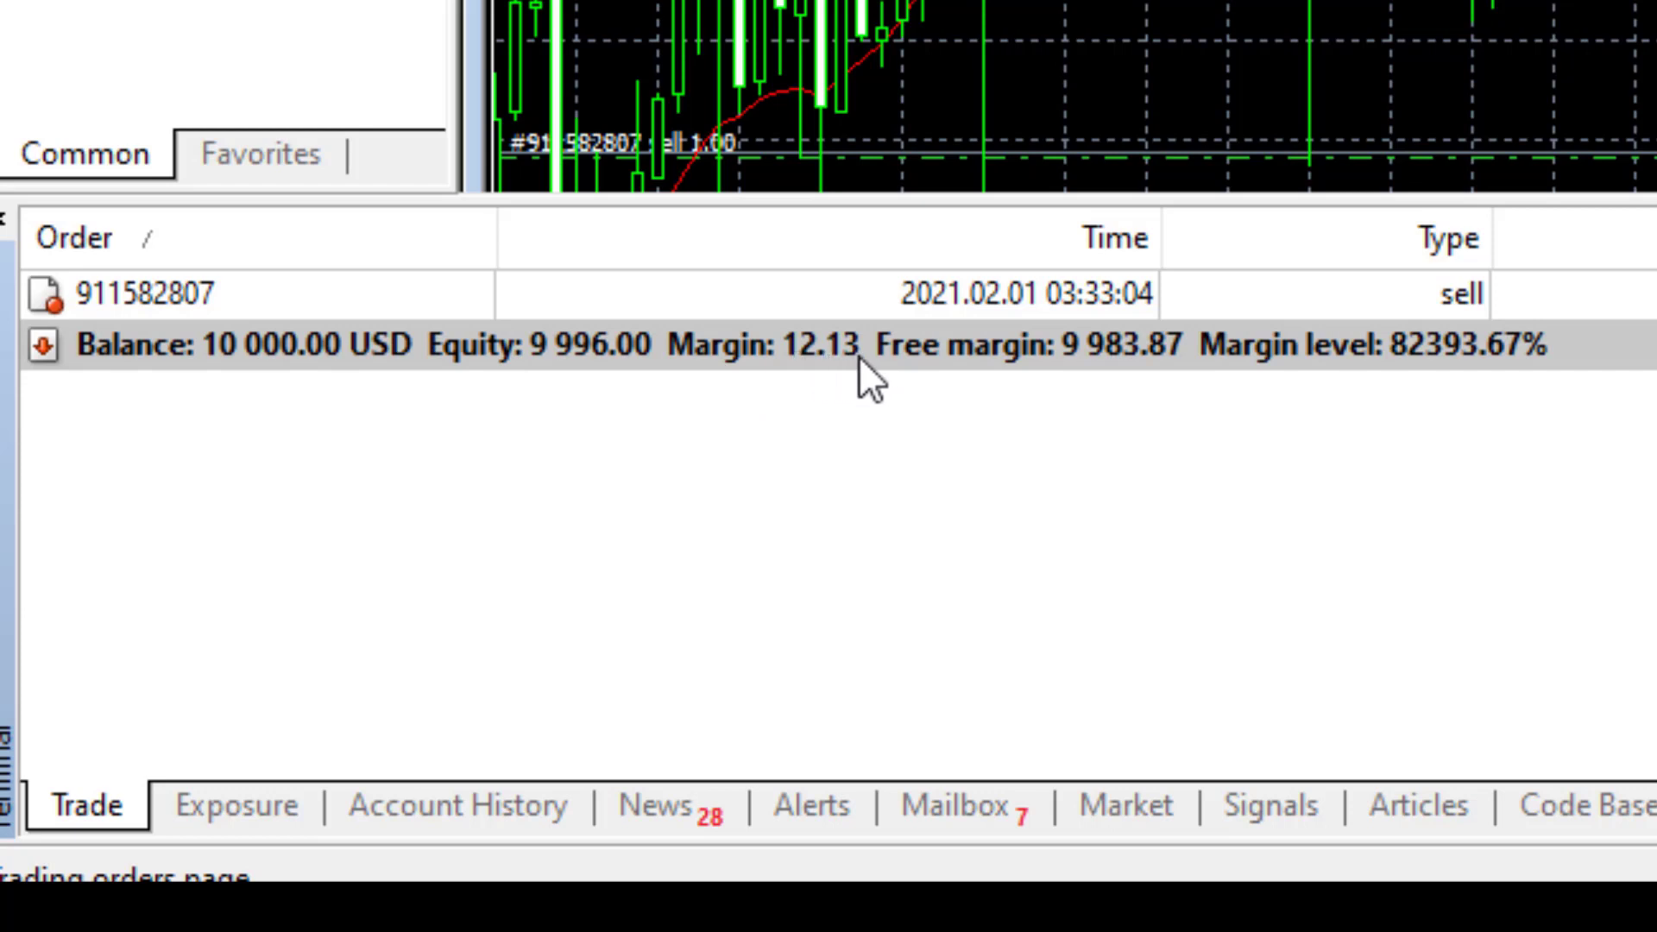
pyautogui.moveTo(724, 380)
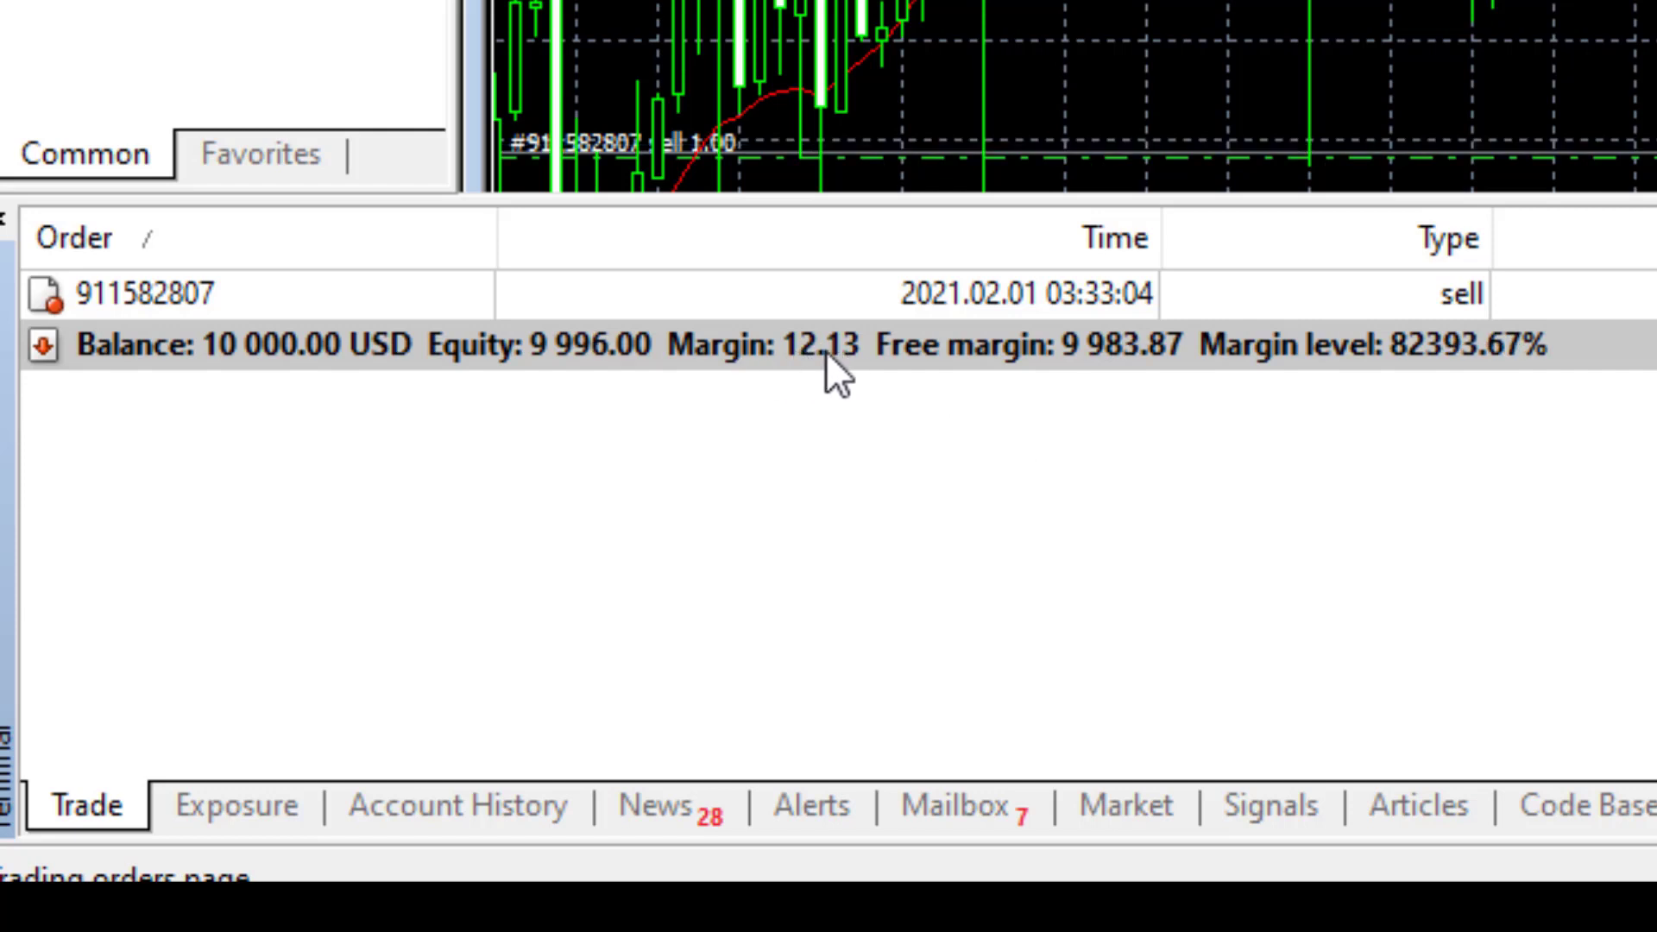
pyautogui.moveTo(840, 376)
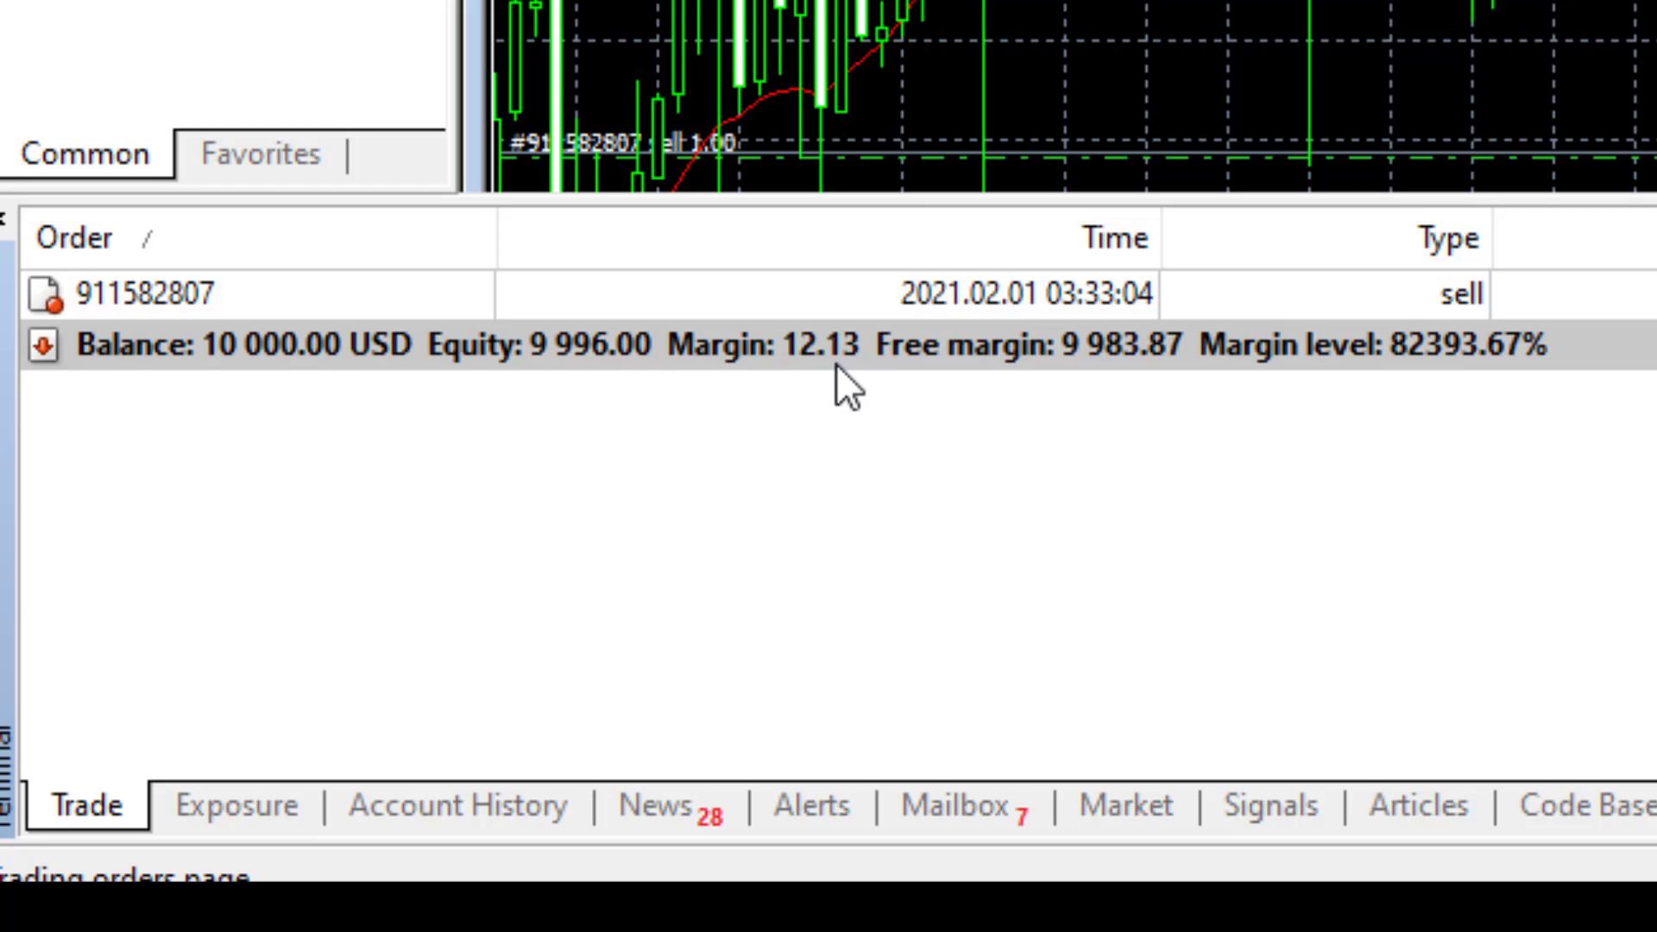
pyautogui.moveTo(901, 404)
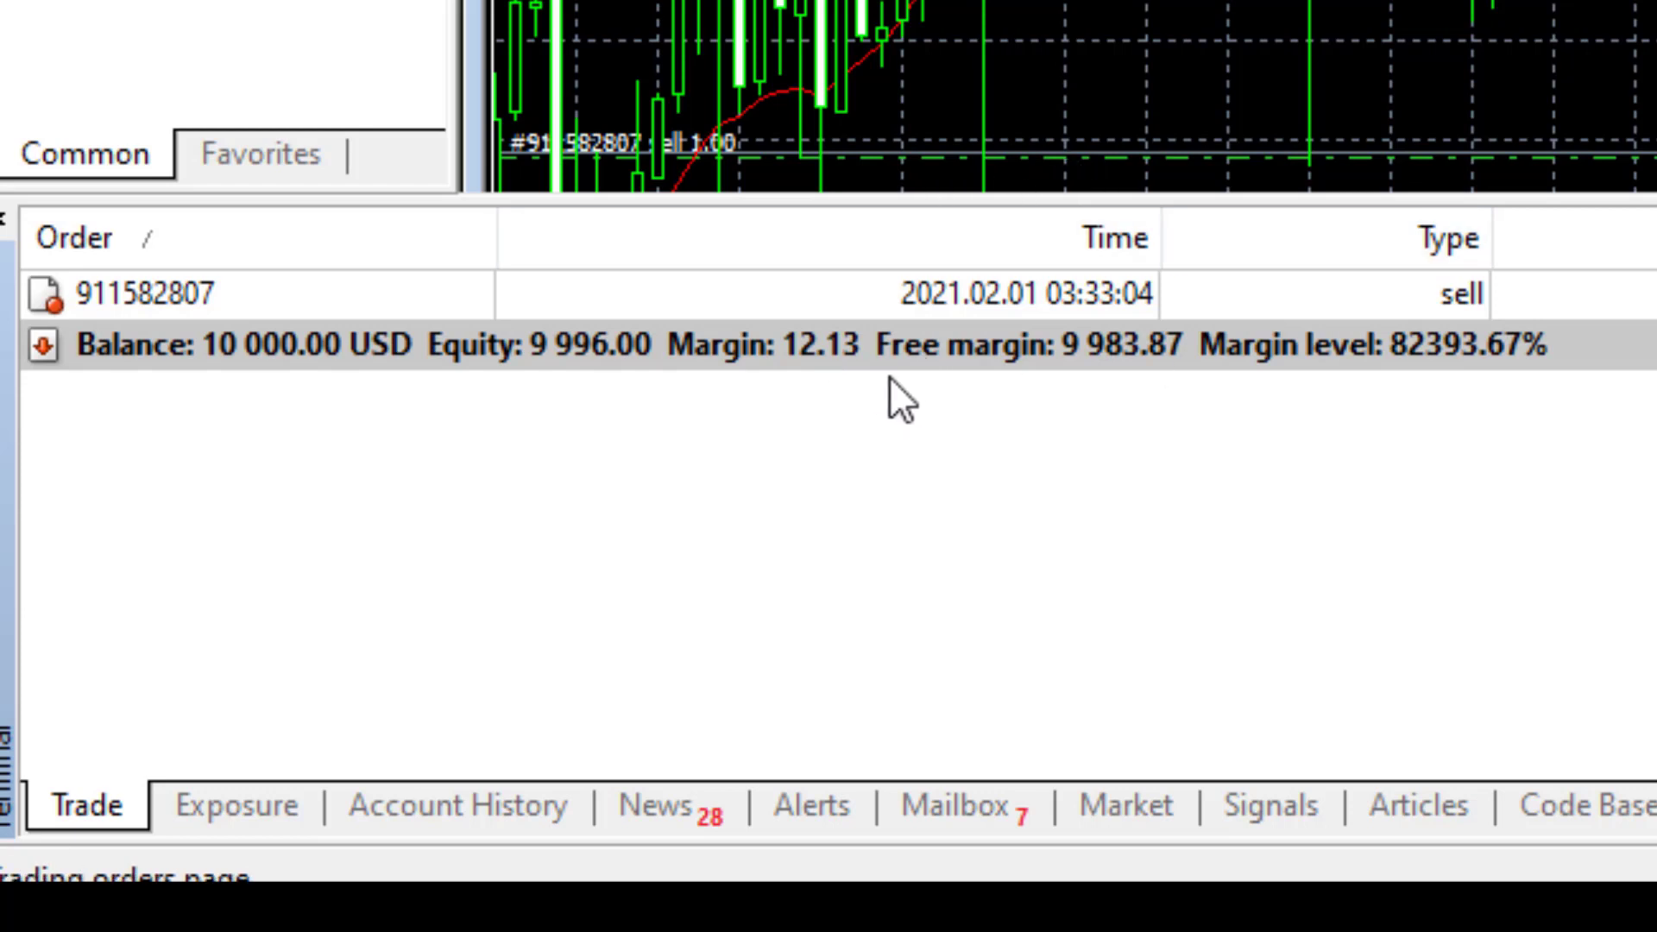
pyautogui.moveTo(1125, 385)
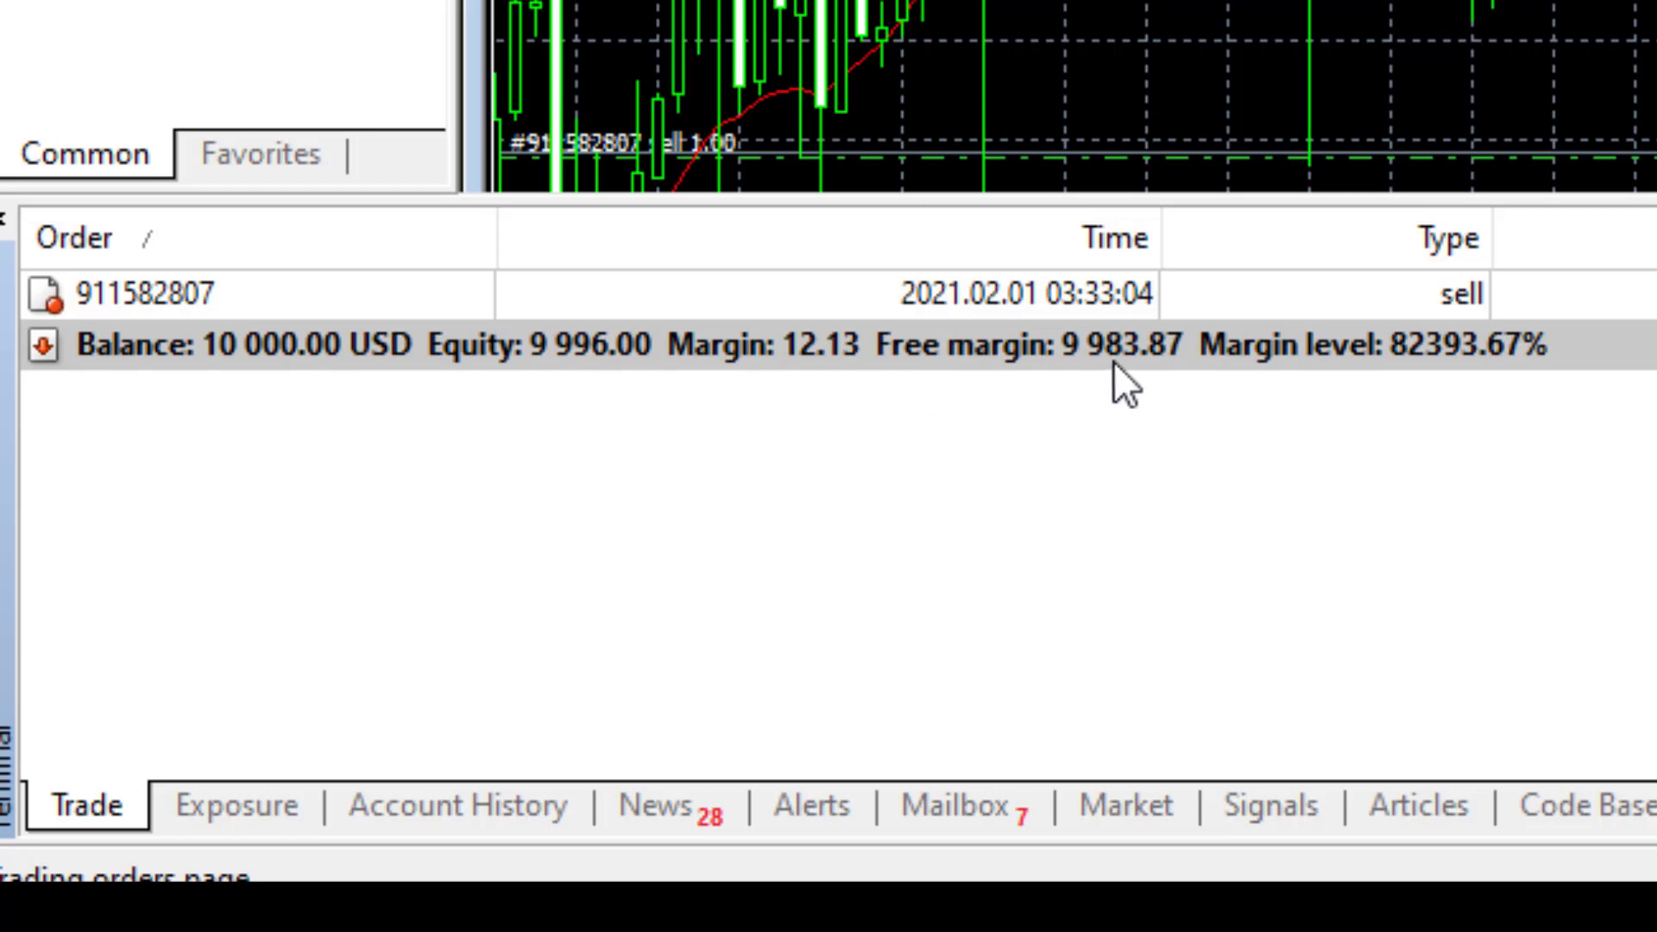
pyautogui.moveTo(457, 381)
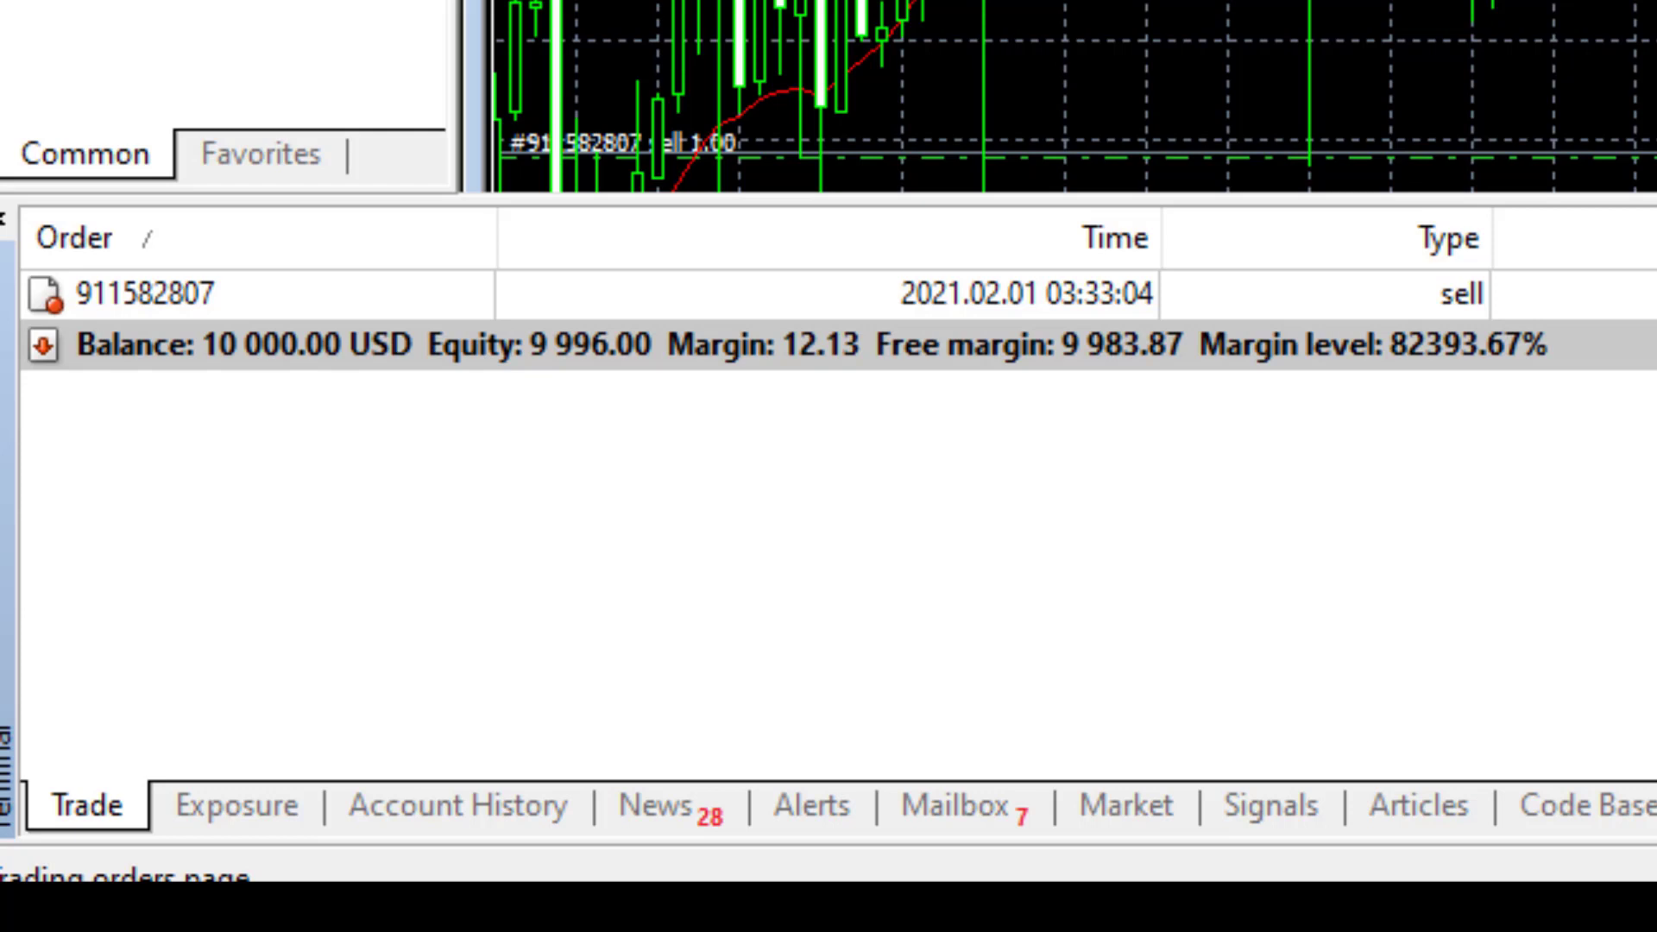
pyautogui.moveTo(988, 375)
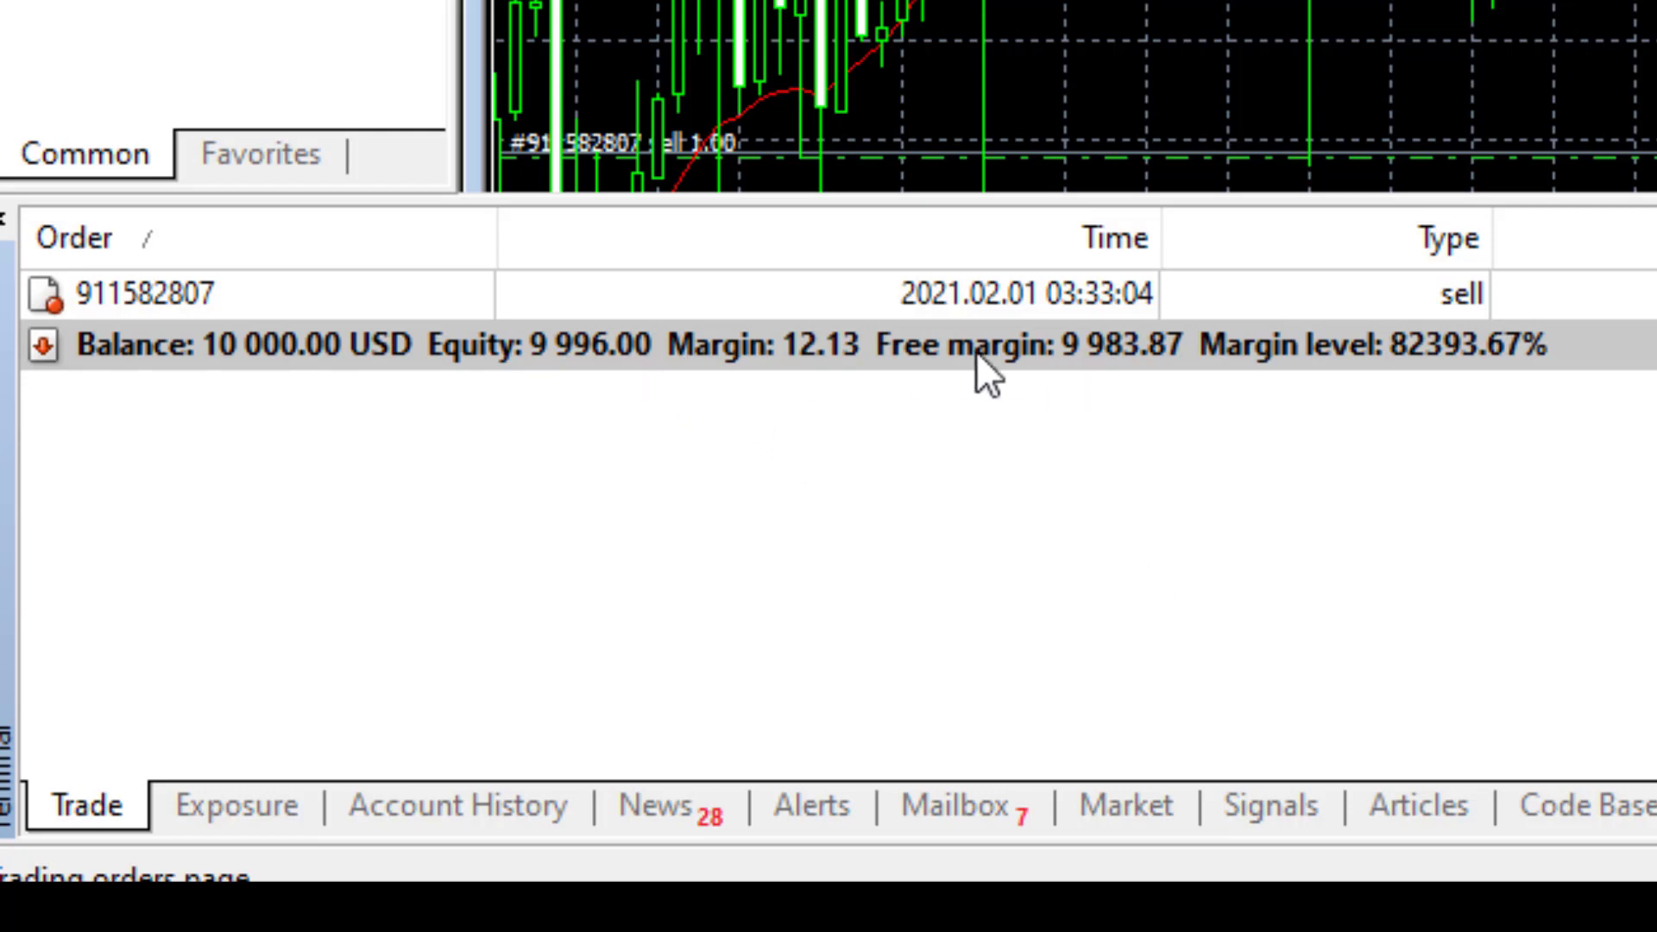
pyautogui.moveTo(1040, 381)
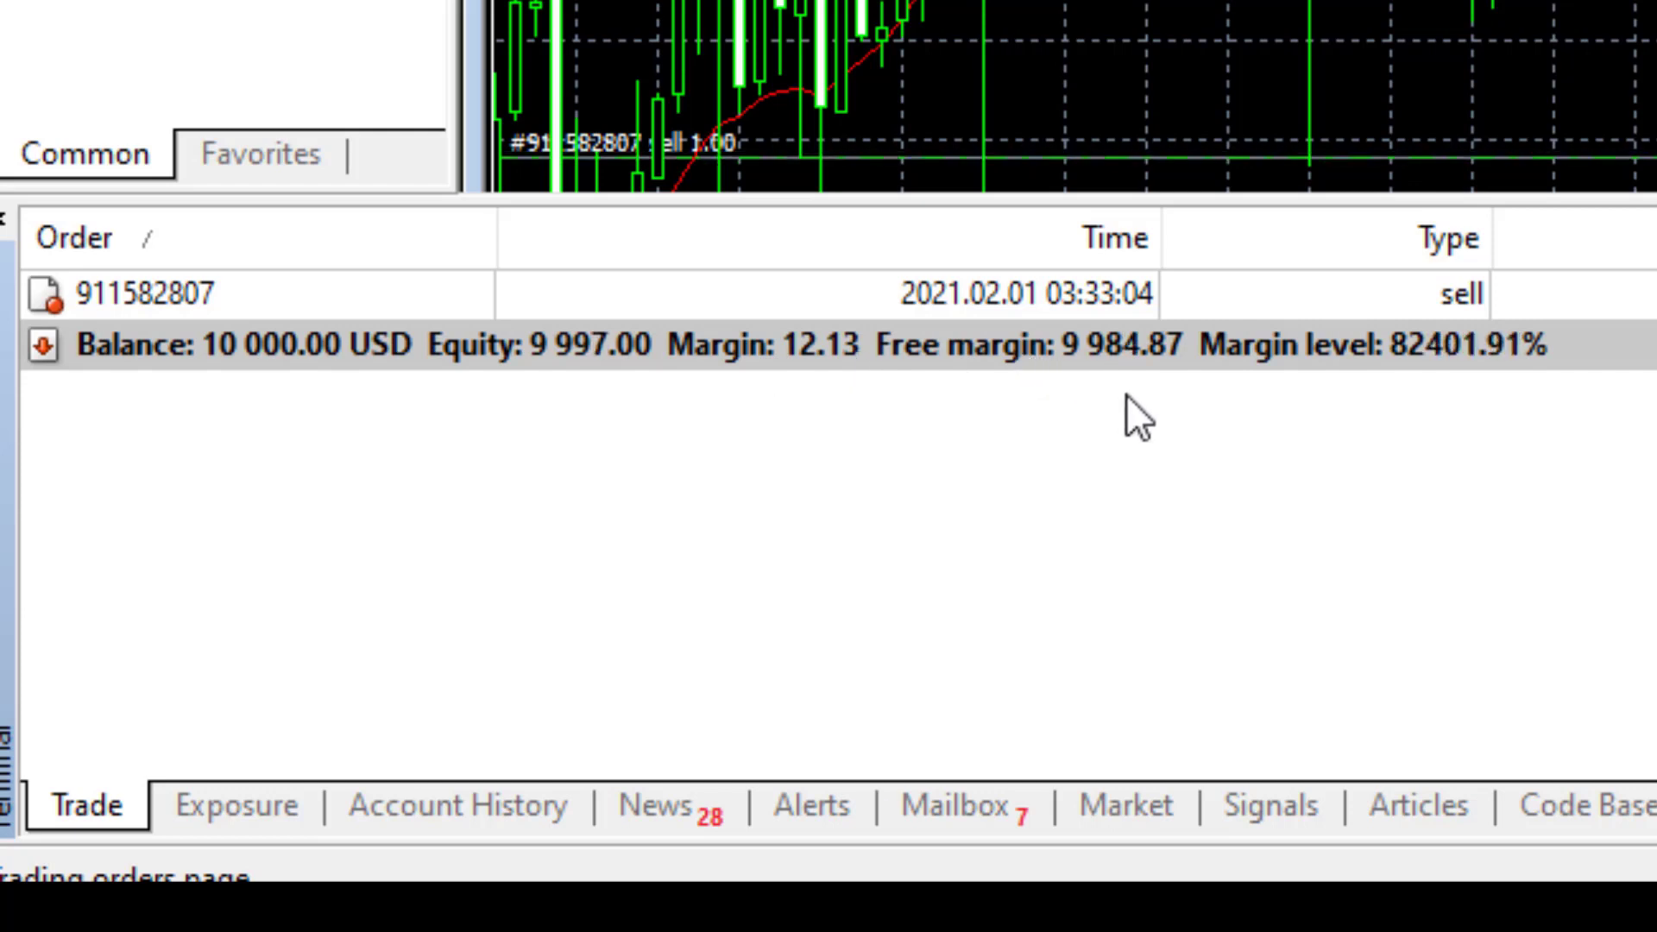
pyautogui.moveTo(1110, 396)
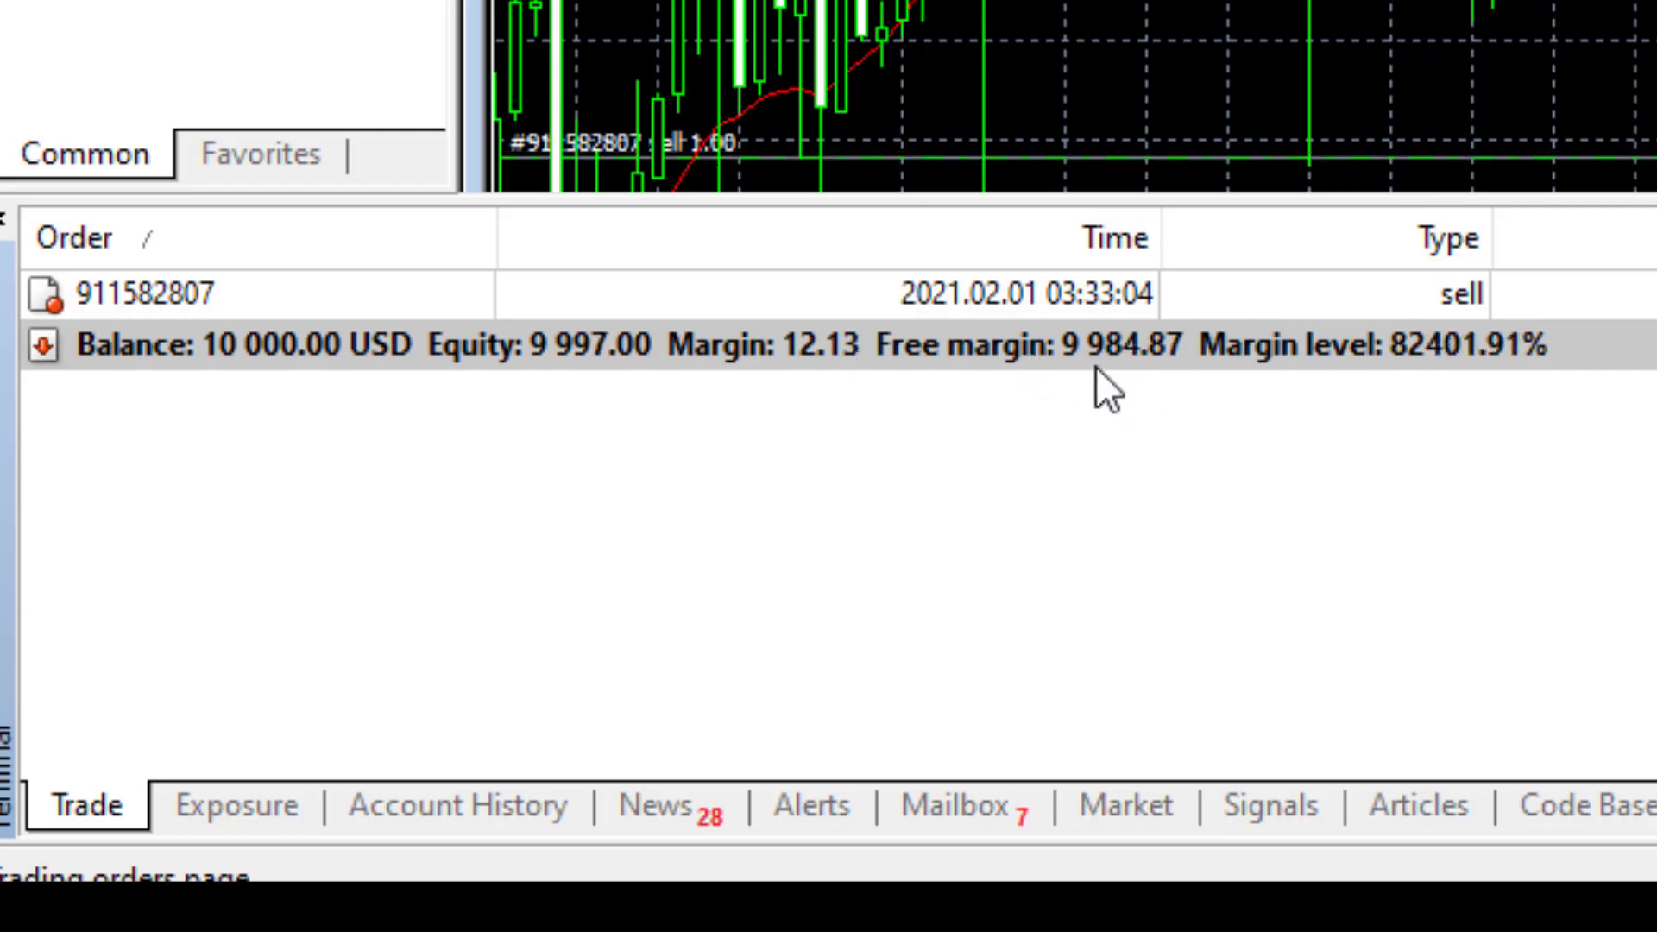
pyautogui.moveTo(1144, 406)
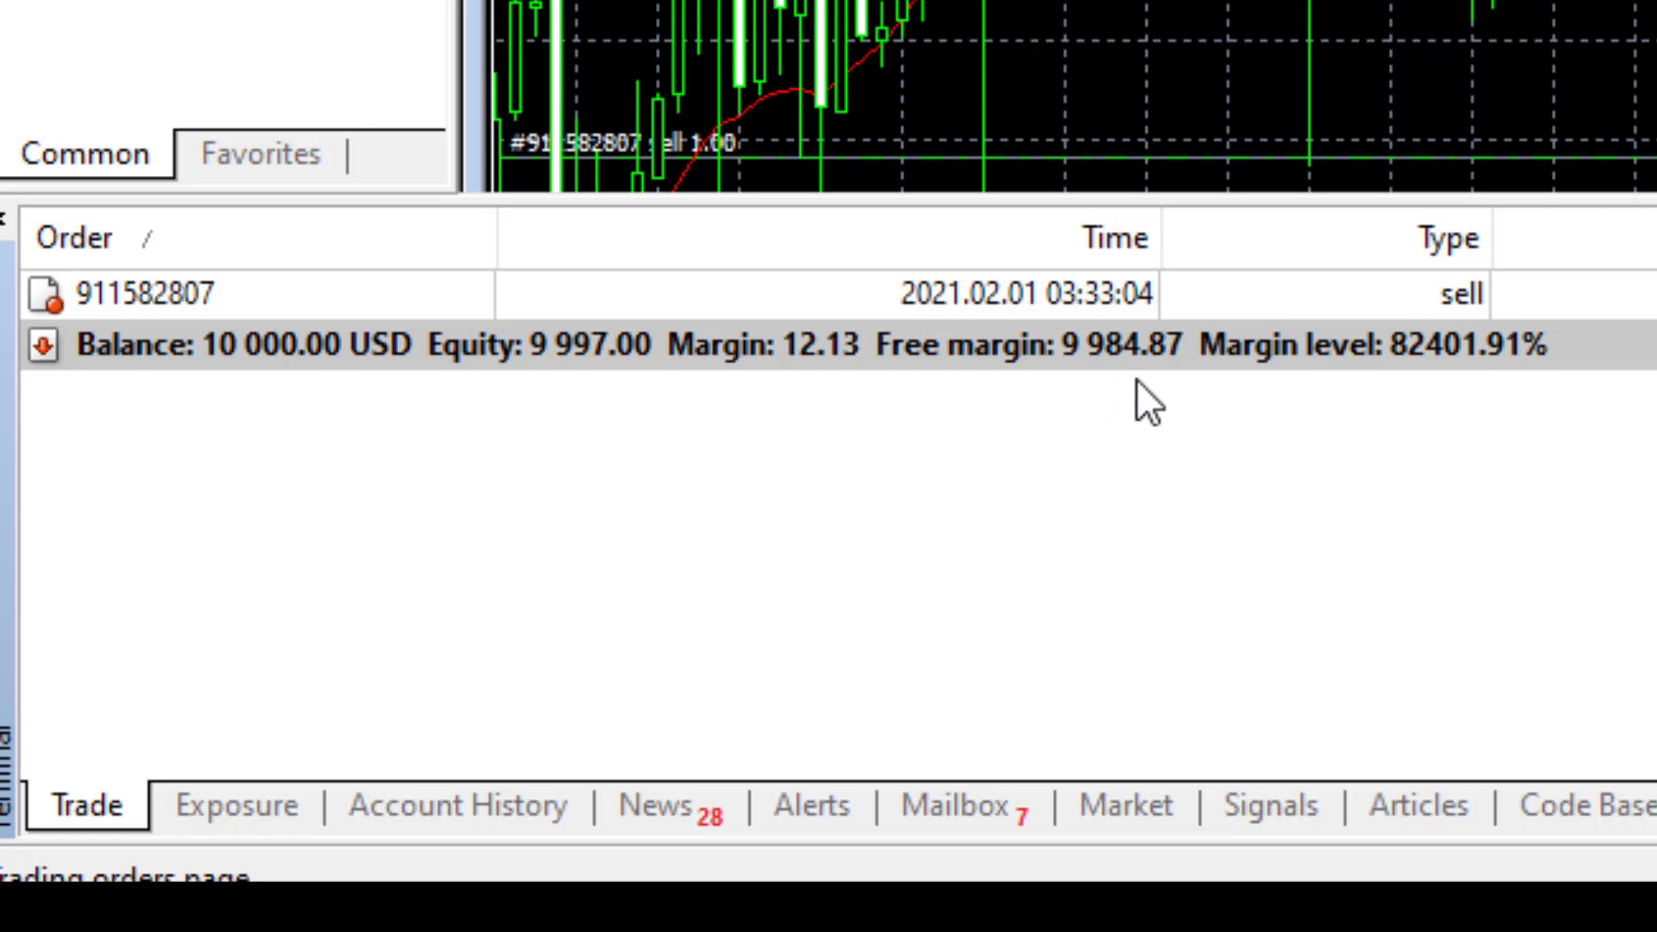
pyautogui.moveTo(1144, 456)
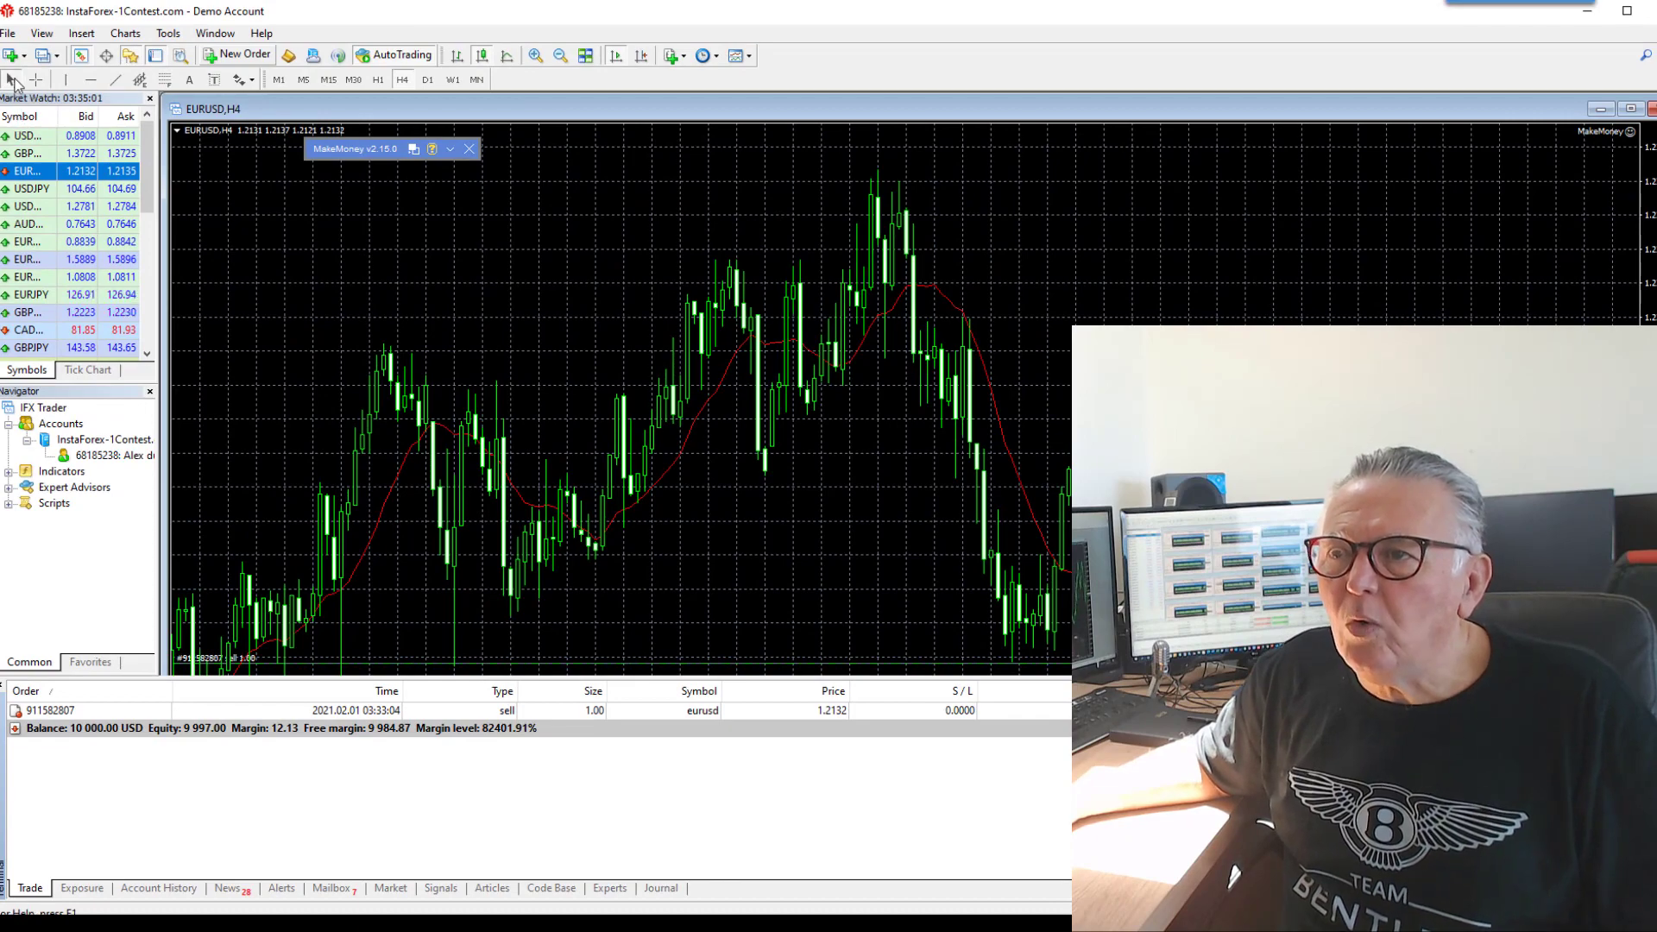
# Register a second demo account with a 10000 deposit and newsletter consent, leverage 1:100
pyautogui.click(7, 33)
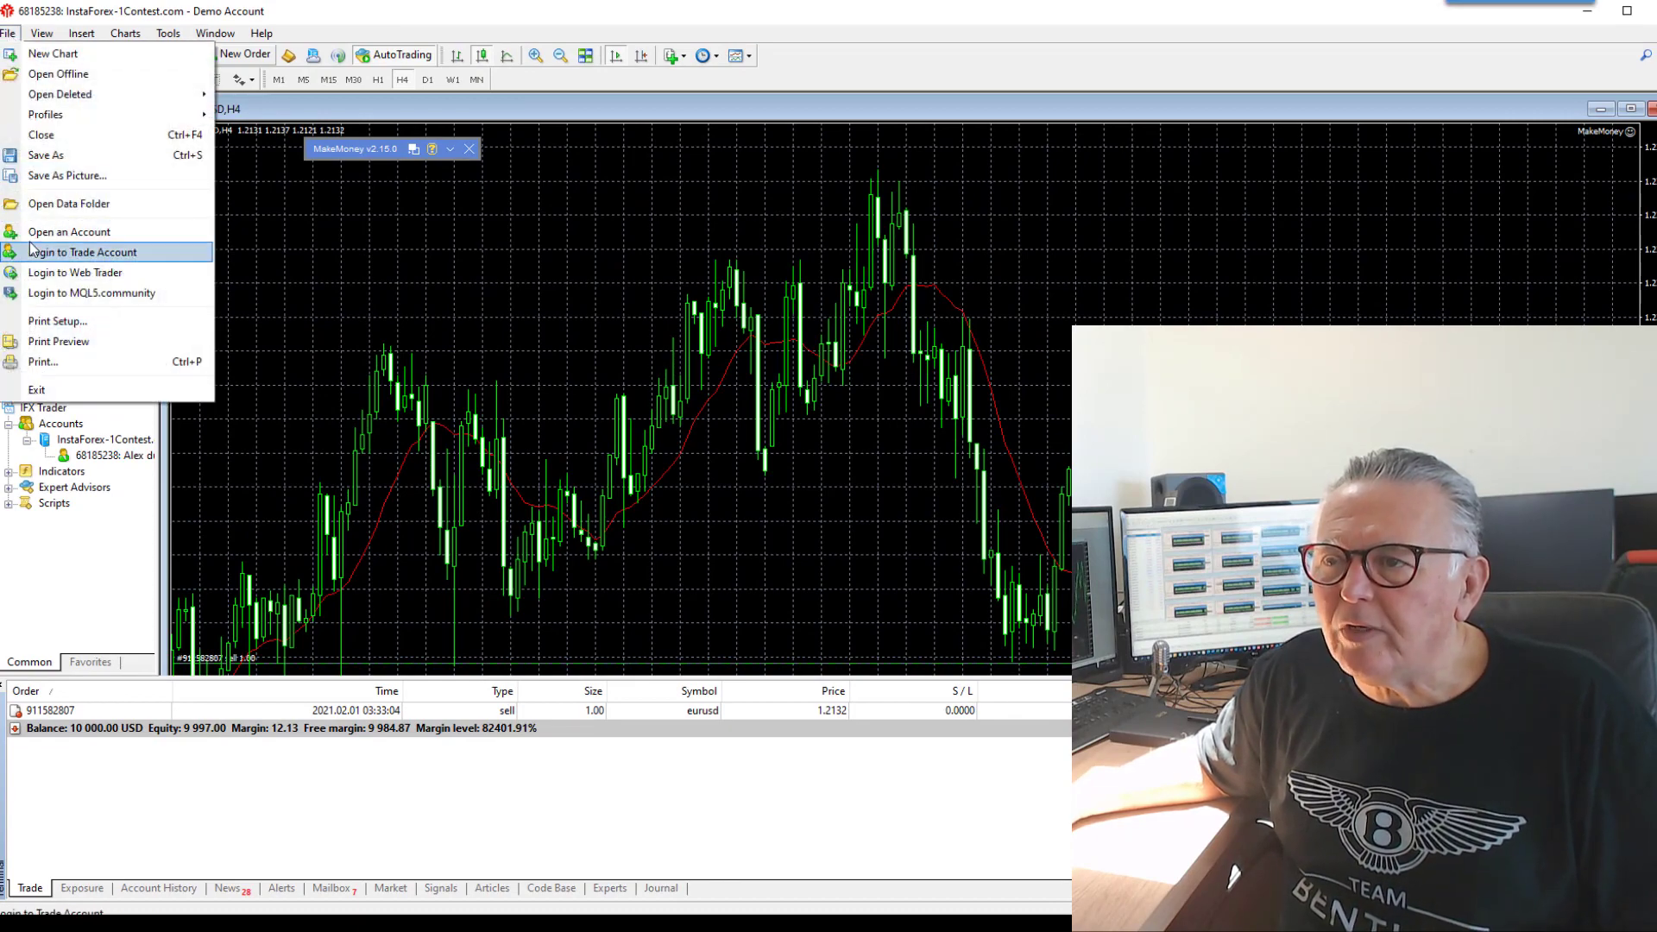
pyautogui.click(69, 231)
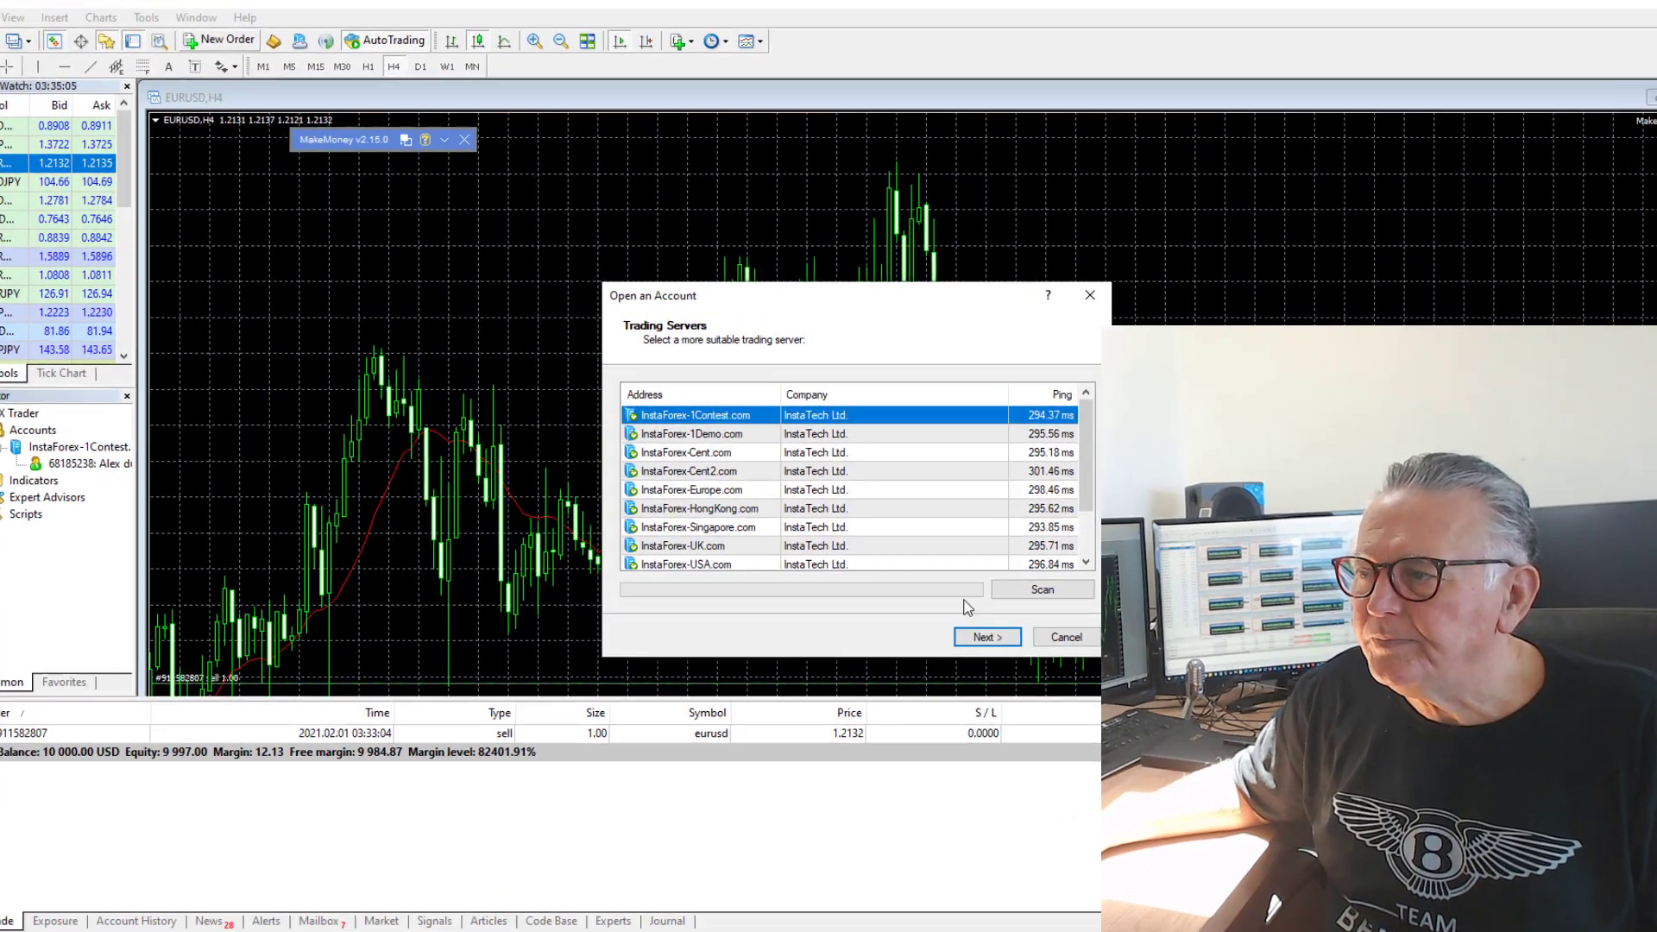
pyautogui.click(986, 636)
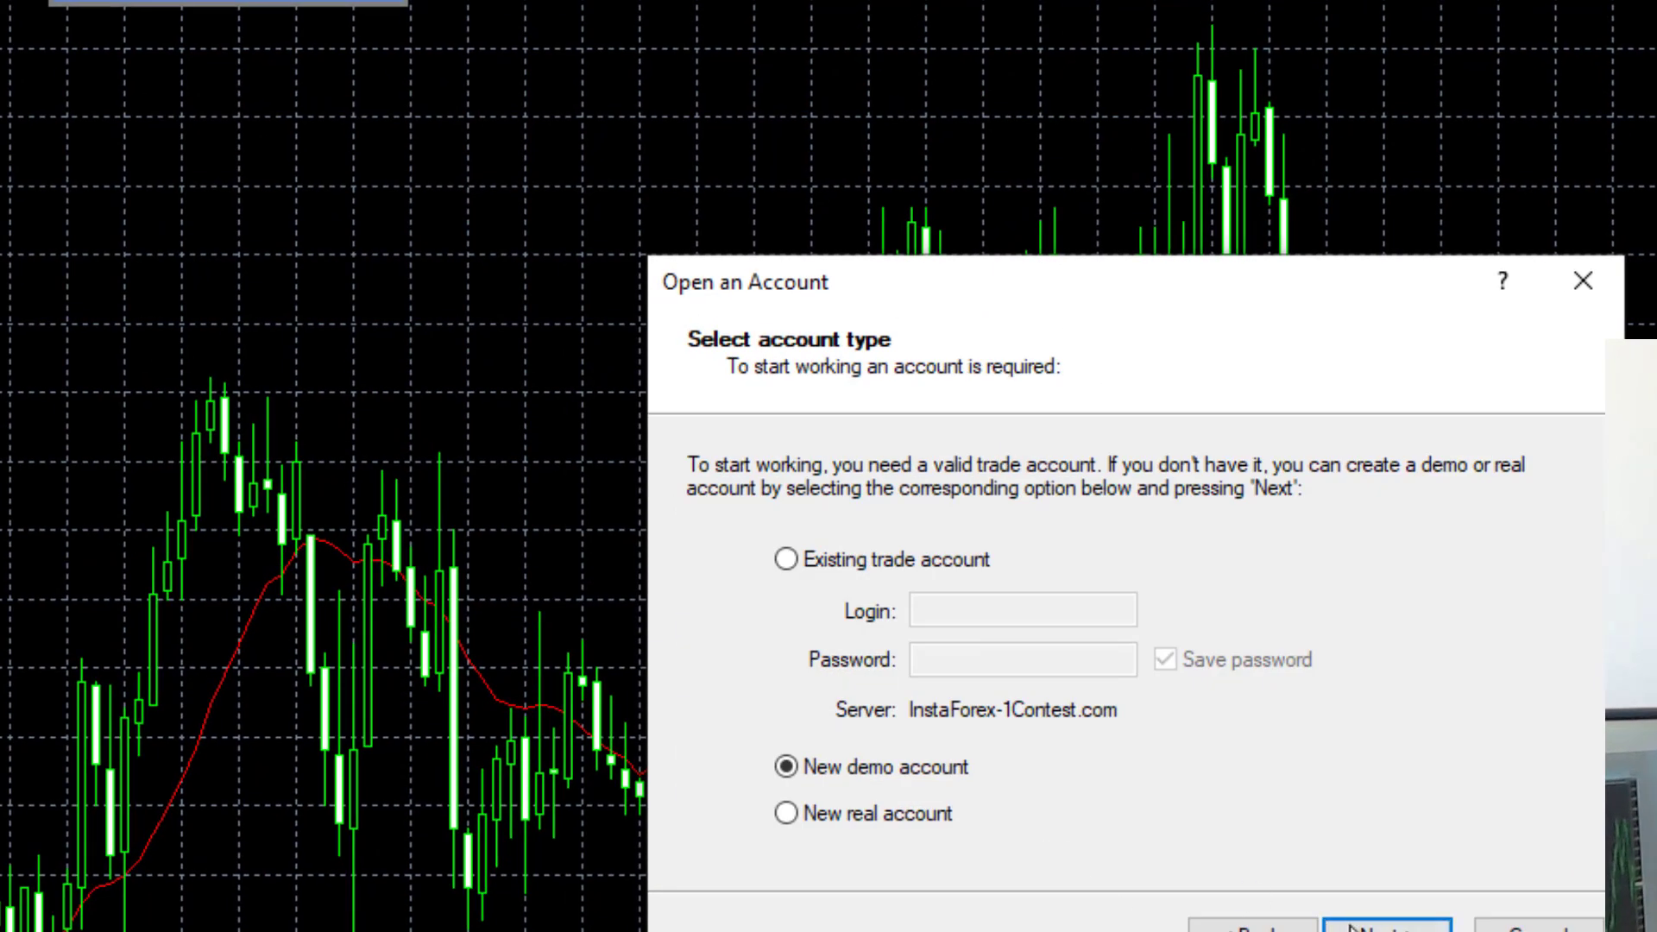
pyautogui.click(1387, 922)
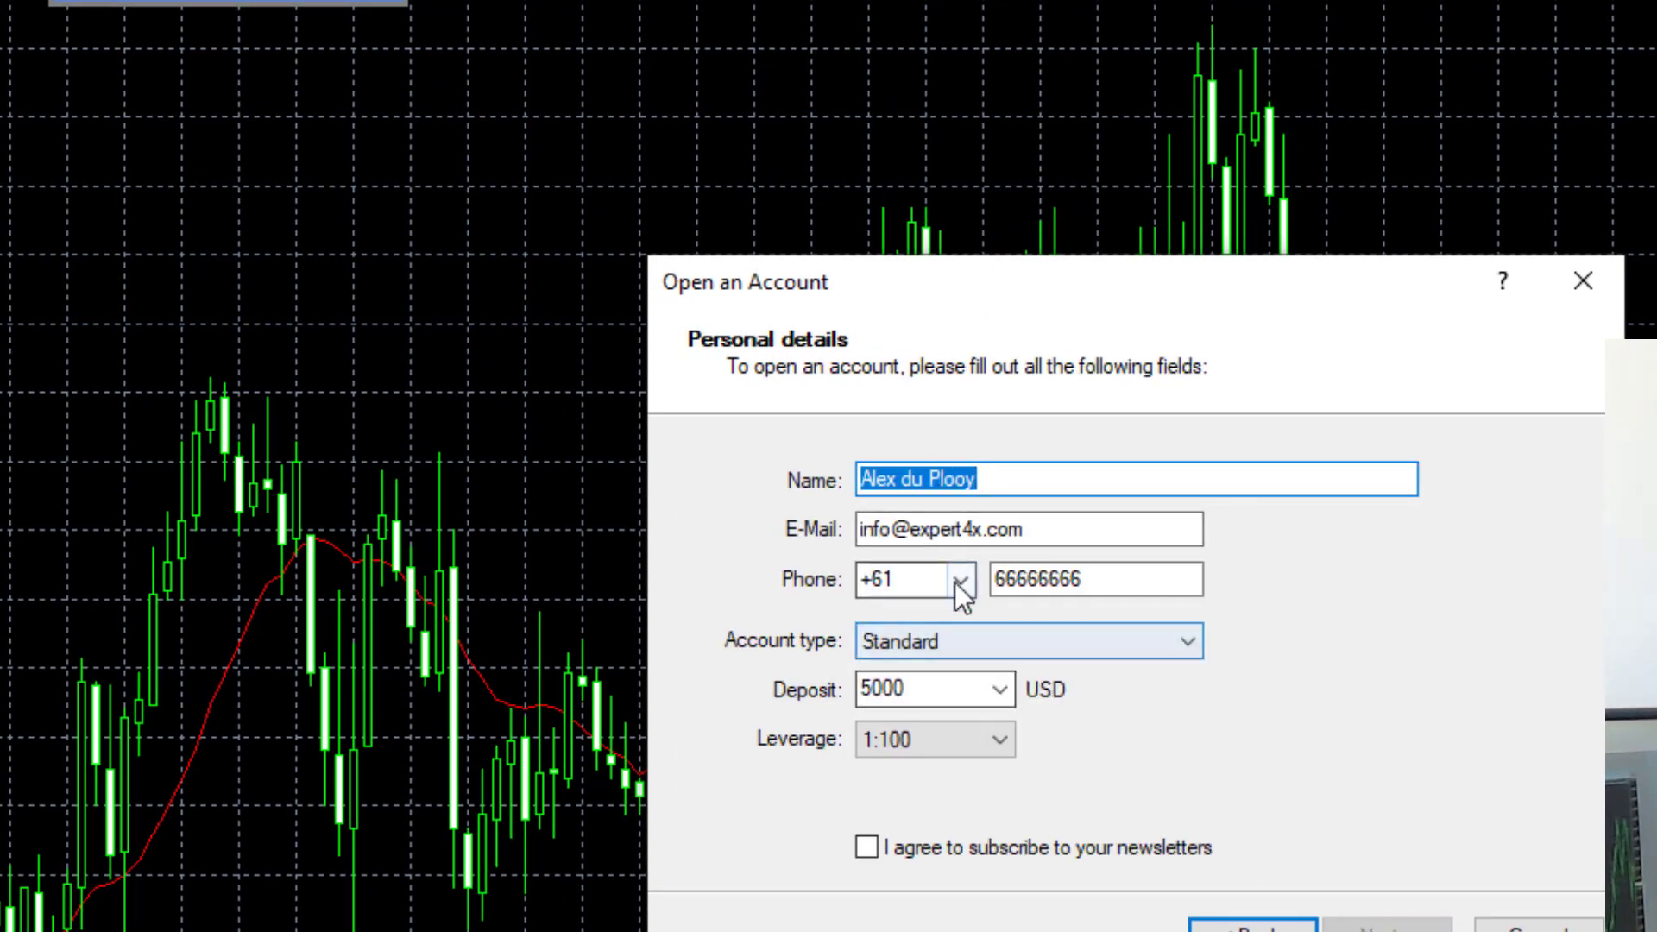
pyautogui.click(998, 690)
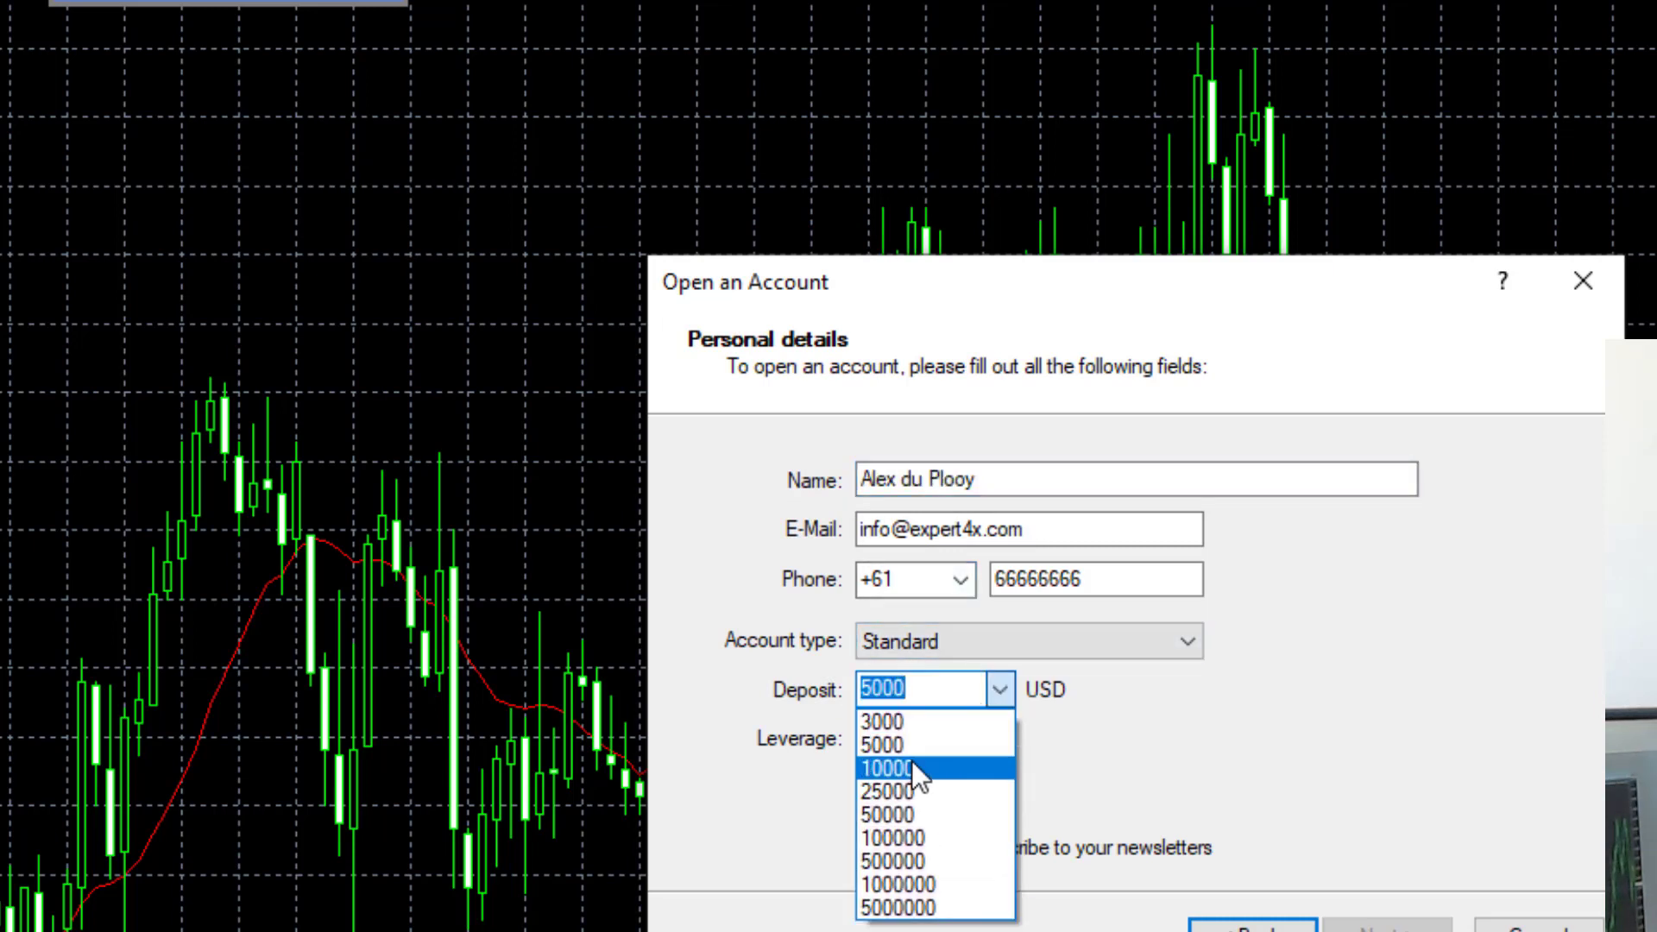
pyautogui.click(911, 766)
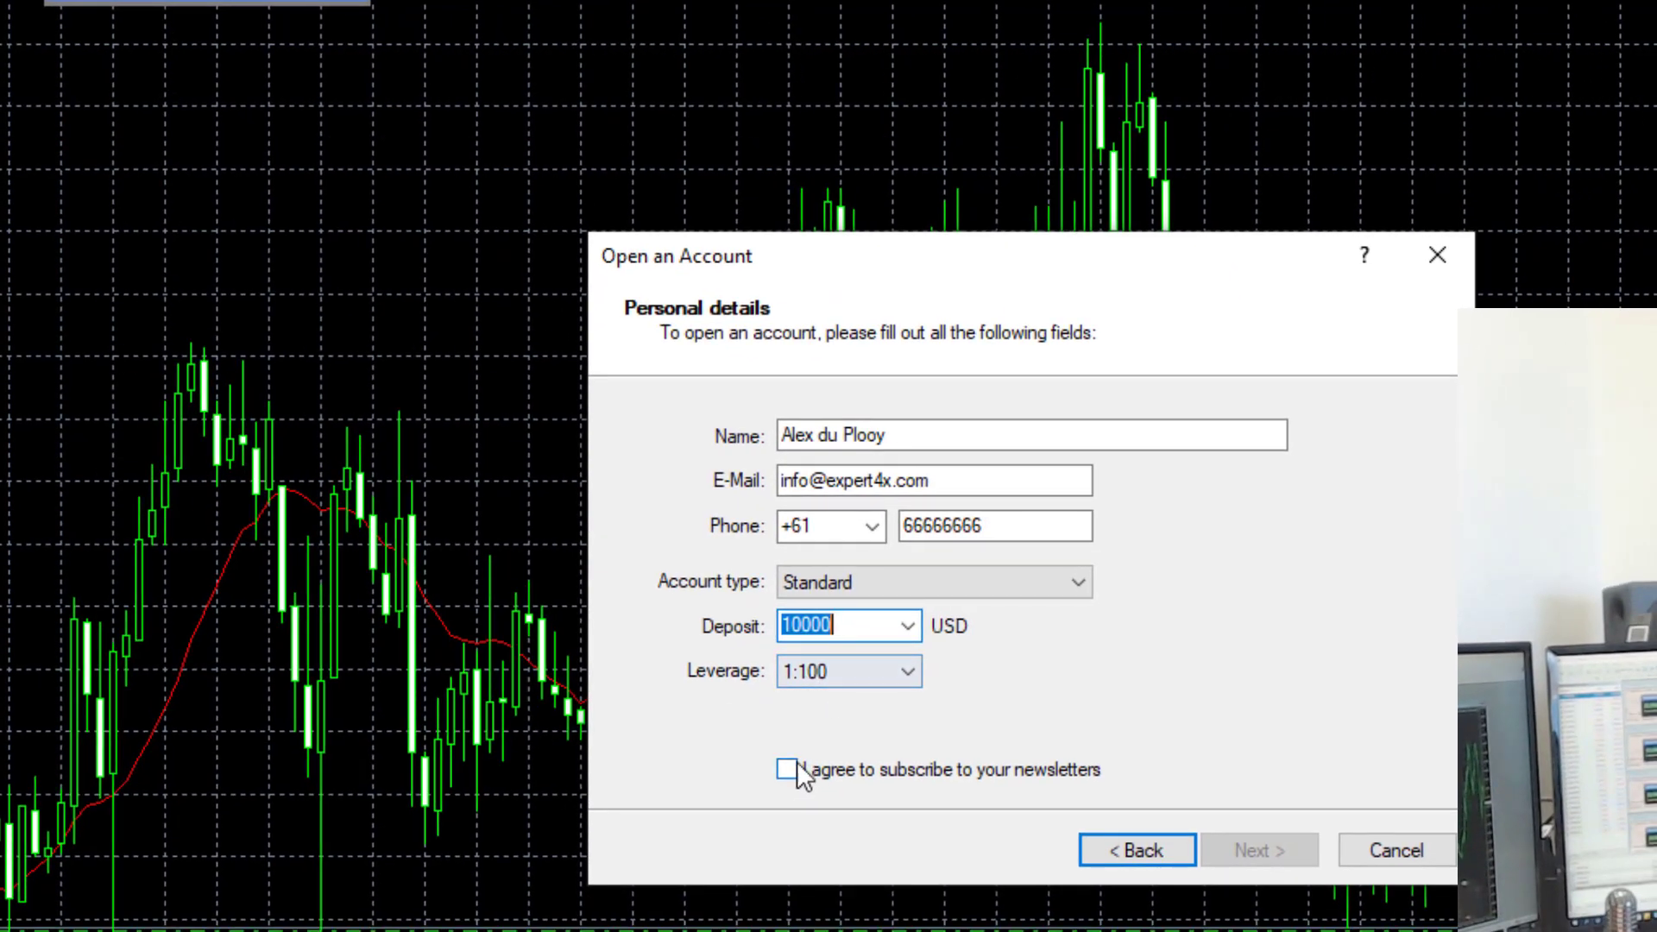
pyautogui.click(786, 769)
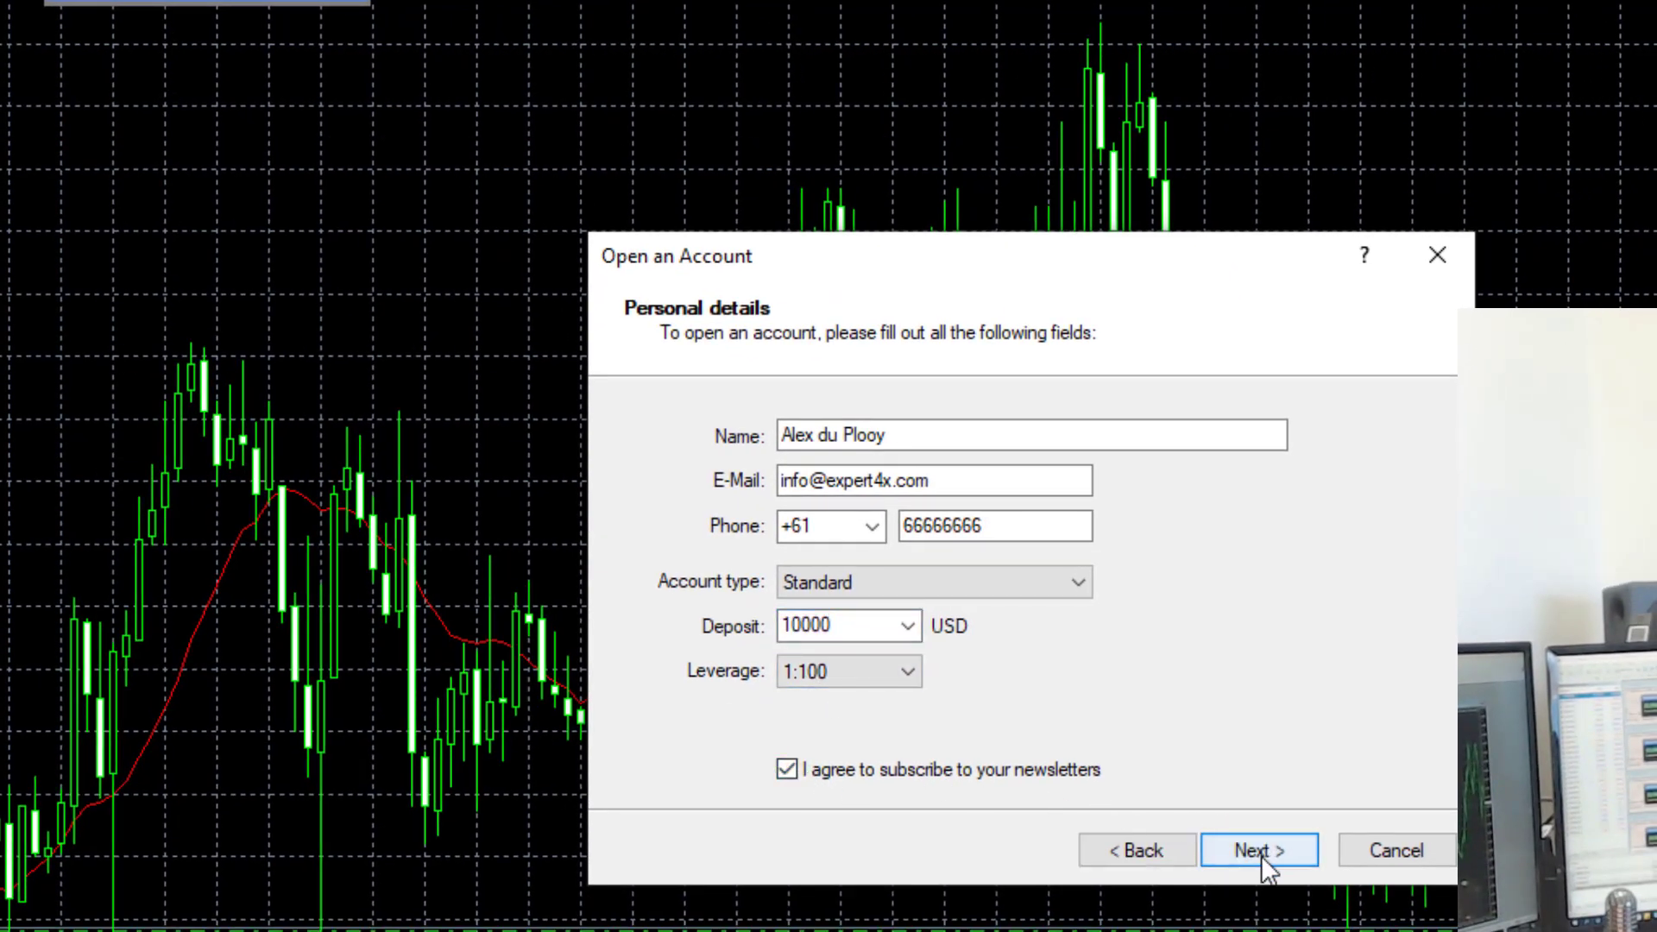
pyautogui.click(1258, 849)
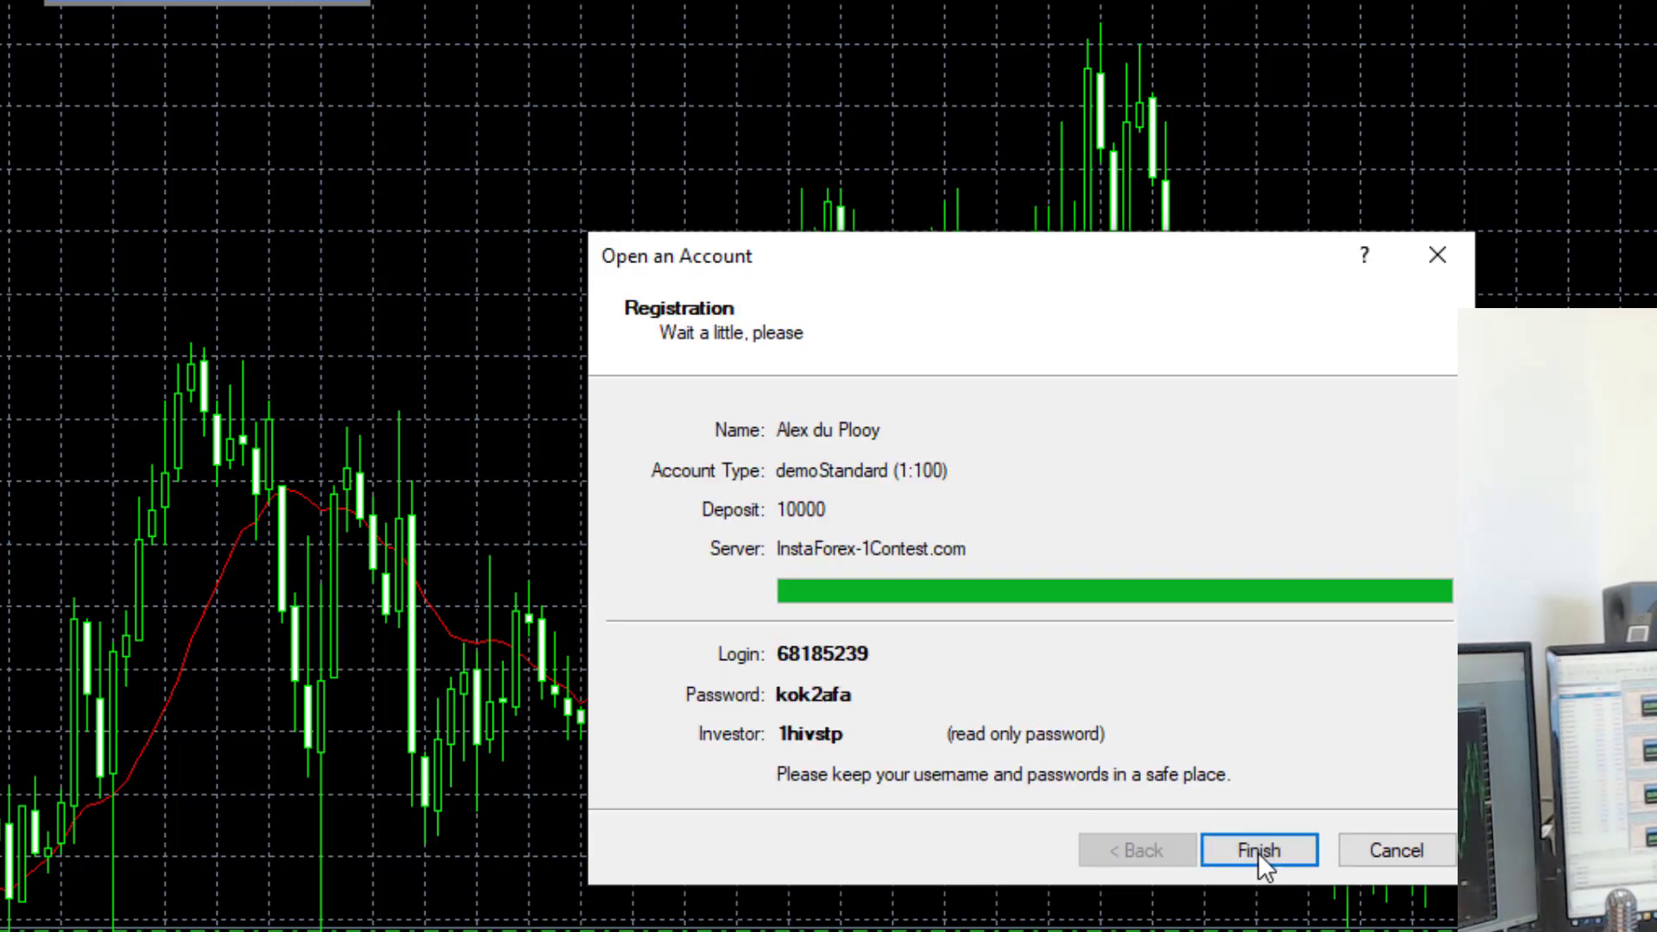
pyautogui.click(1259, 849)
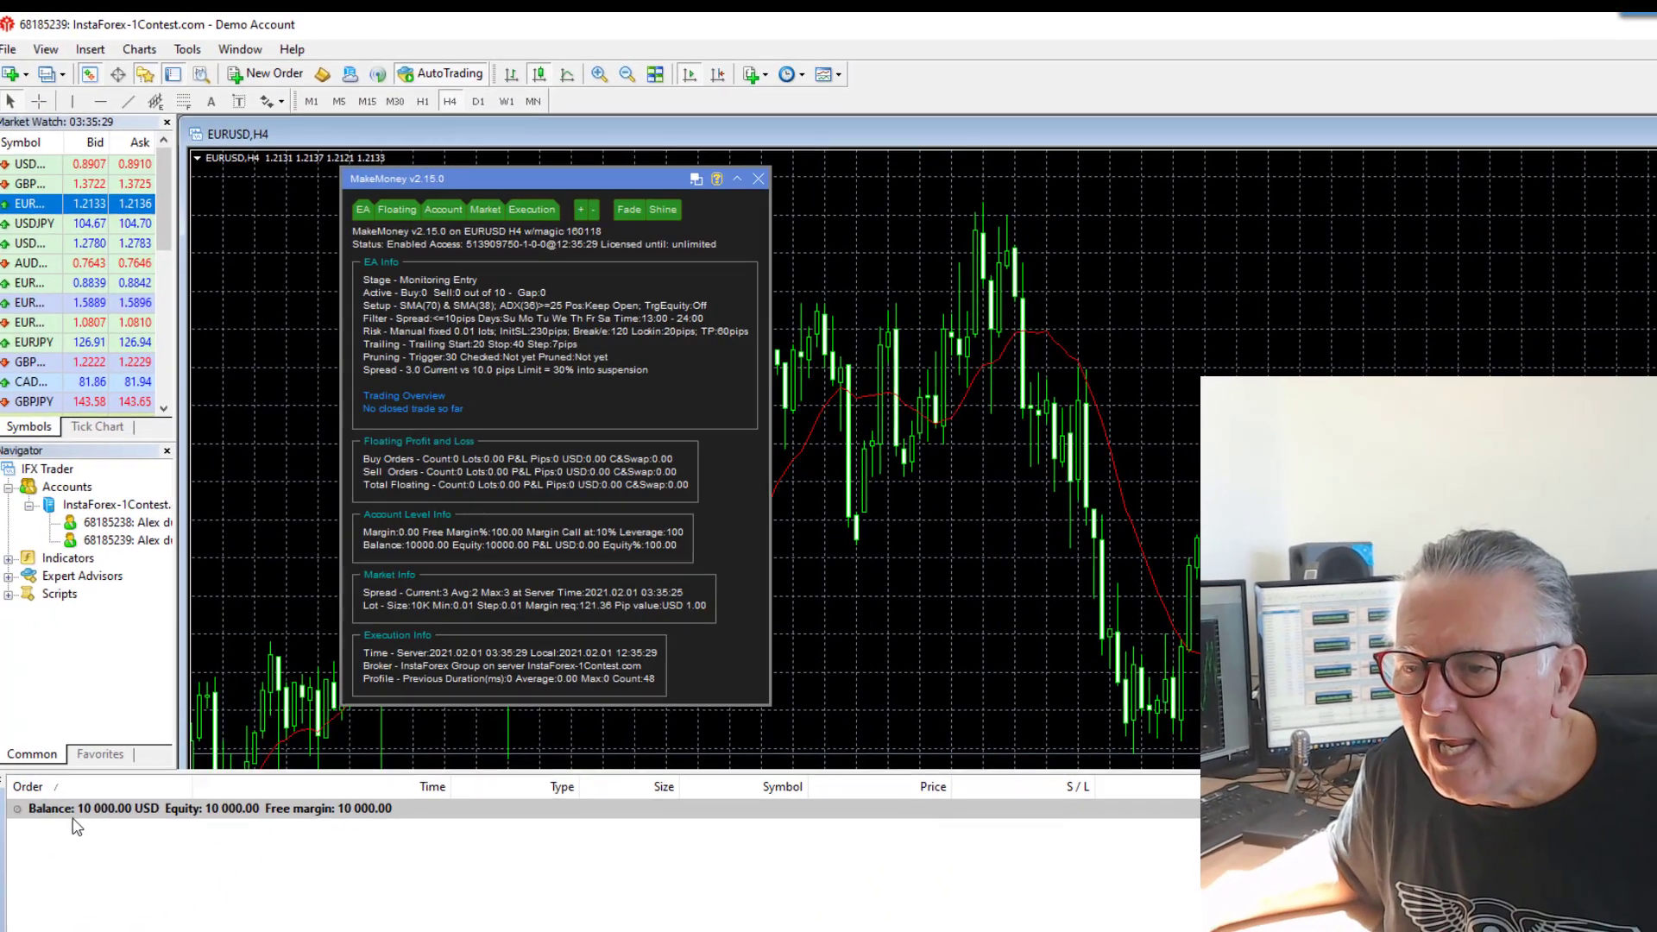
pyautogui.moveTo(372, 819)
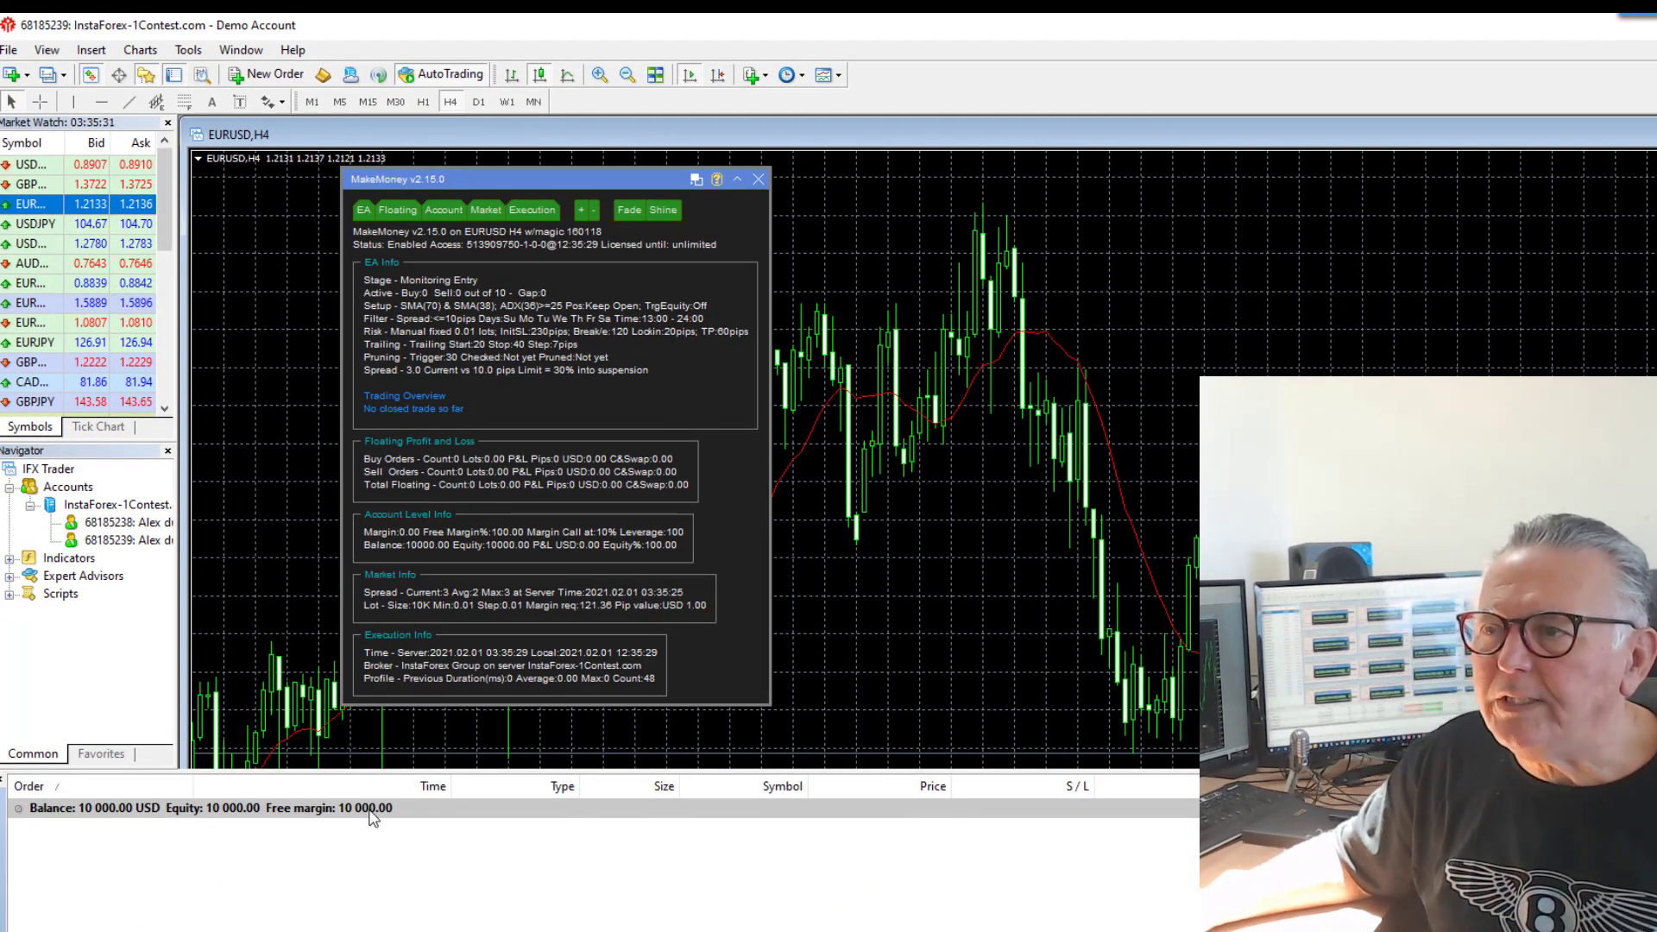
pyautogui.moveTo(736, 179)
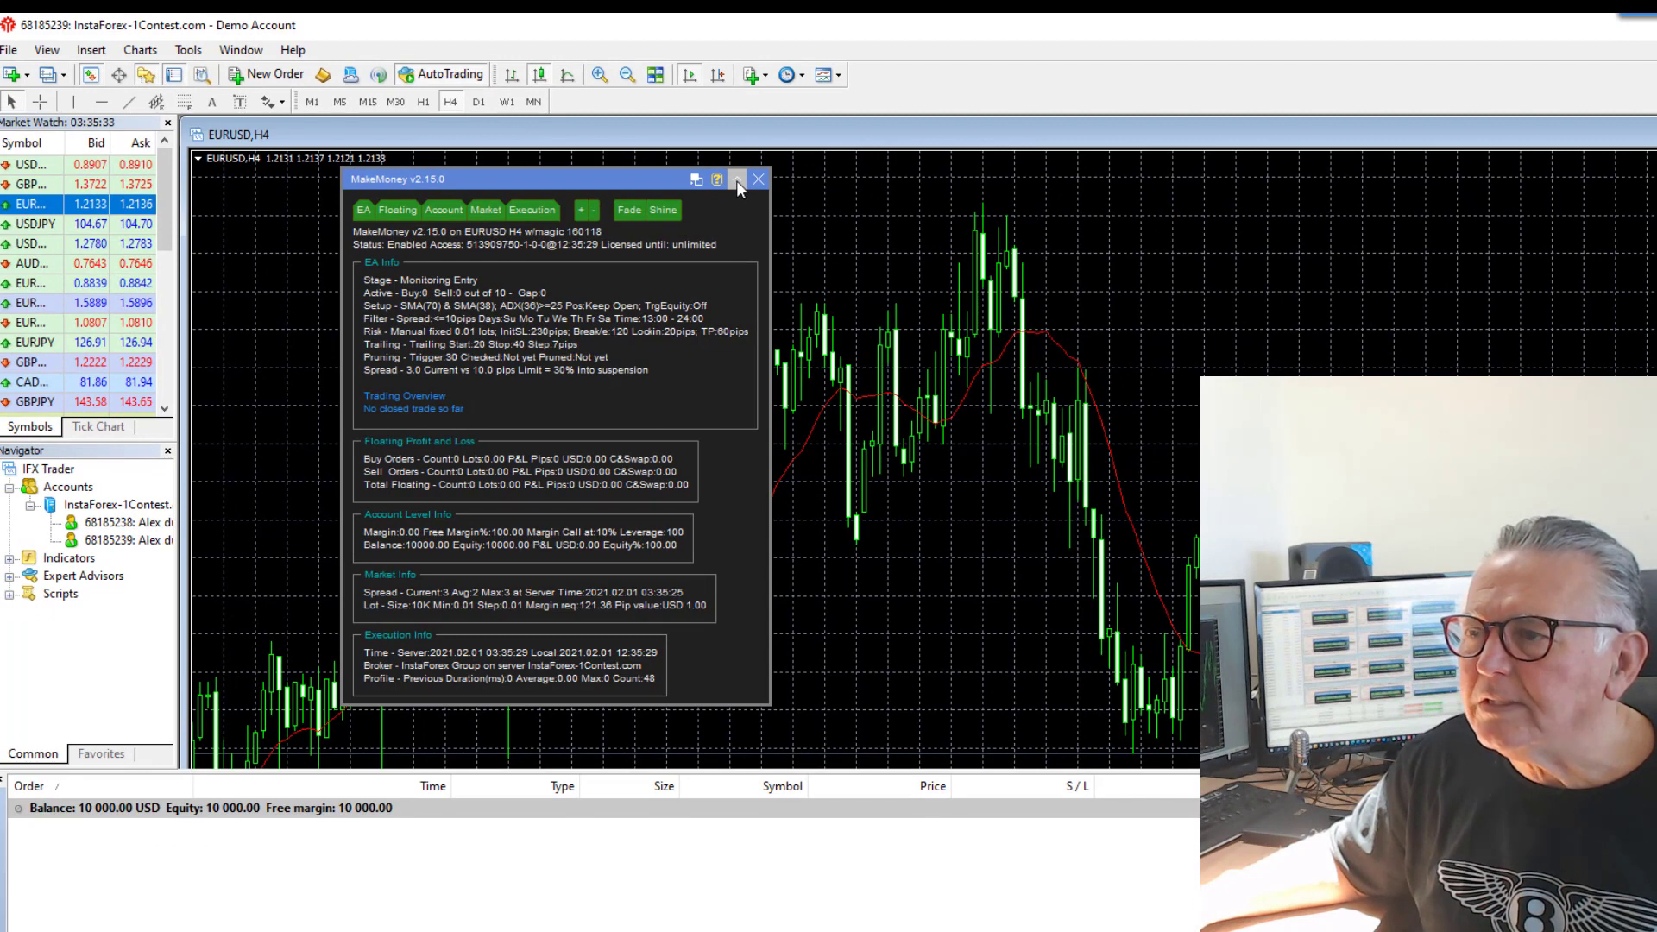
# Collapse the MakeMoney panel and start a 1.00-lot EURUSD sell order on the 1:100 account
pyautogui.click(736, 179)
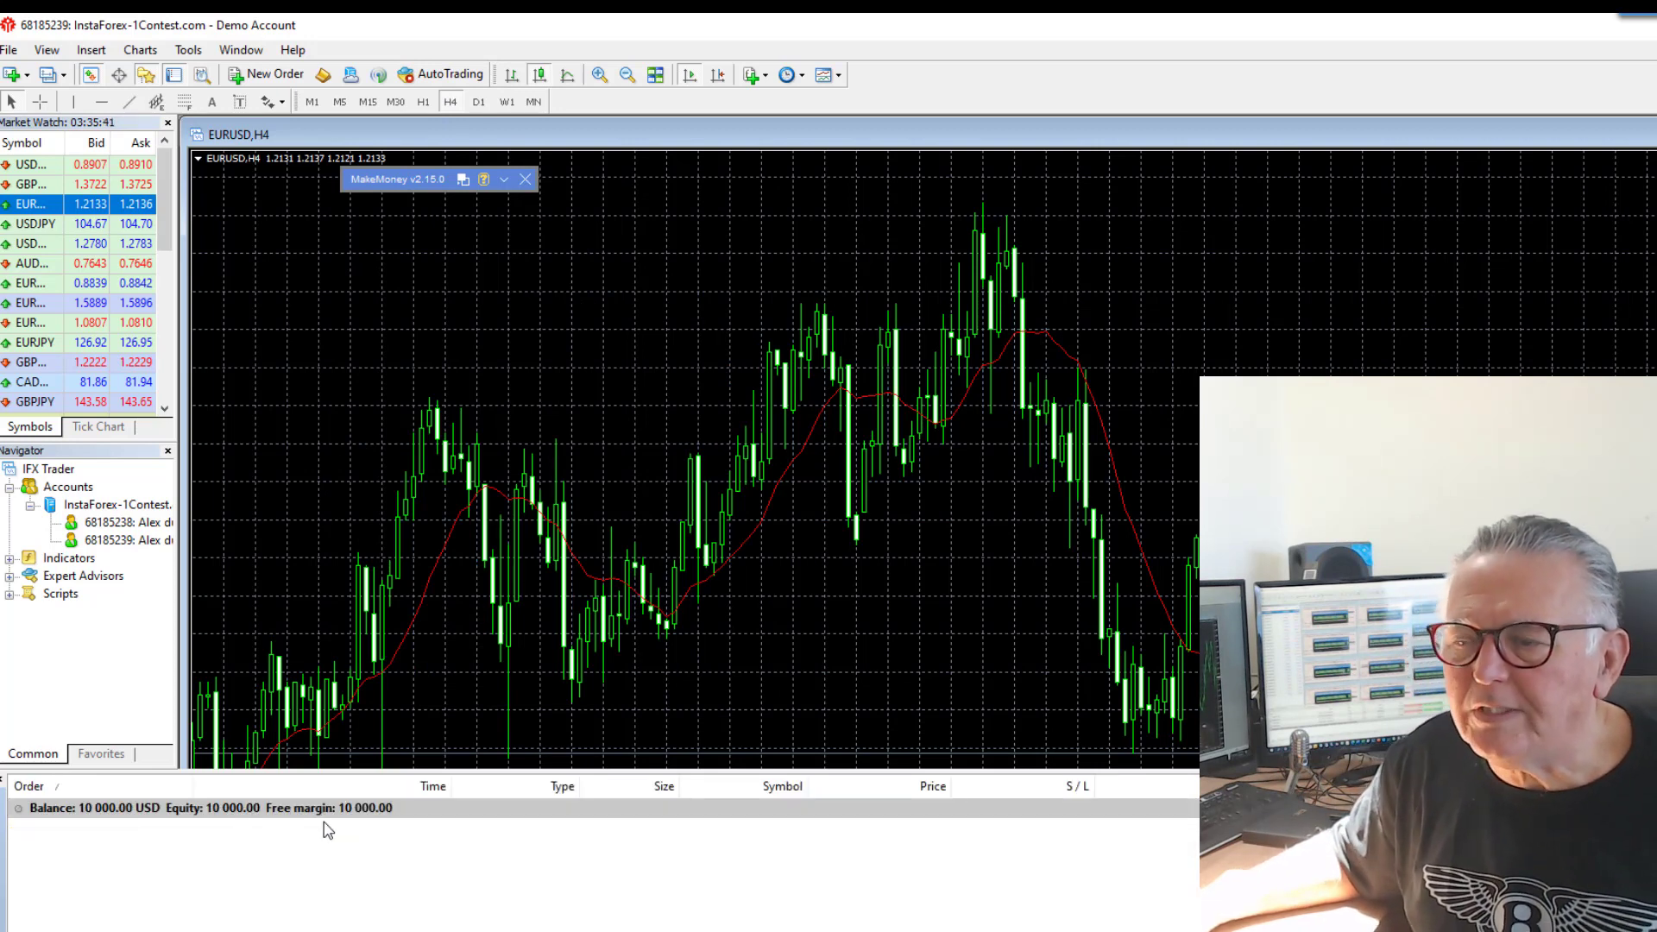
pyautogui.moveTo(274, 74)
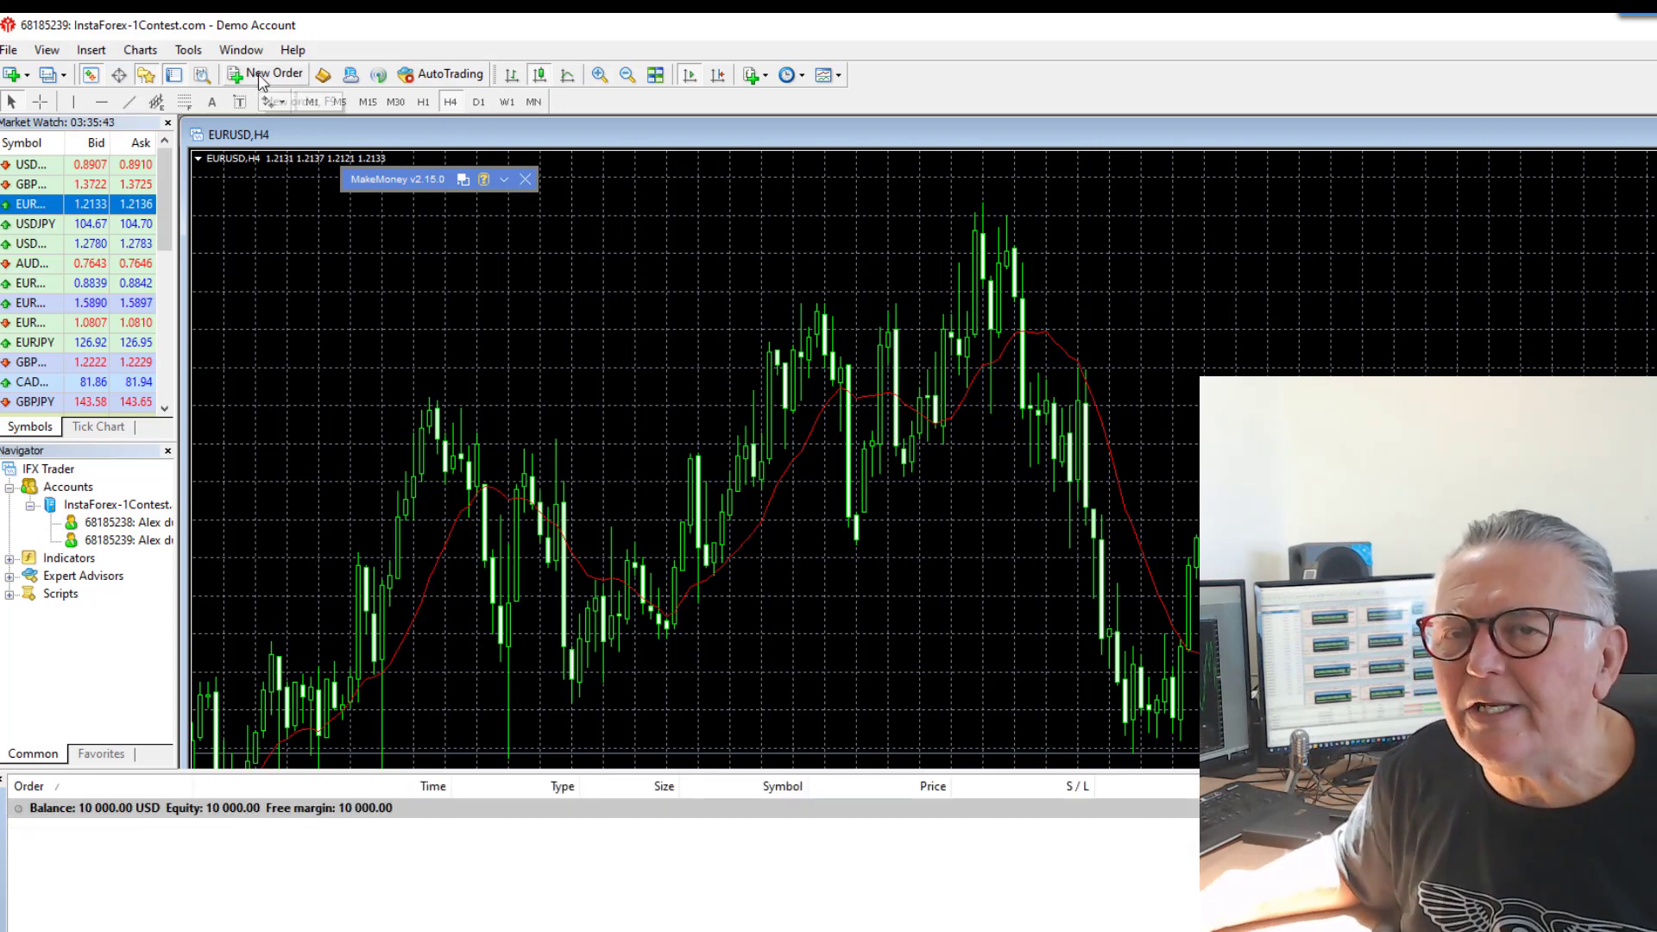
pyautogui.moveTo(261, 74)
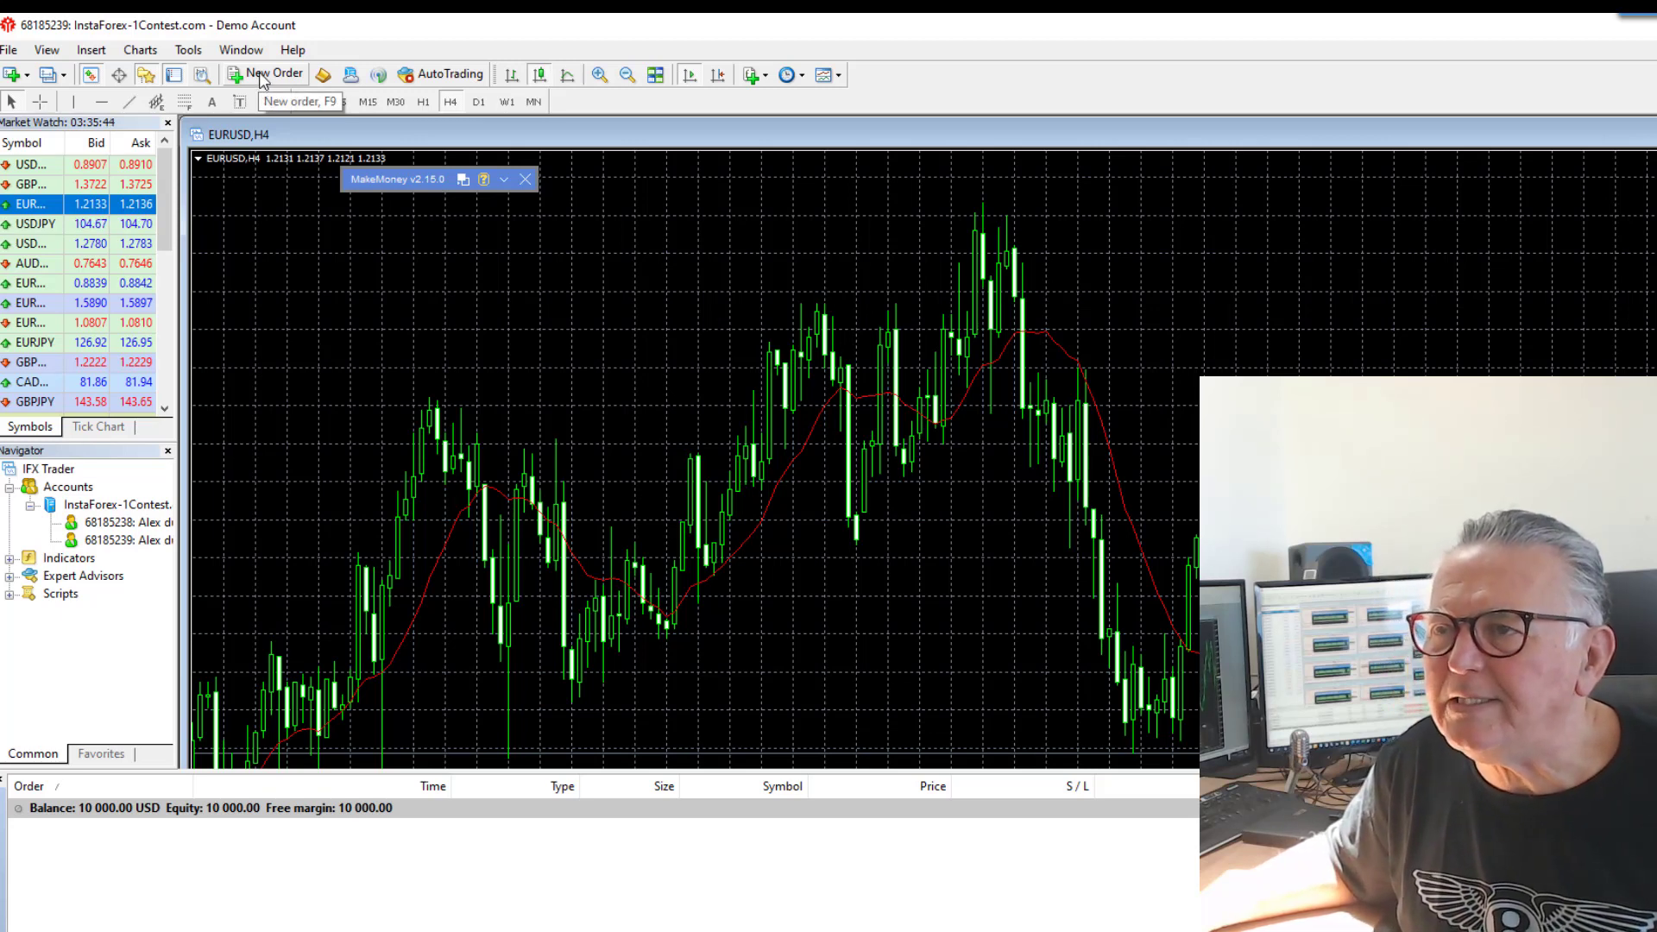
pyautogui.click(273, 75)
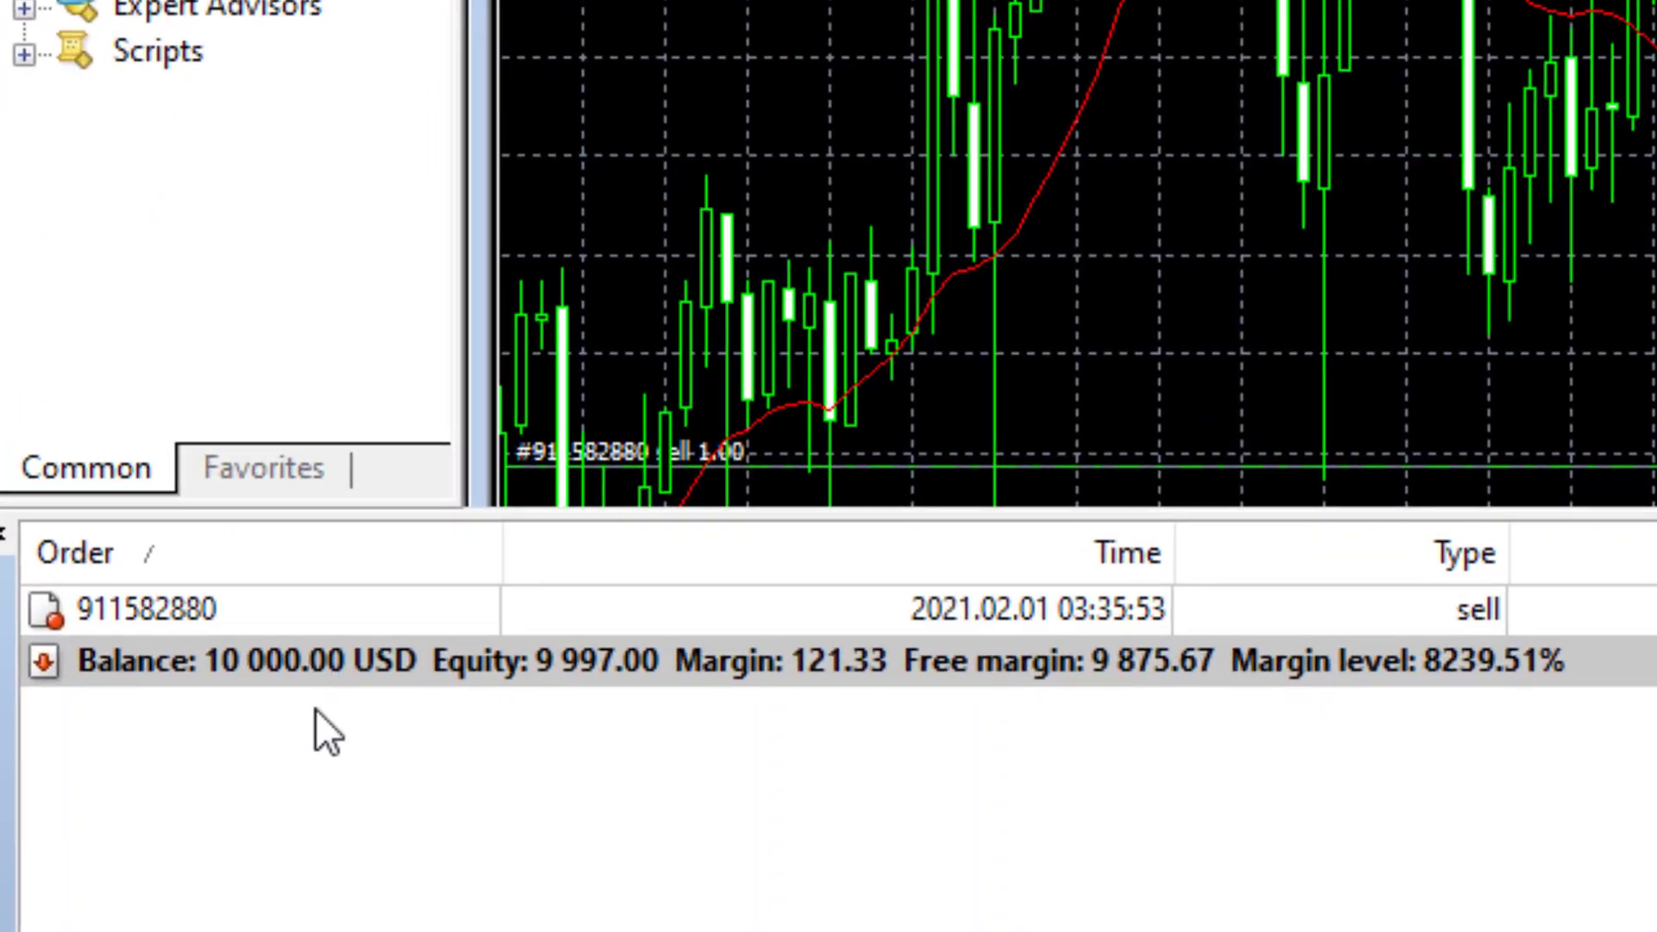
pyautogui.moveTo(798, 644)
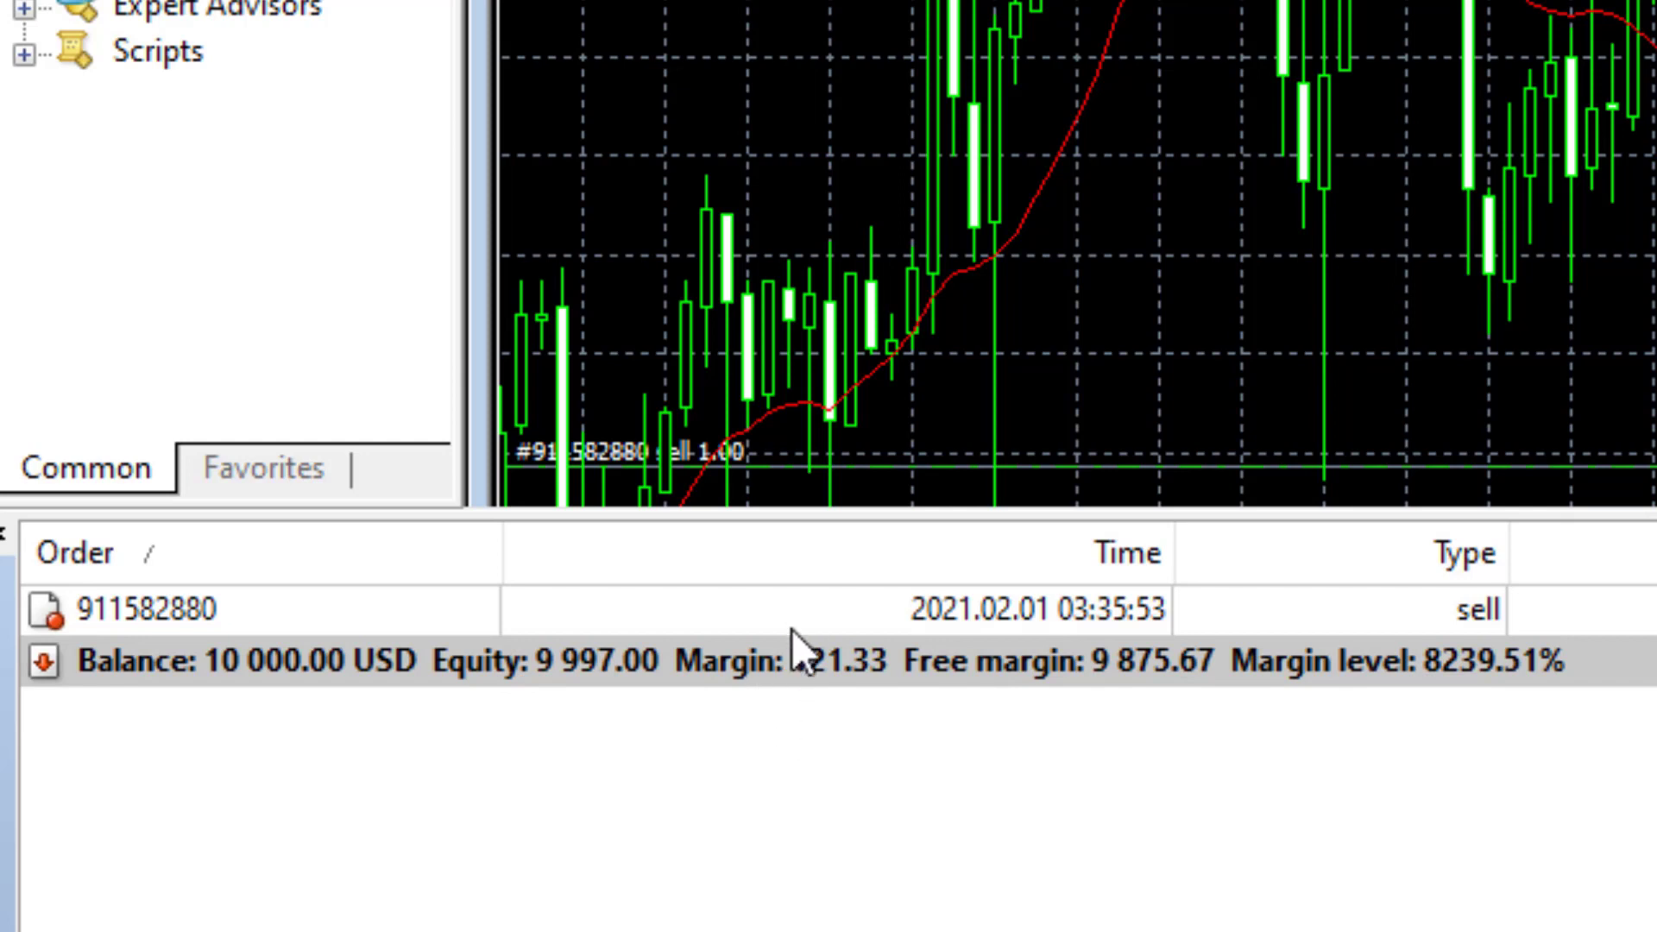
pyautogui.moveTo(866, 708)
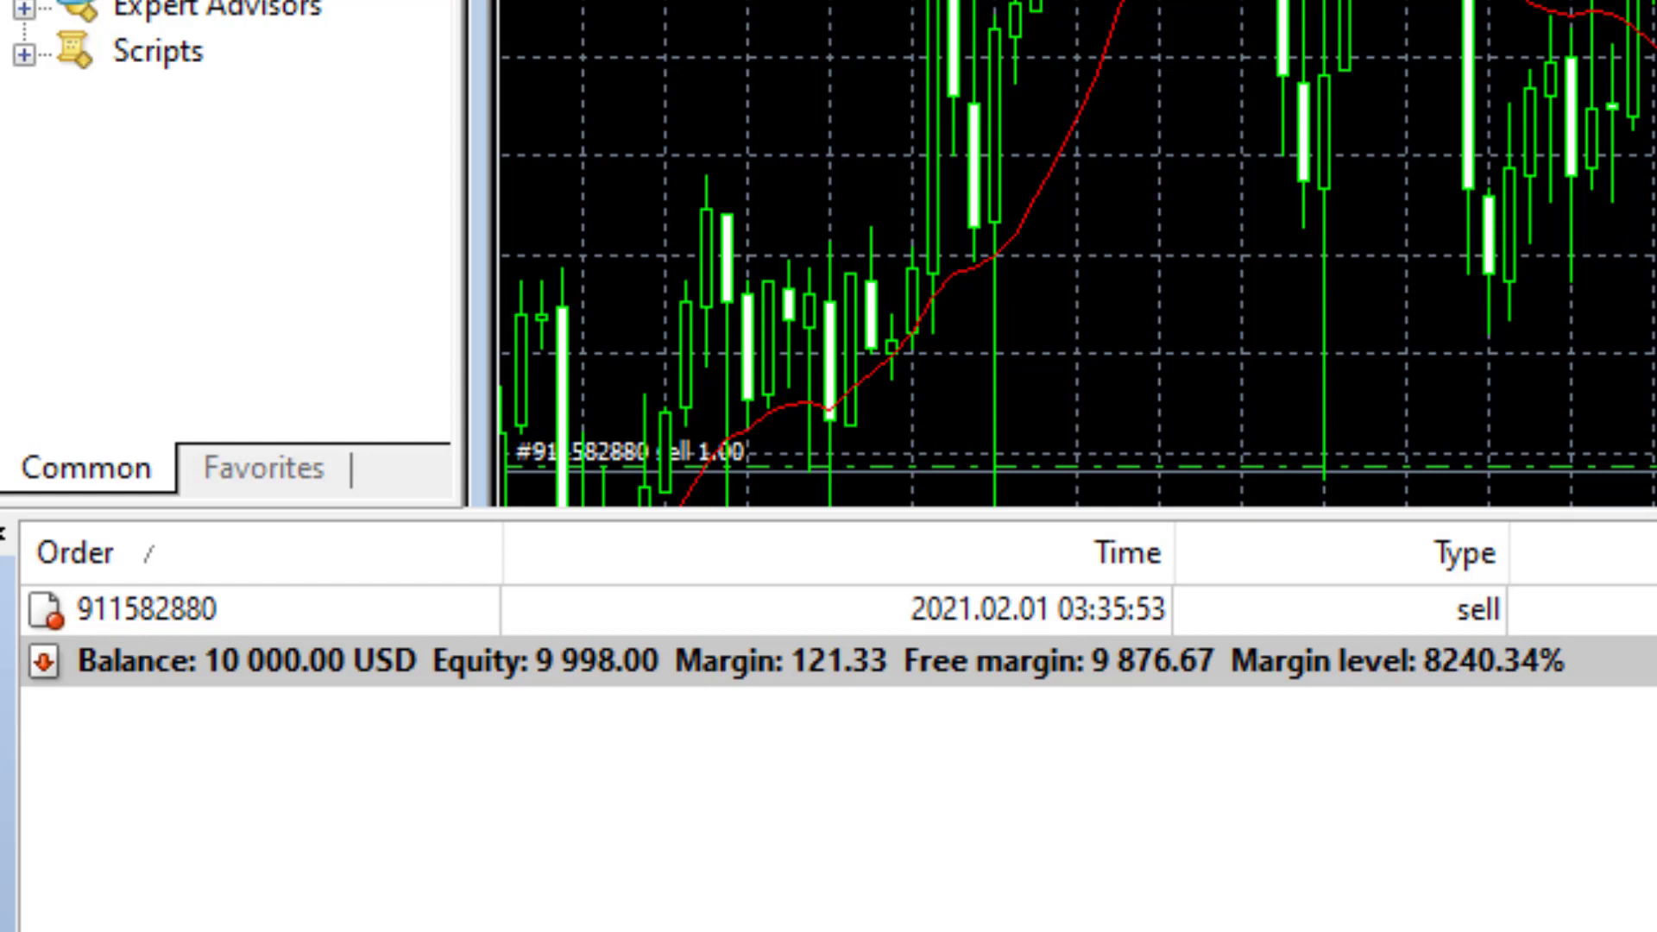
pyautogui.moveTo(769, 721)
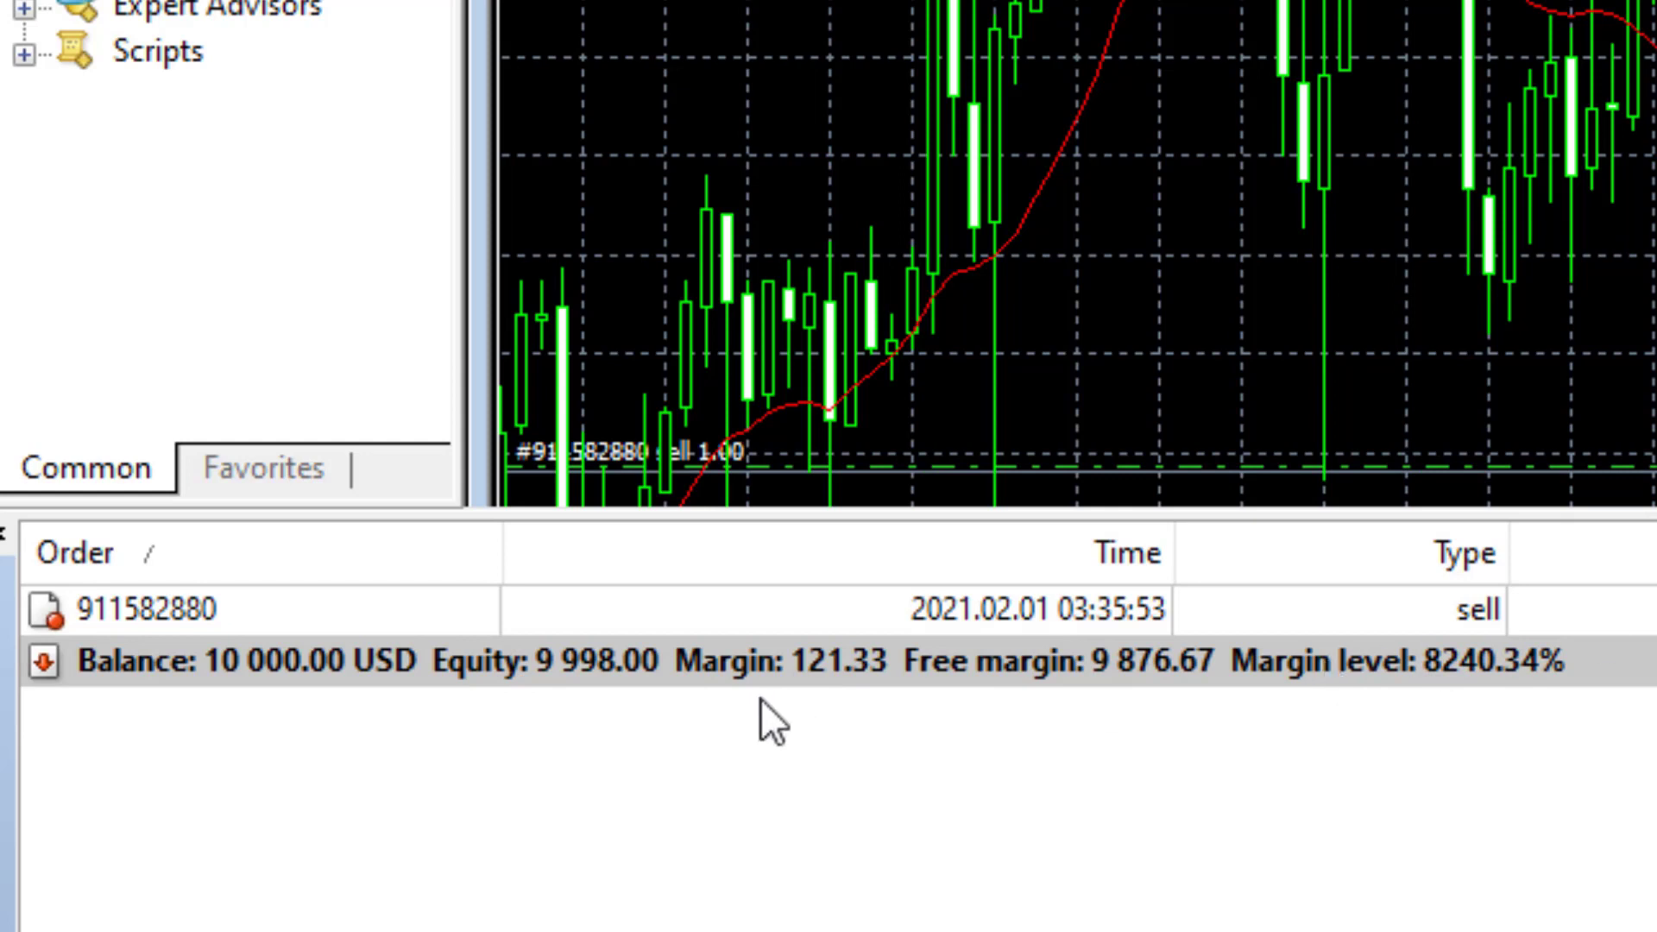
pyautogui.moveTo(1084, 714)
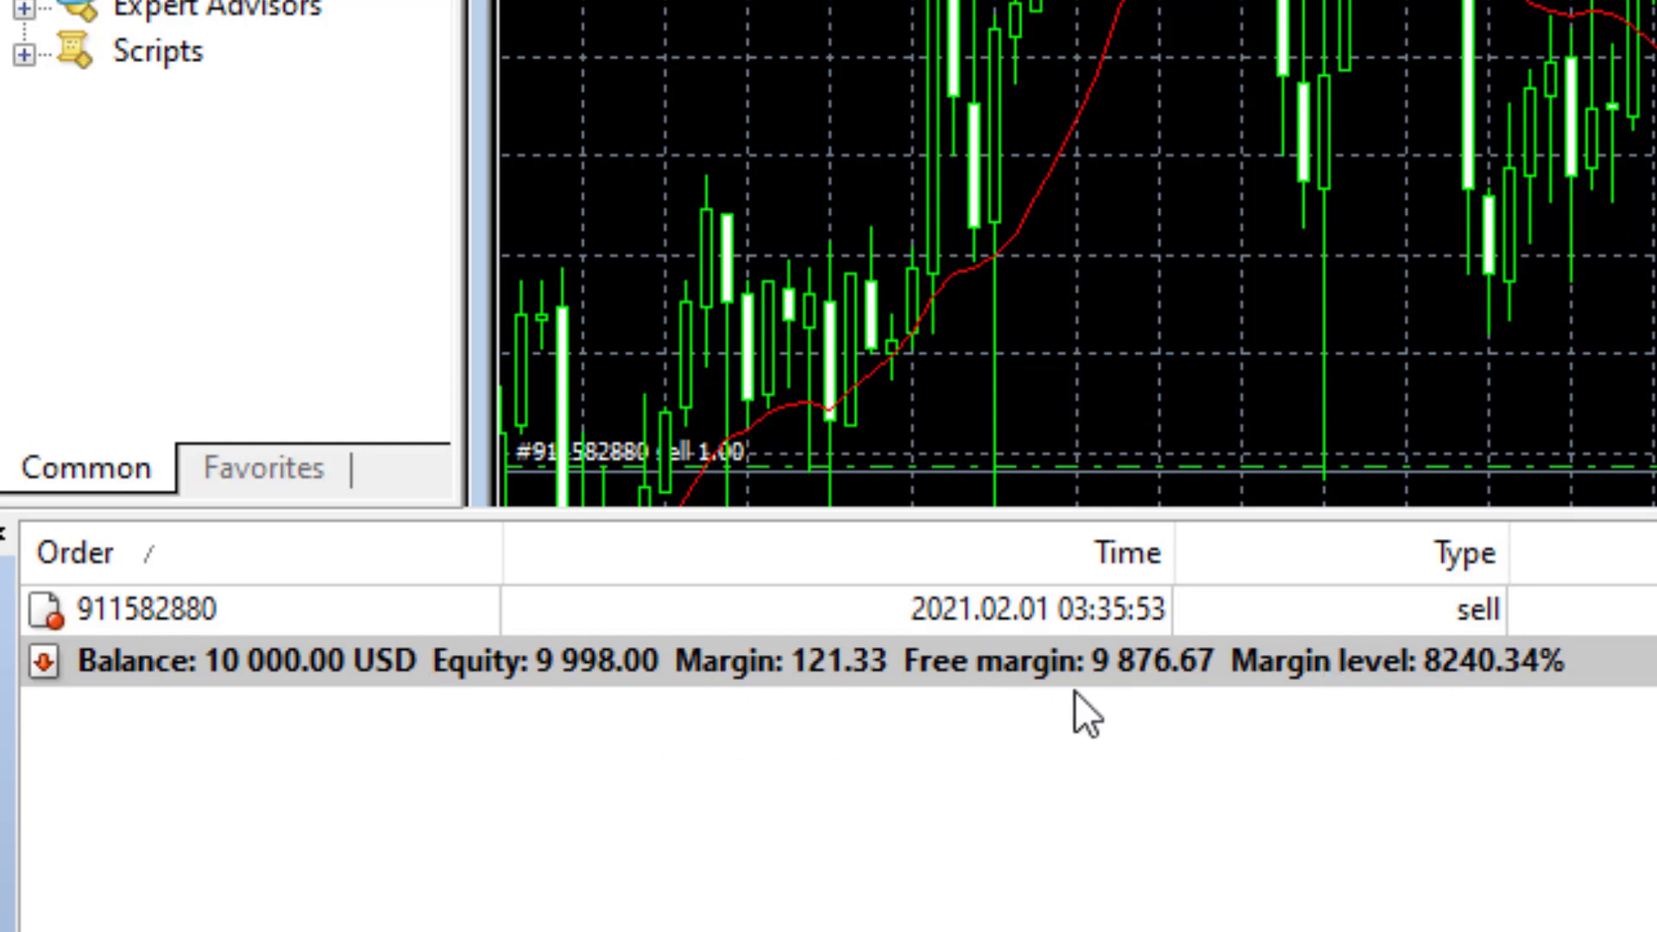
pyautogui.moveTo(1183, 717)
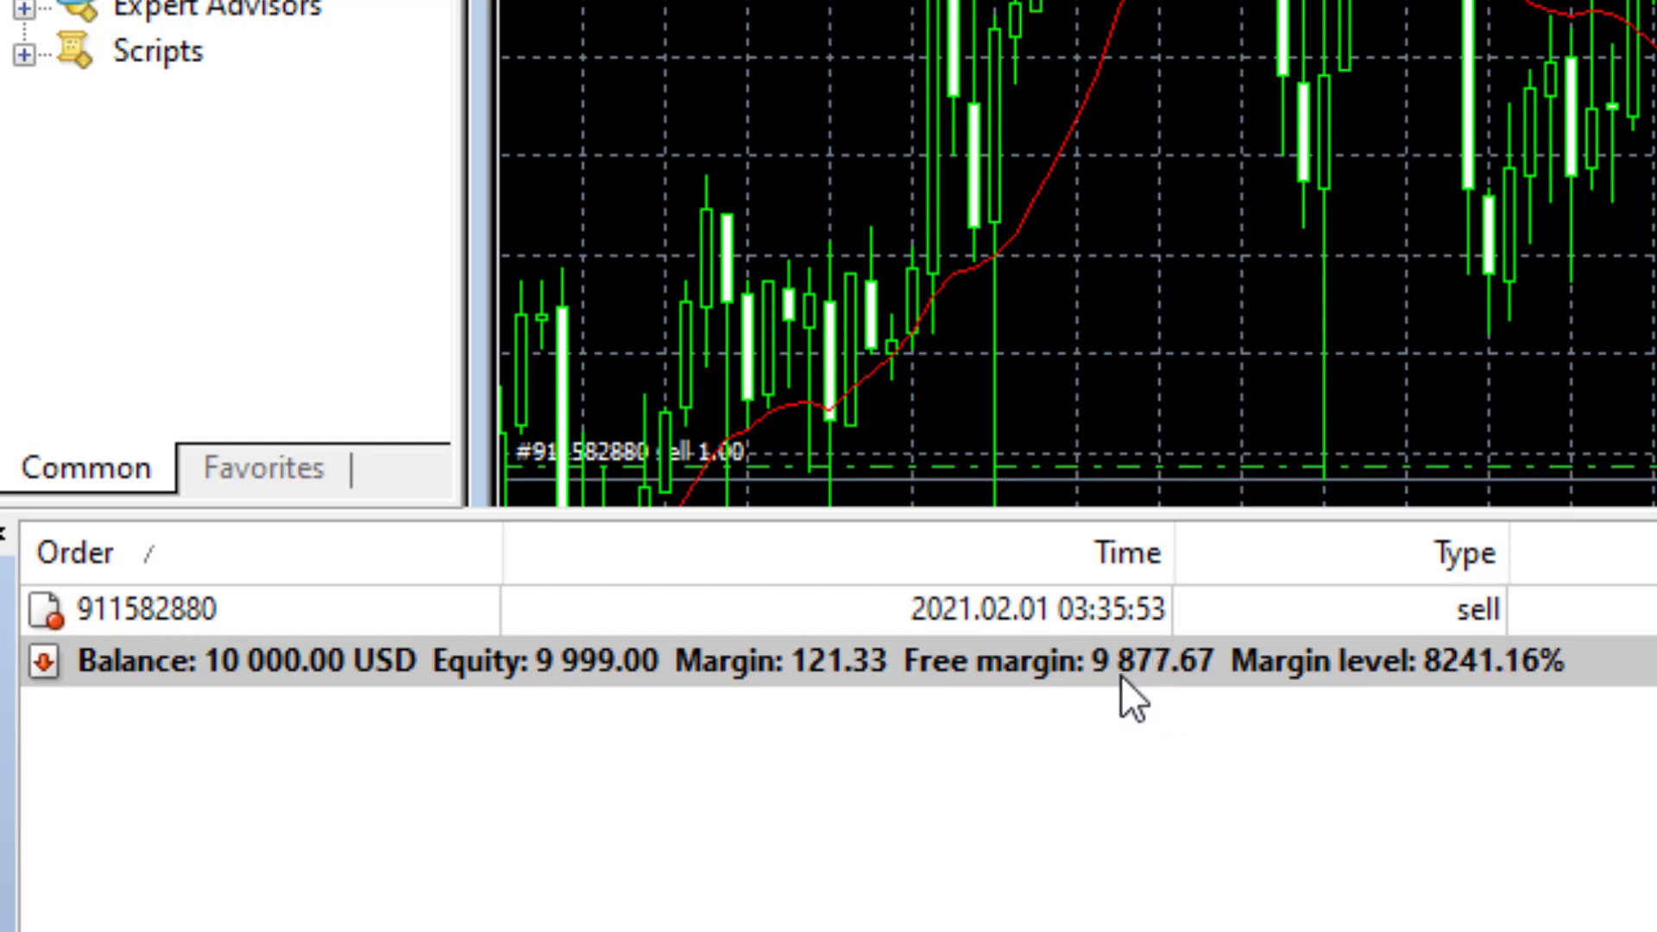
pyautogui.moveTo(581, 677)
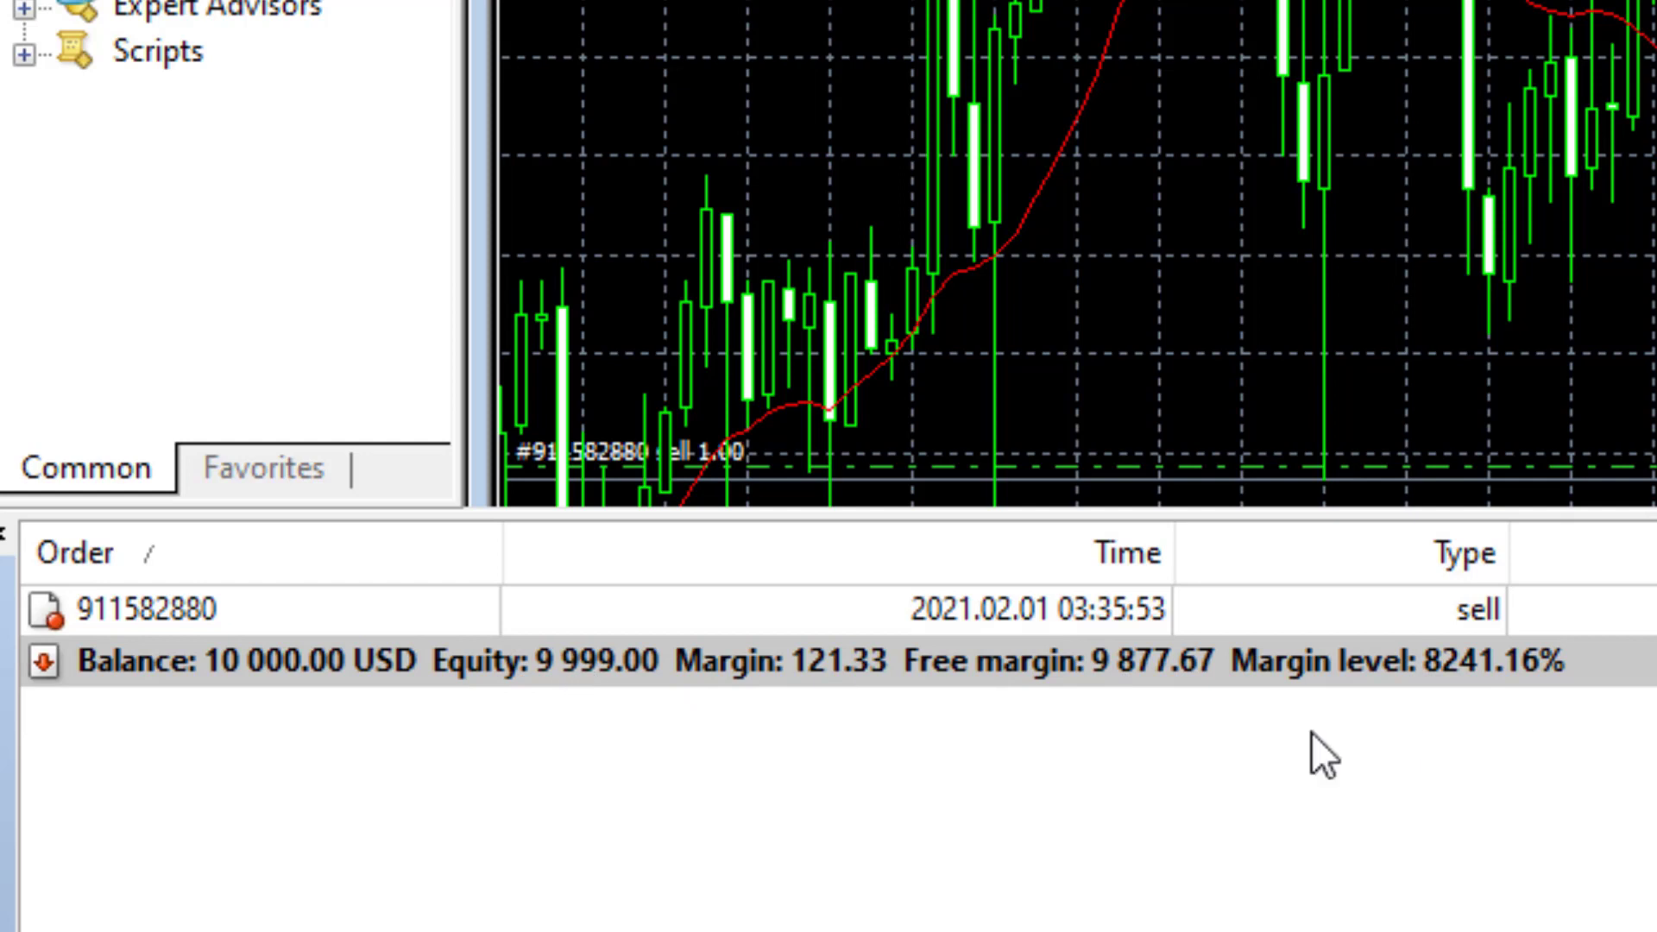
pyautogui.moveTo(1171, 696)
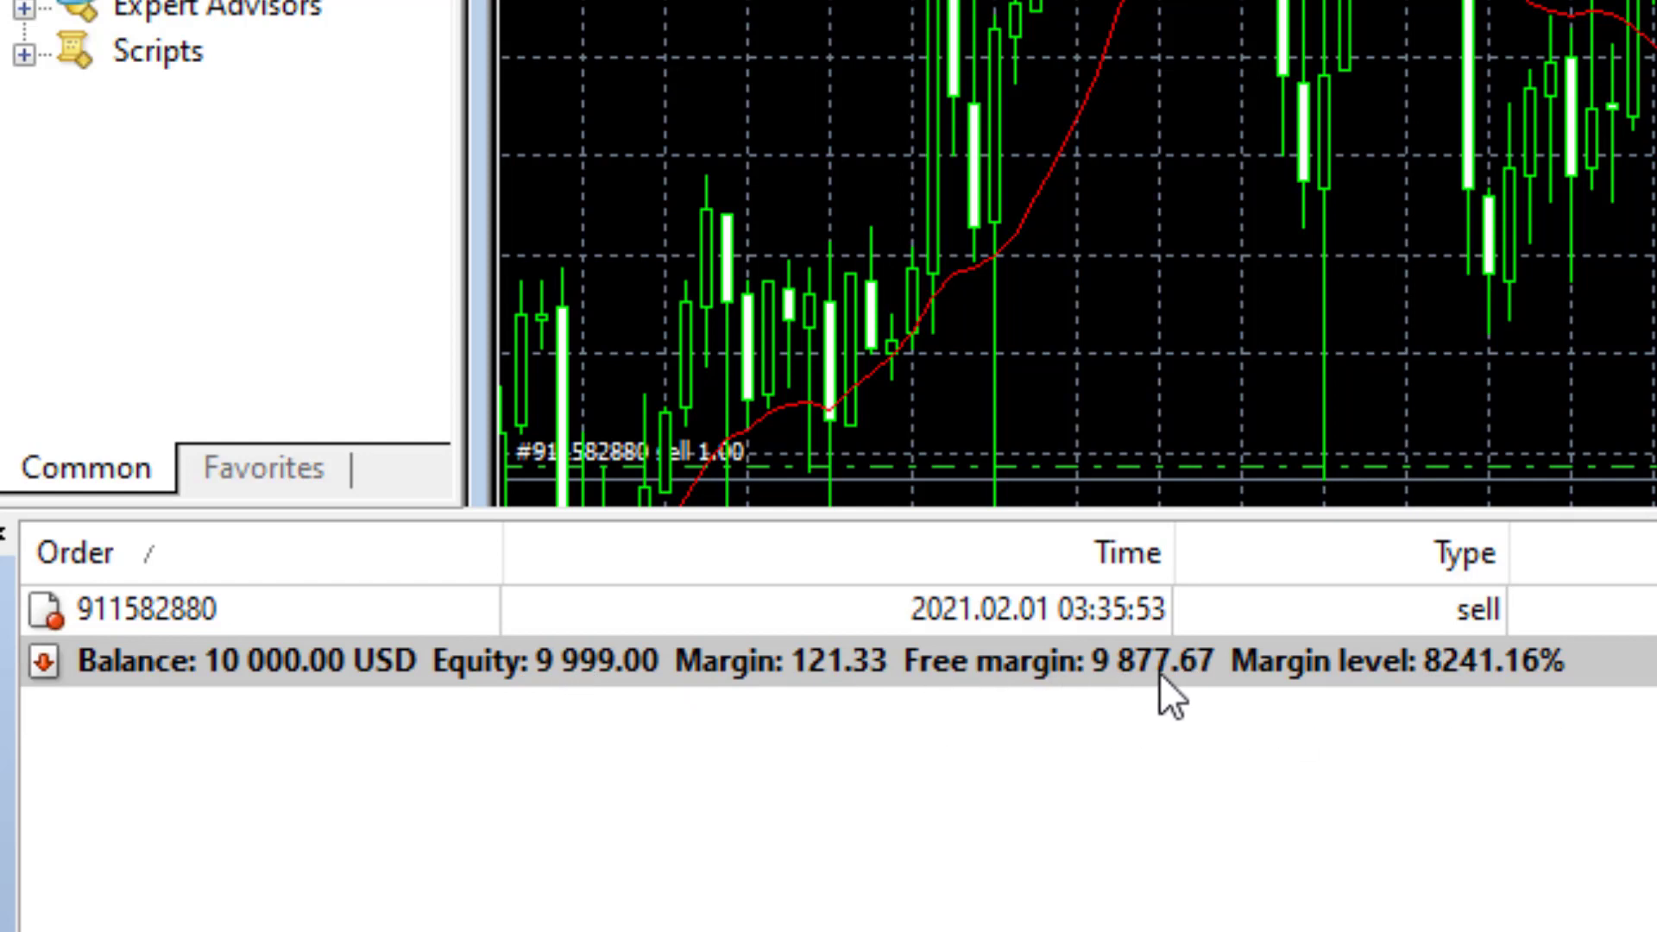
pyautogui.moveTo(1147, 730)
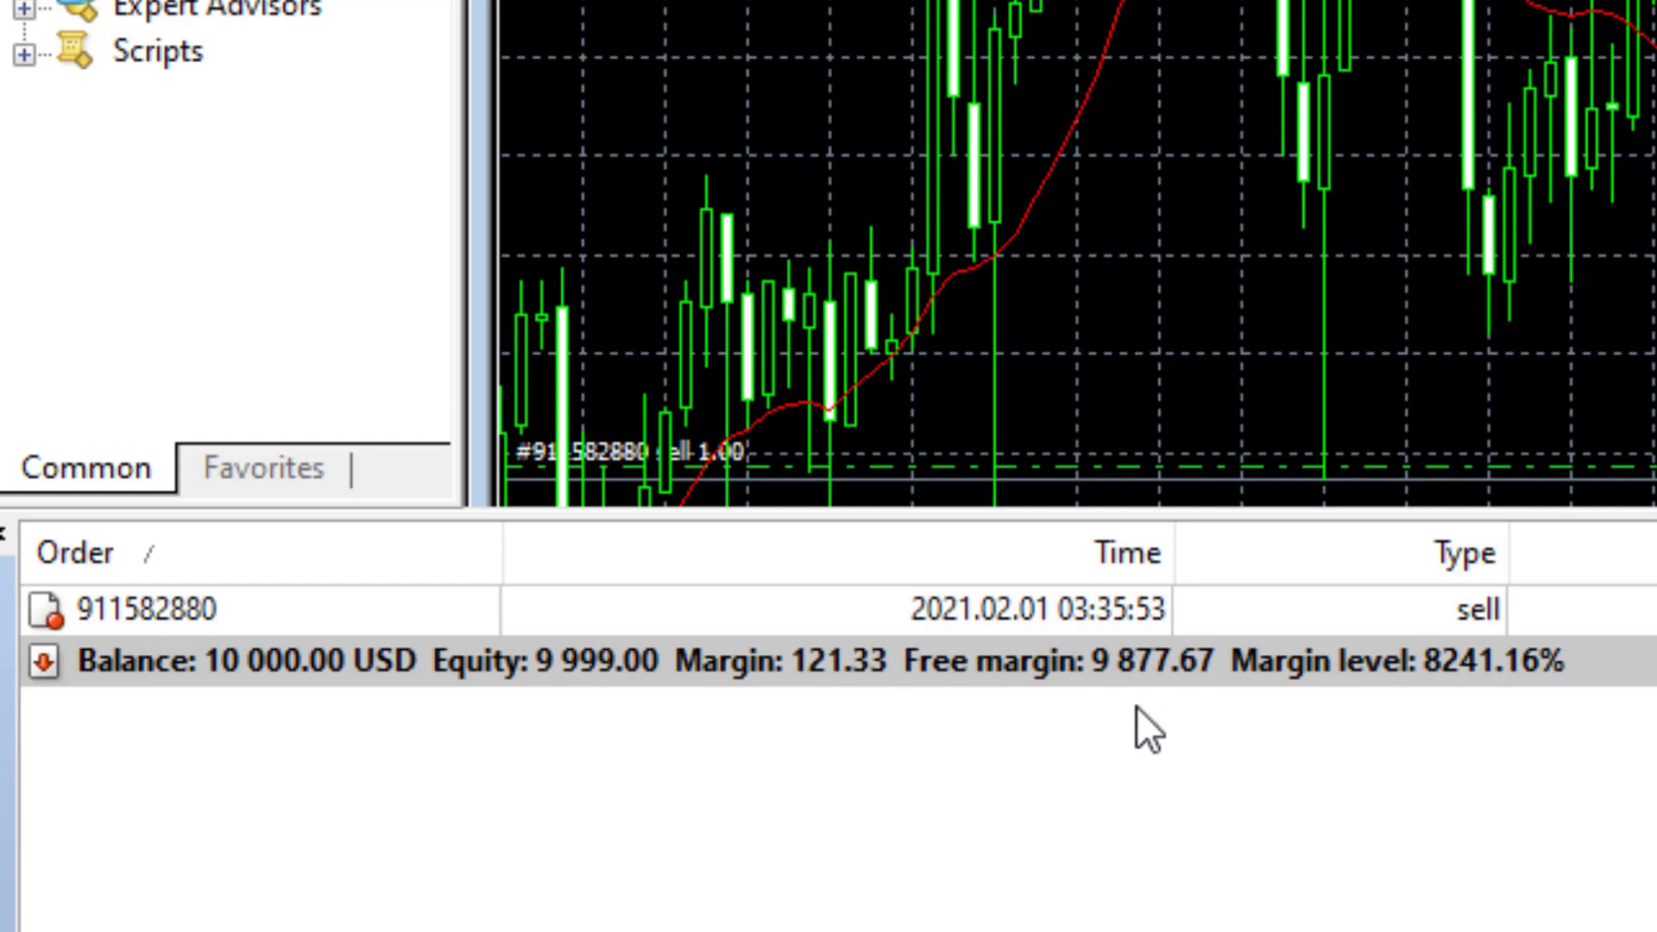
pyautogui.moveTo(1140, 735)
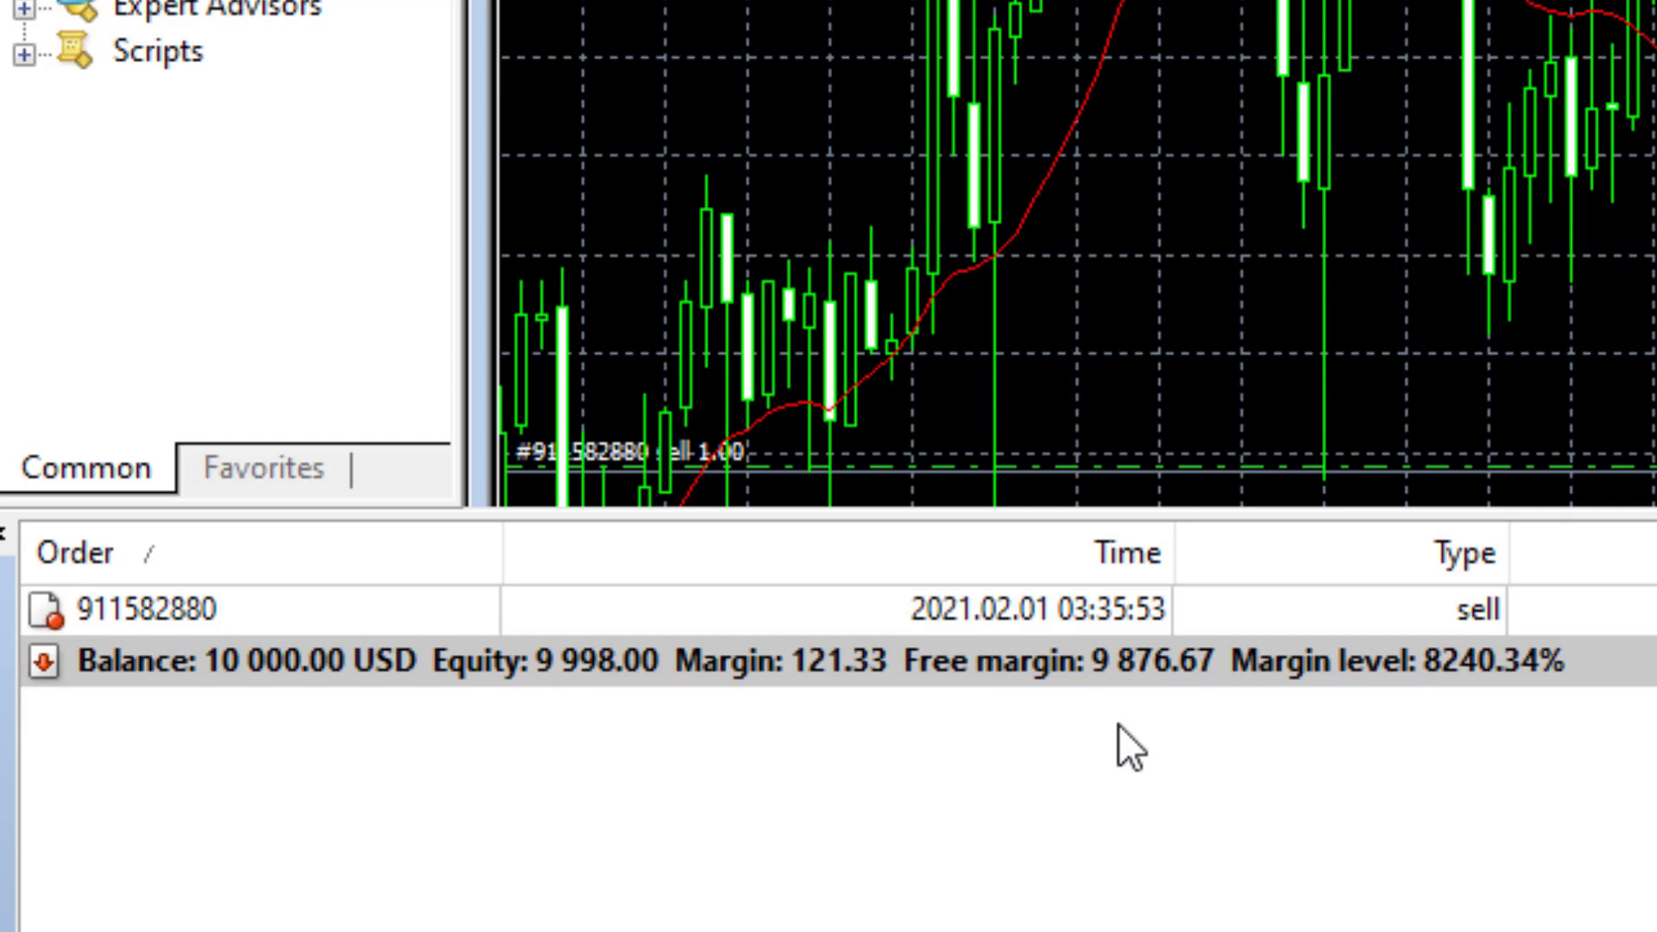
pyautogui.moveTo(948, 666)
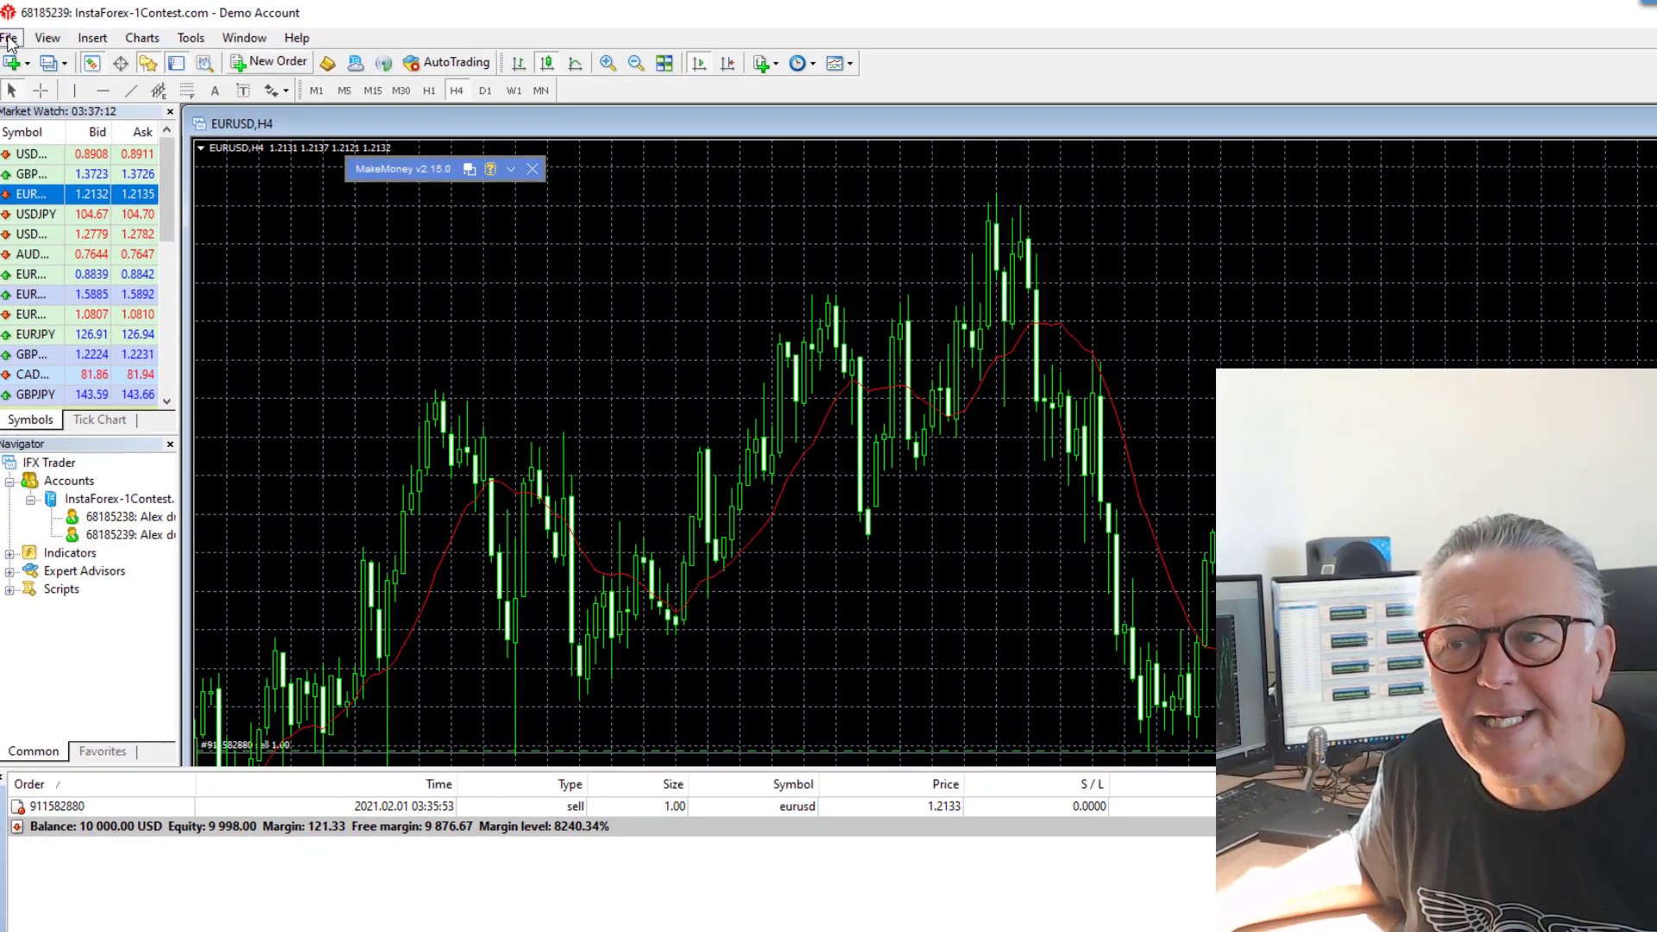
# Register a third demo account with 1:20 leverage, newsletter consent, on the selected server
pyautogui.click(9, 37)
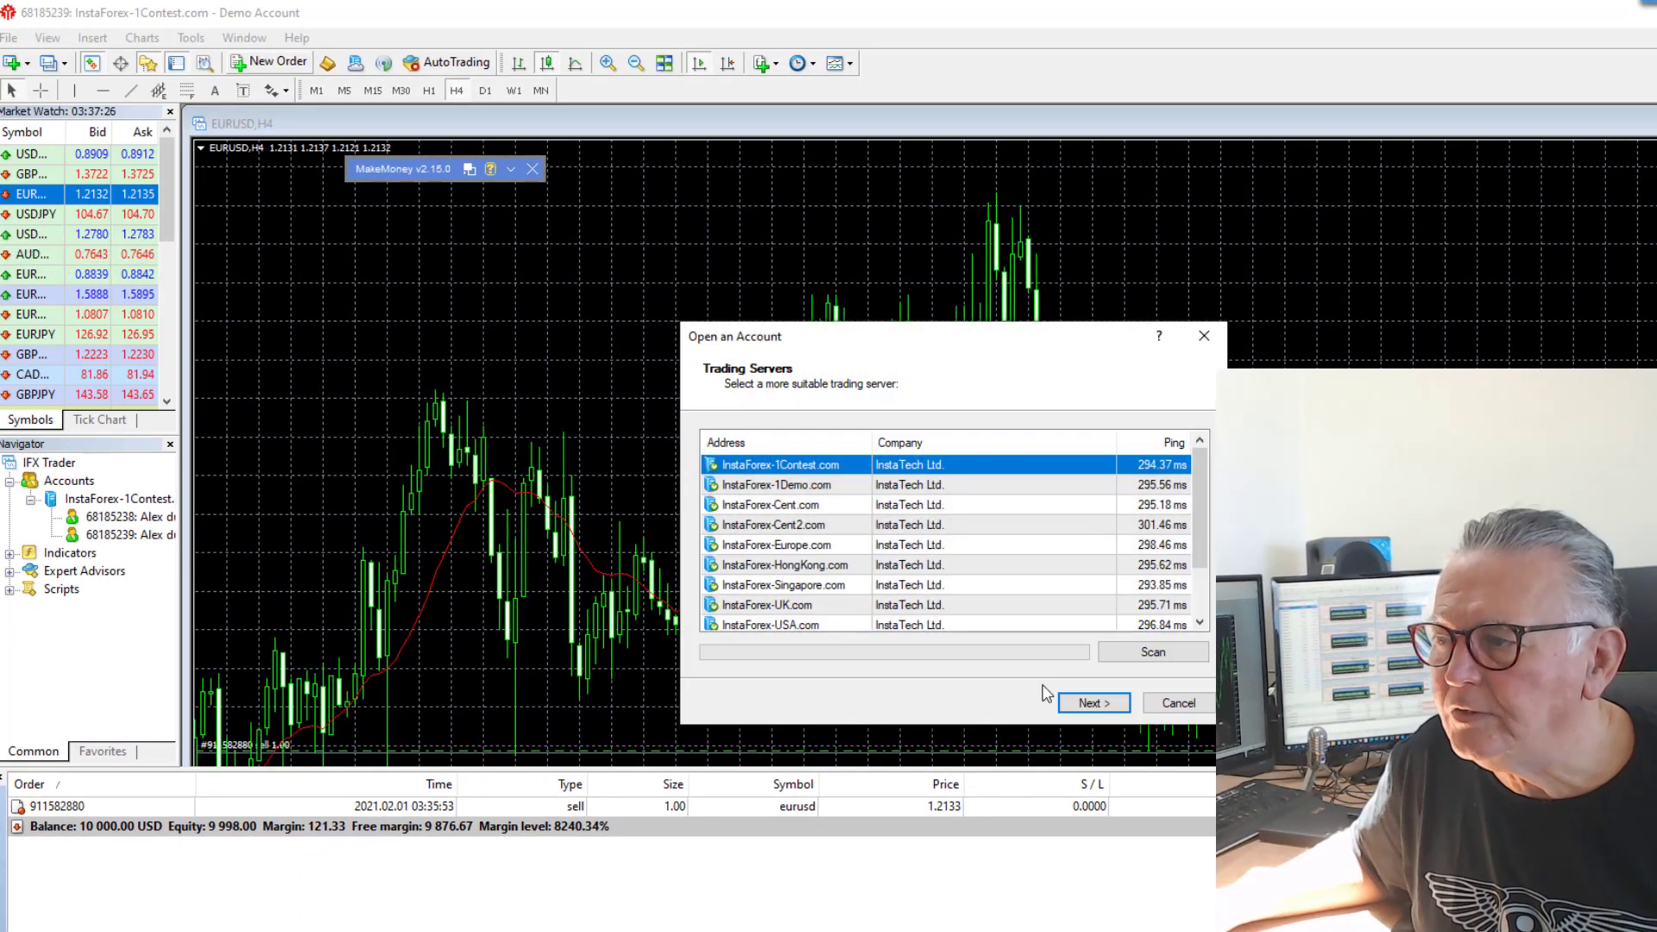
pyautogui.click(1093, 703)
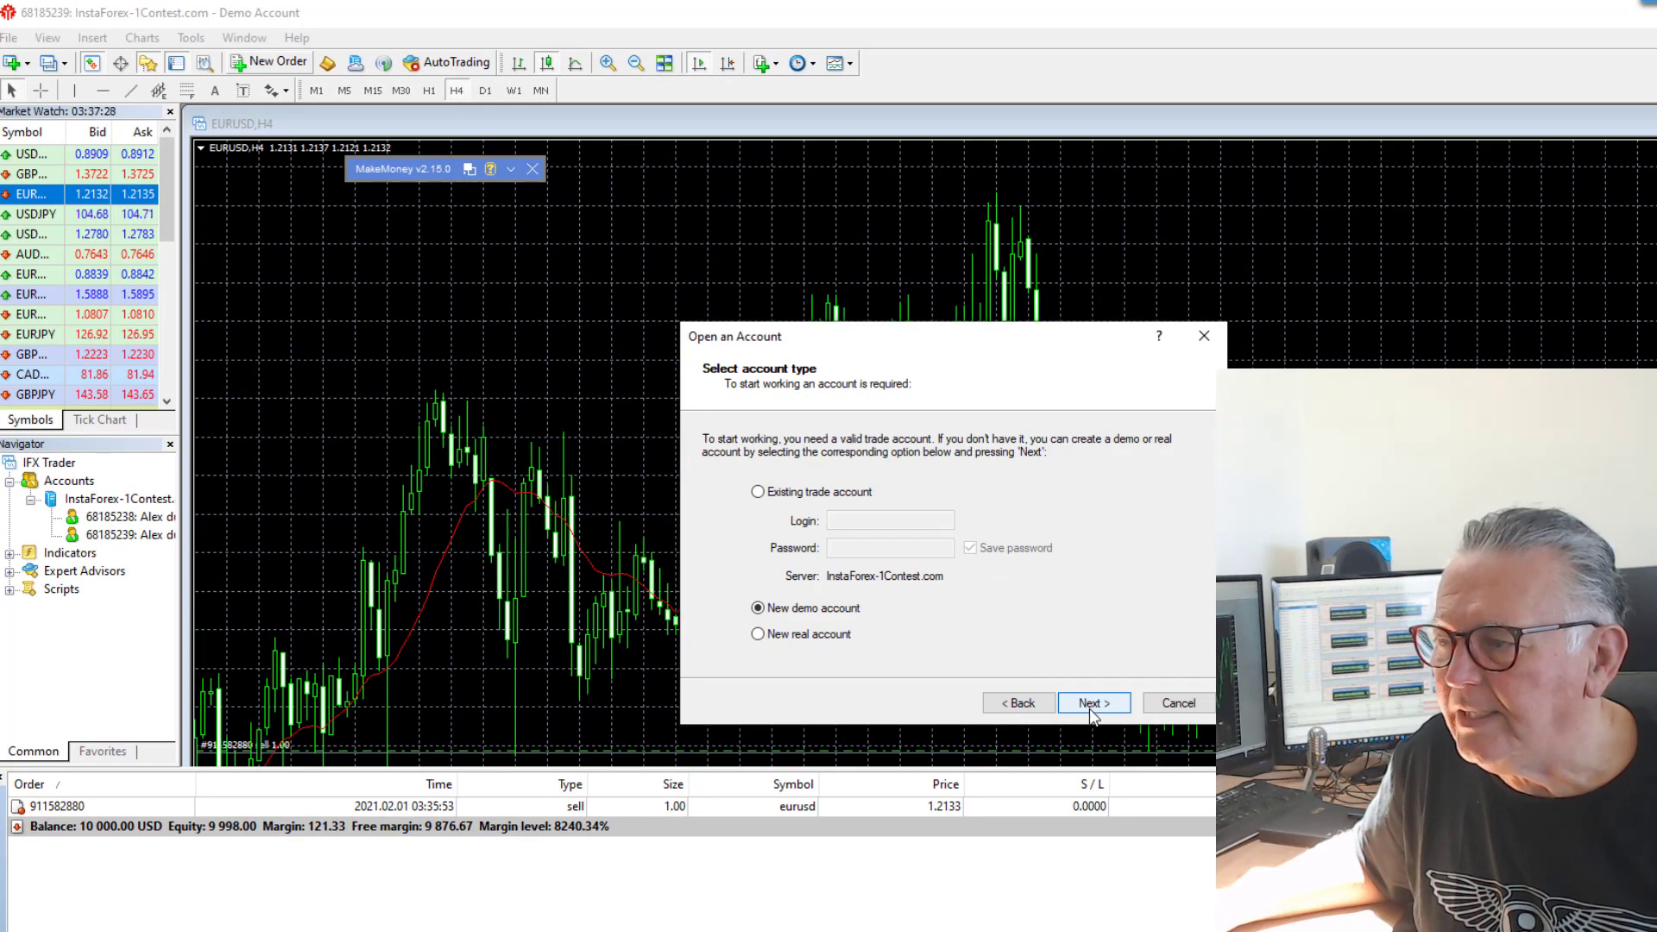
pyautogui.click(1093, 702)
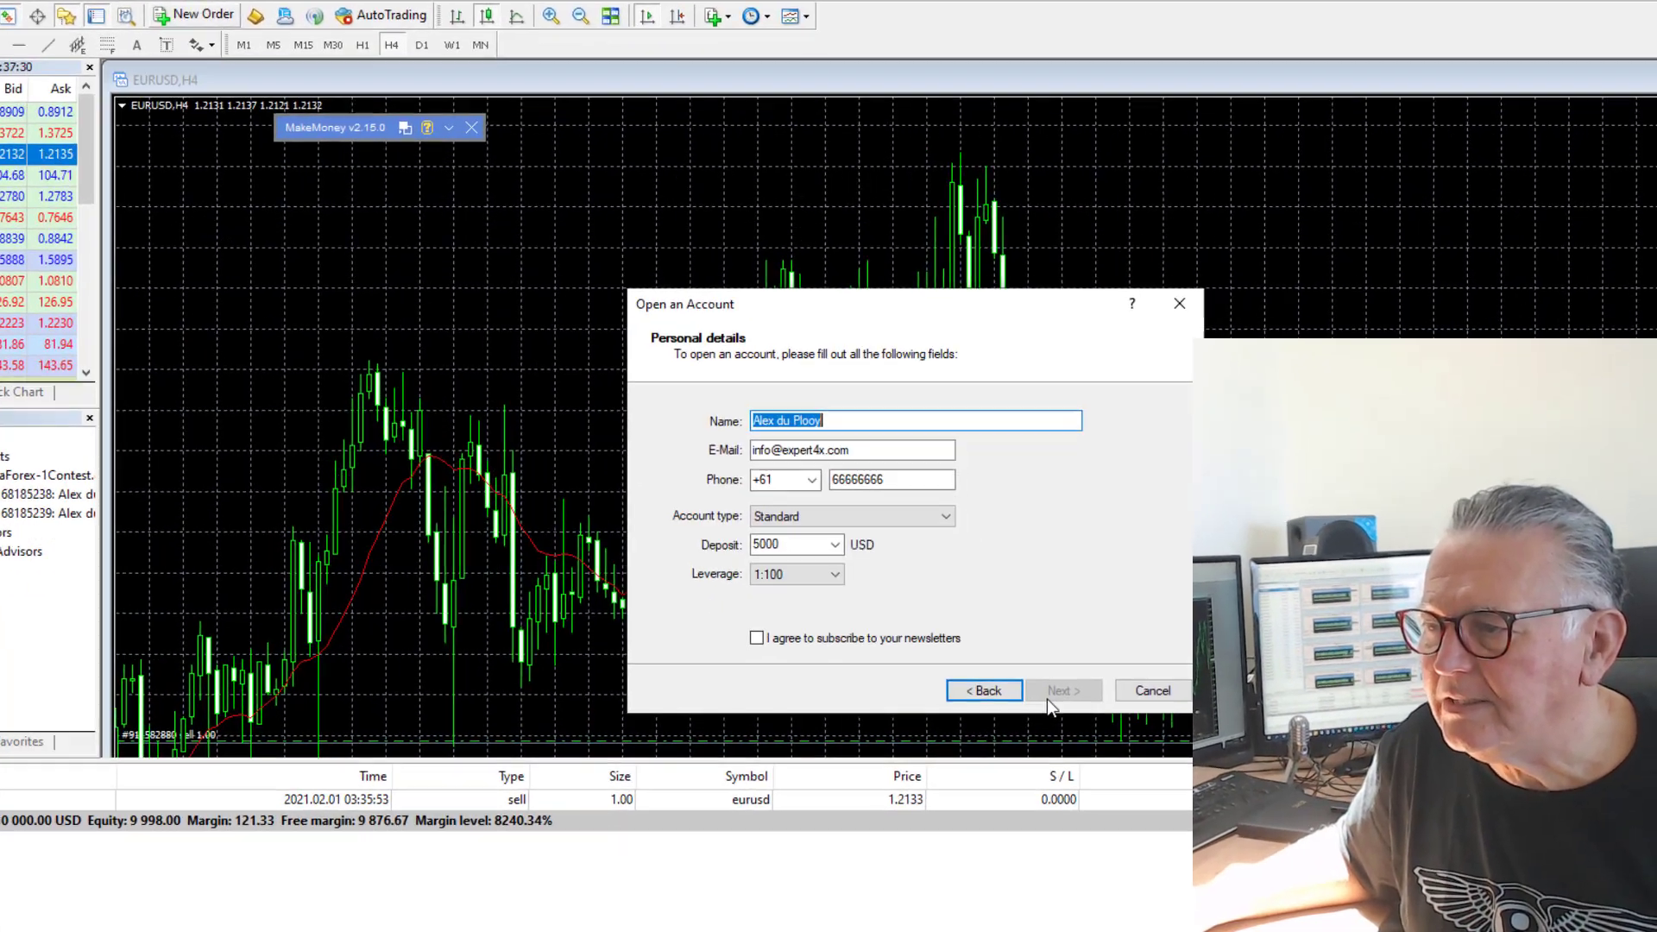
pyautogui.click(837, 574)
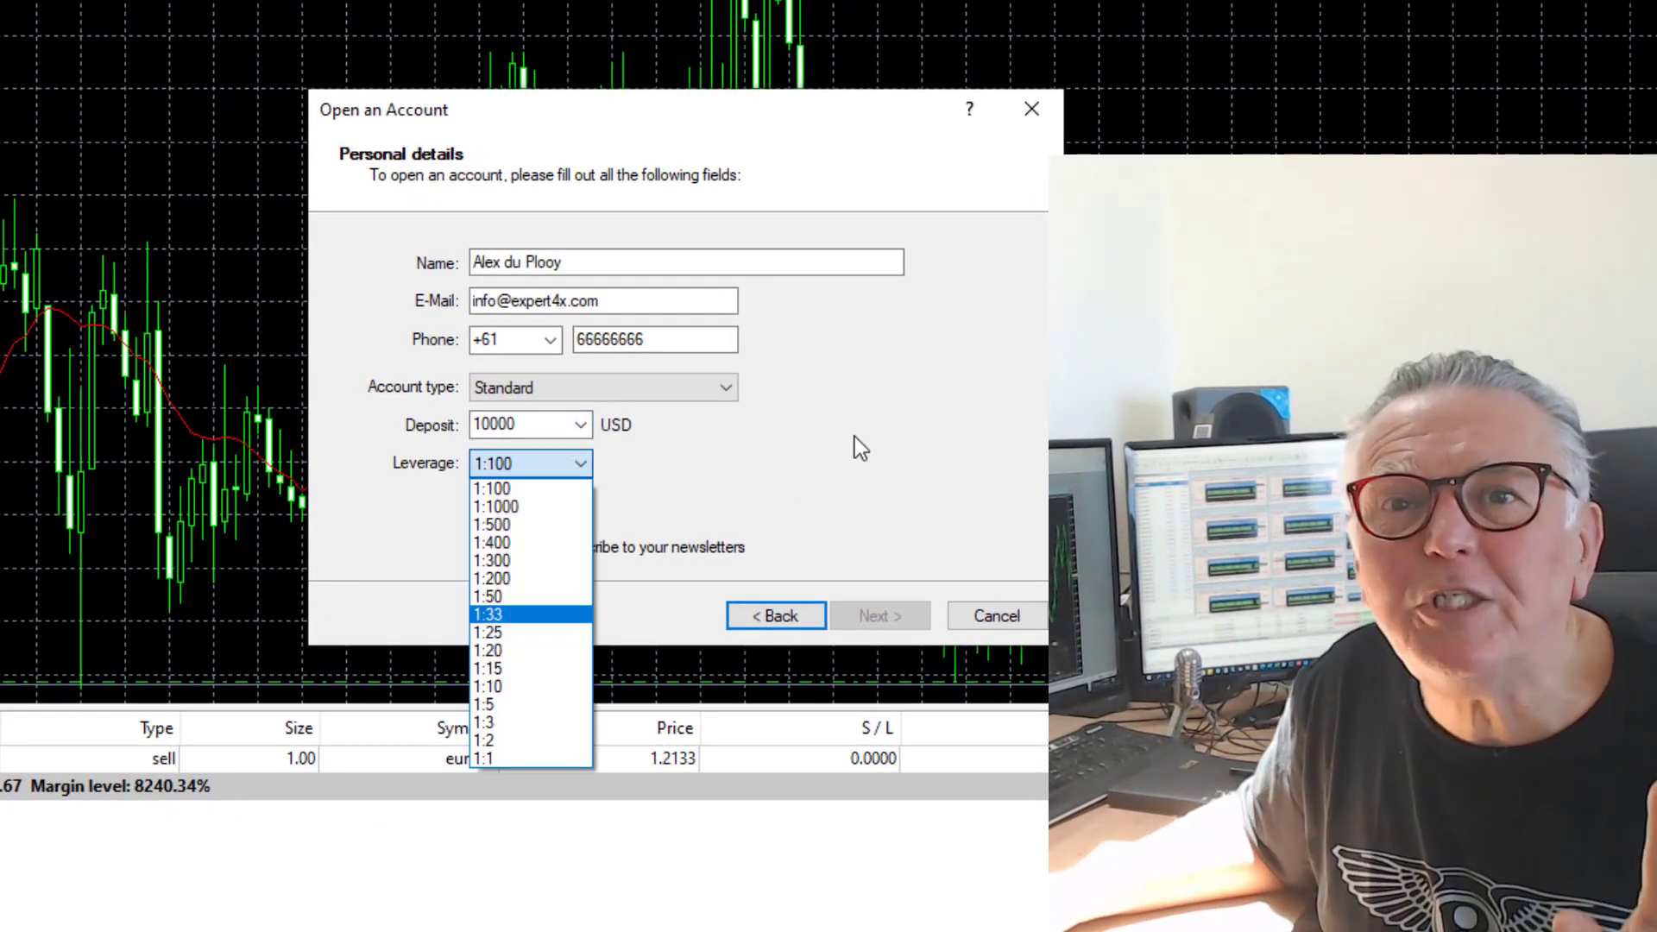
pyautogui.moveTo(488, 650)
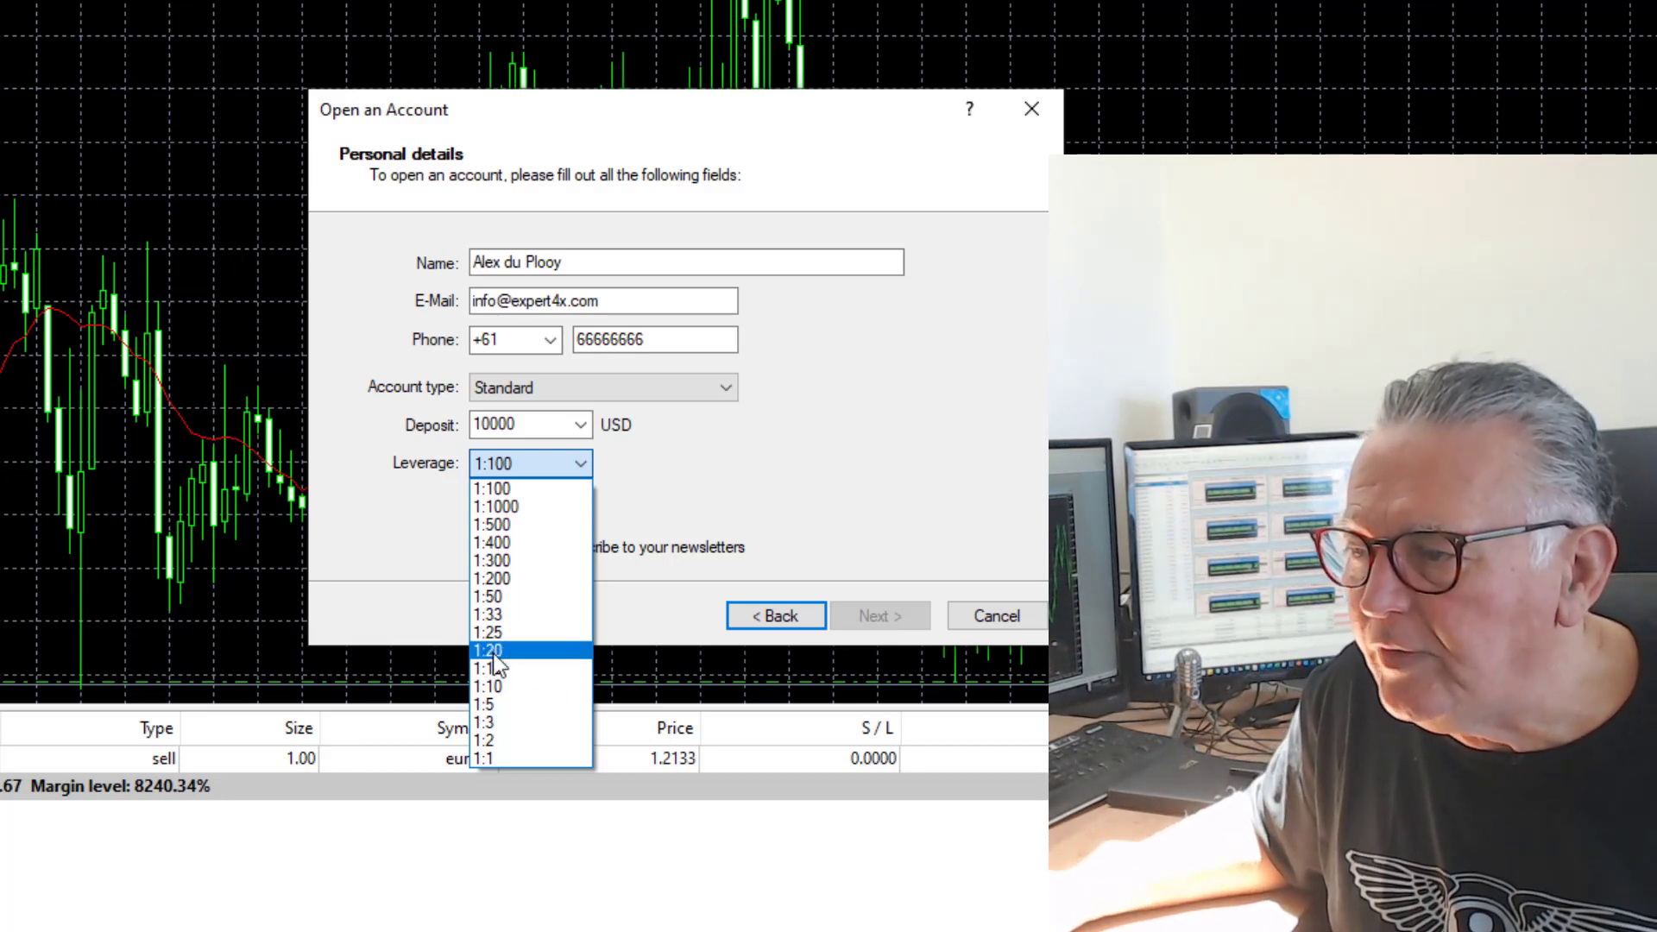
pyautogui.click(491, 648)
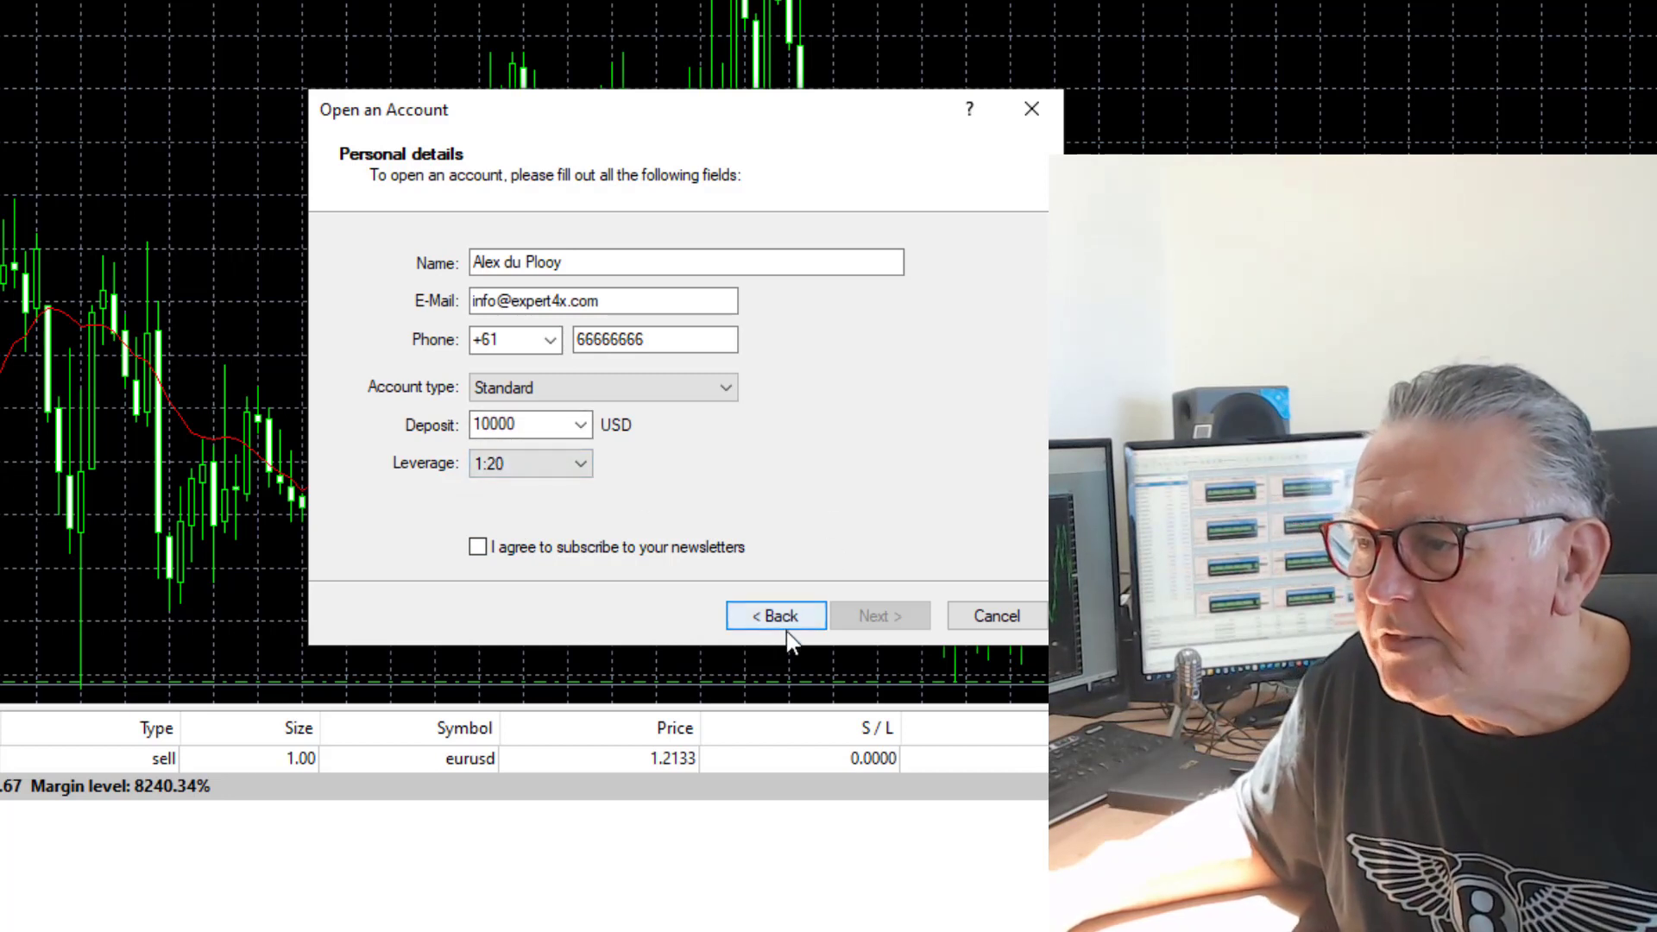
pyautogui.click(477, 546)
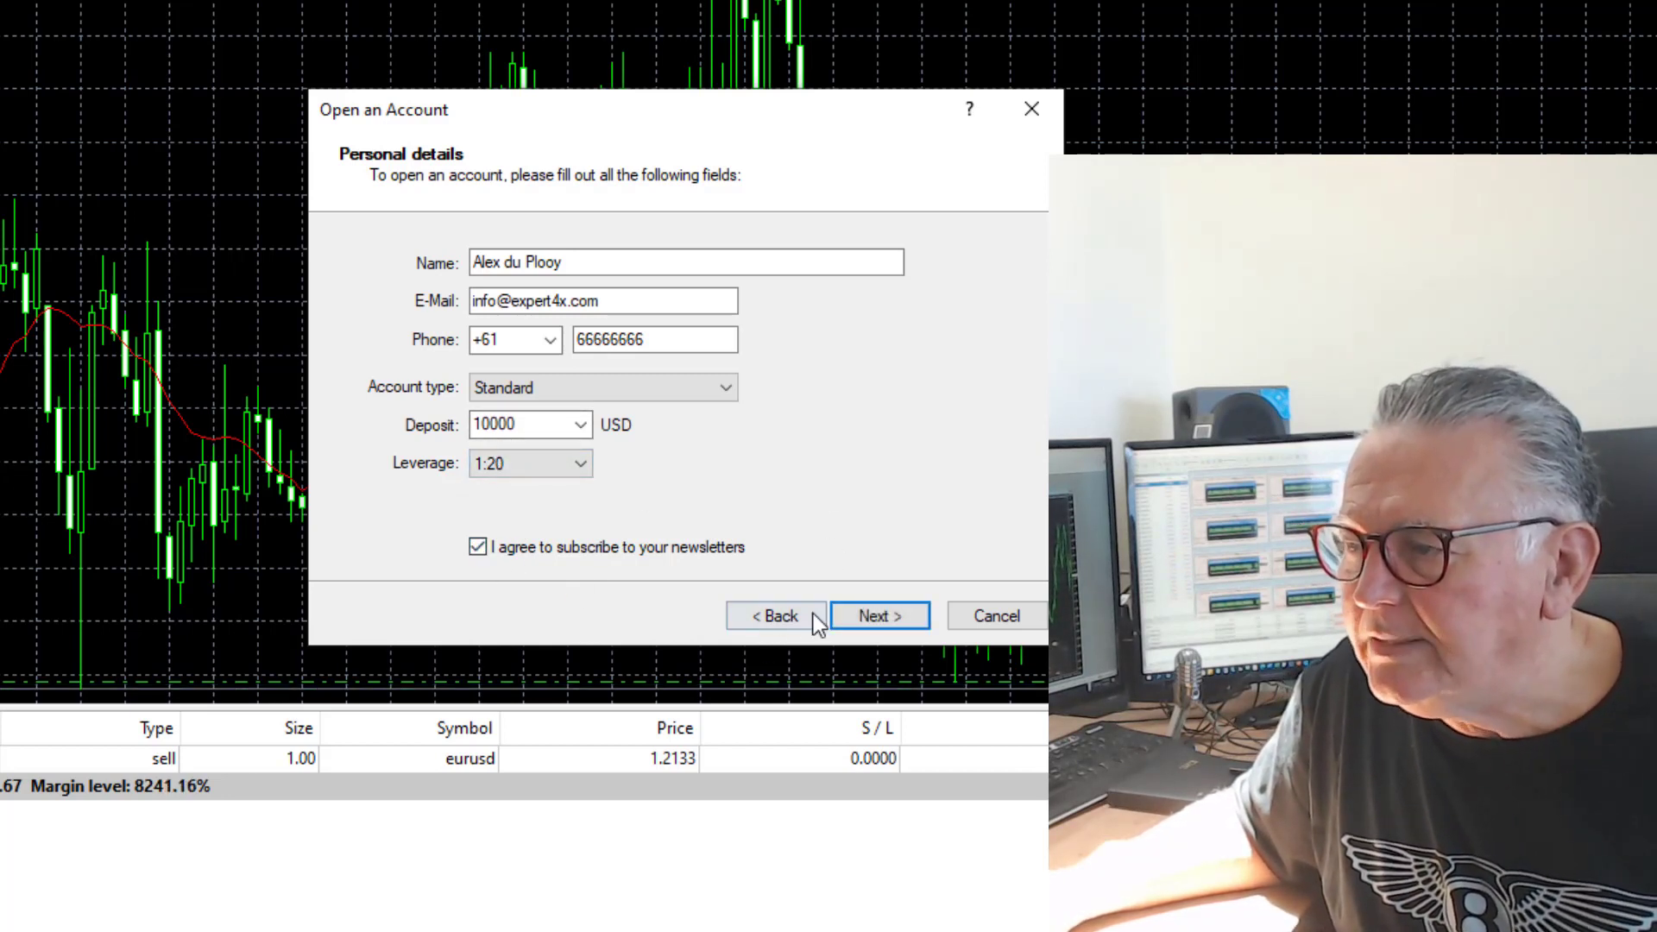
pyautogui.click(879, 616)
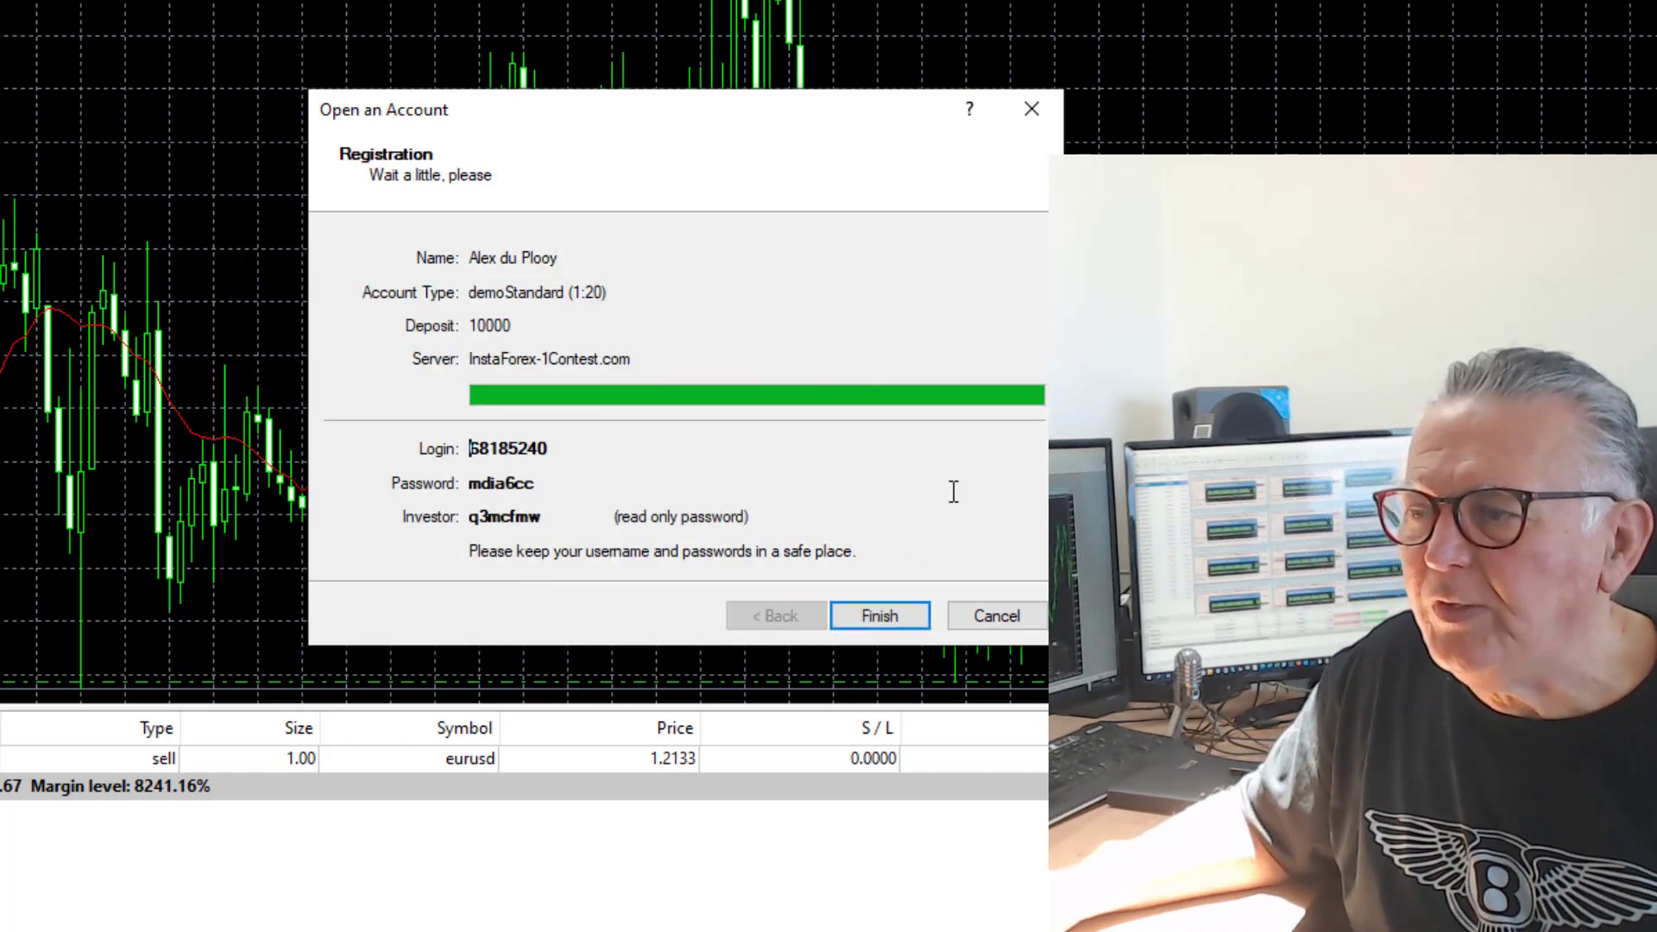
pyautogui.click(878, 616)
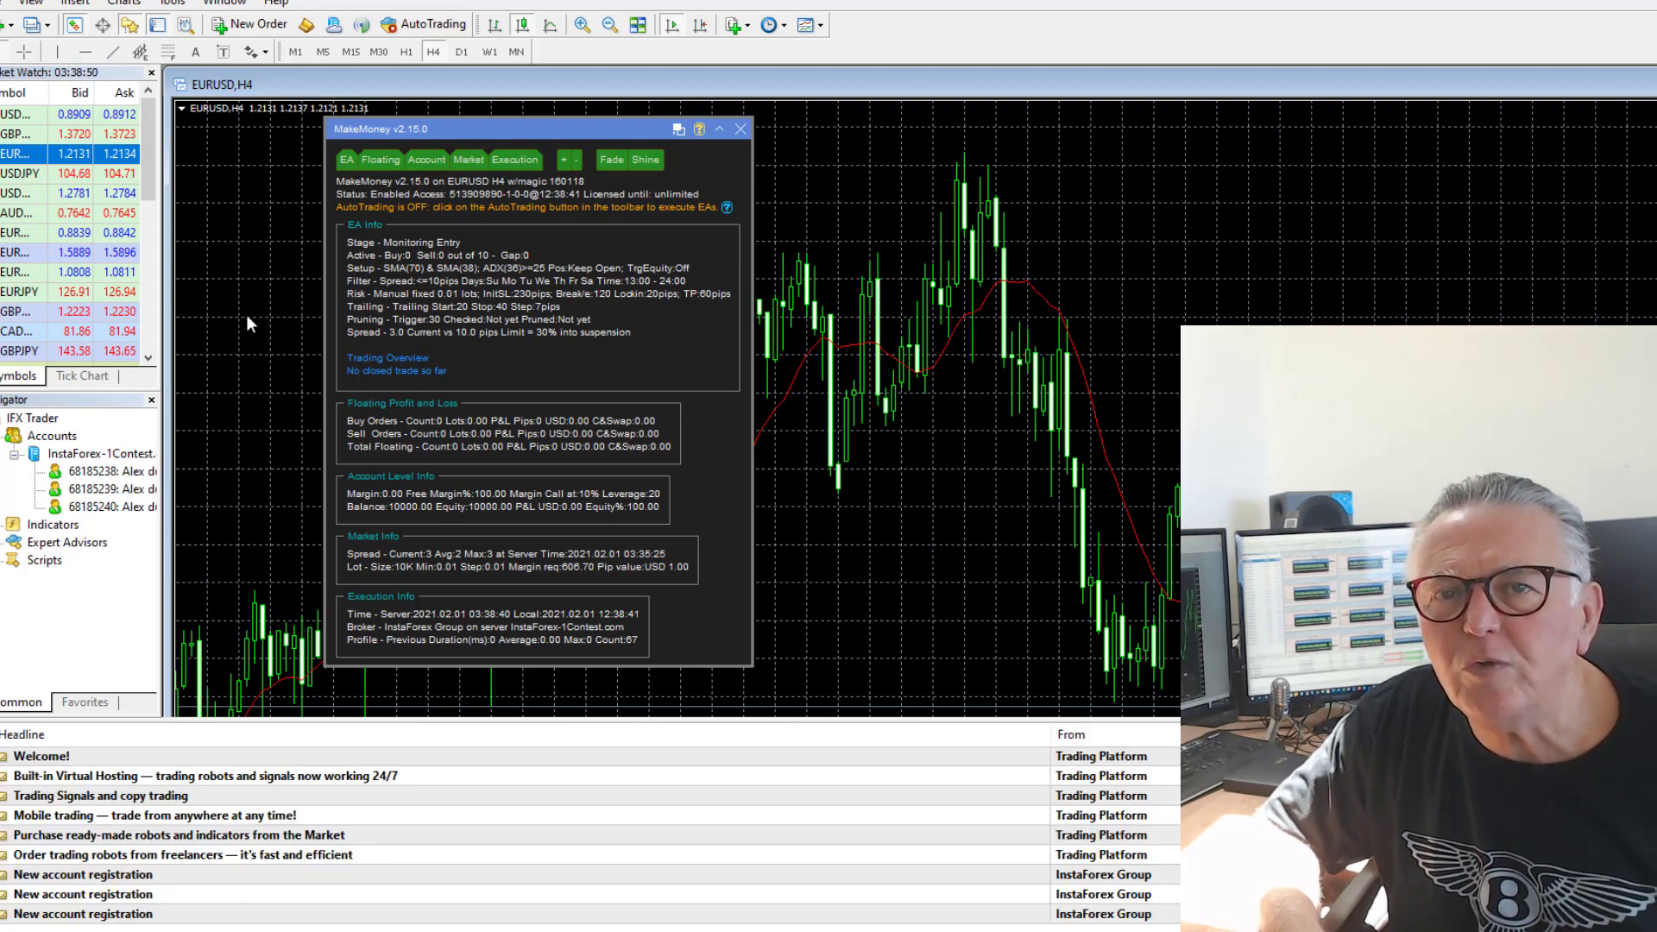
pyautogui.moveTo(249, 324)
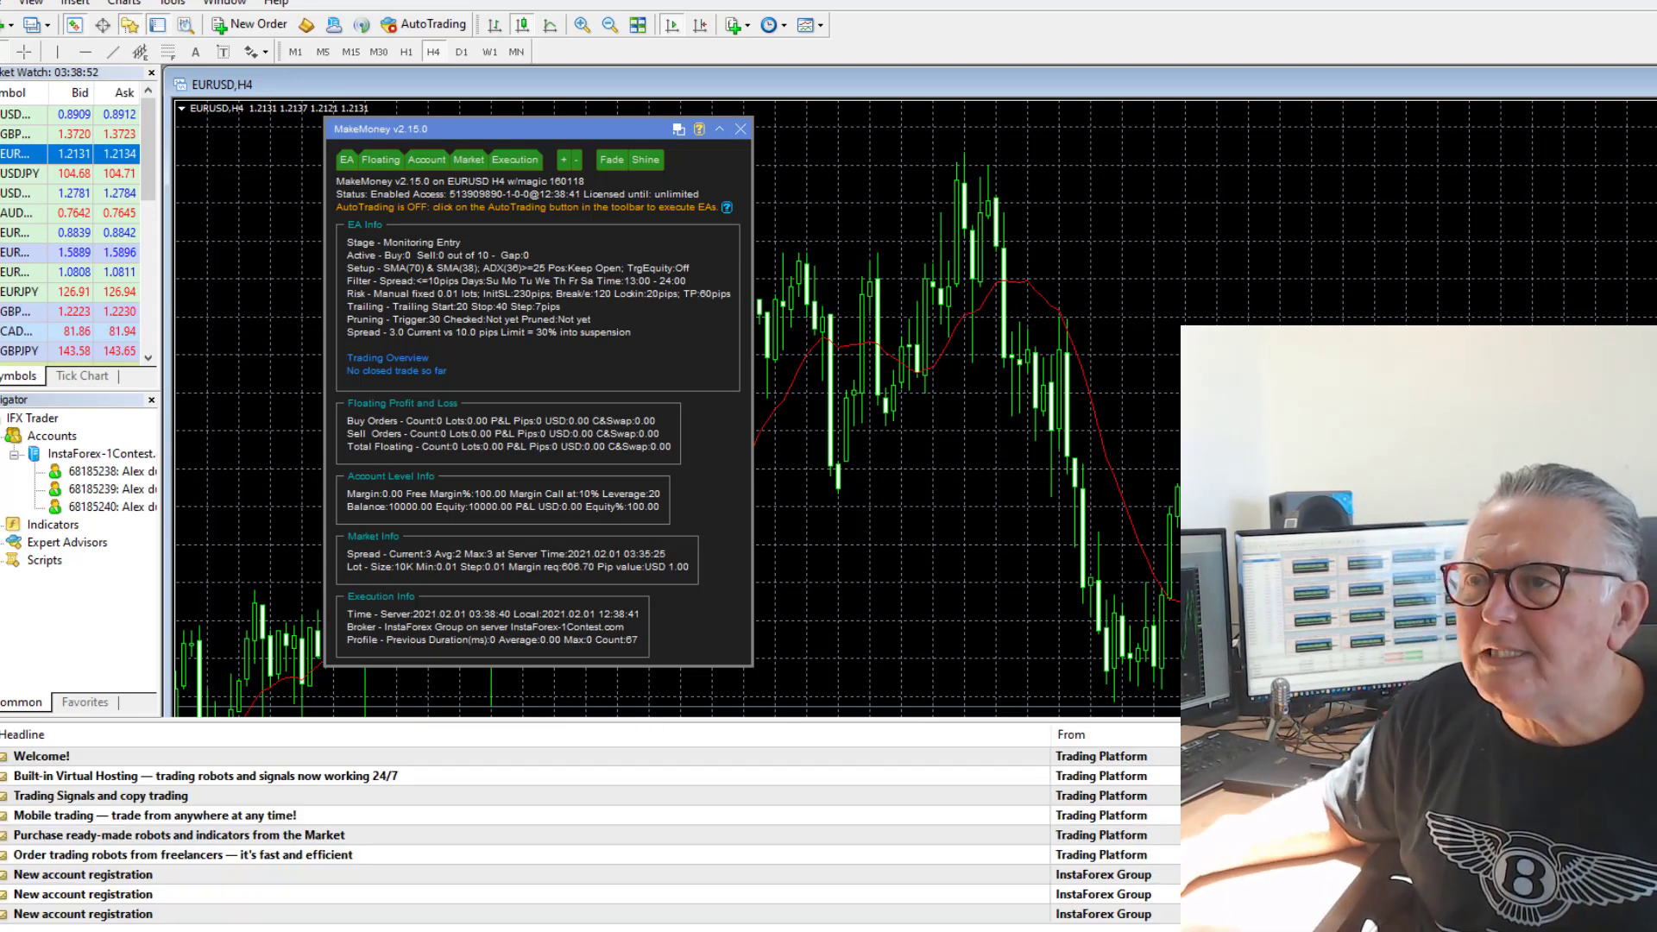
# Sell 1.00 lot of EURUSD on the 1:20 account and close the confirmation
pyautogui.click(255, 23)
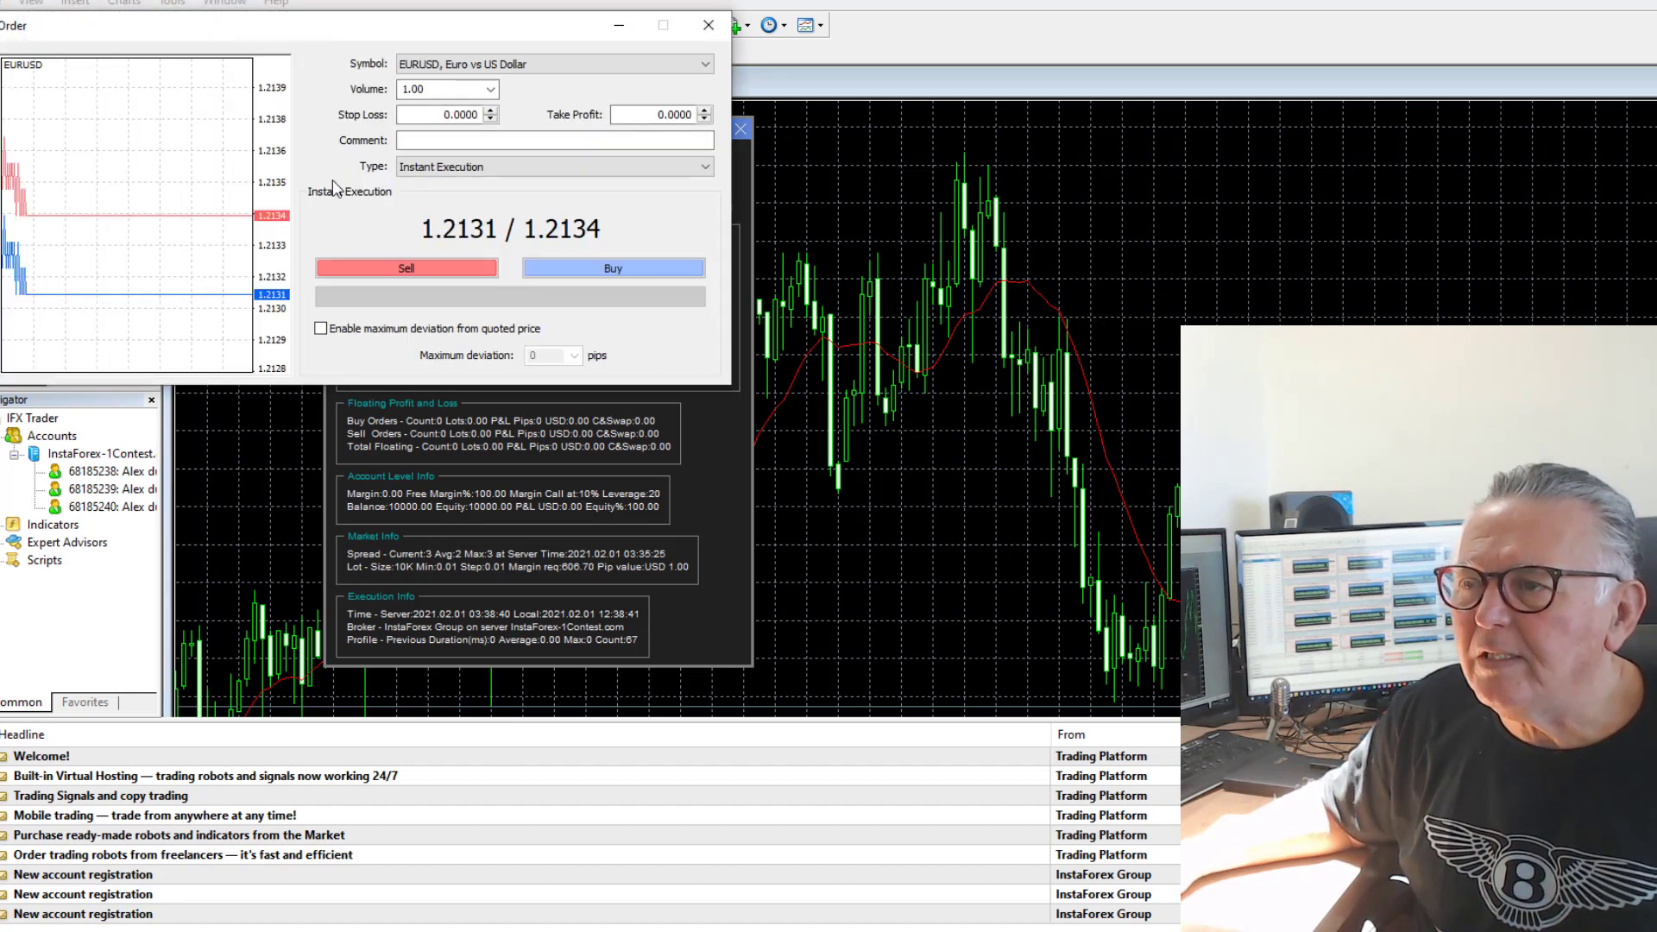
pyautogui.moveTo(407, 267)
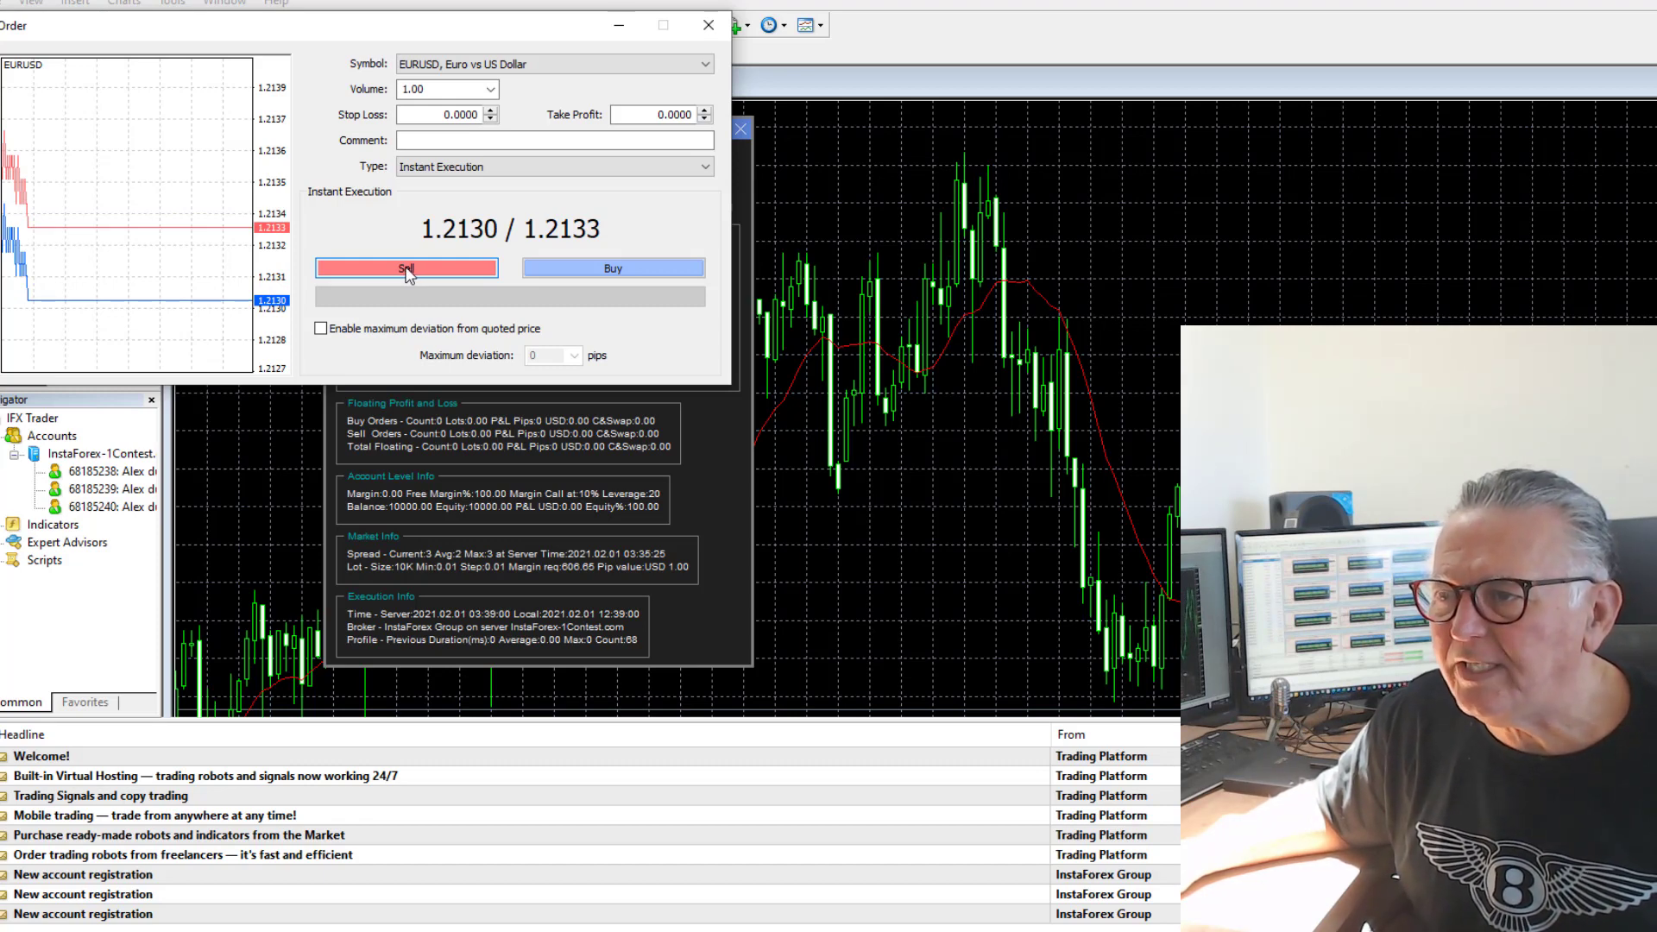
pyautogui.click(406, 267)
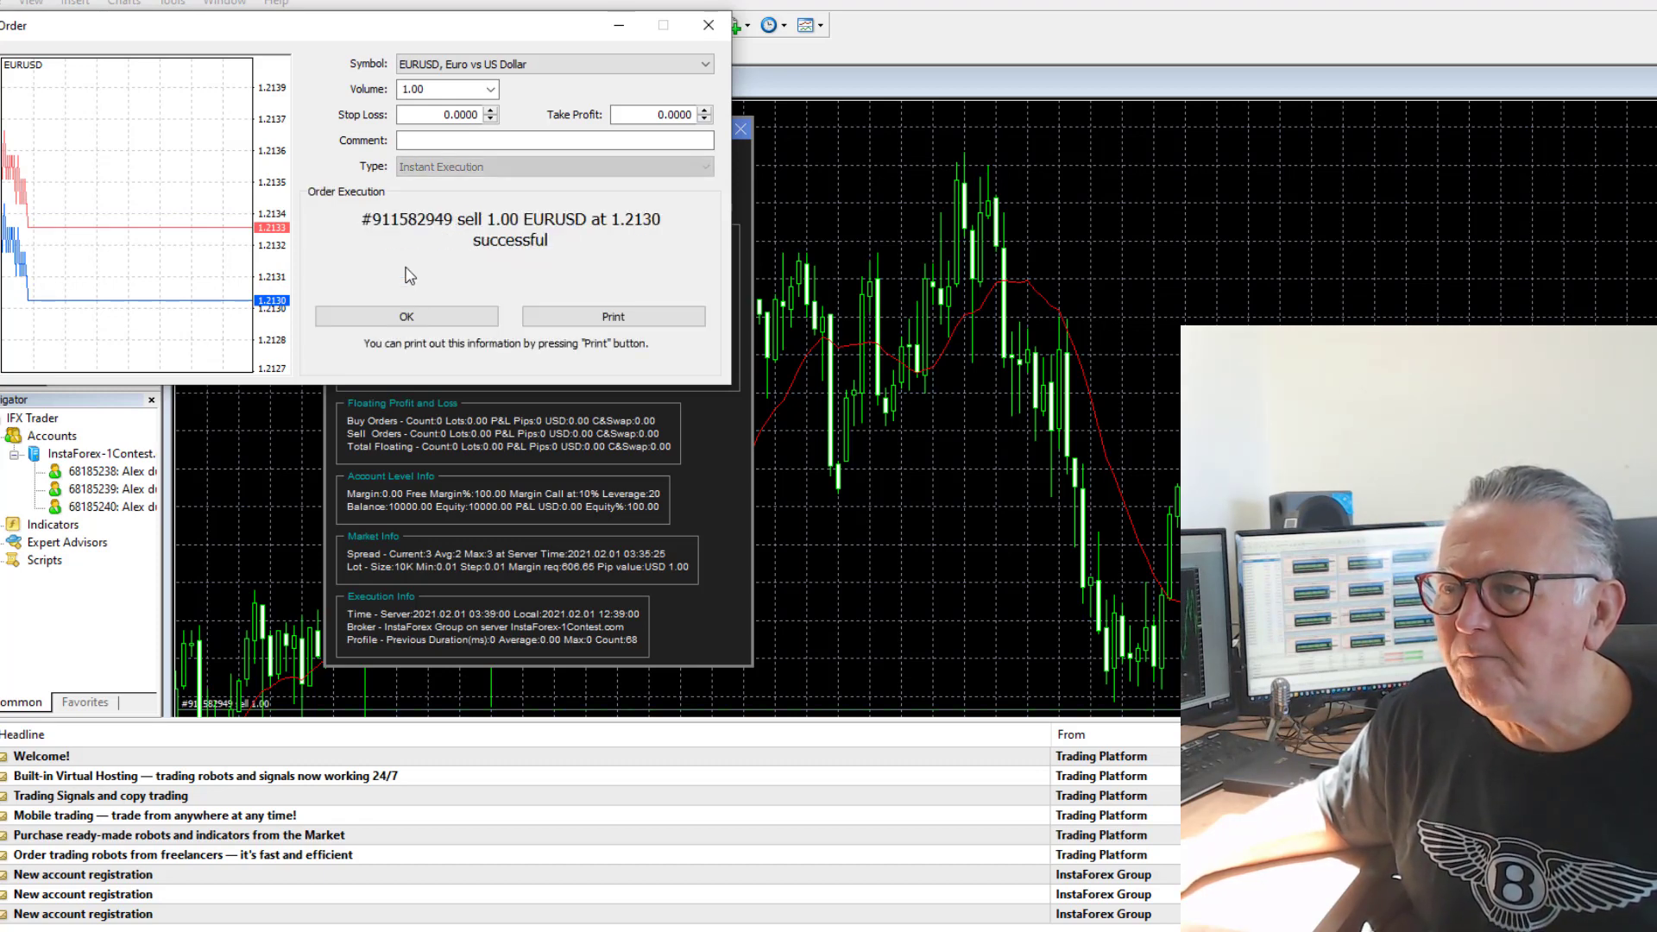
pyautogui.click(406, 315)
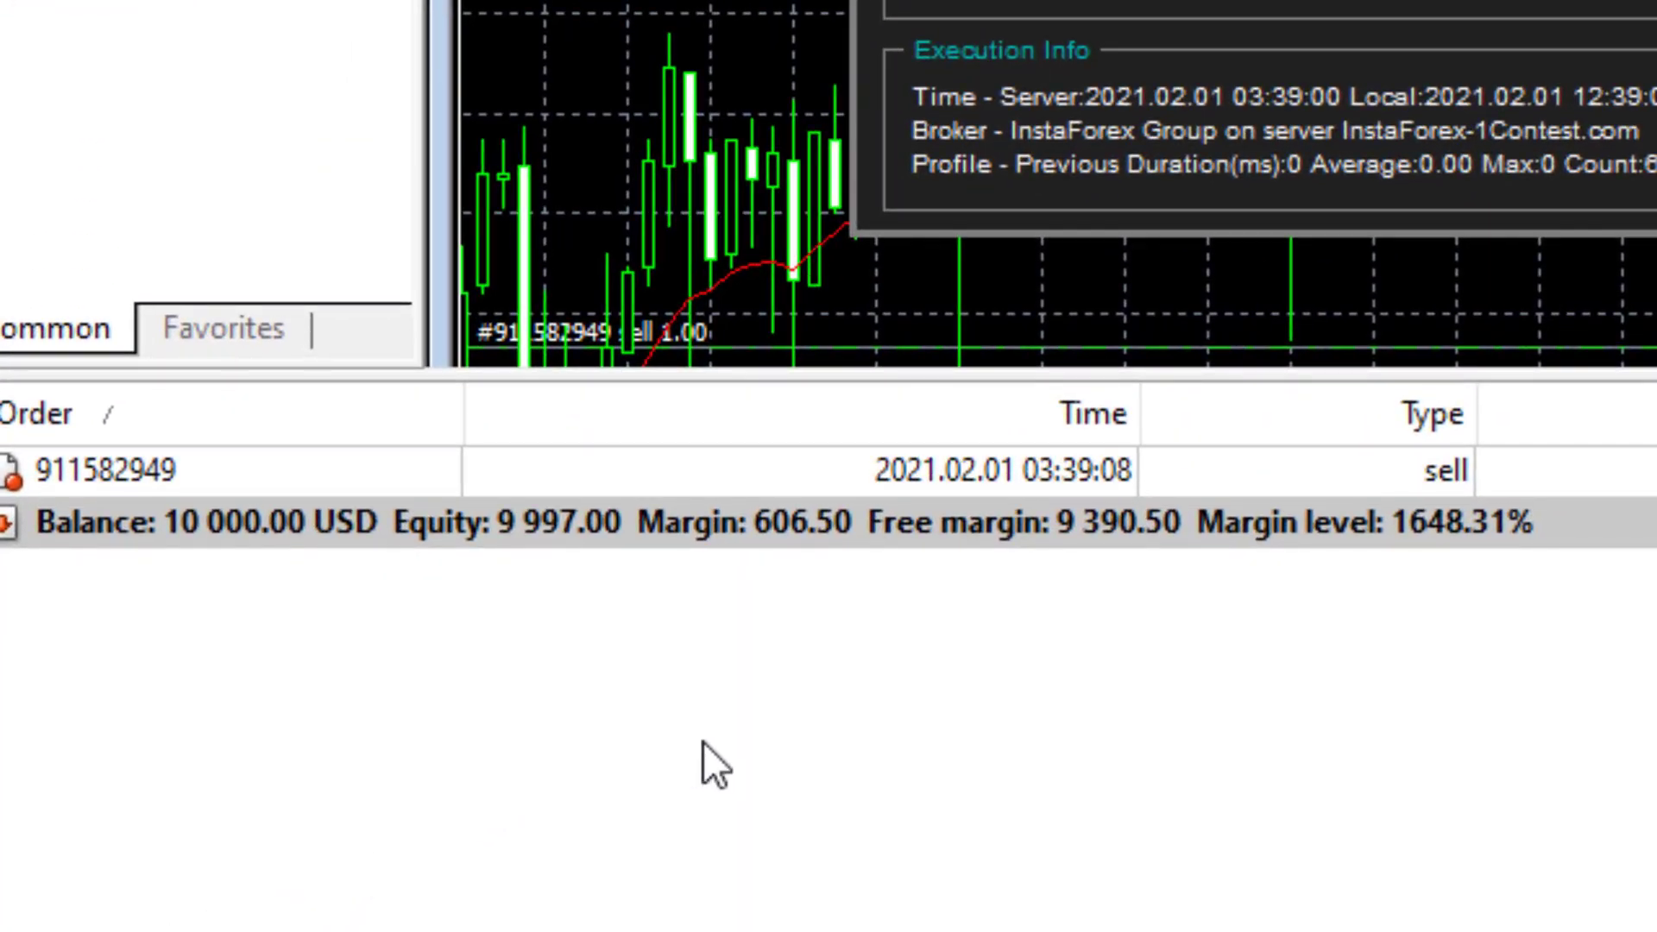
pyautogui.moveTo(884, 787)
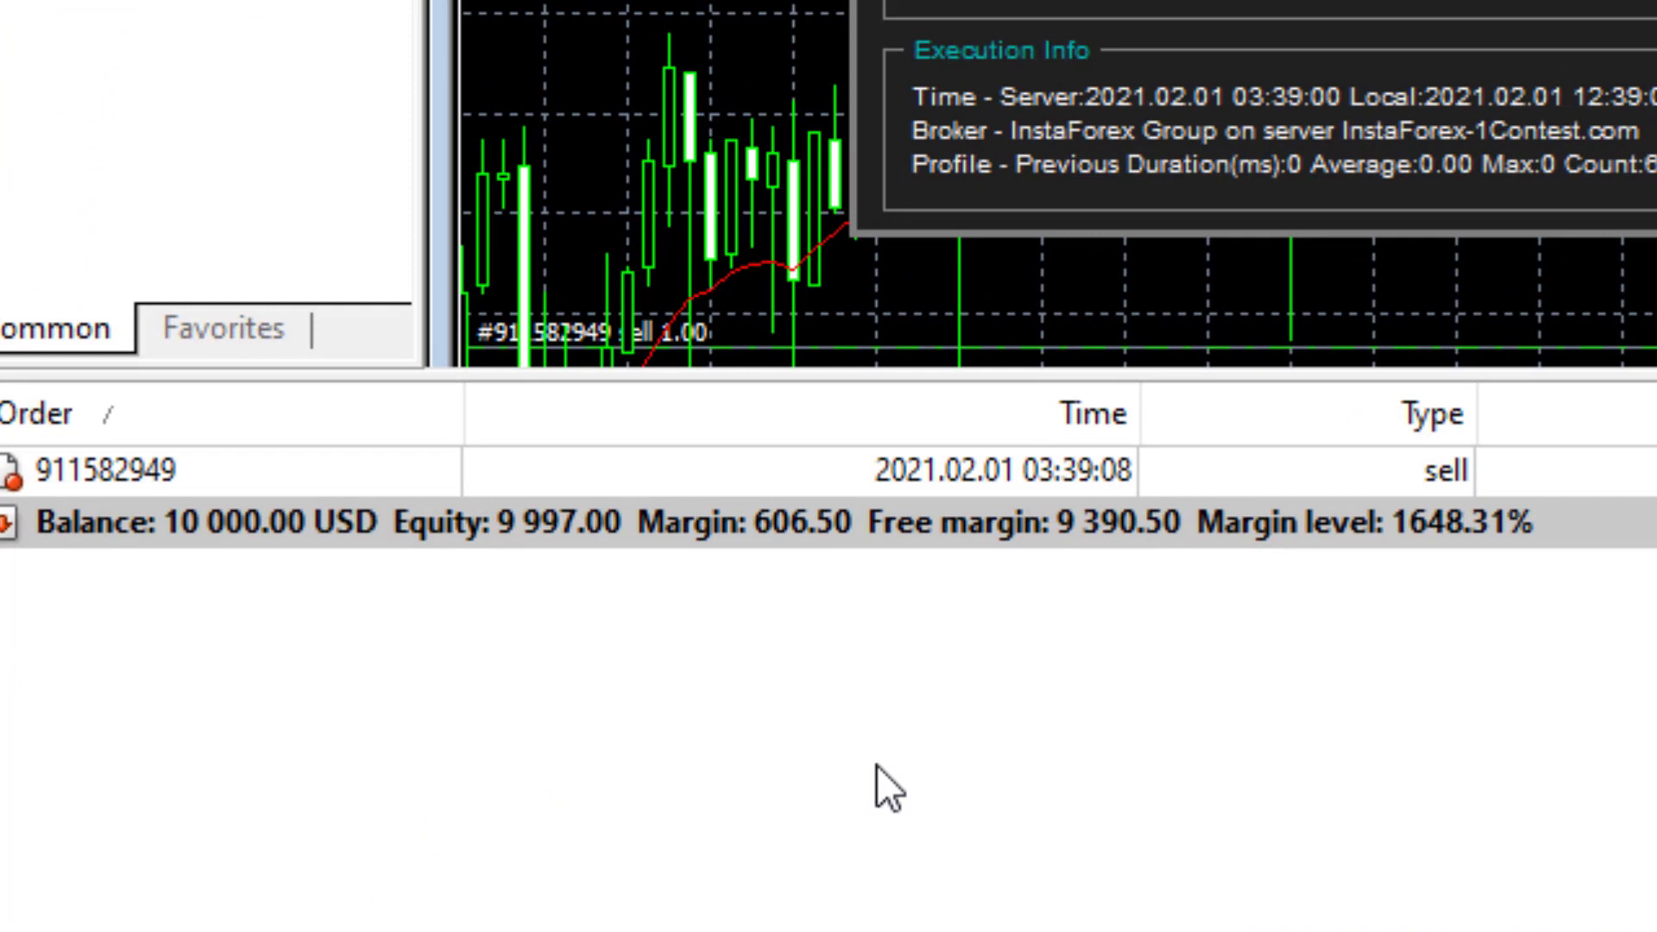
pyautogui.moveTo(305, 565)
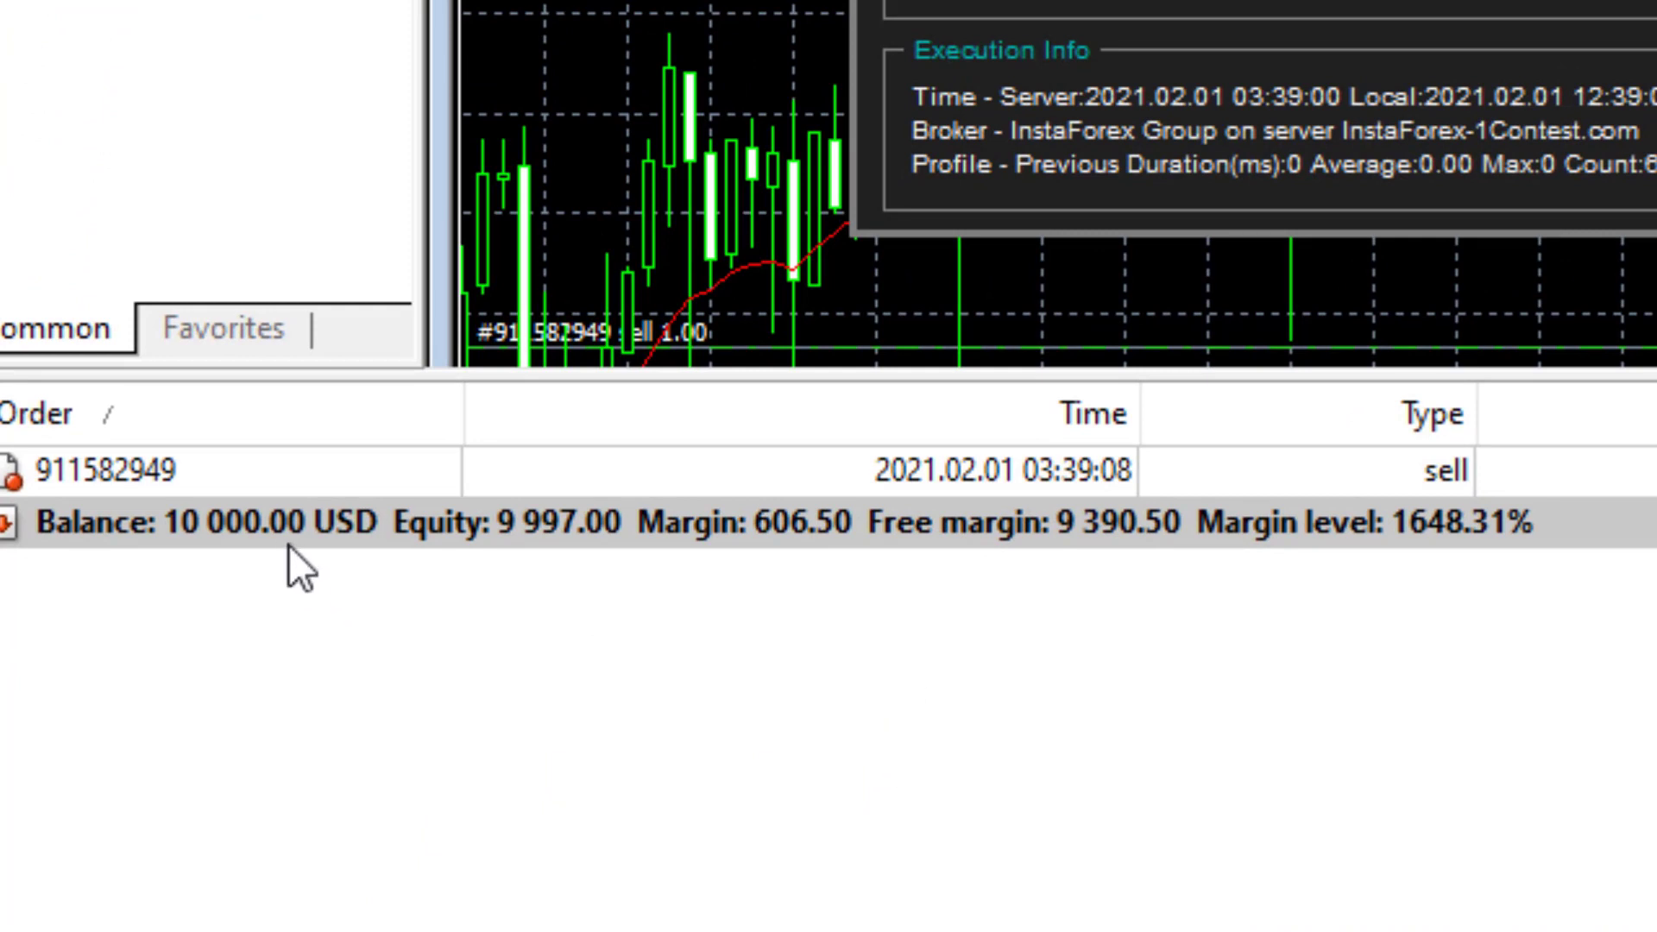
pyautogui.moveTo(235, 565)
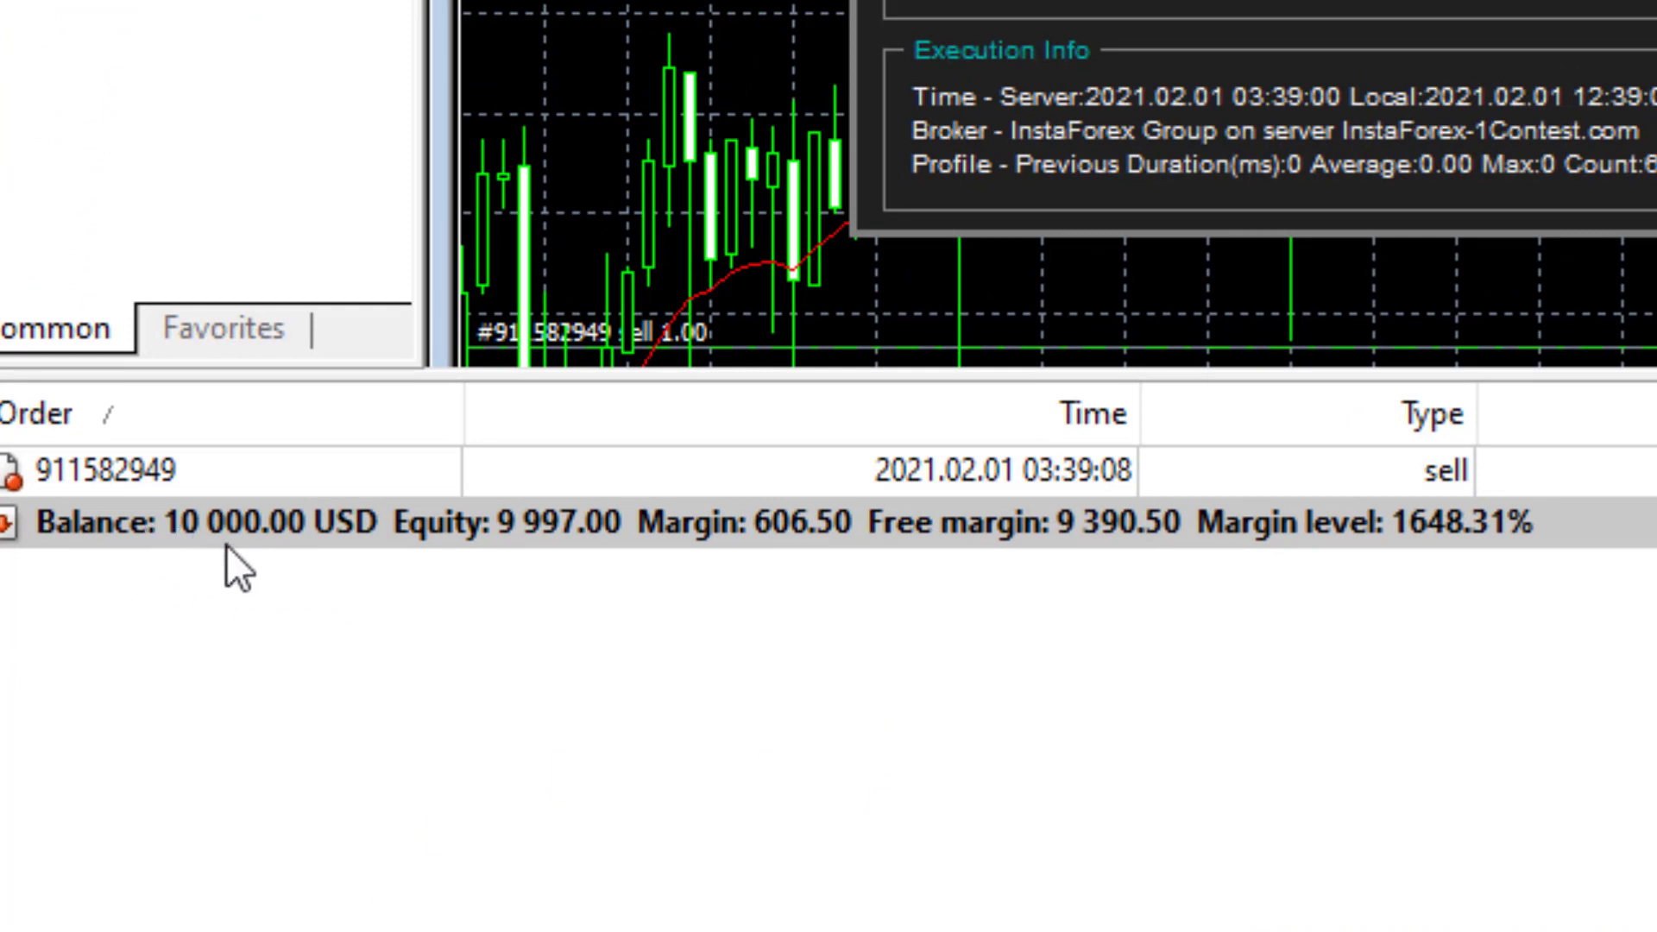
pyautogui.moveTo(818, 588)
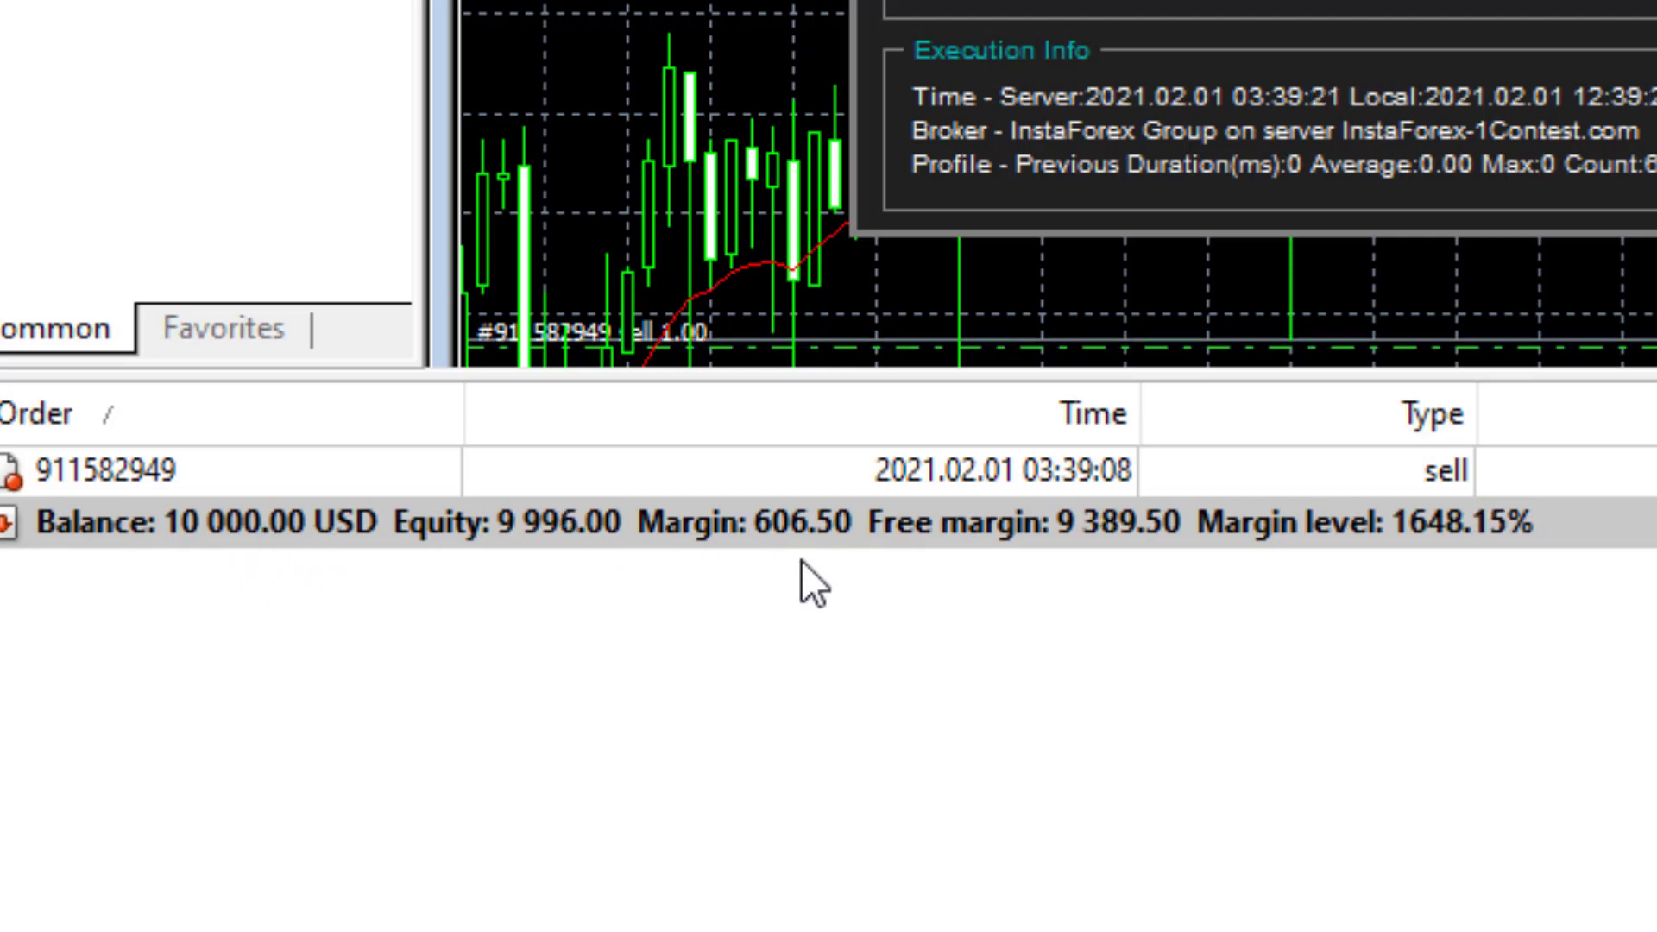
pyautogui.moveTo(1105, 565)
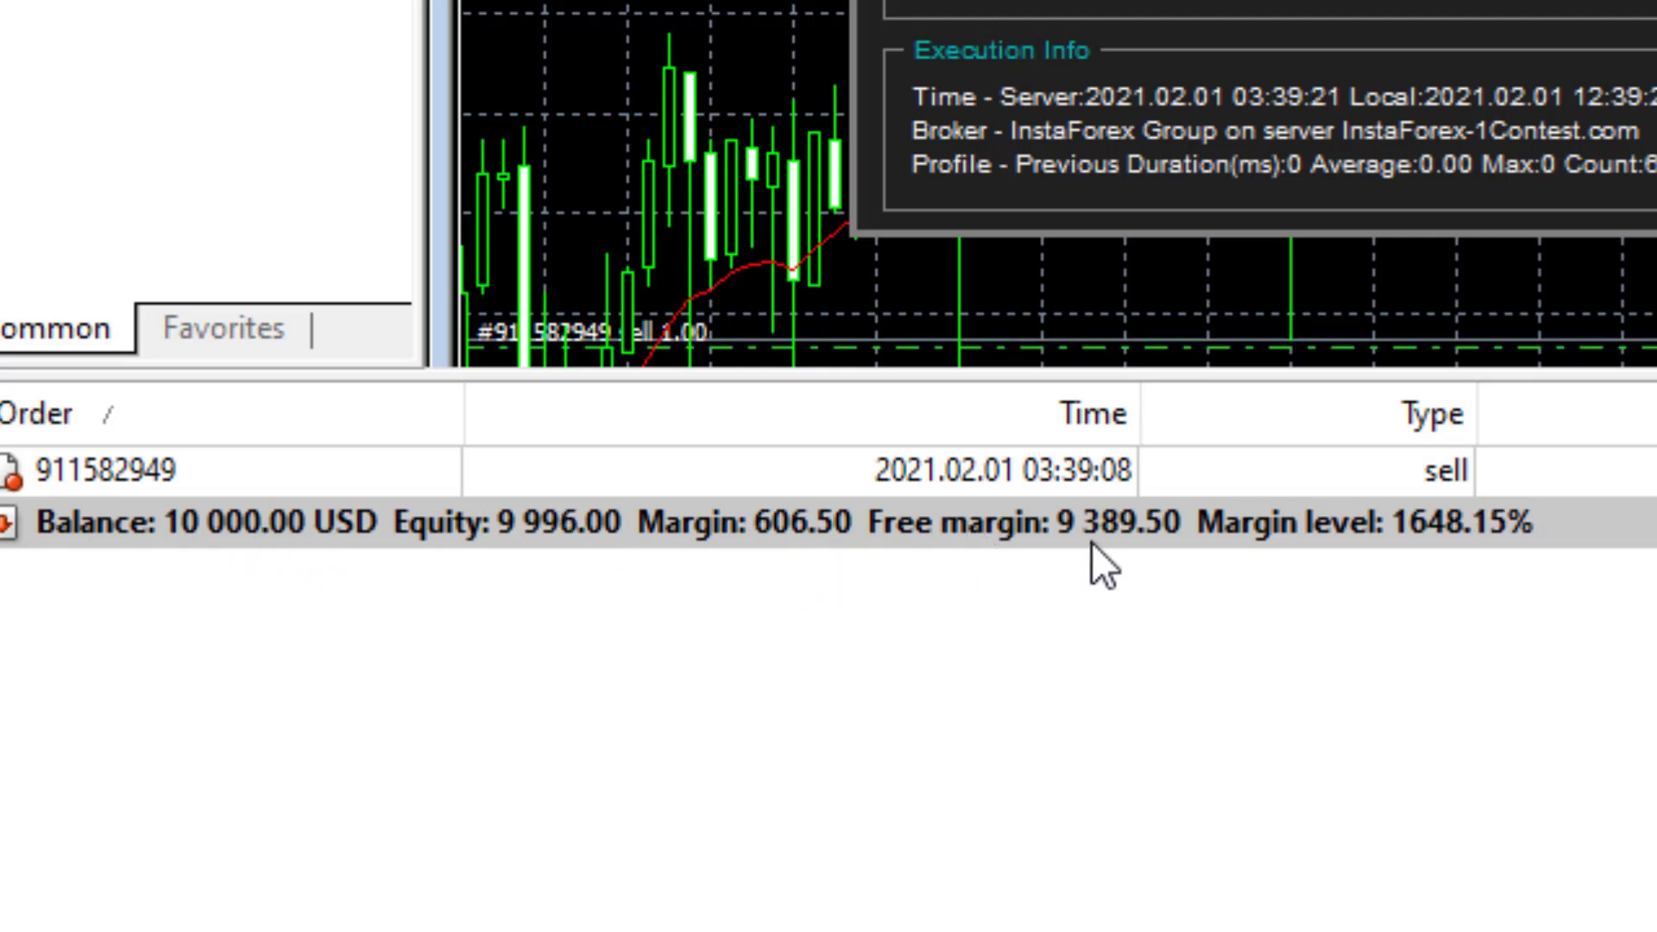
pyautogui.moveTo(1091, 565)
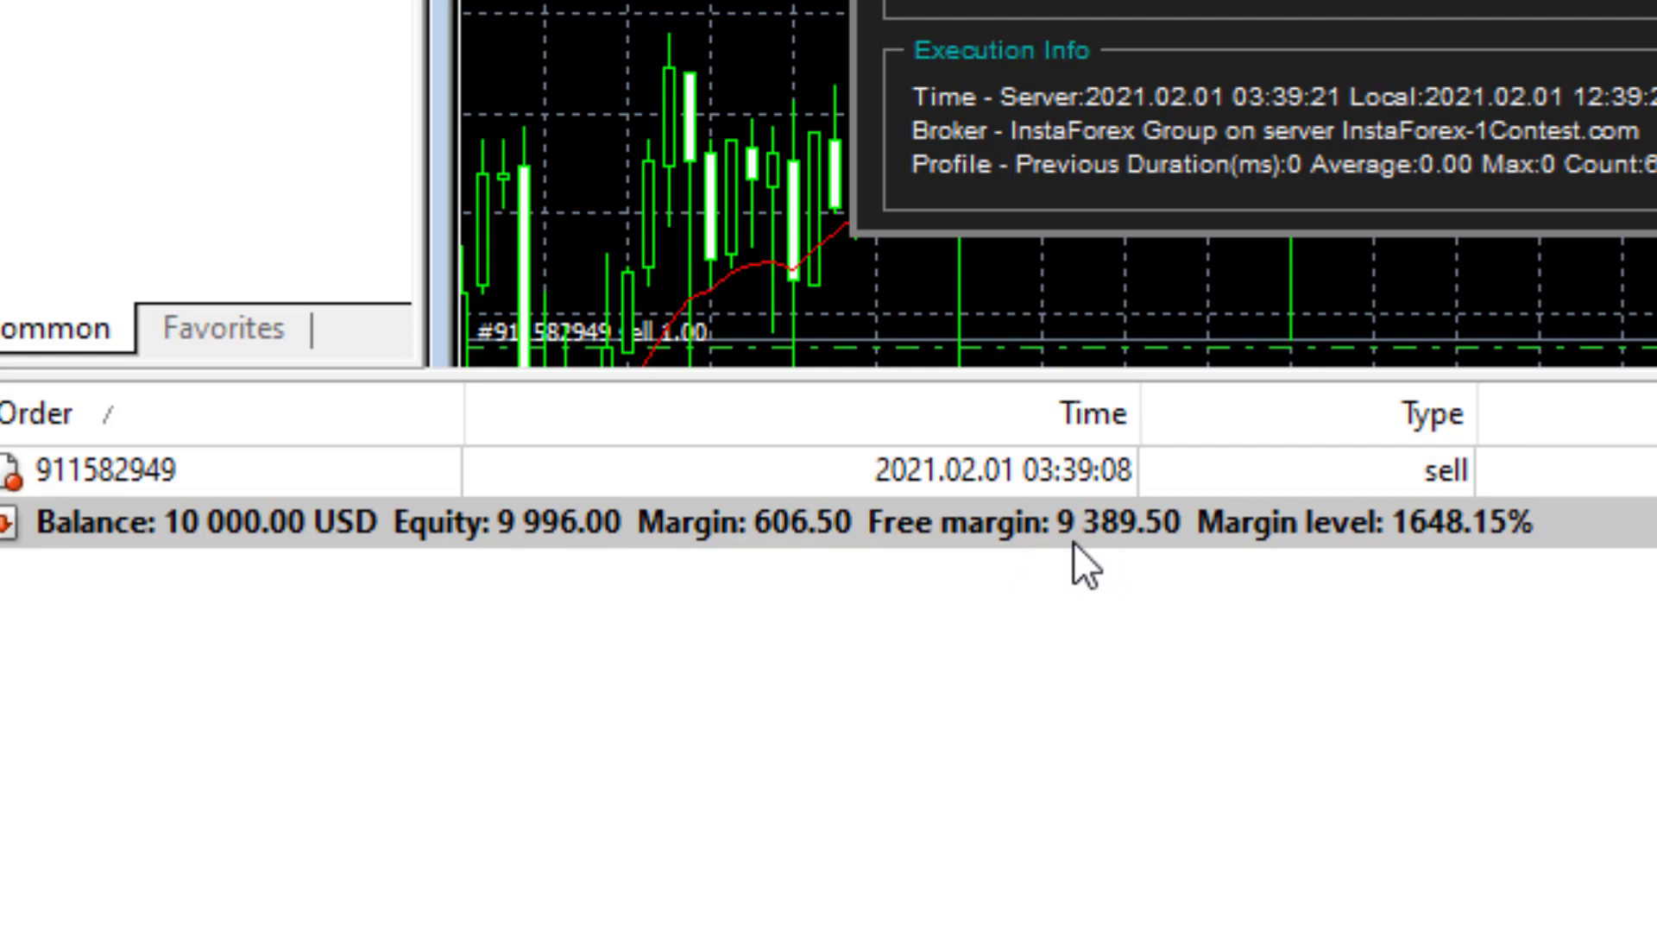
pyautogui.moveTo(1149, 555)
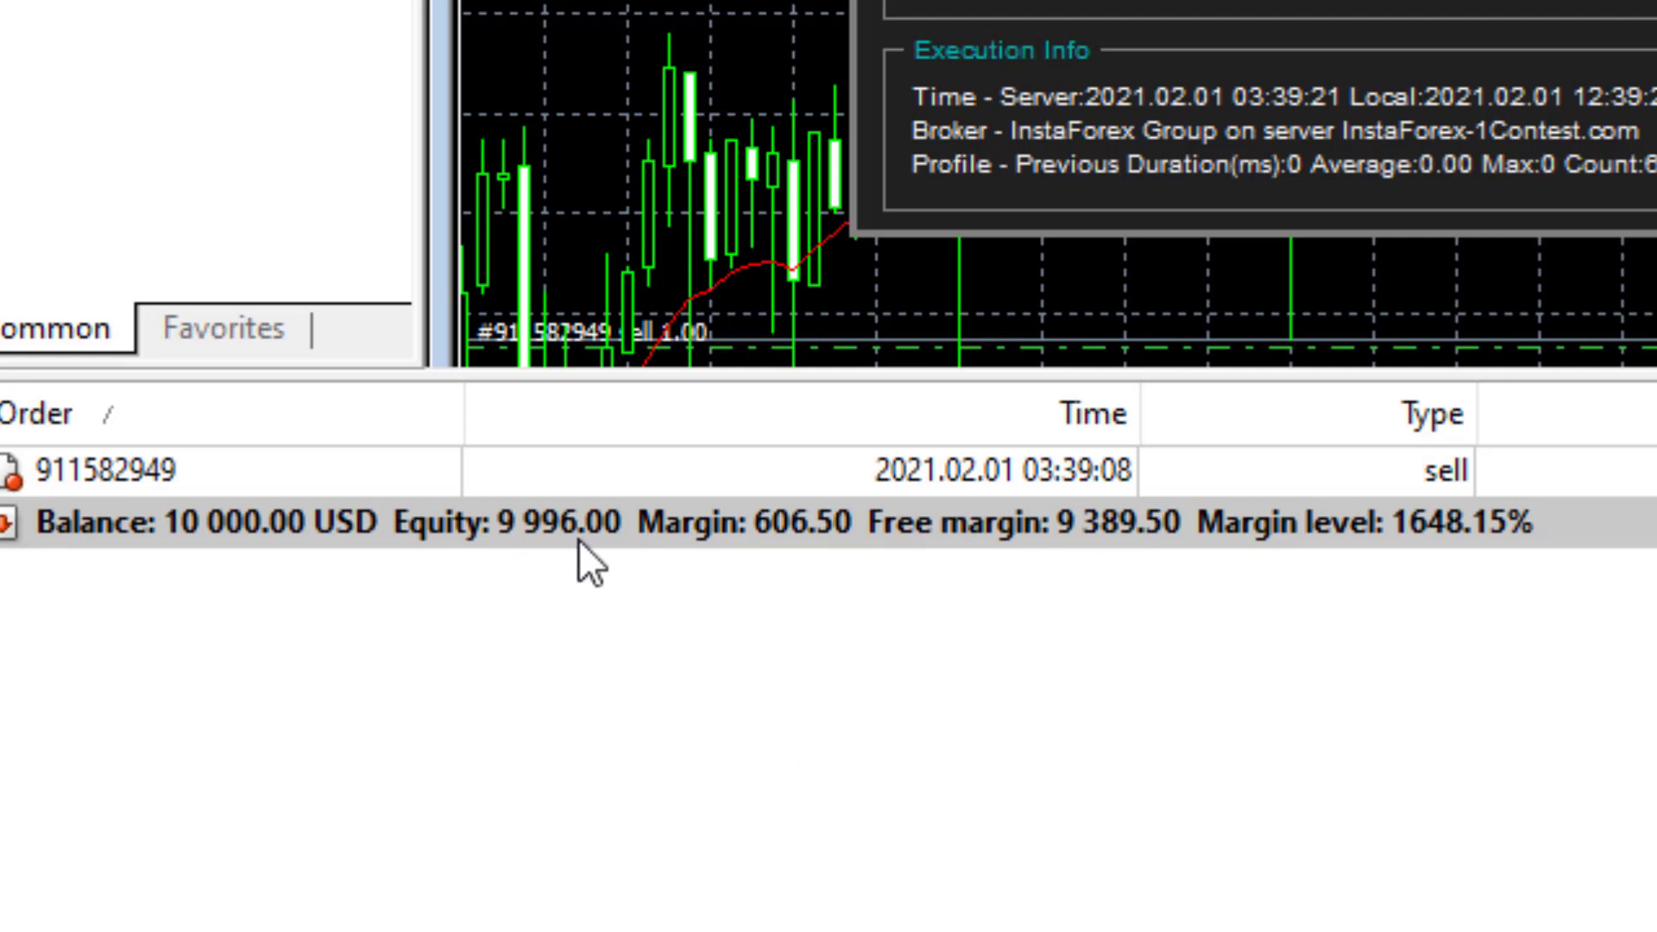
pyautogui.moveTo(1138, 579)
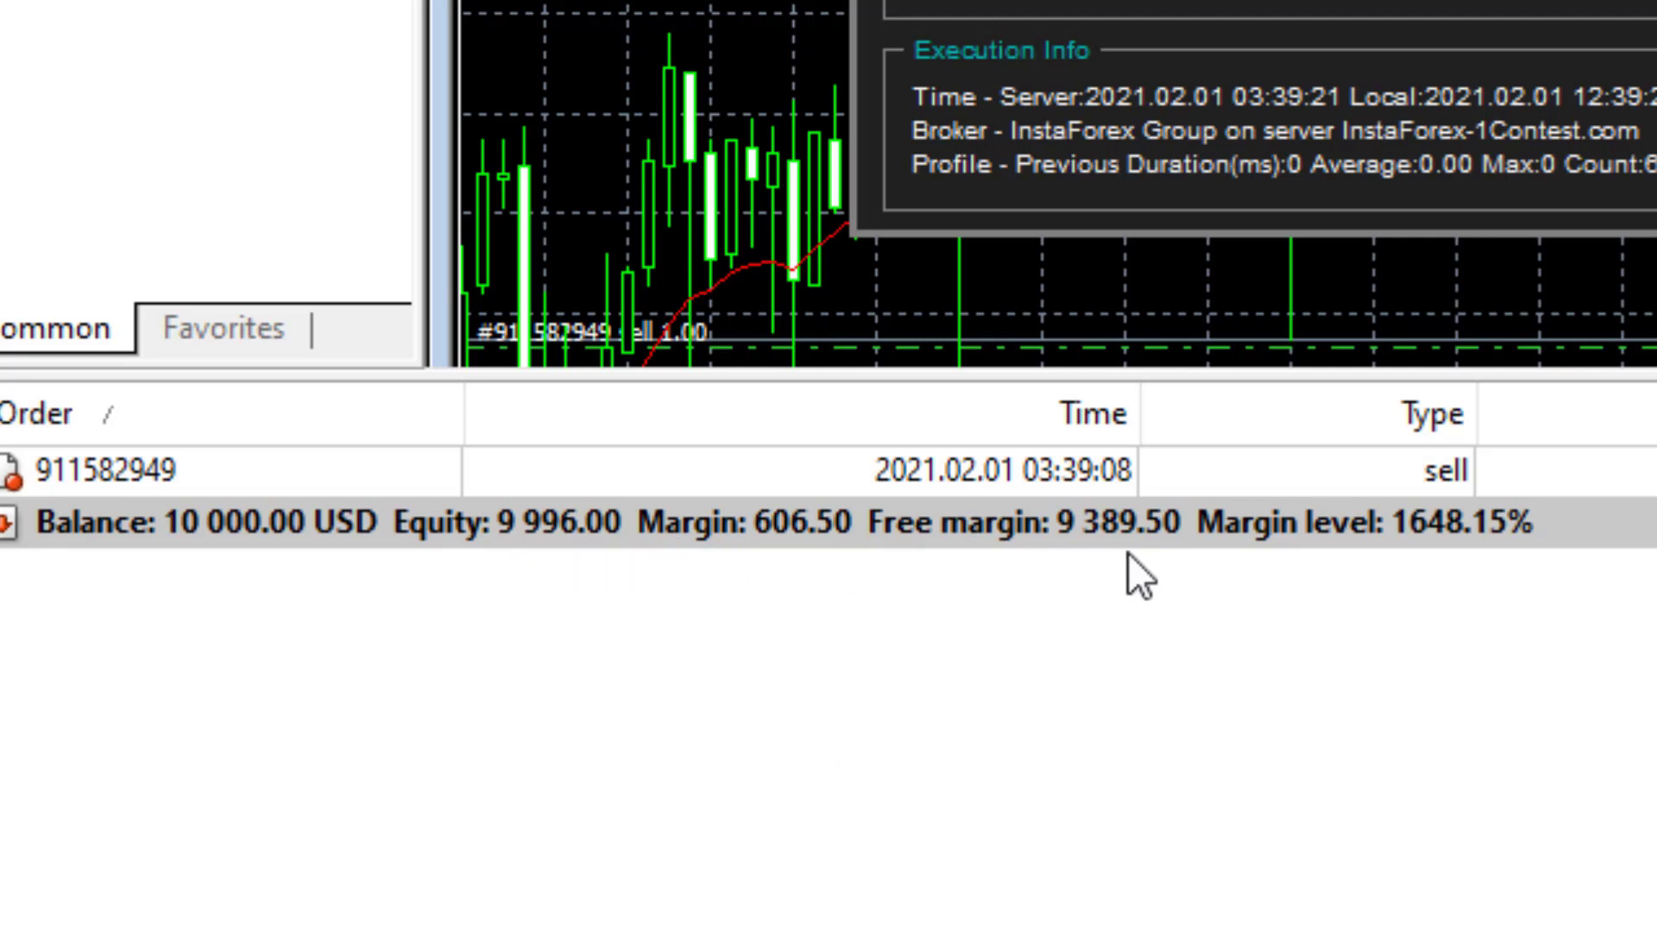
pyautogui.moveTo(1124, 587)
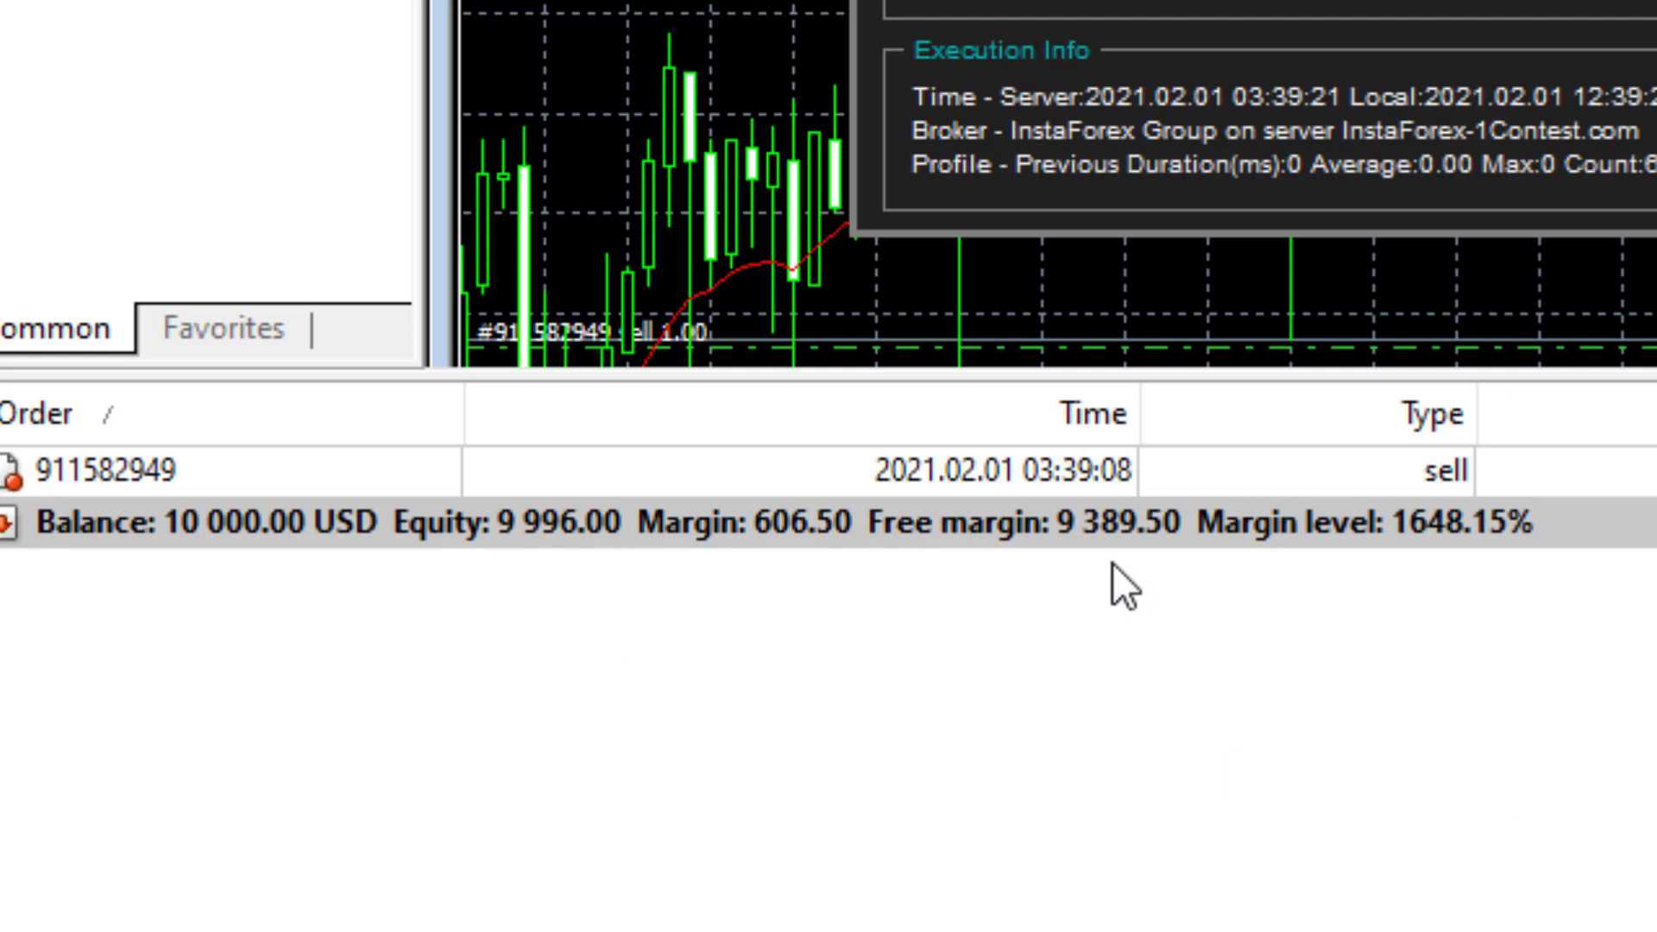
pyautogui.moveTo(555, 539)
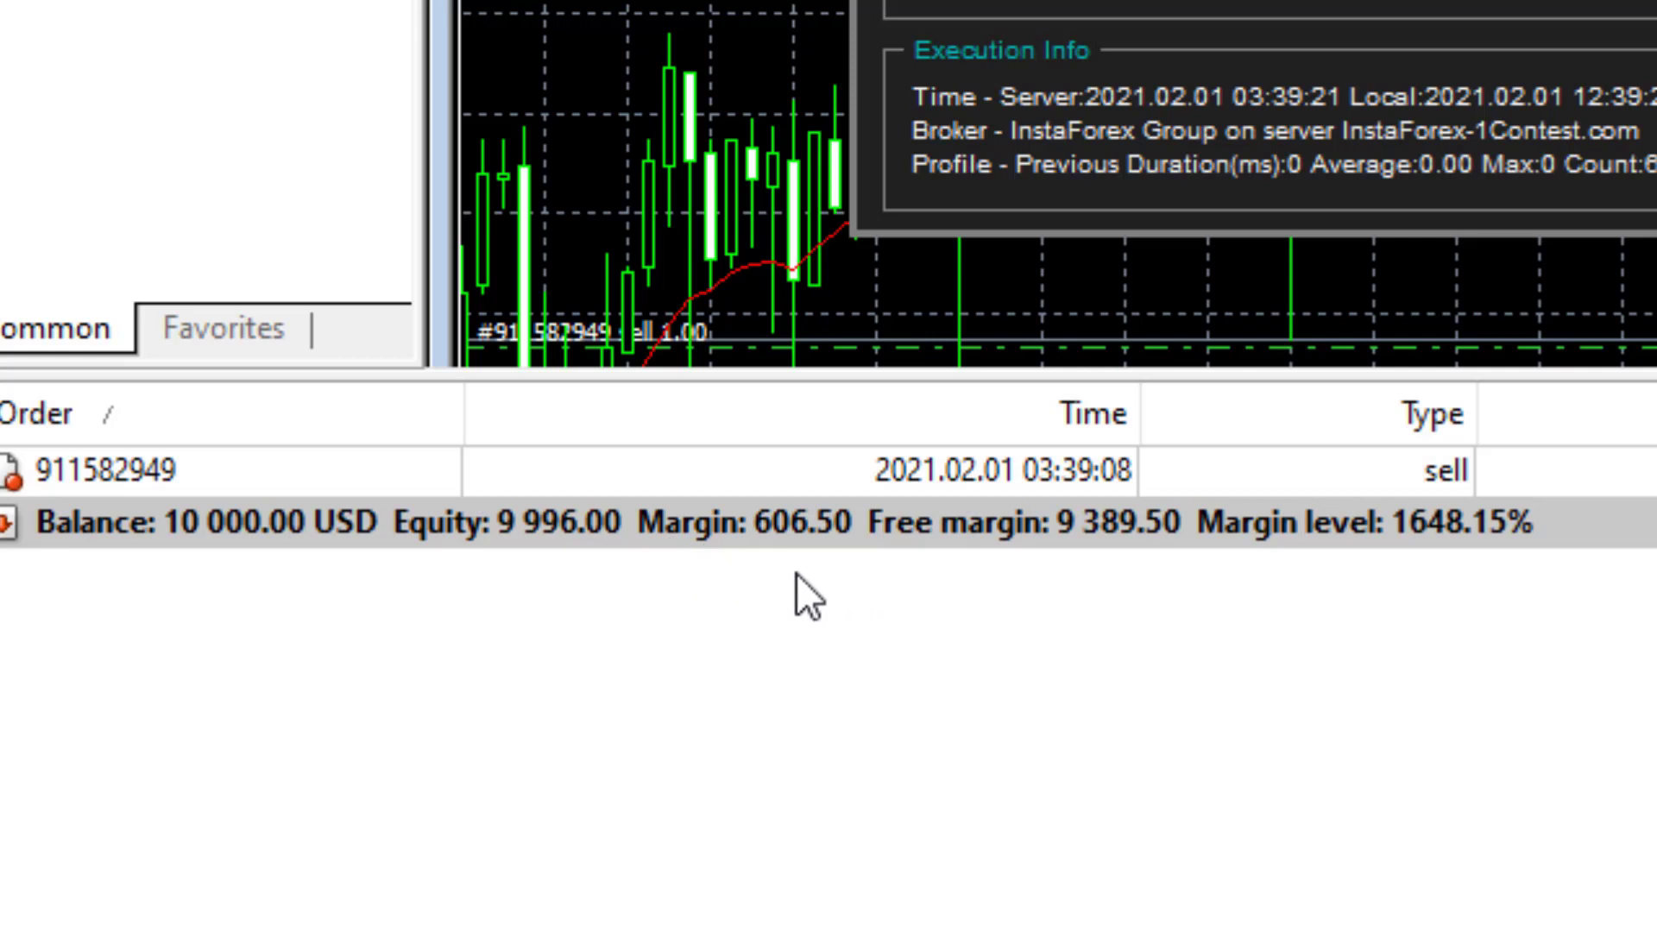
pyautogui.moveTo(617, 549)
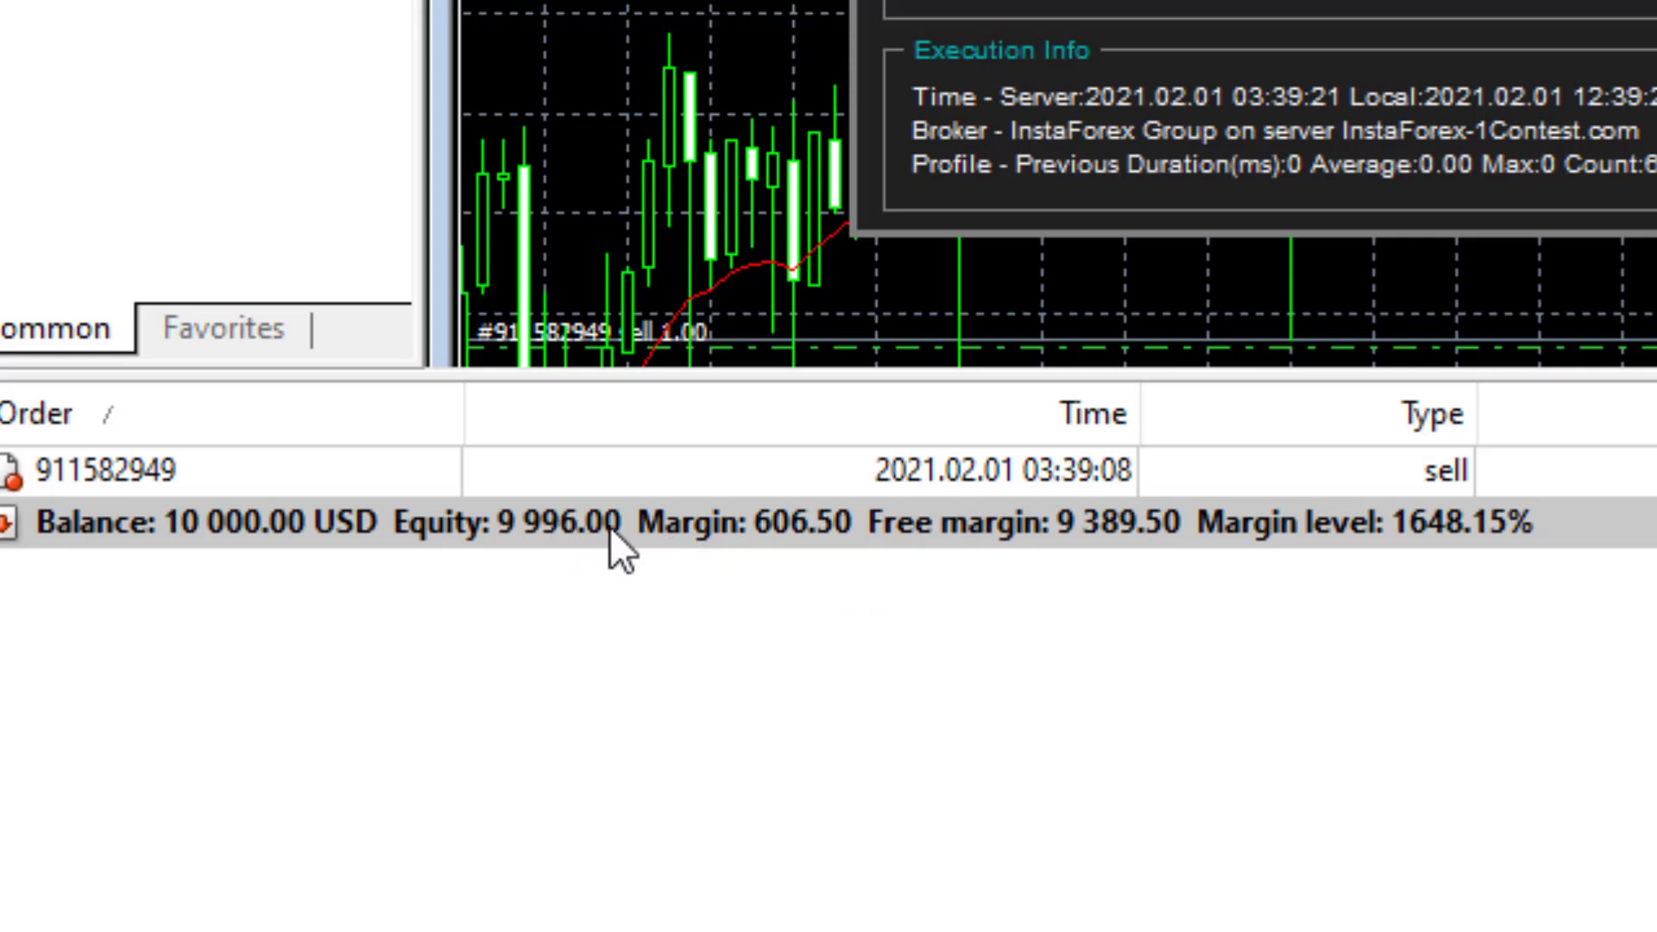
pyautogui.moveTo(735, 550)
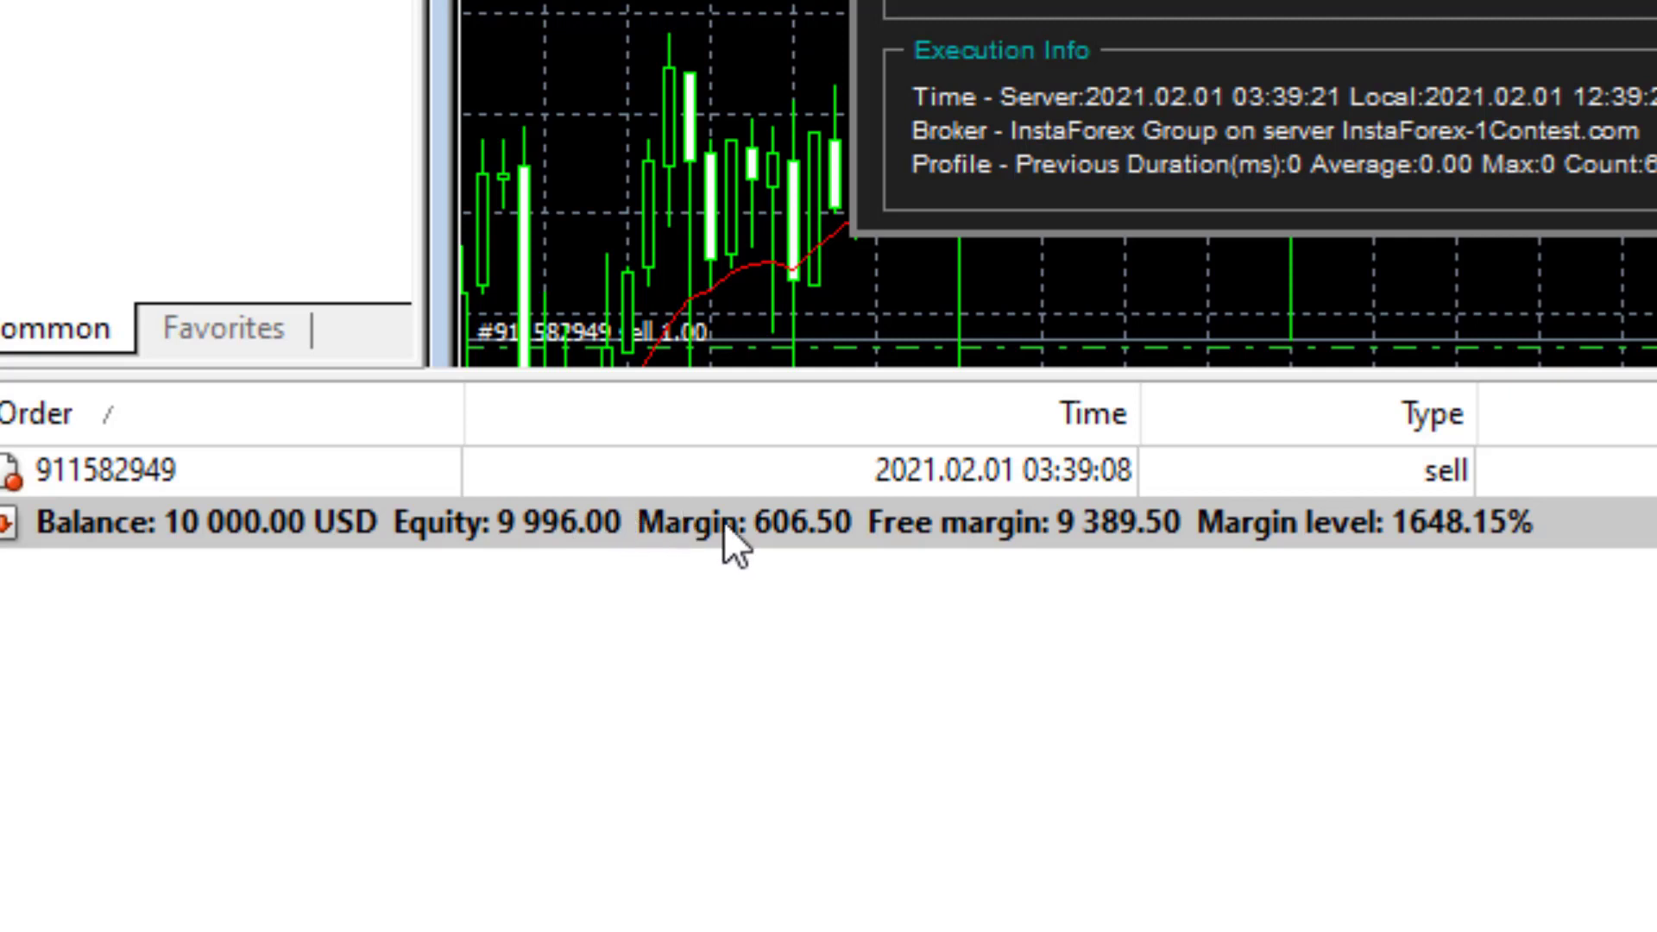
pyautogui.moveTo(991, 550)
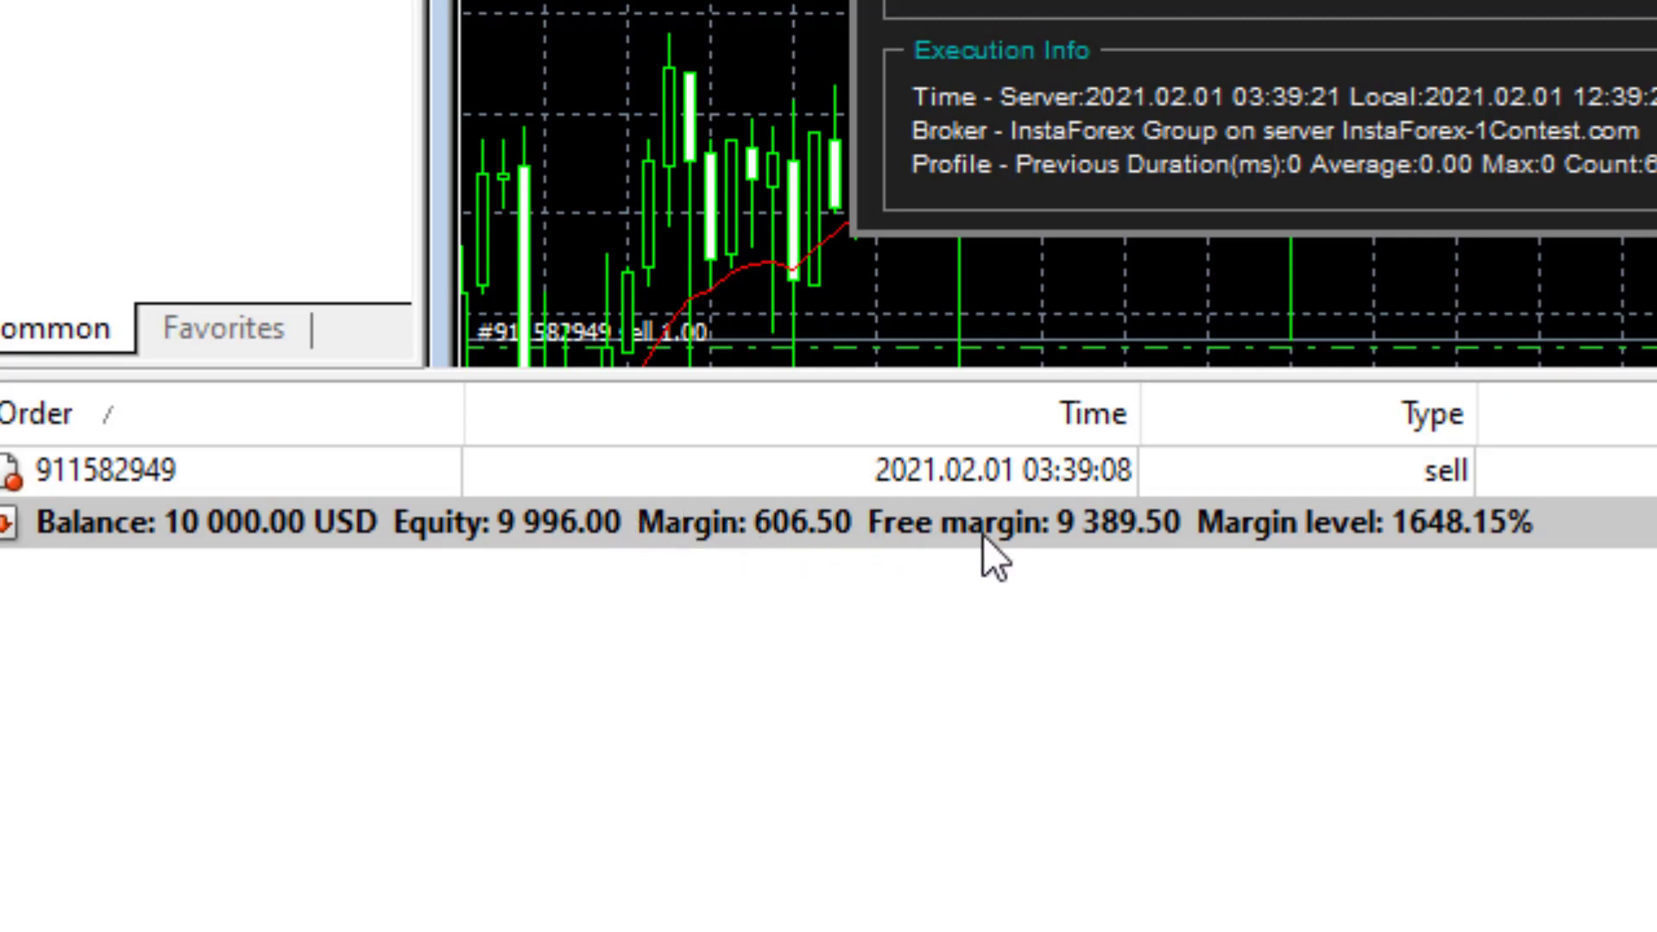
pyautogui.moveTo(929, 624)
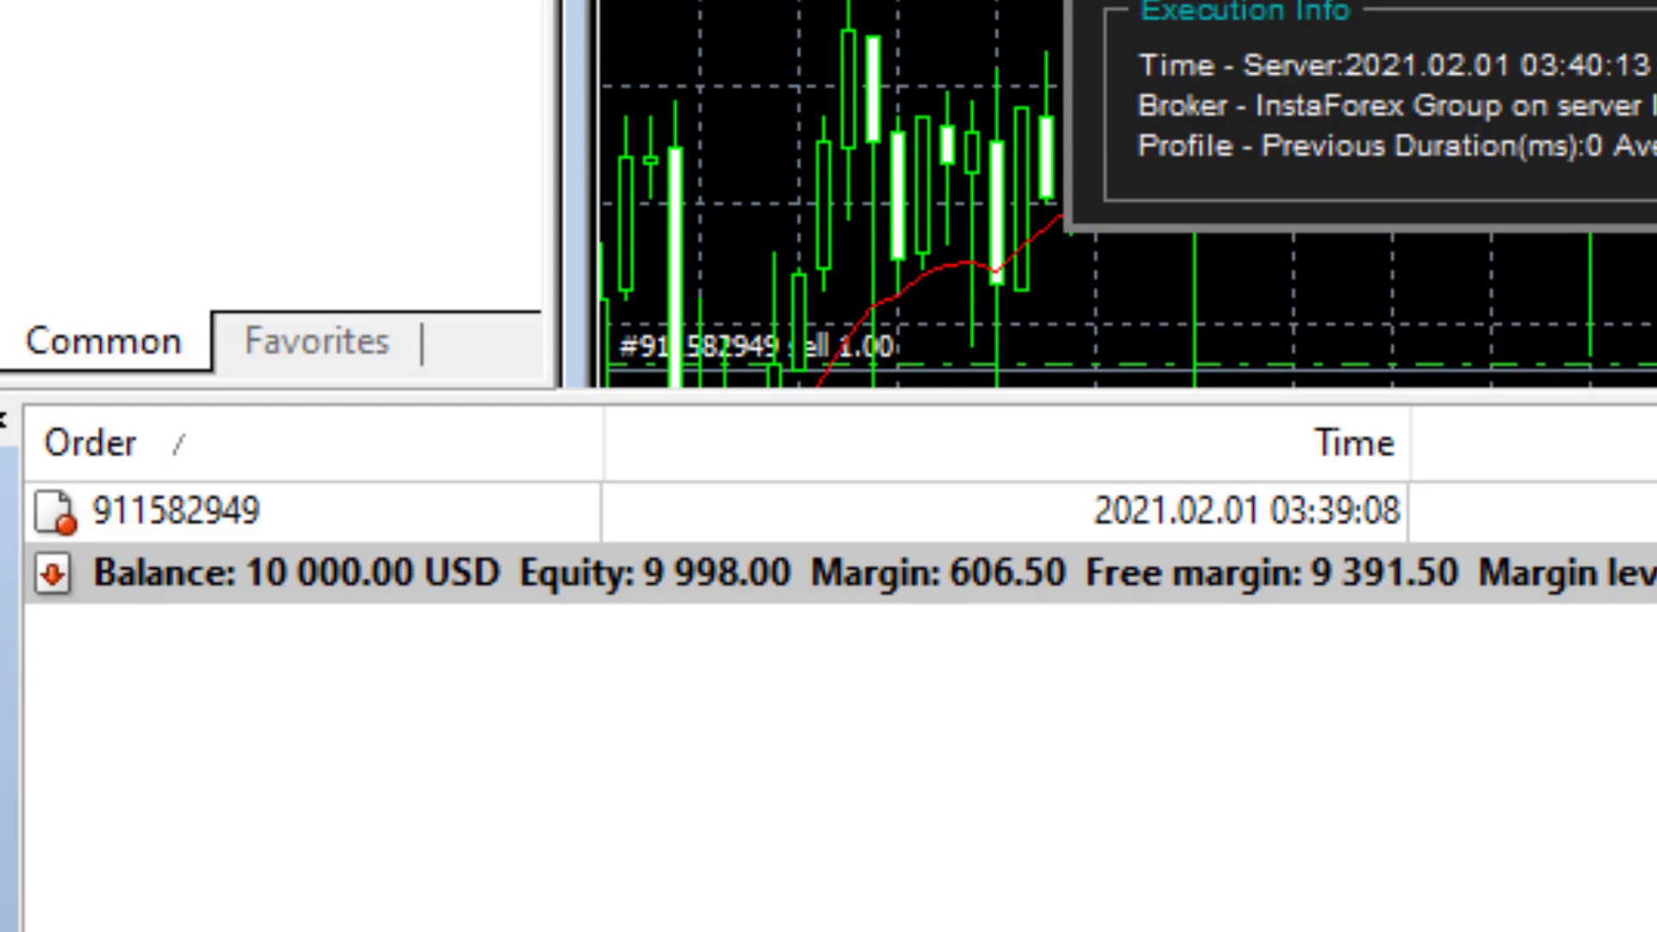
pyautogui.moveTo(1041, 634)
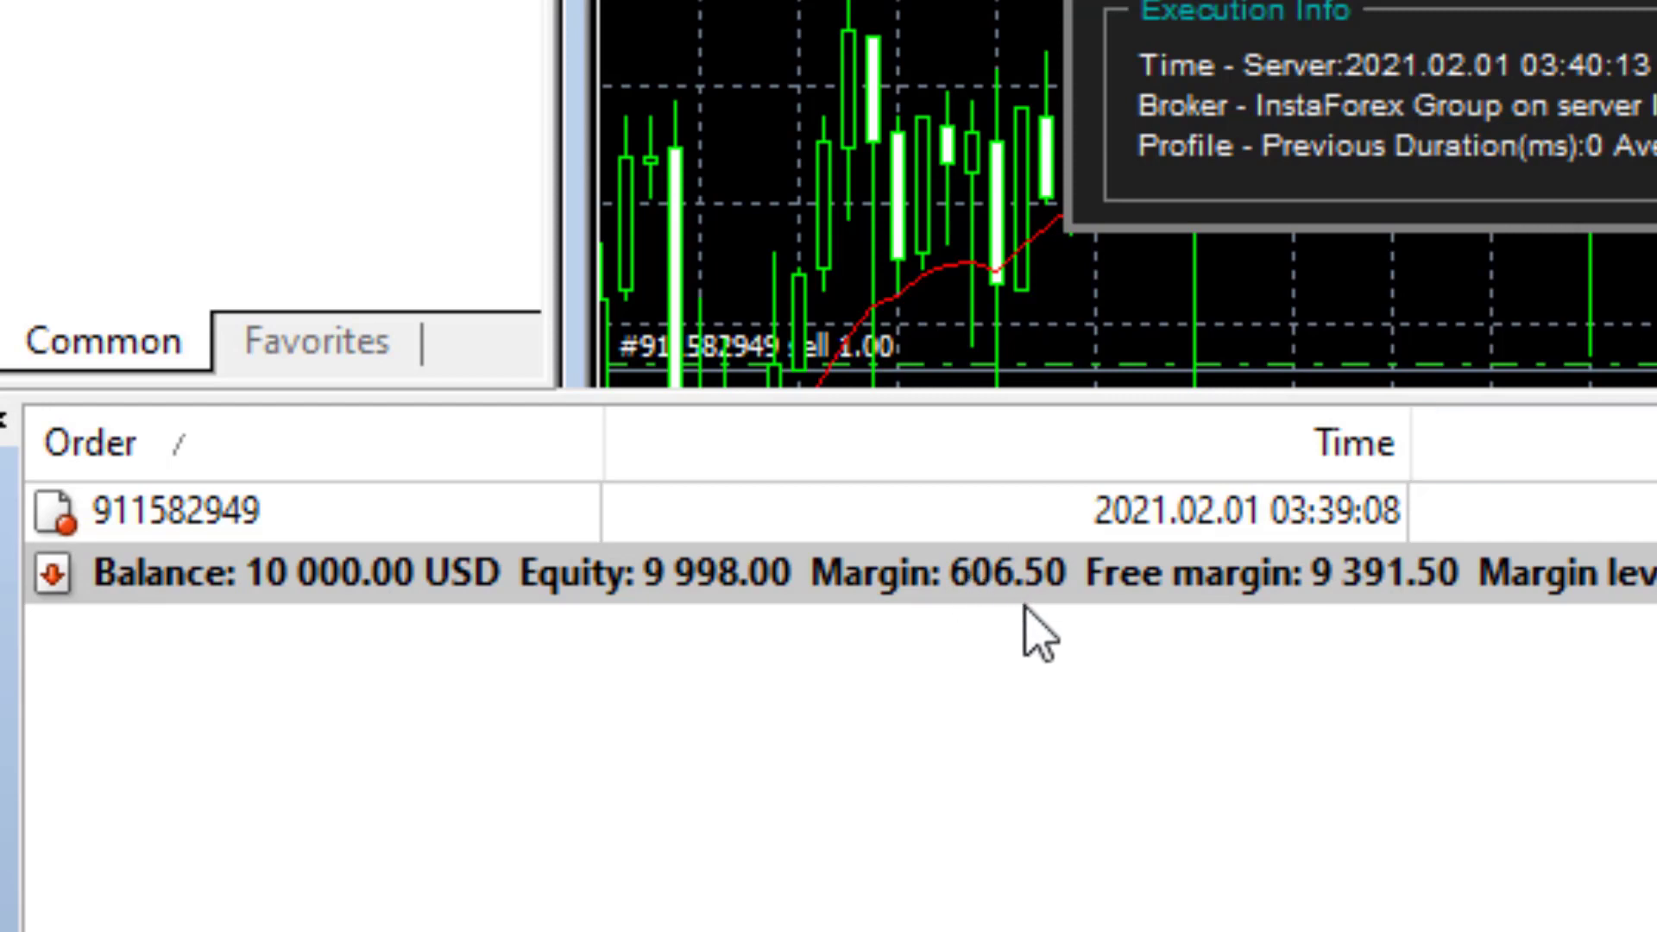
pyautogui.moveTo(993, 623)
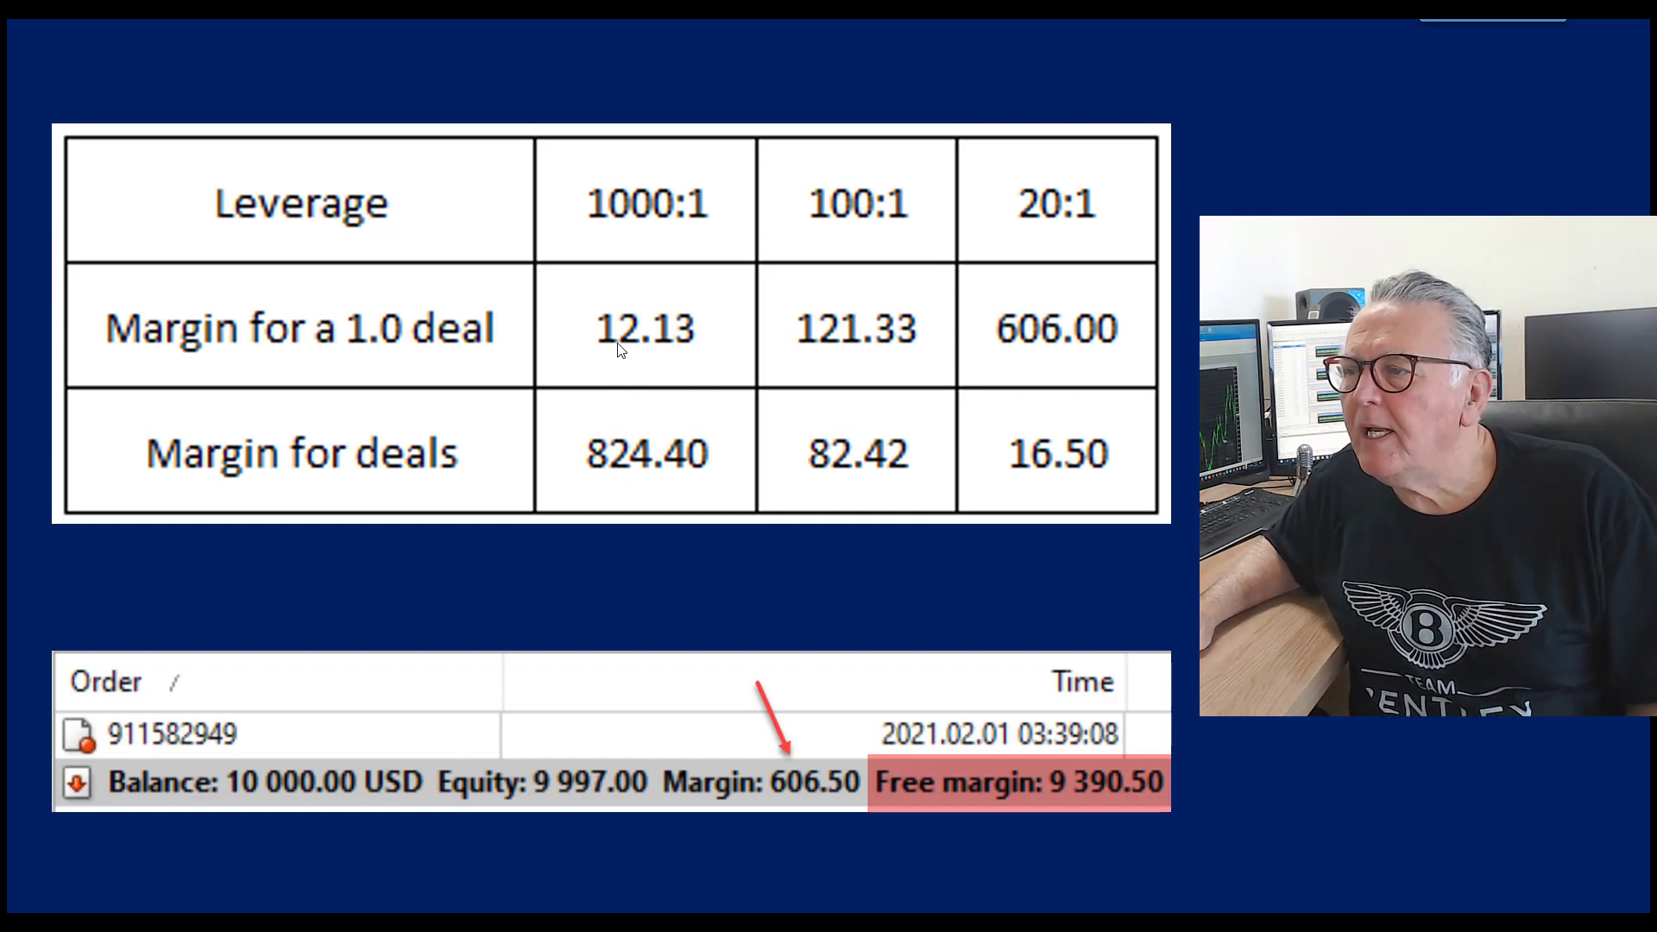
pyautogui.moveTo(663, 340)
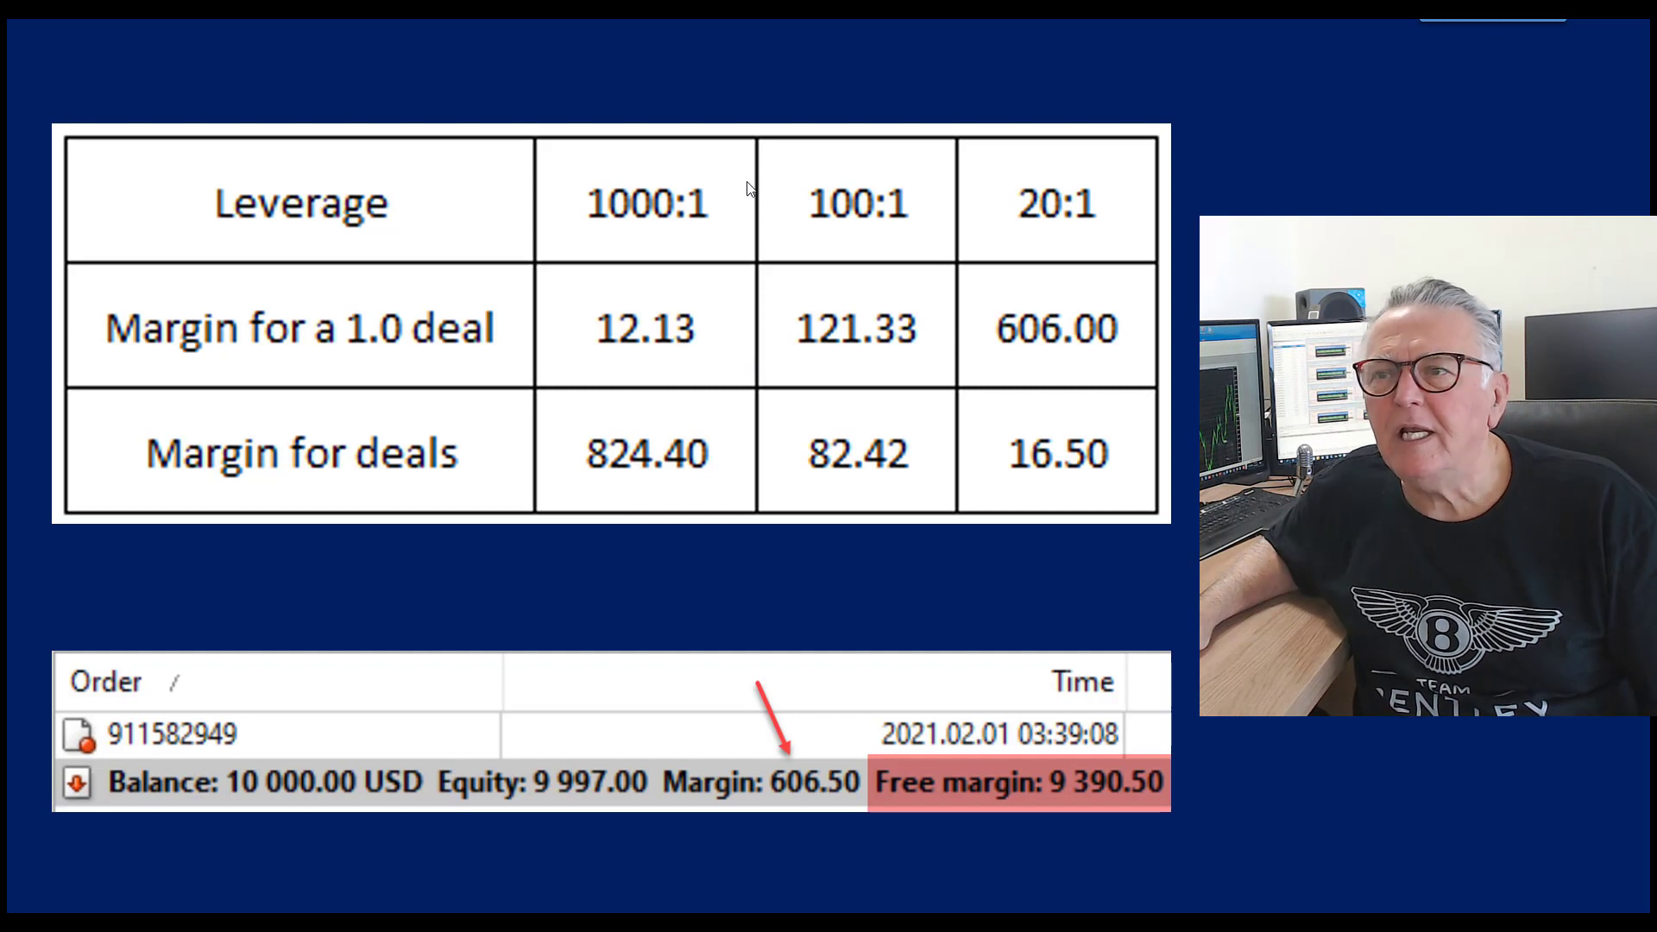
pyautogui.moveTo(852, 215)
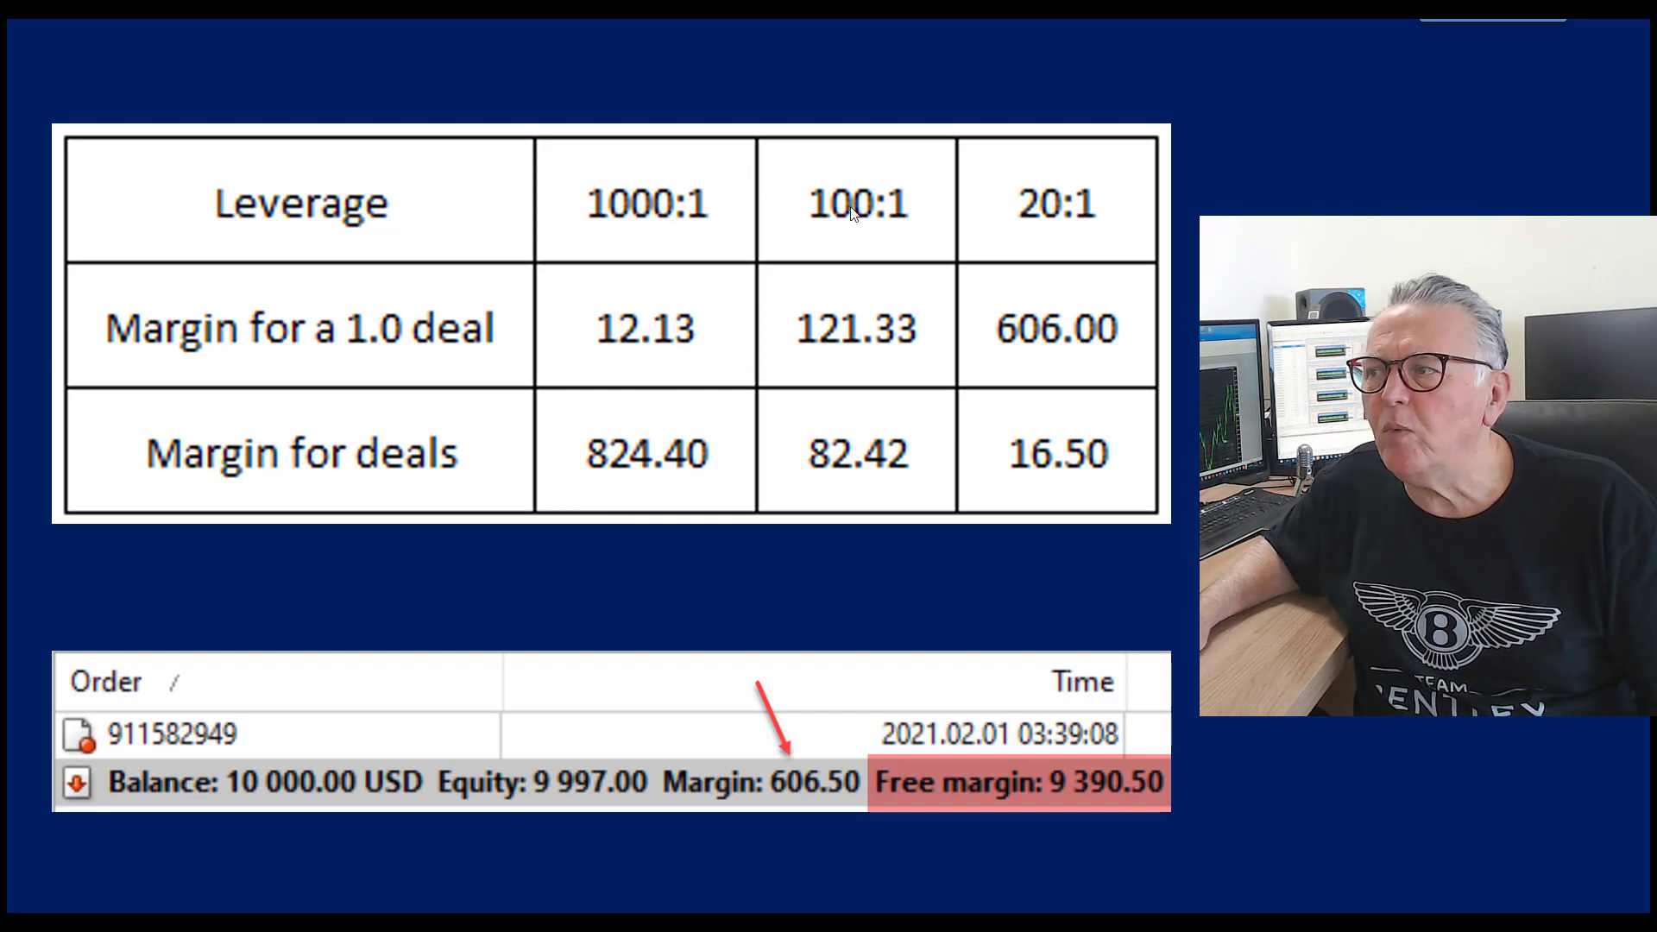
pyautogui.moveTo(850, 495)
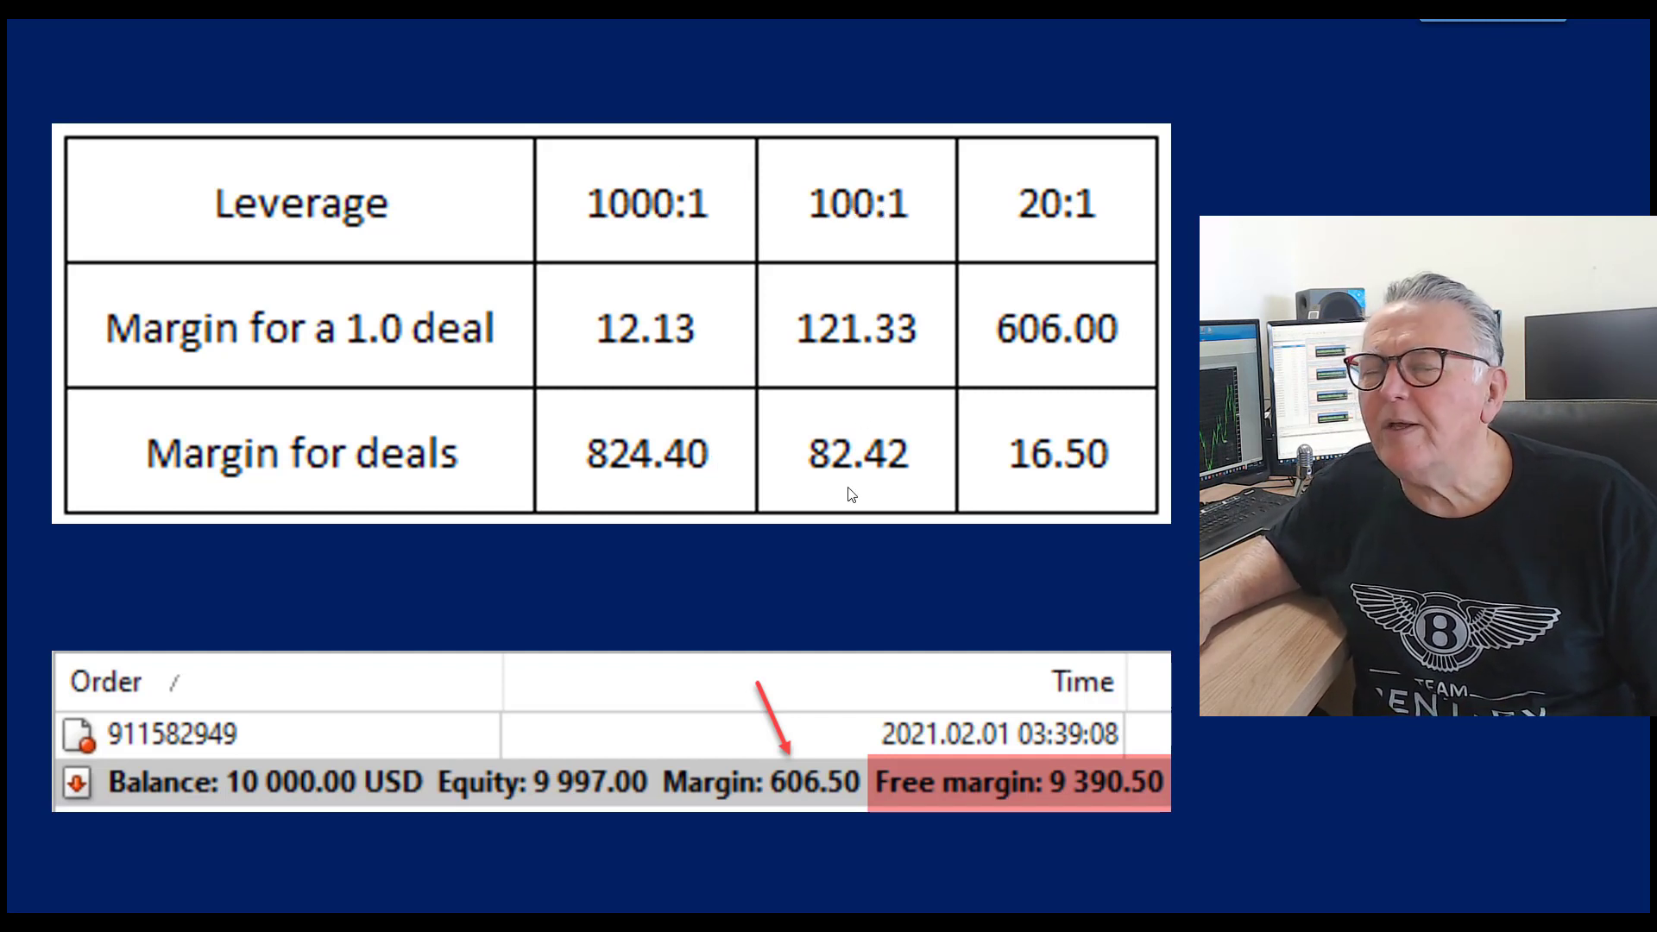
pyautogui.moveTo(1053, 294)
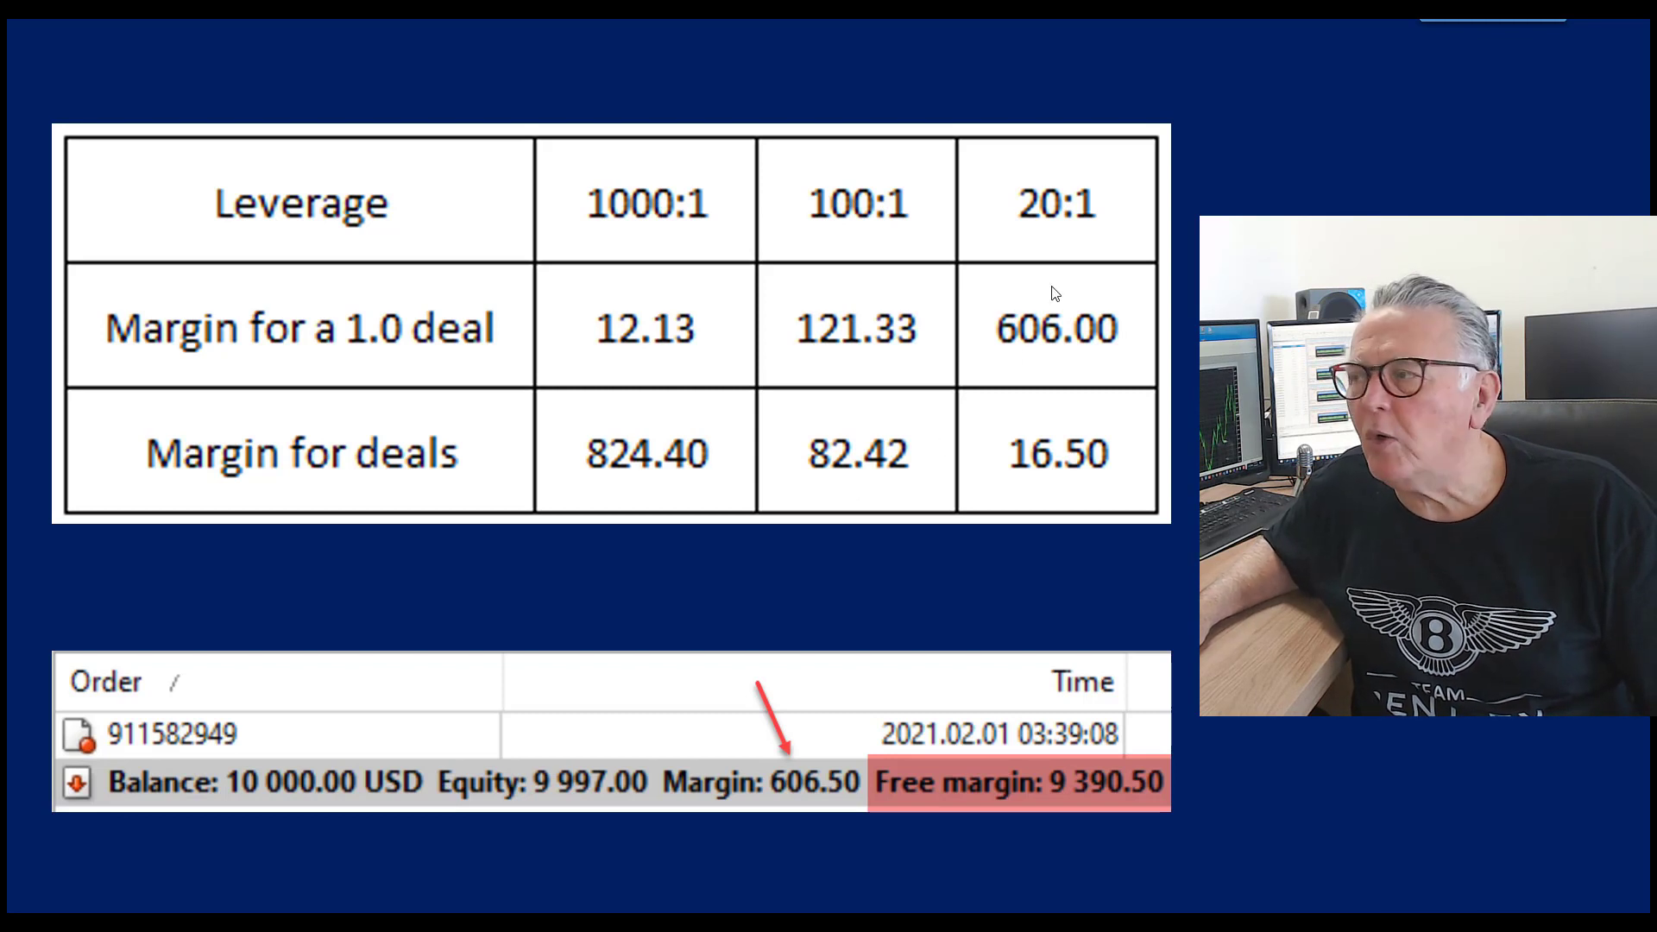
pyautogui.moveTo(1064, 236)
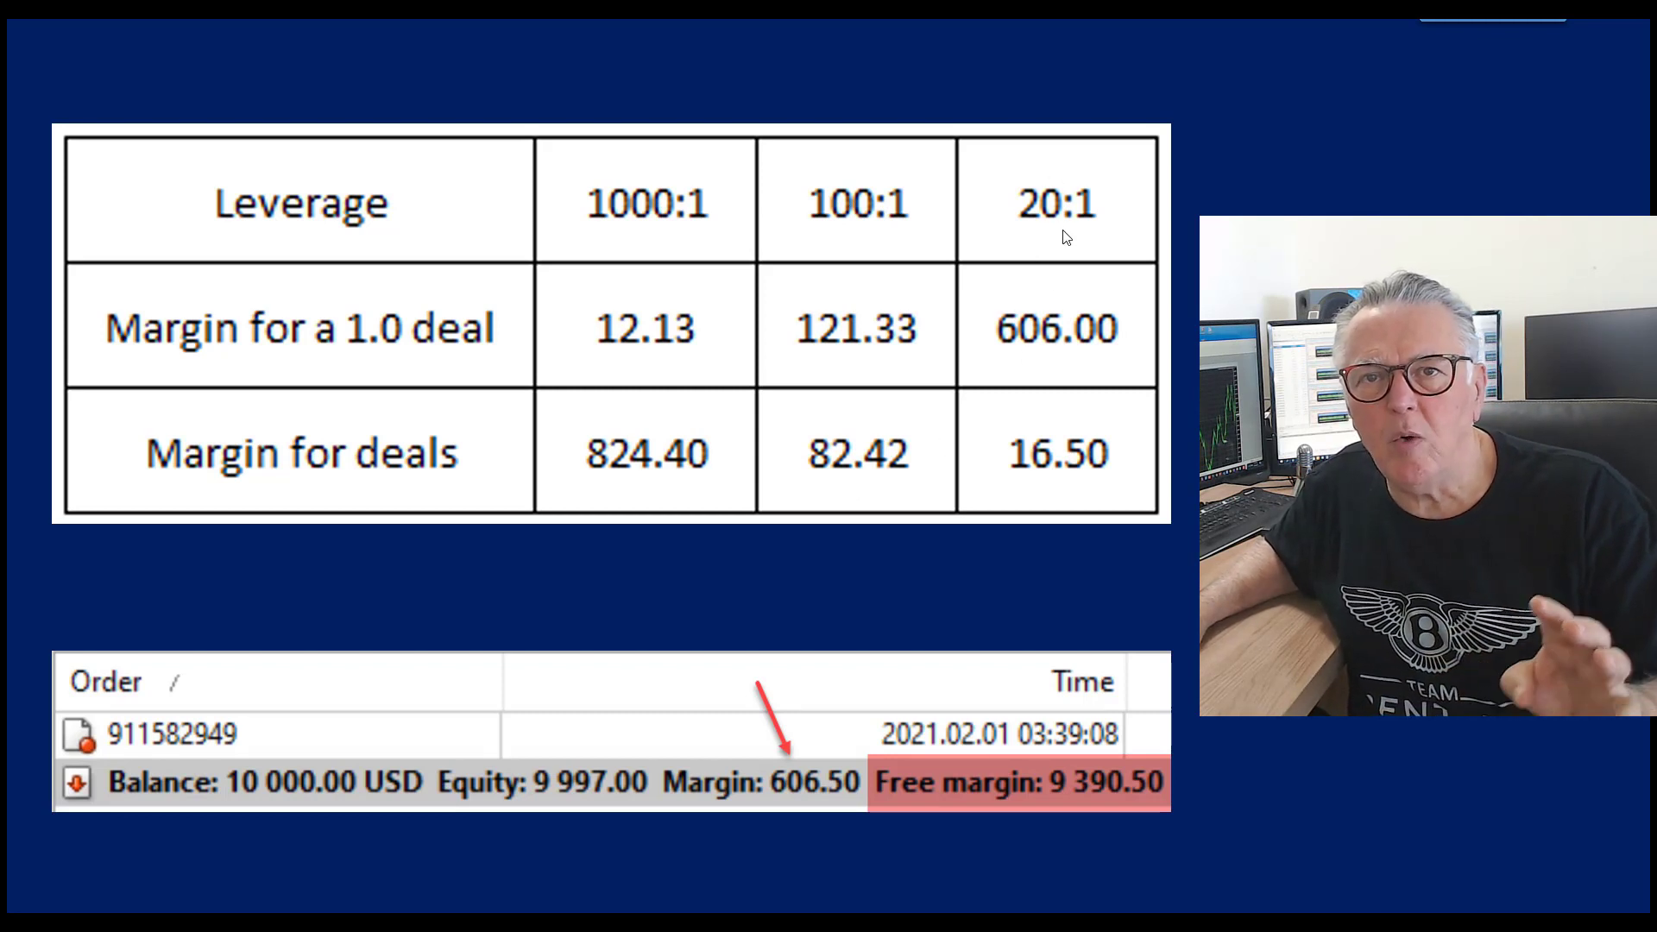
pyautogui.moveTo(1069, 495)
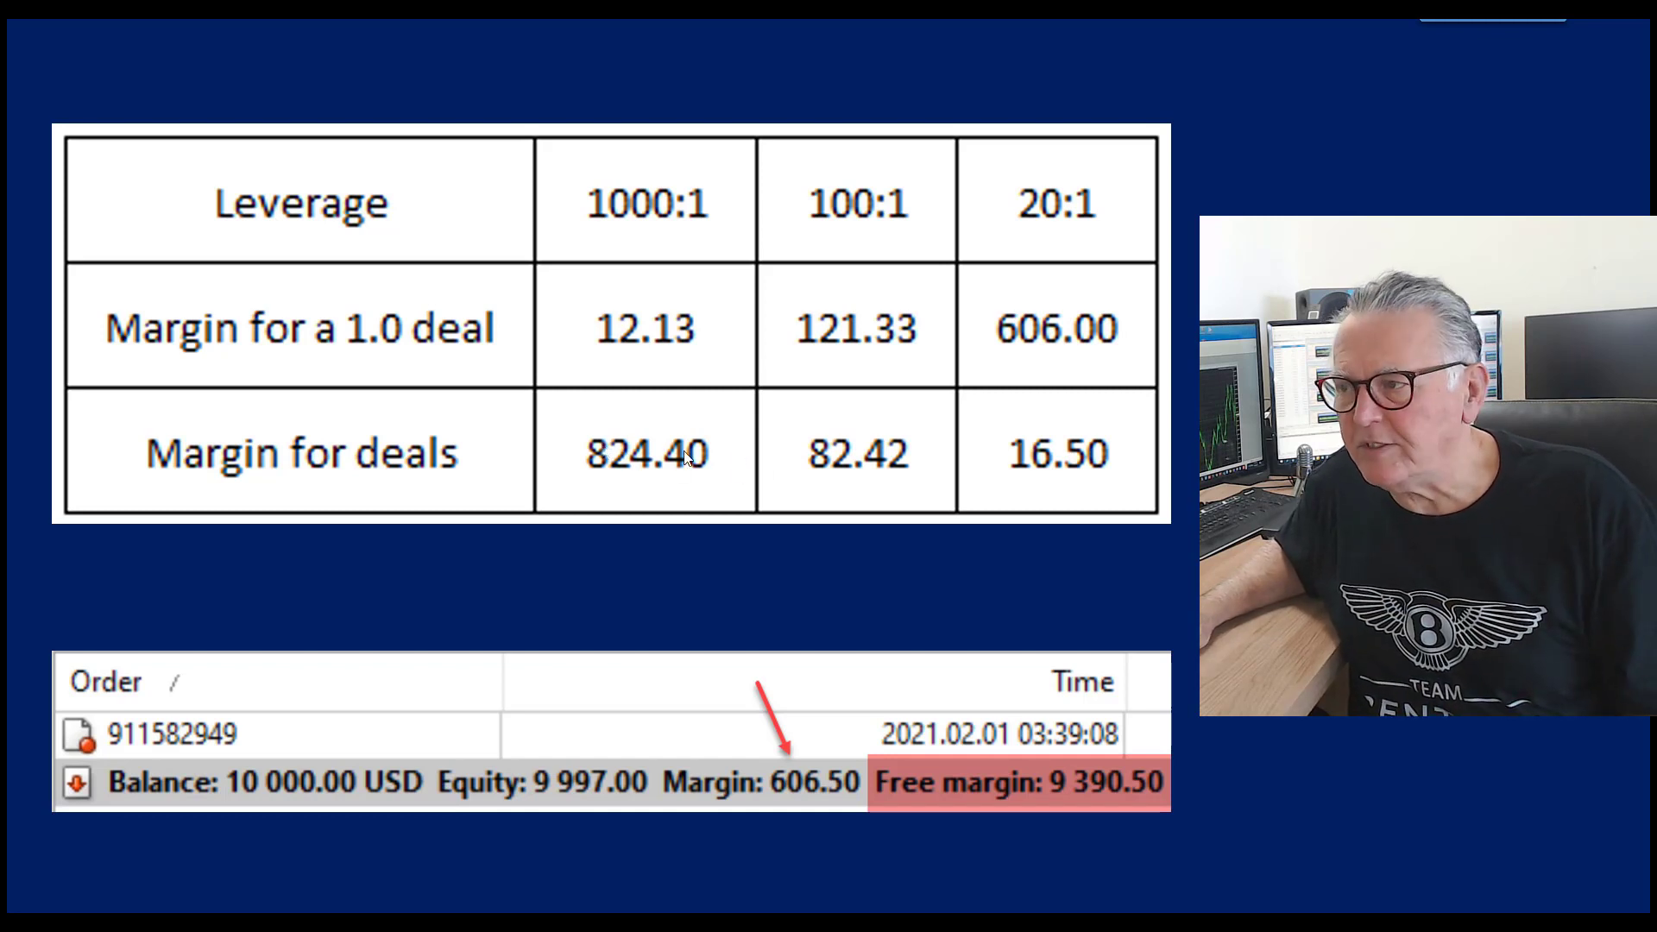
pyautogui.moveTo(1057, 472)
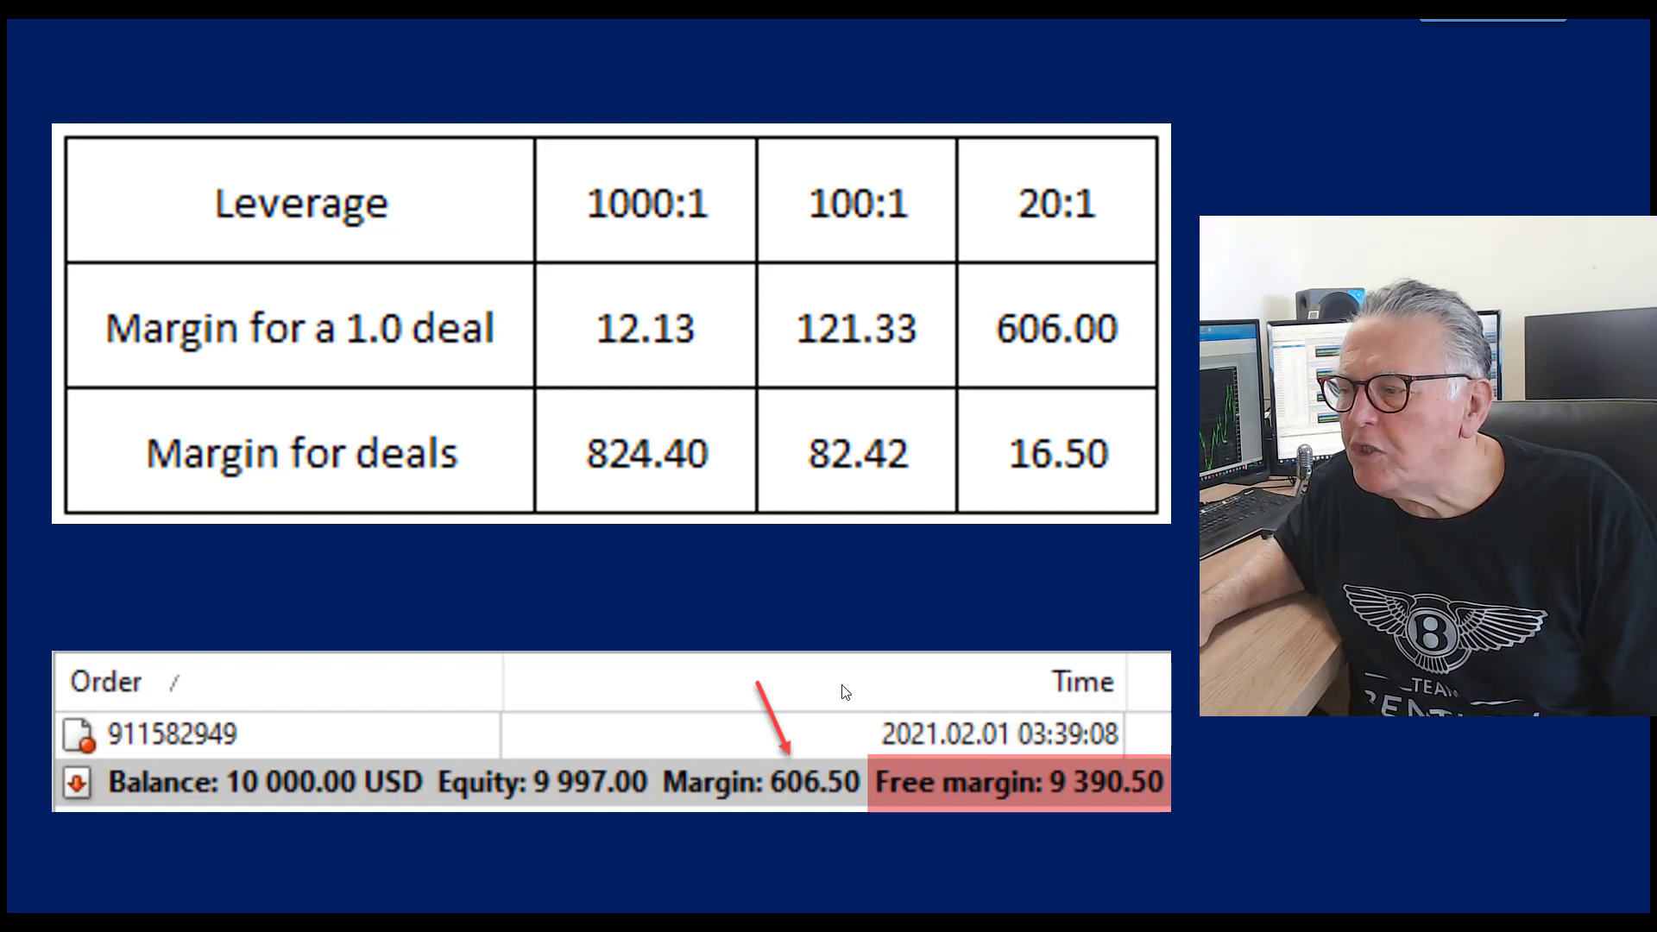
pyautogui.moveTo(957, 793)
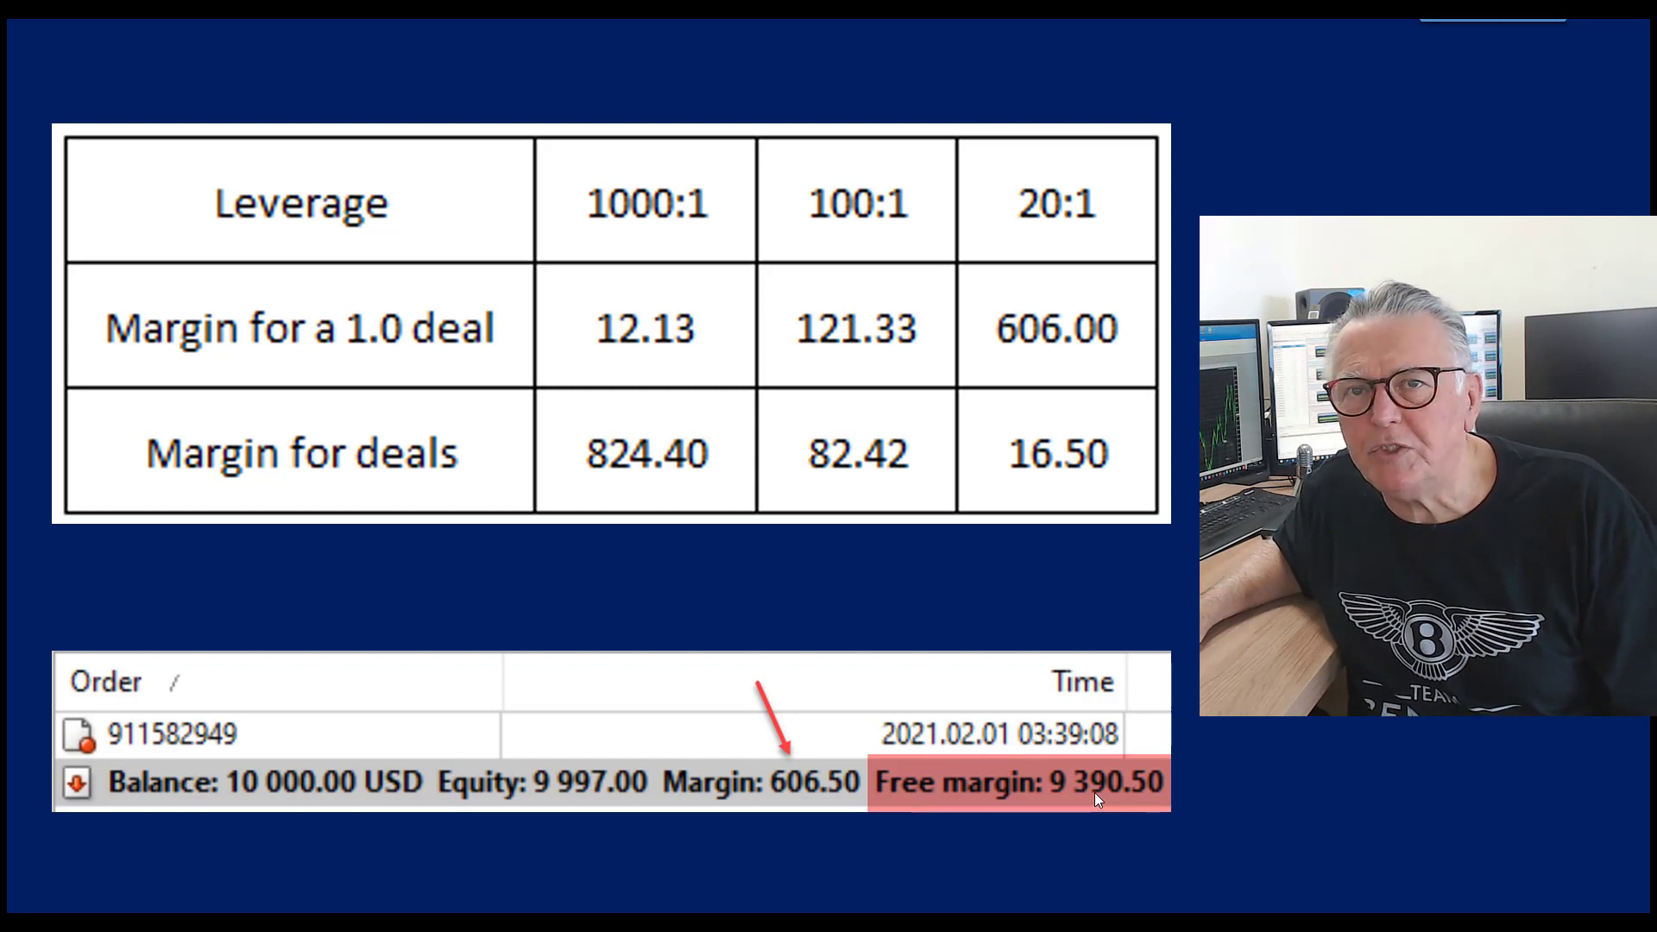
pyautogui.moveTo(589, 800)
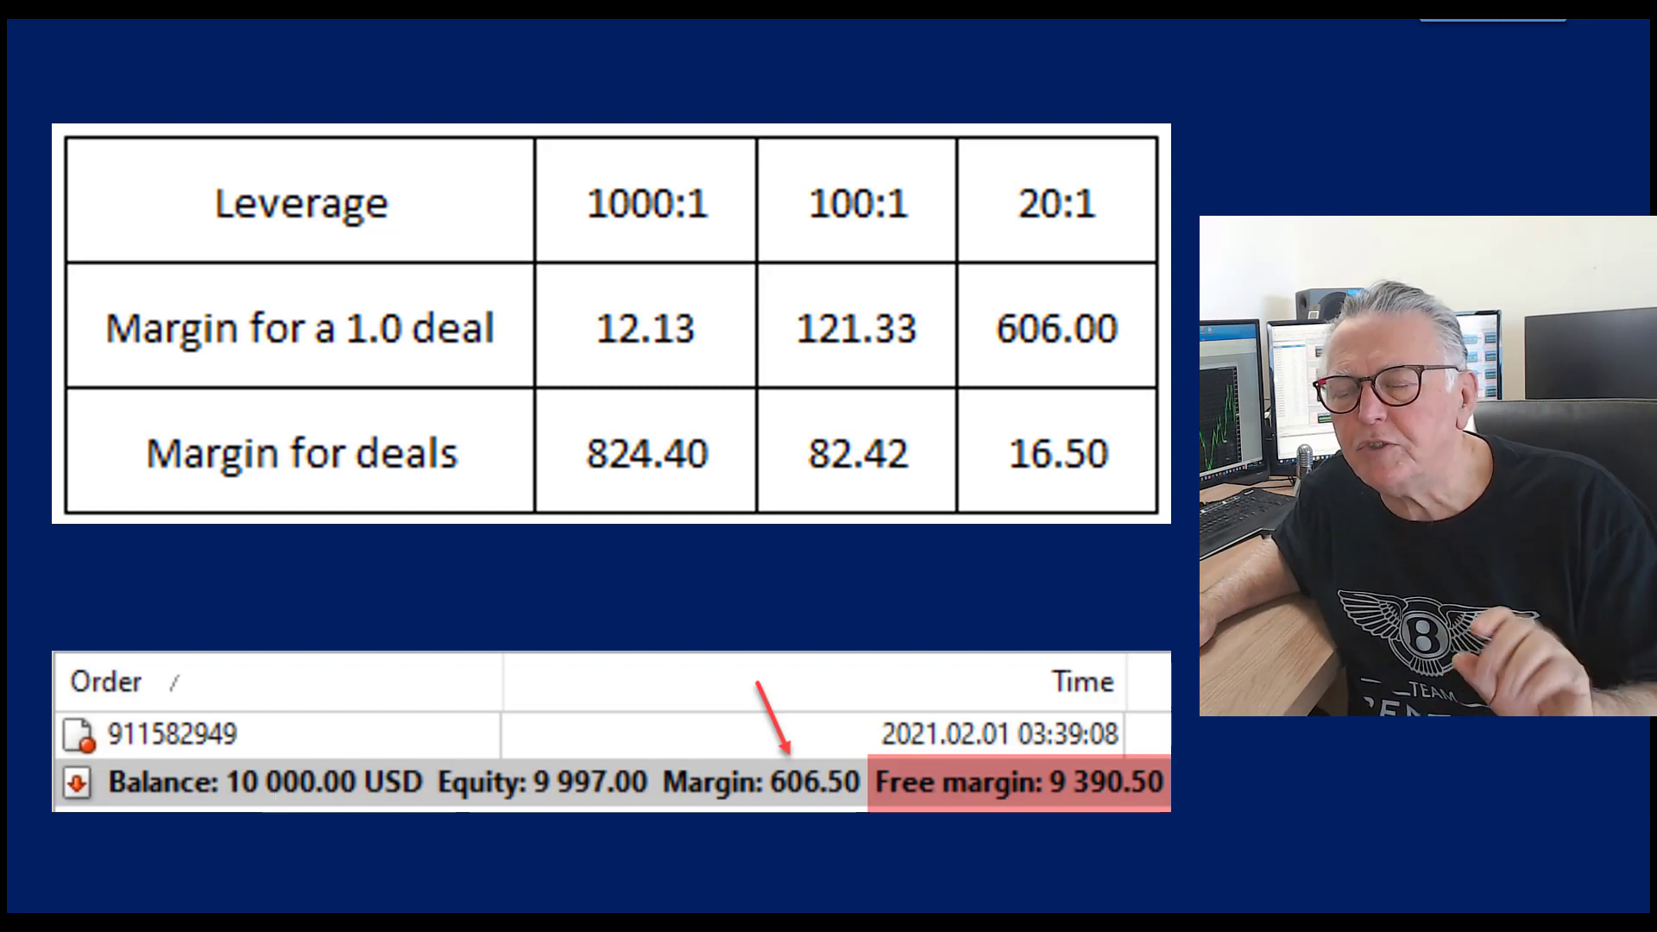
pyautogui.moveTo(463, 810)
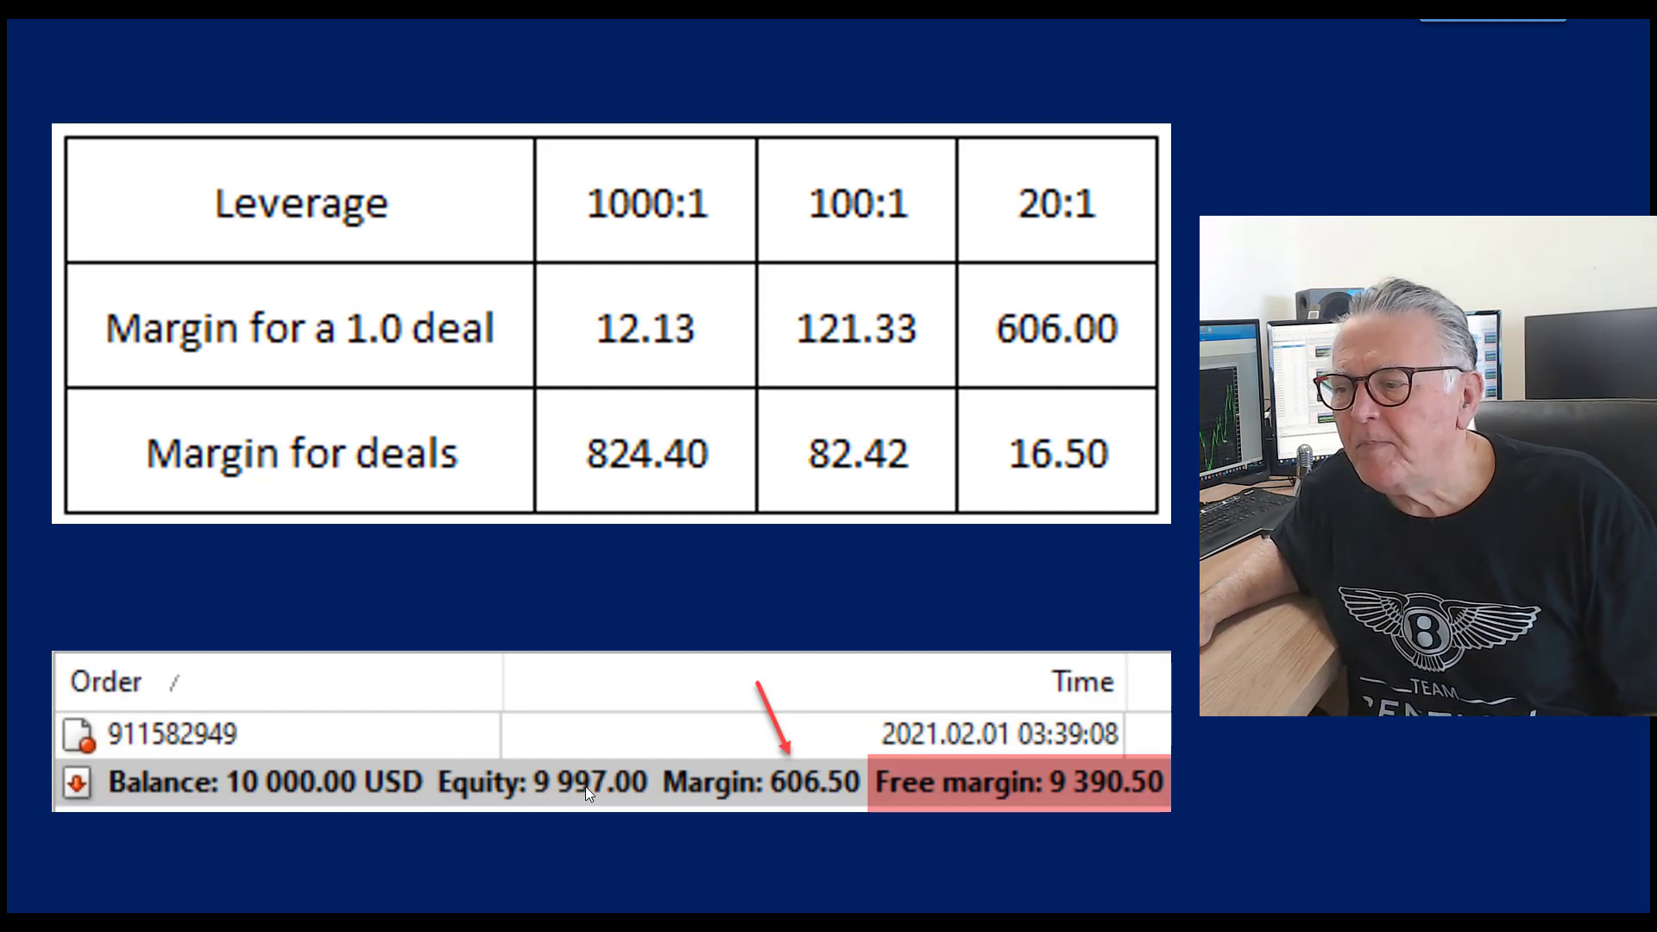
pyautogui.moveTo(588, 809)
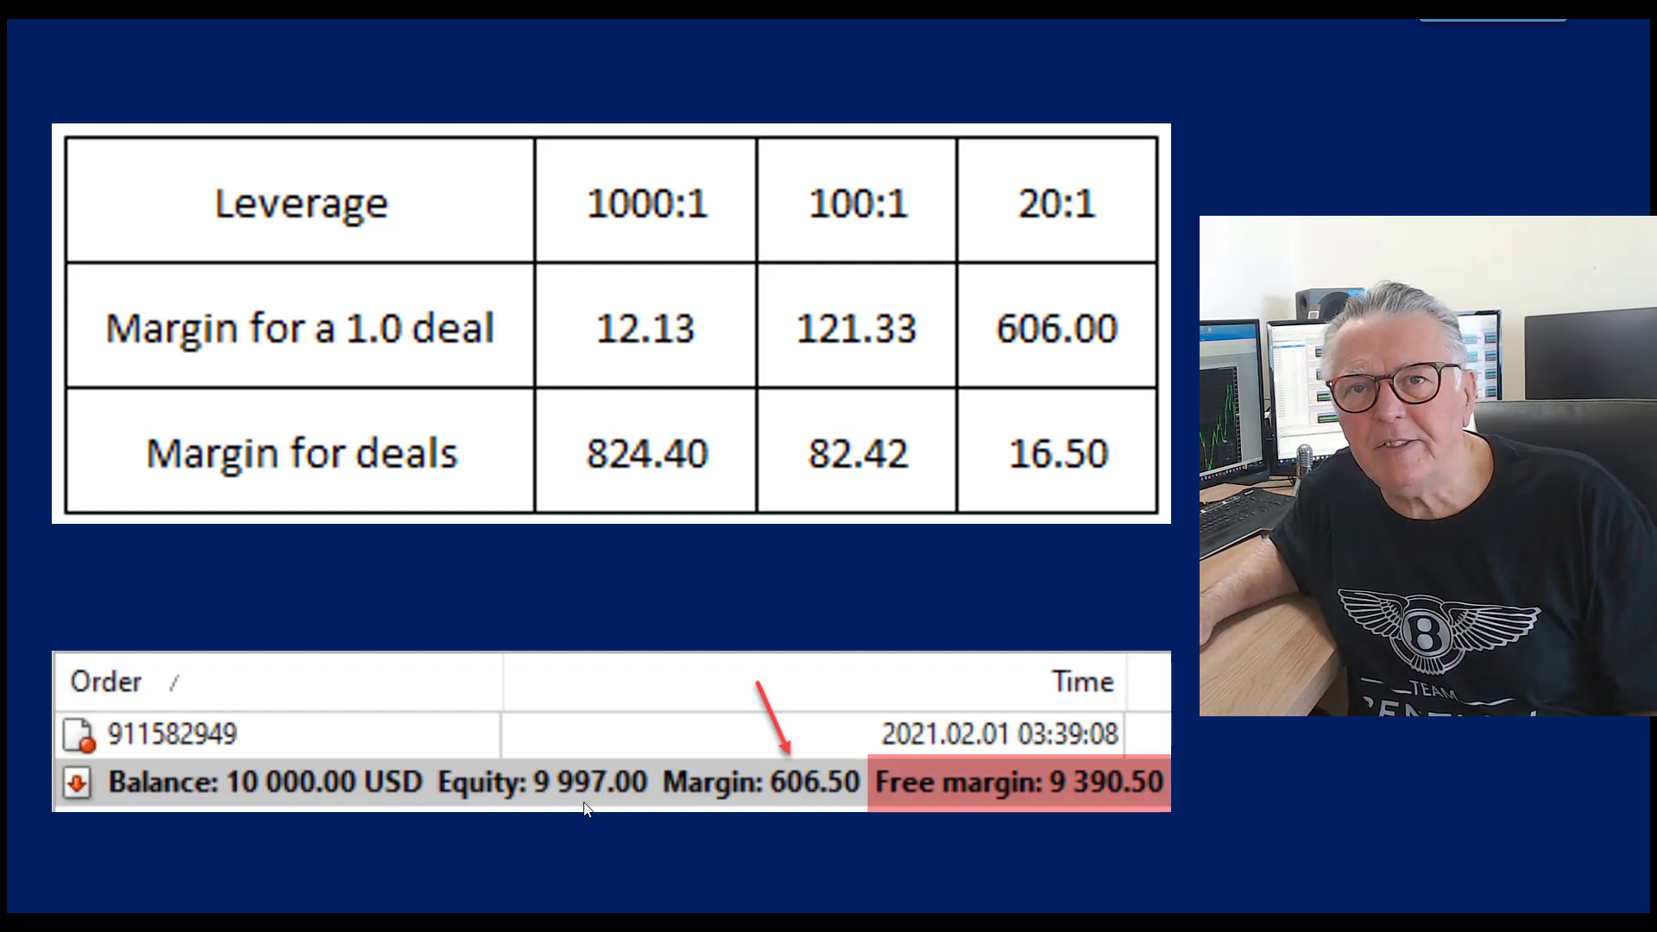
pyautogui.moveTo(706, 800)
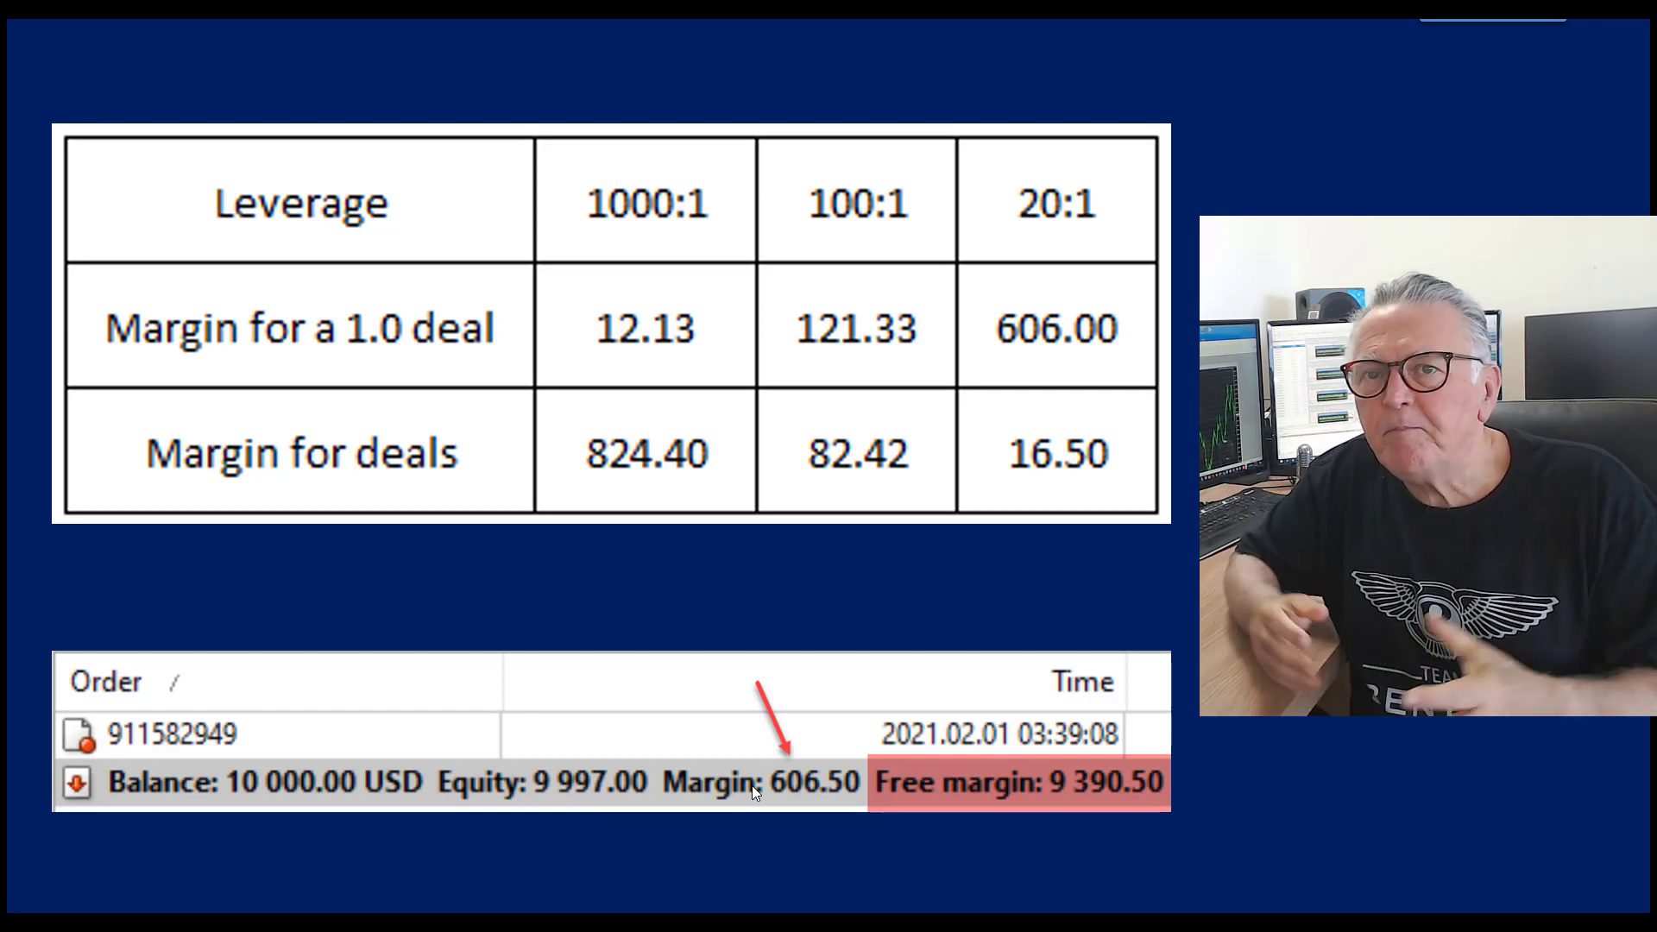
pyautogui.moveTo(527, 828)
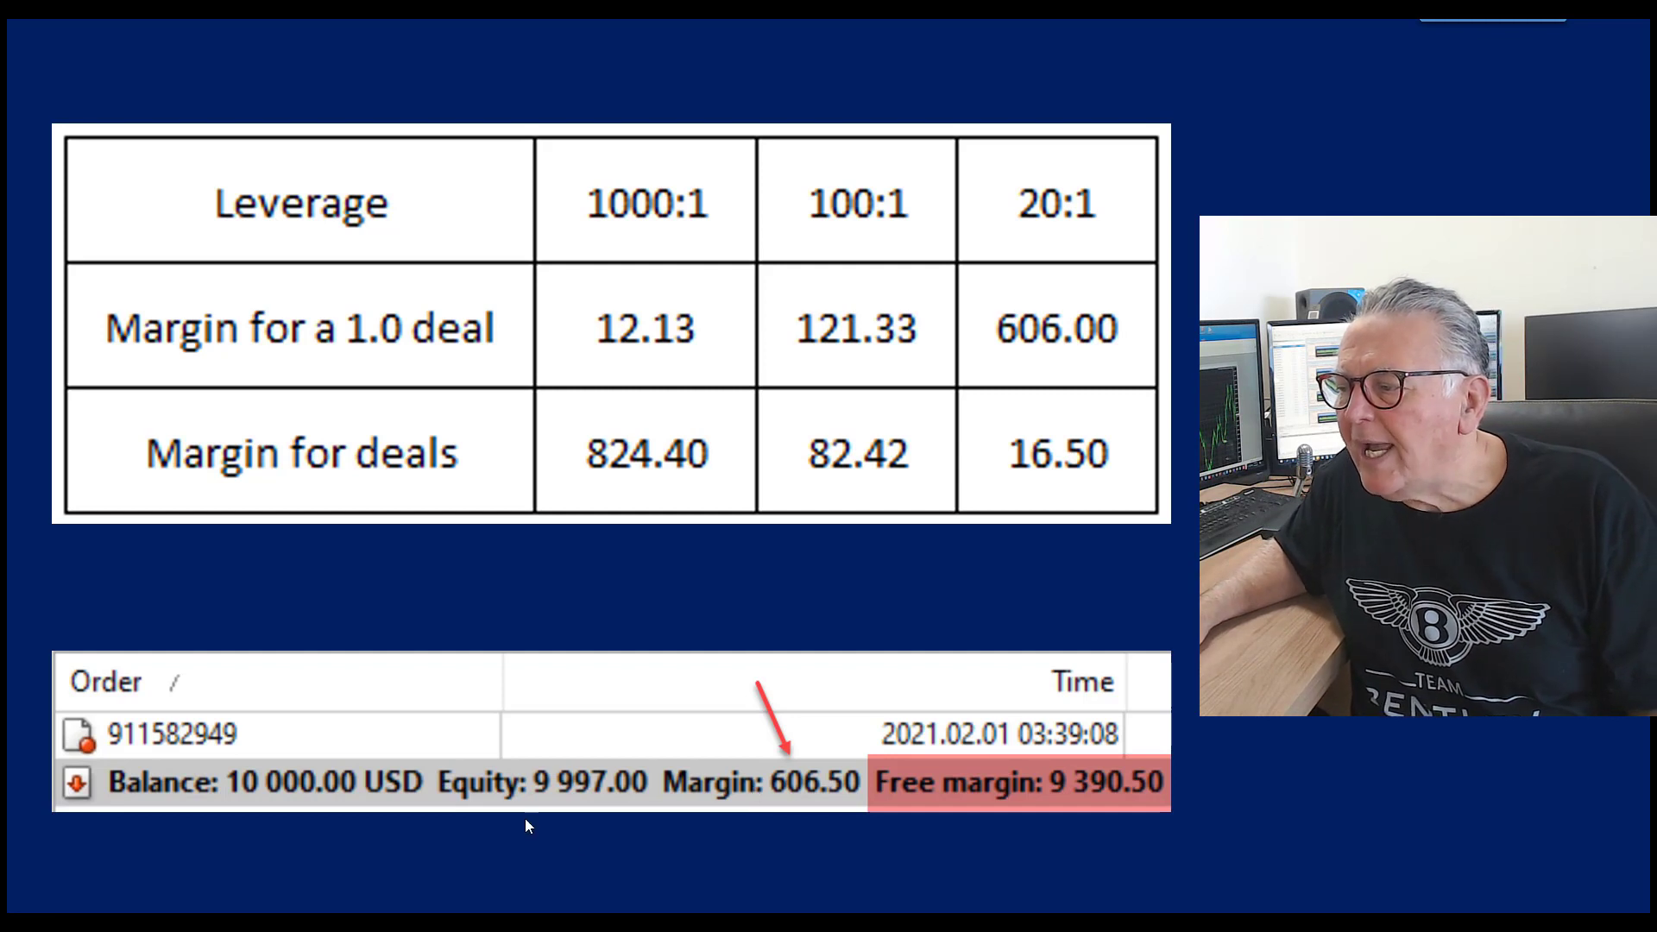
pyautogui.moveTo(607, 795)
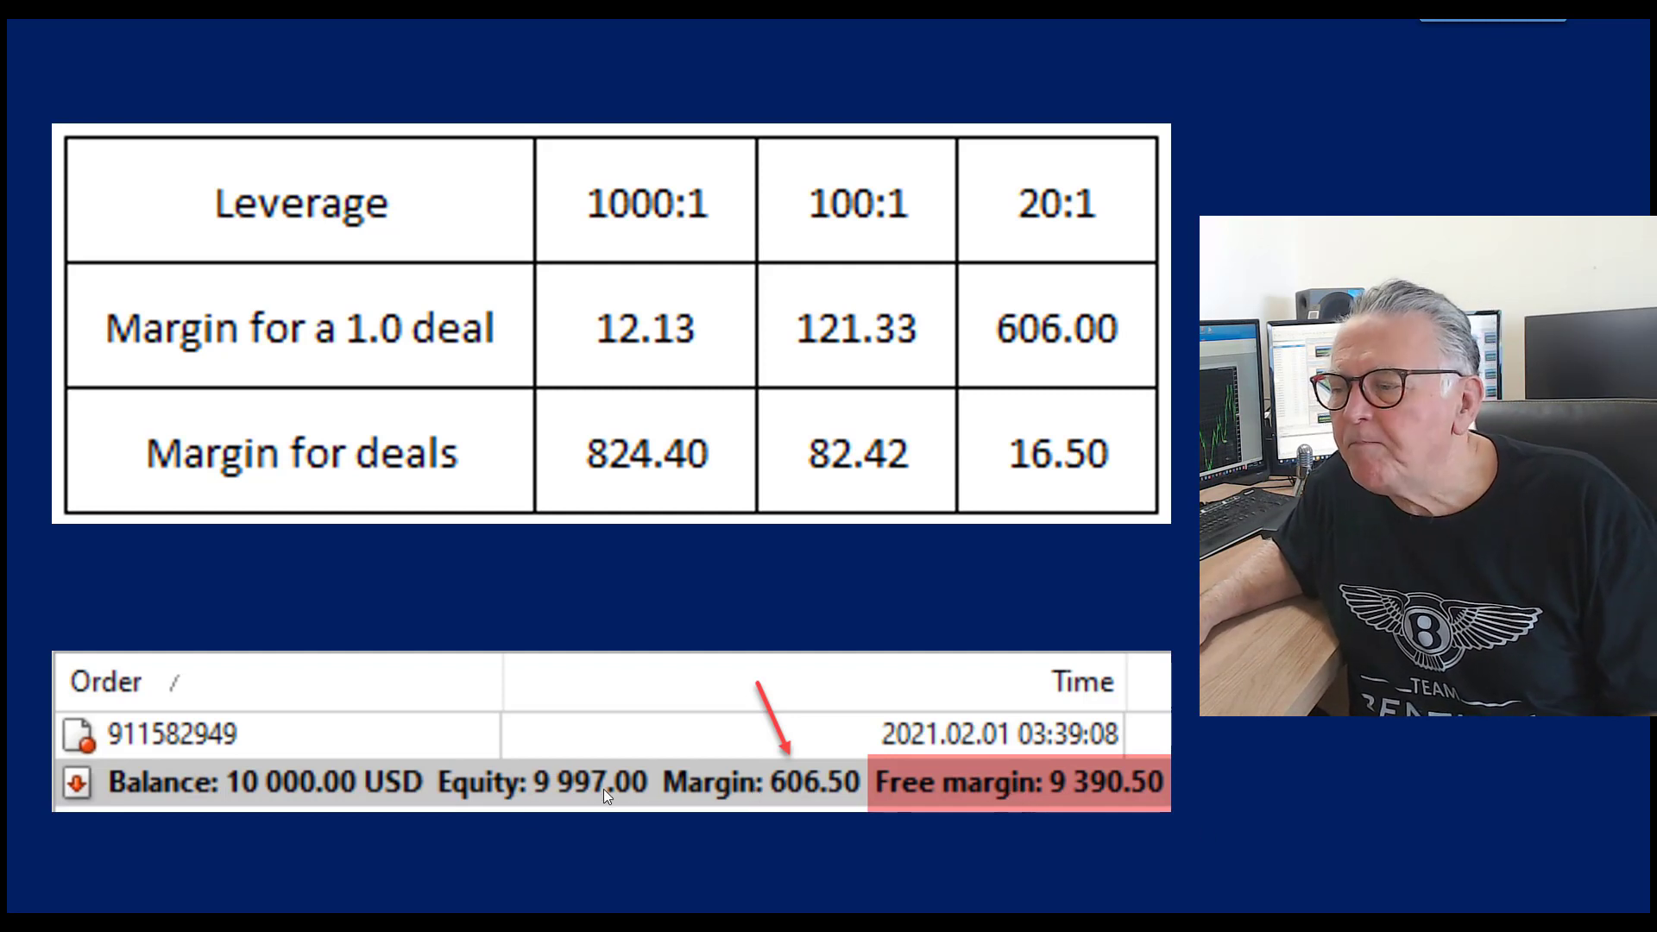
pyautogui.moveTo(1012, 800)
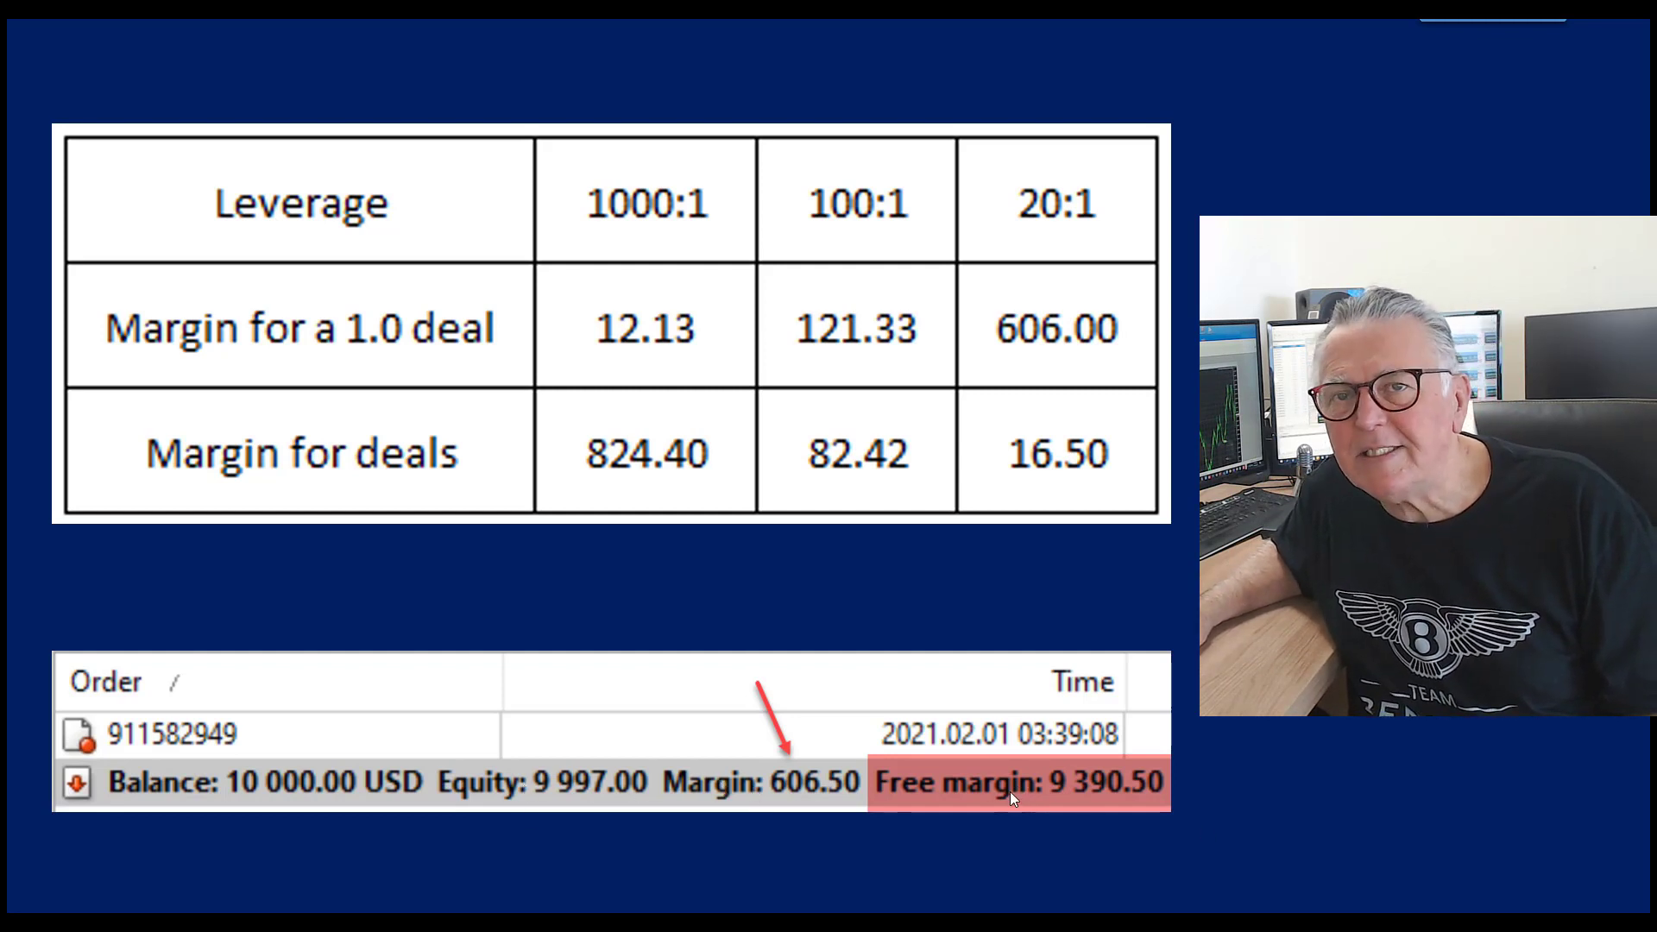
pyautogui.moveTo(1065, 768)
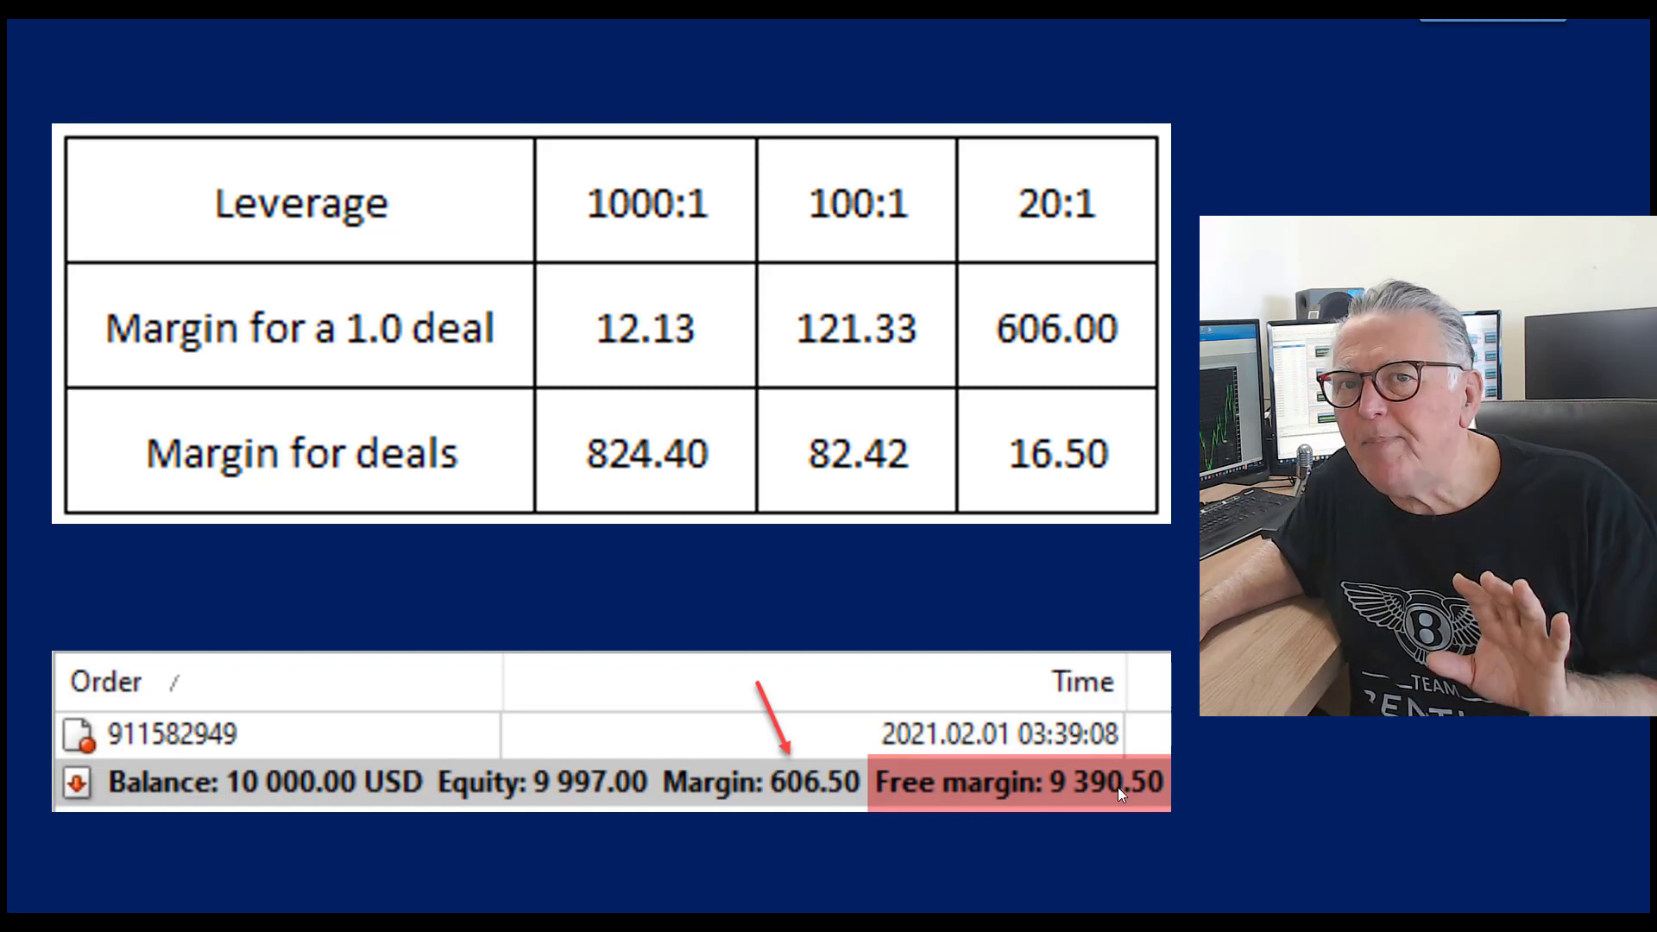
pyautogui.moveTo(798, 806)
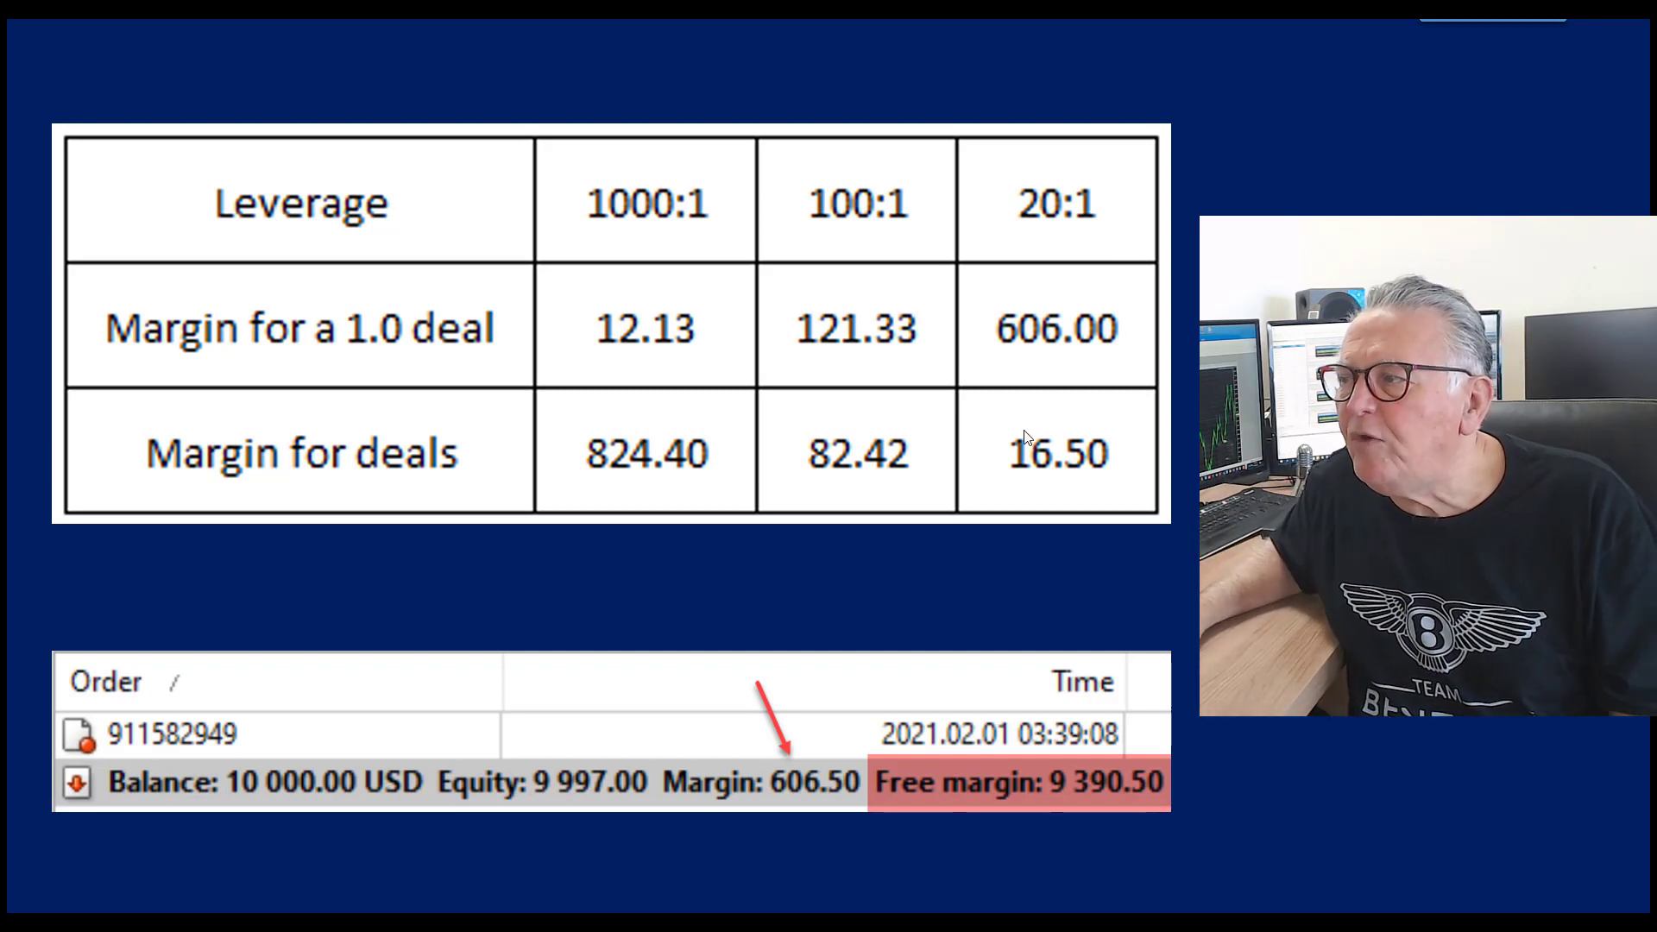
pyautogui.moveTo(1044, 219)
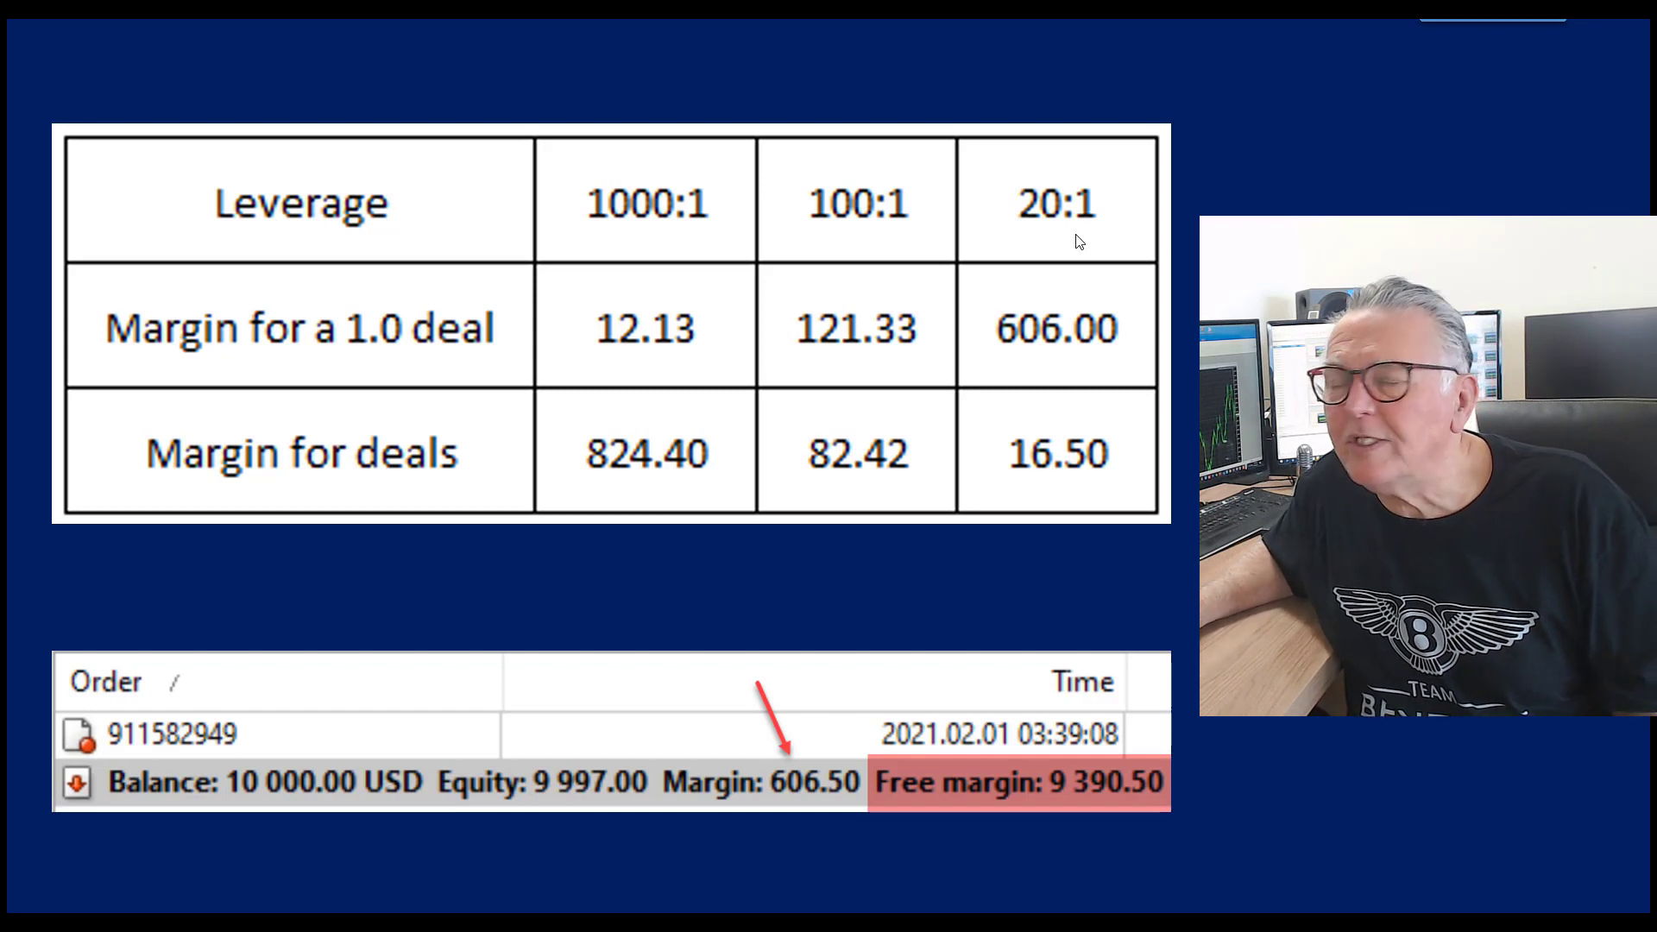
pyautogui.moveTo(831, 240)
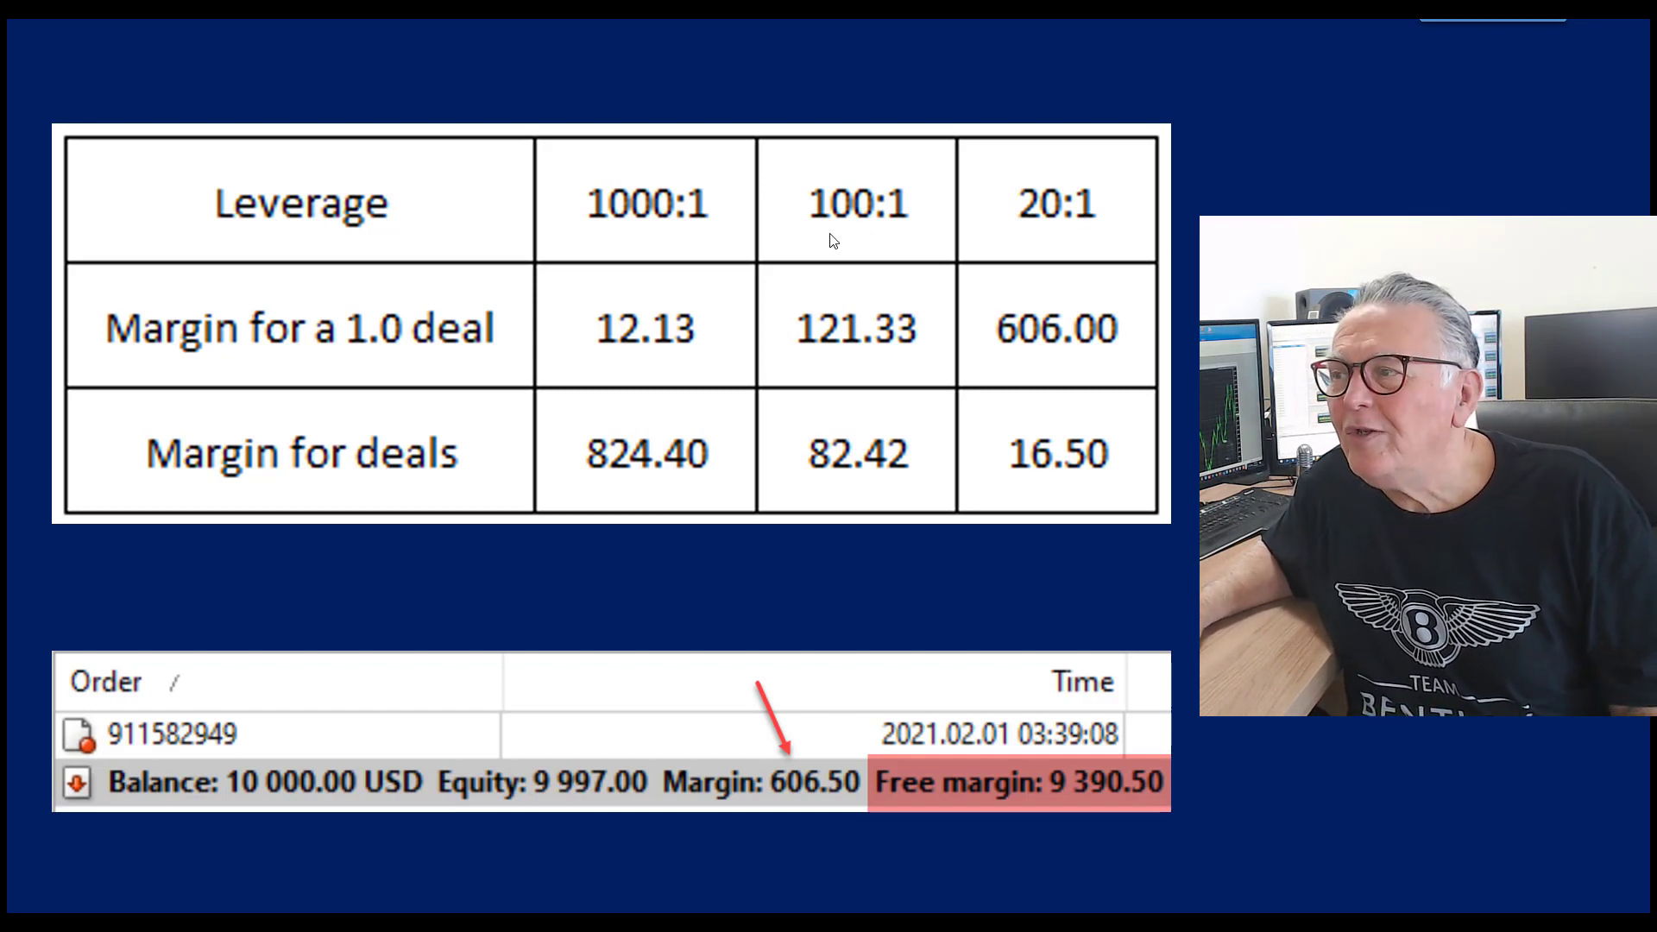
pyautogui.moveTo(660, 230)
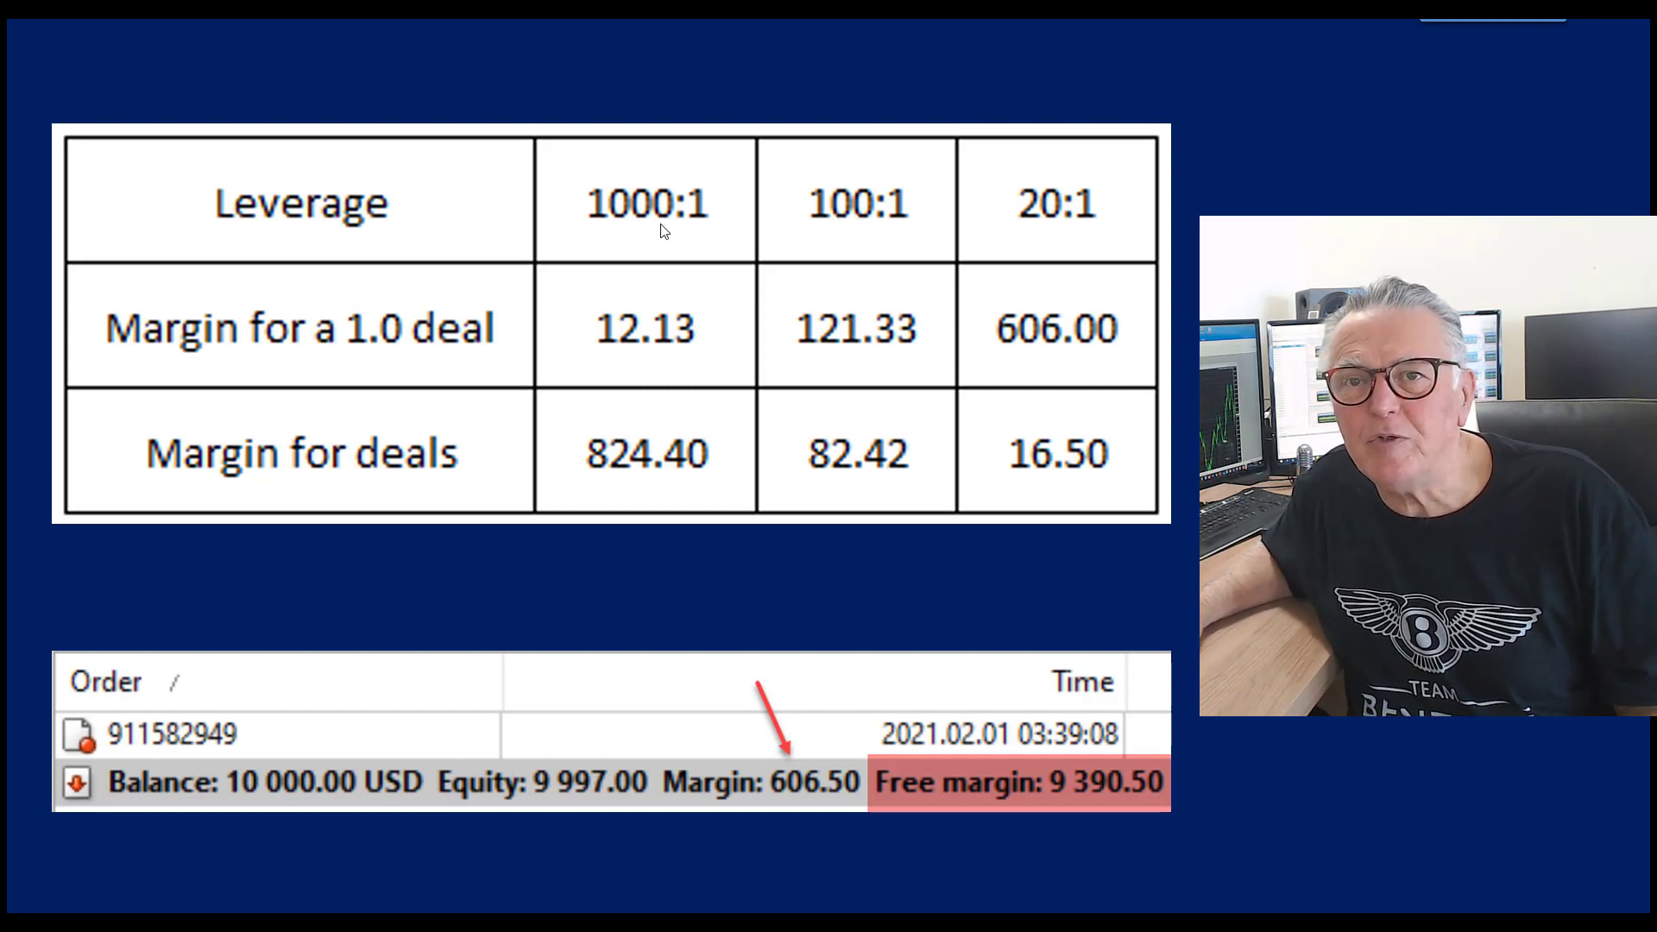